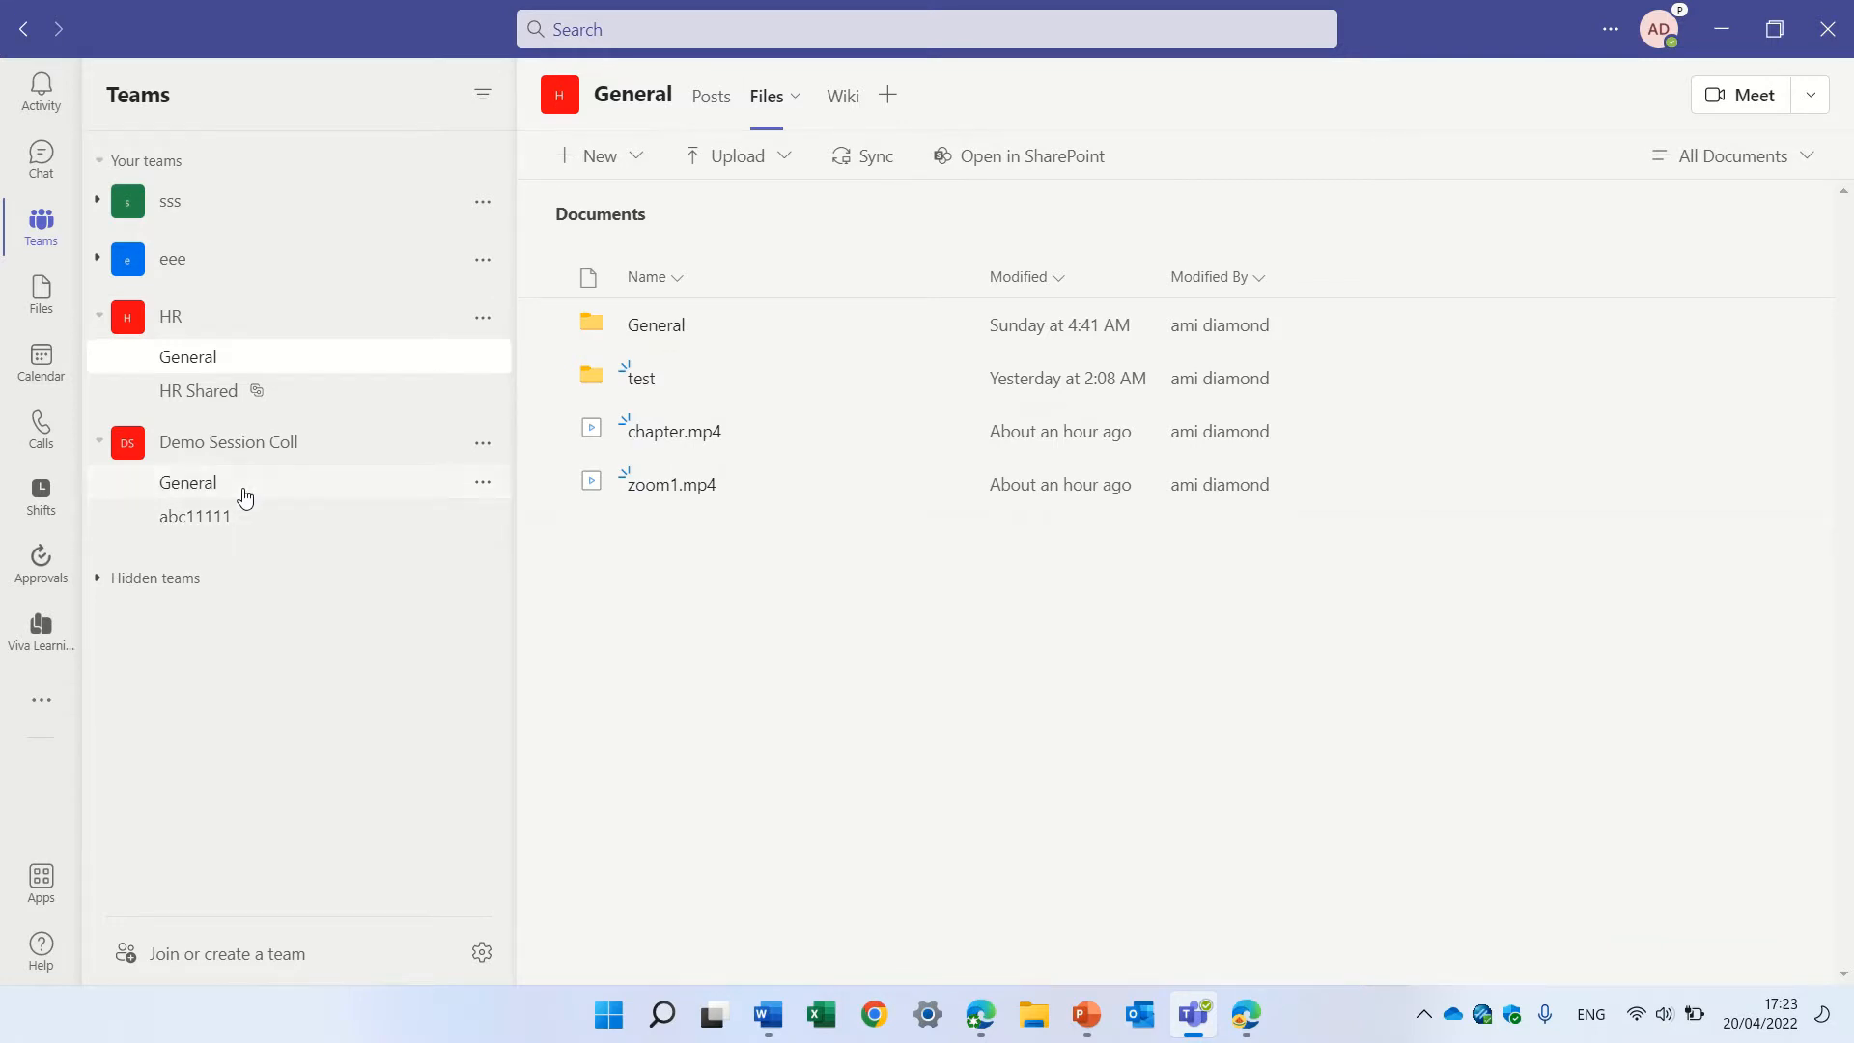
Go to Demo Session Coll's abc11111 channel and start a meeting to reach the pre-join screen
left_click(187, 483)
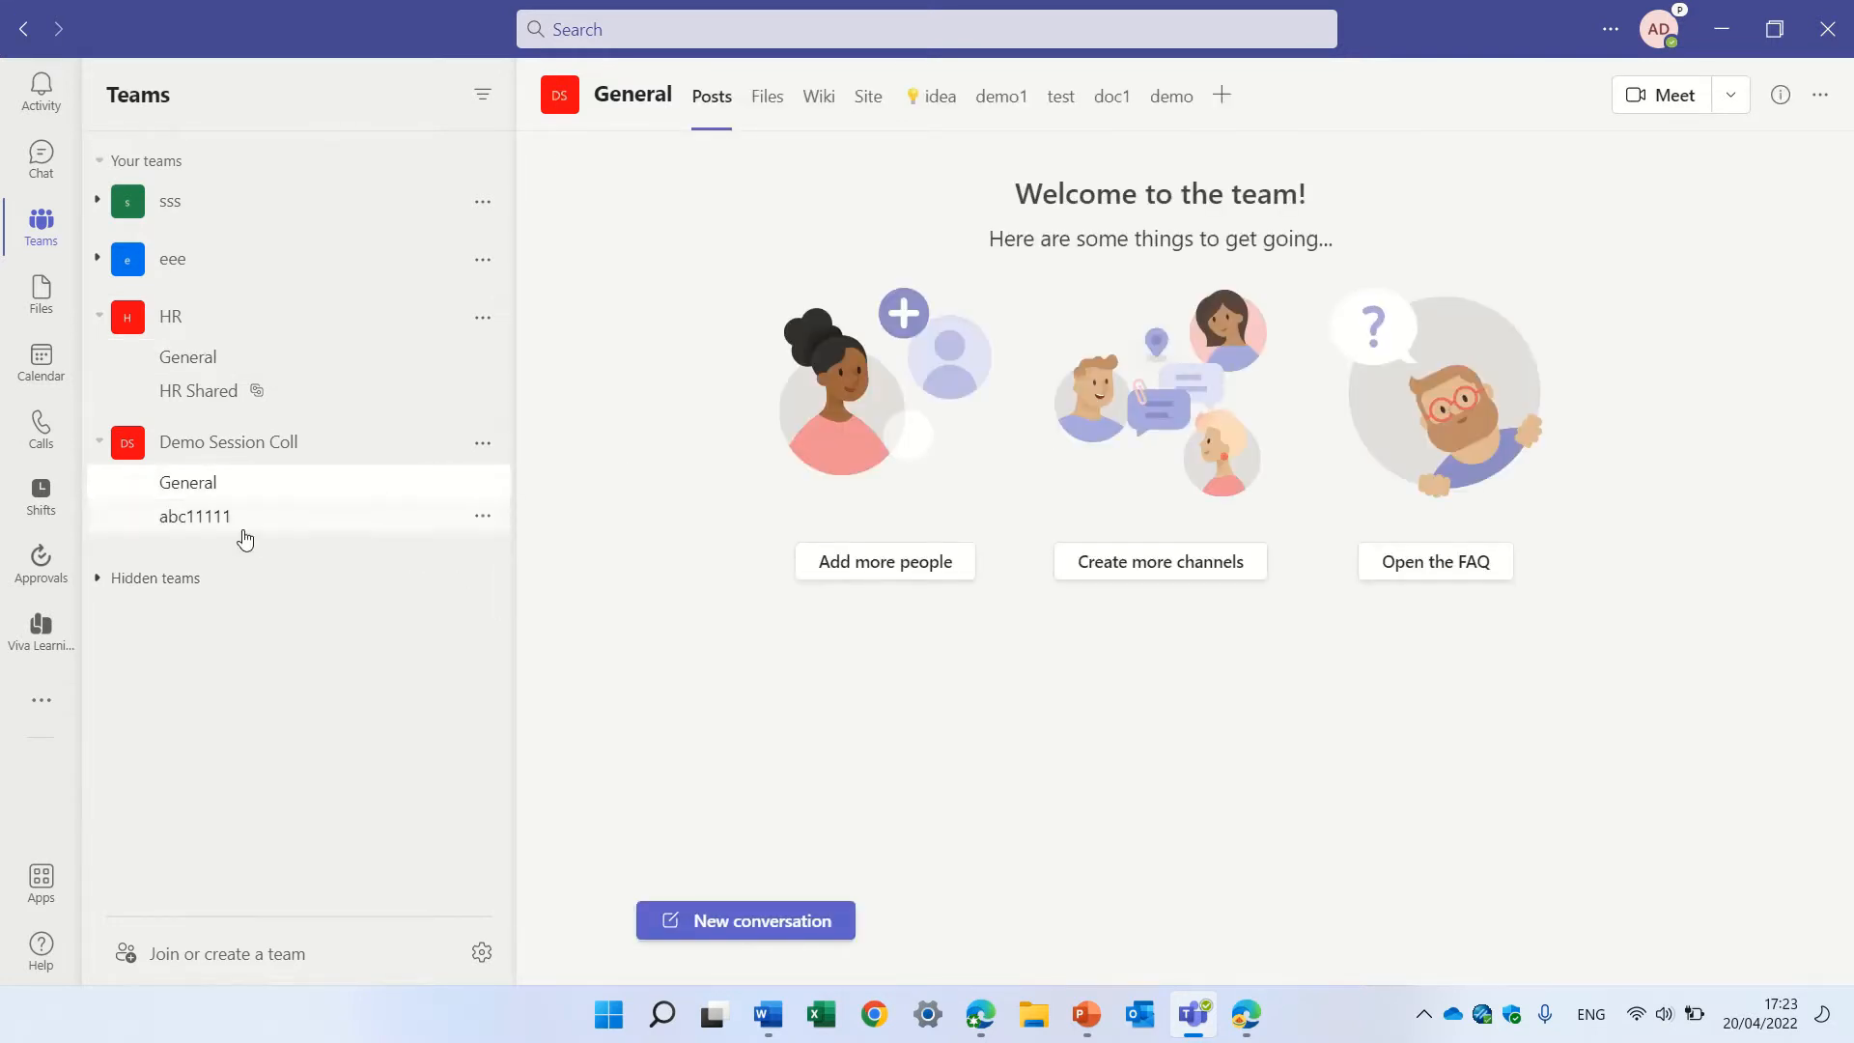
left_click(195, 516)
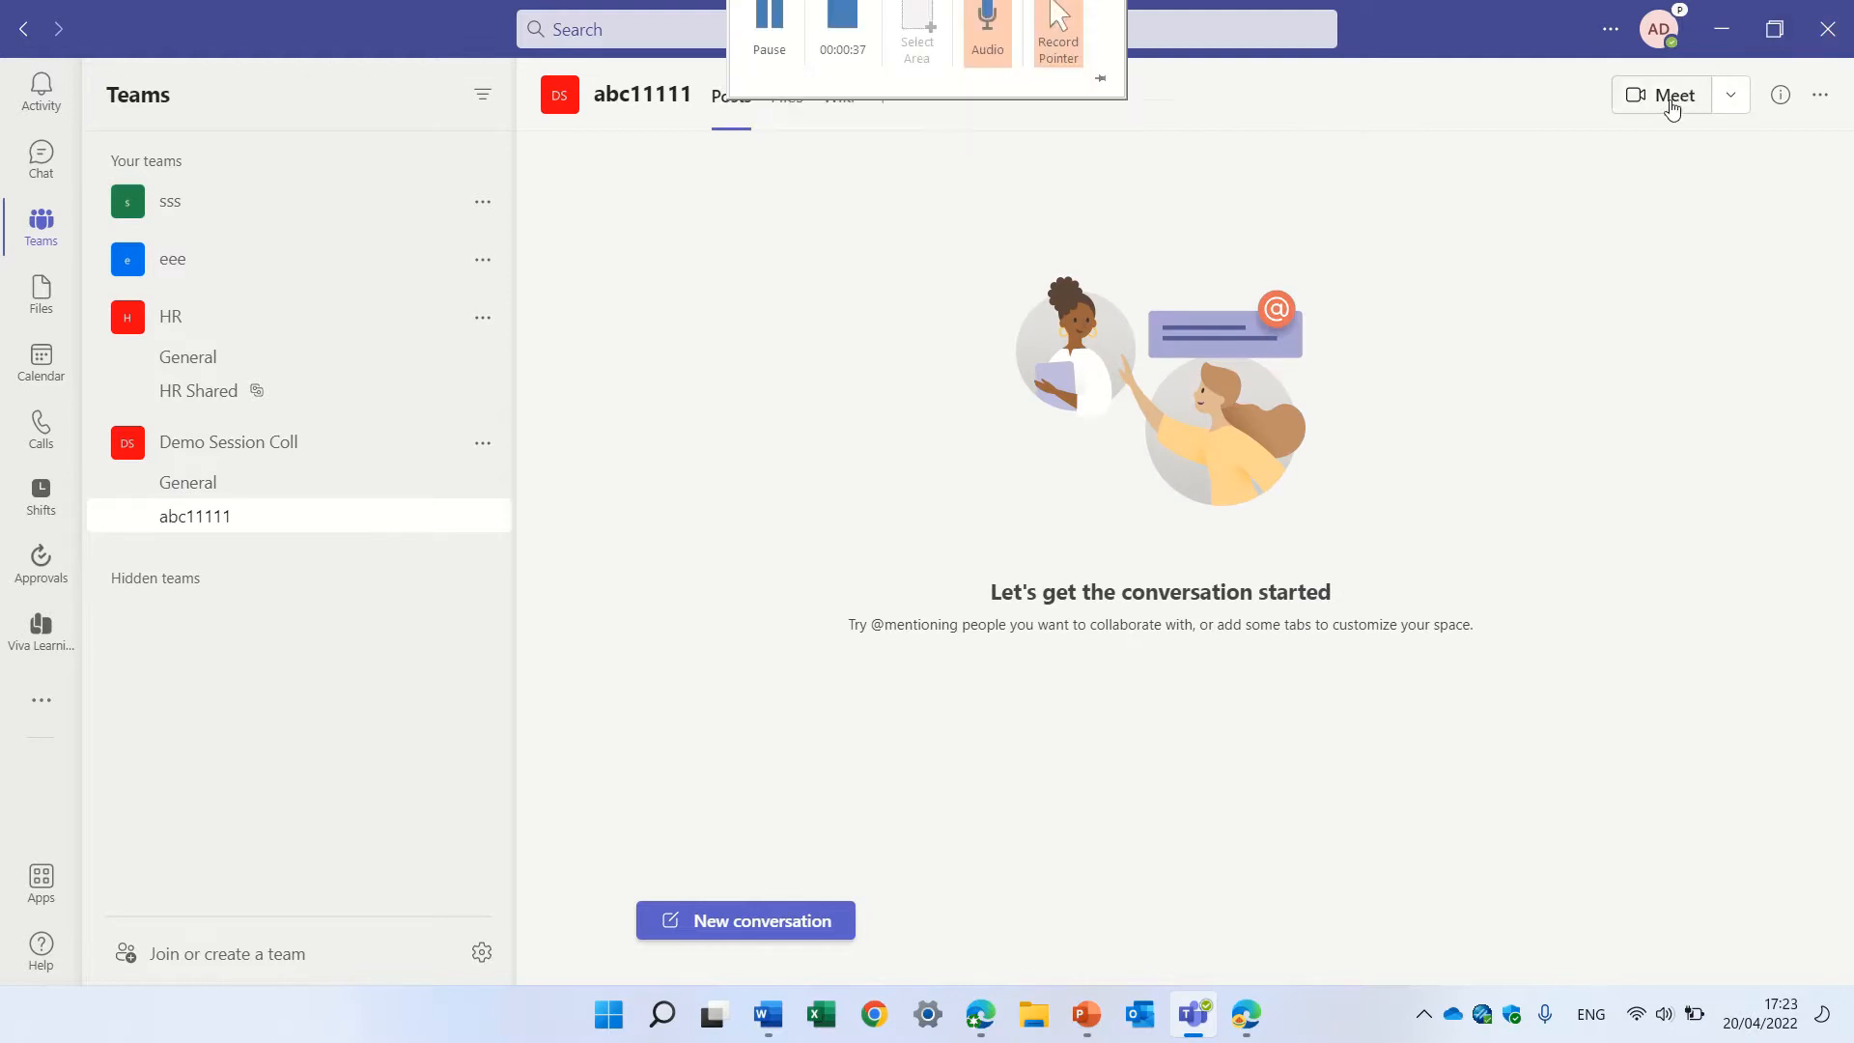
left_click(1669, 95)
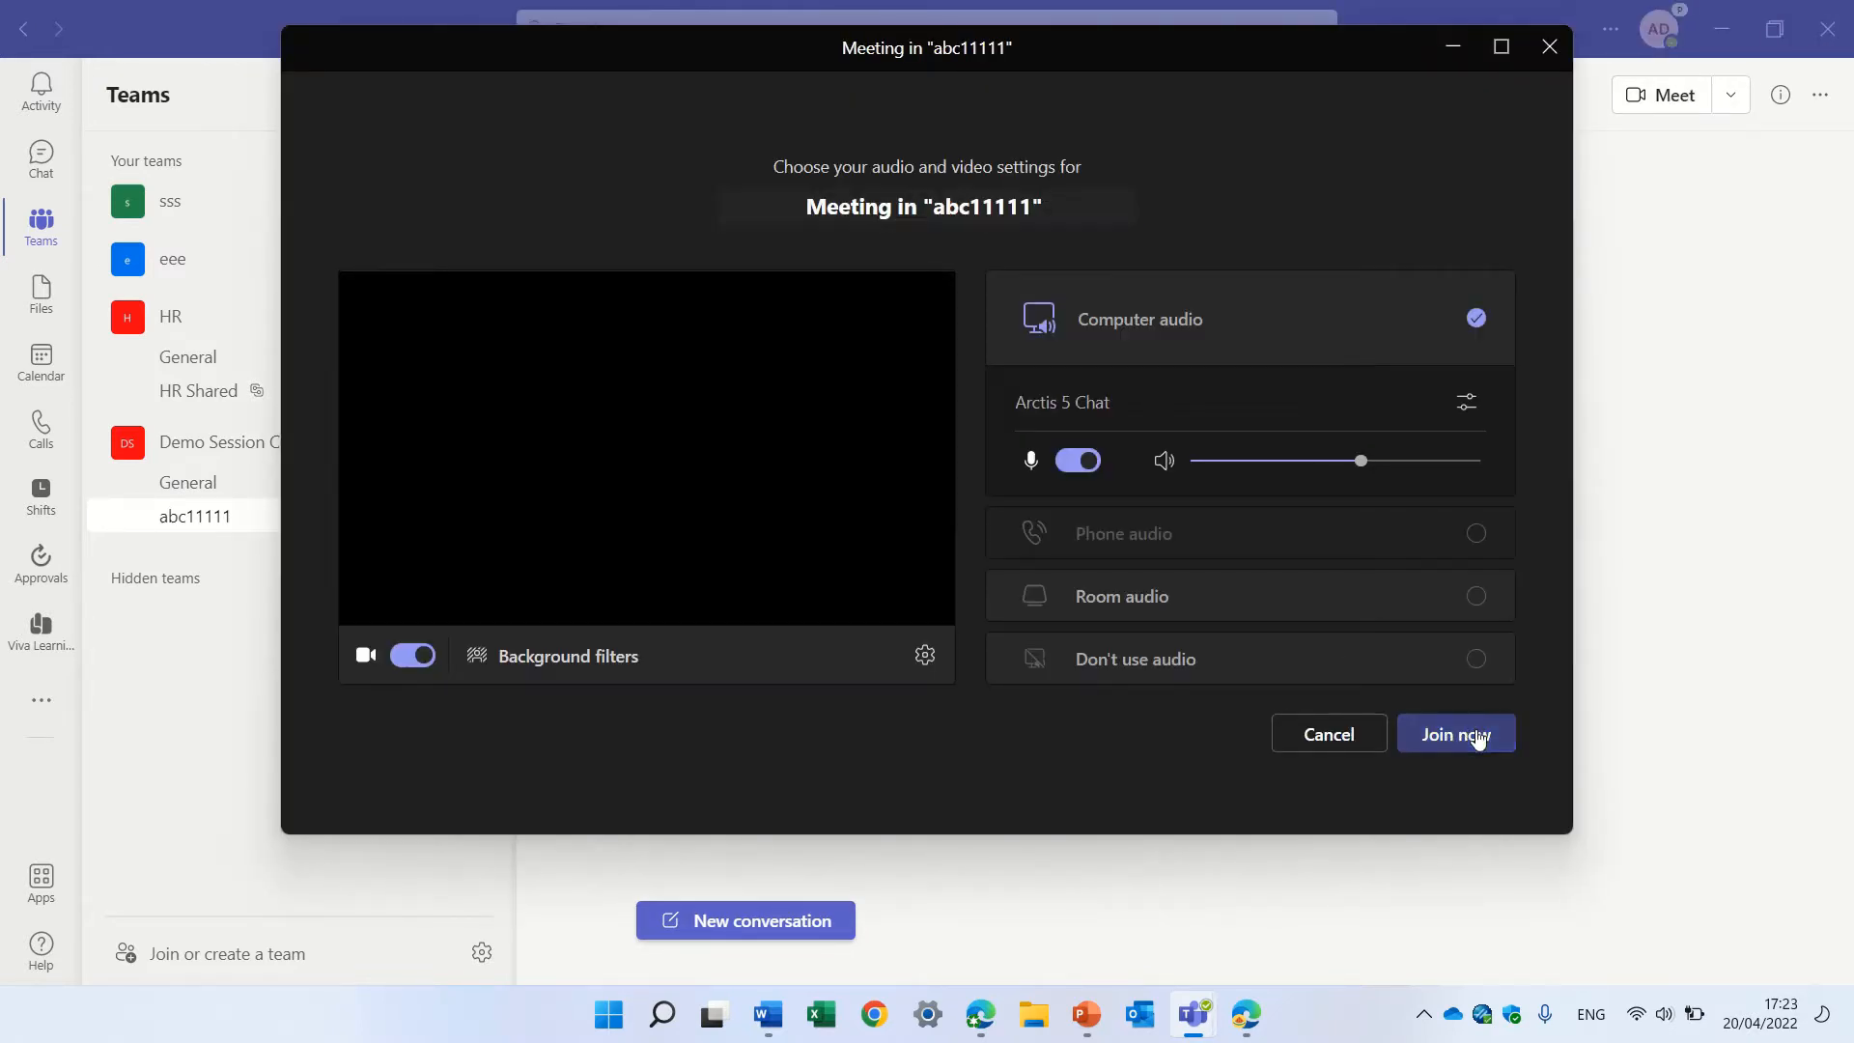
Join the abc11111 meeting and dismiss the invite people prompt
left_click(1455, 733)
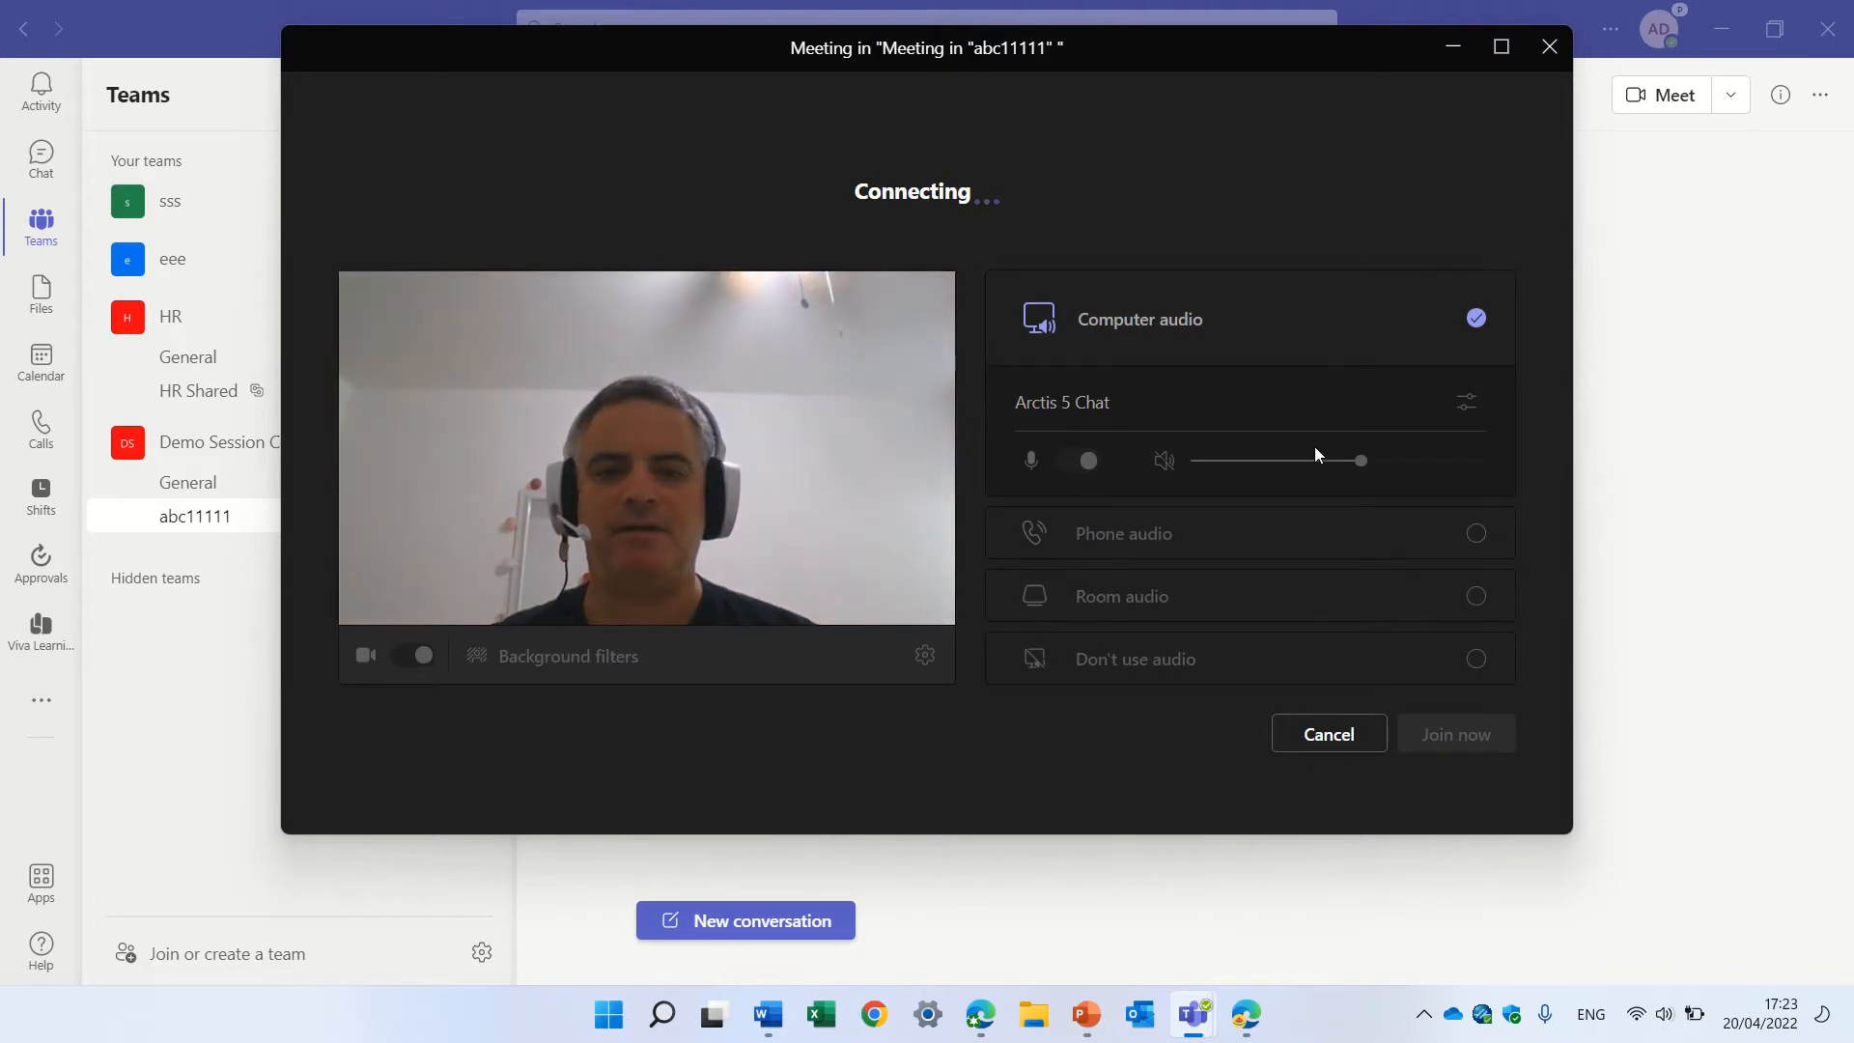
left_click(1455, 733)
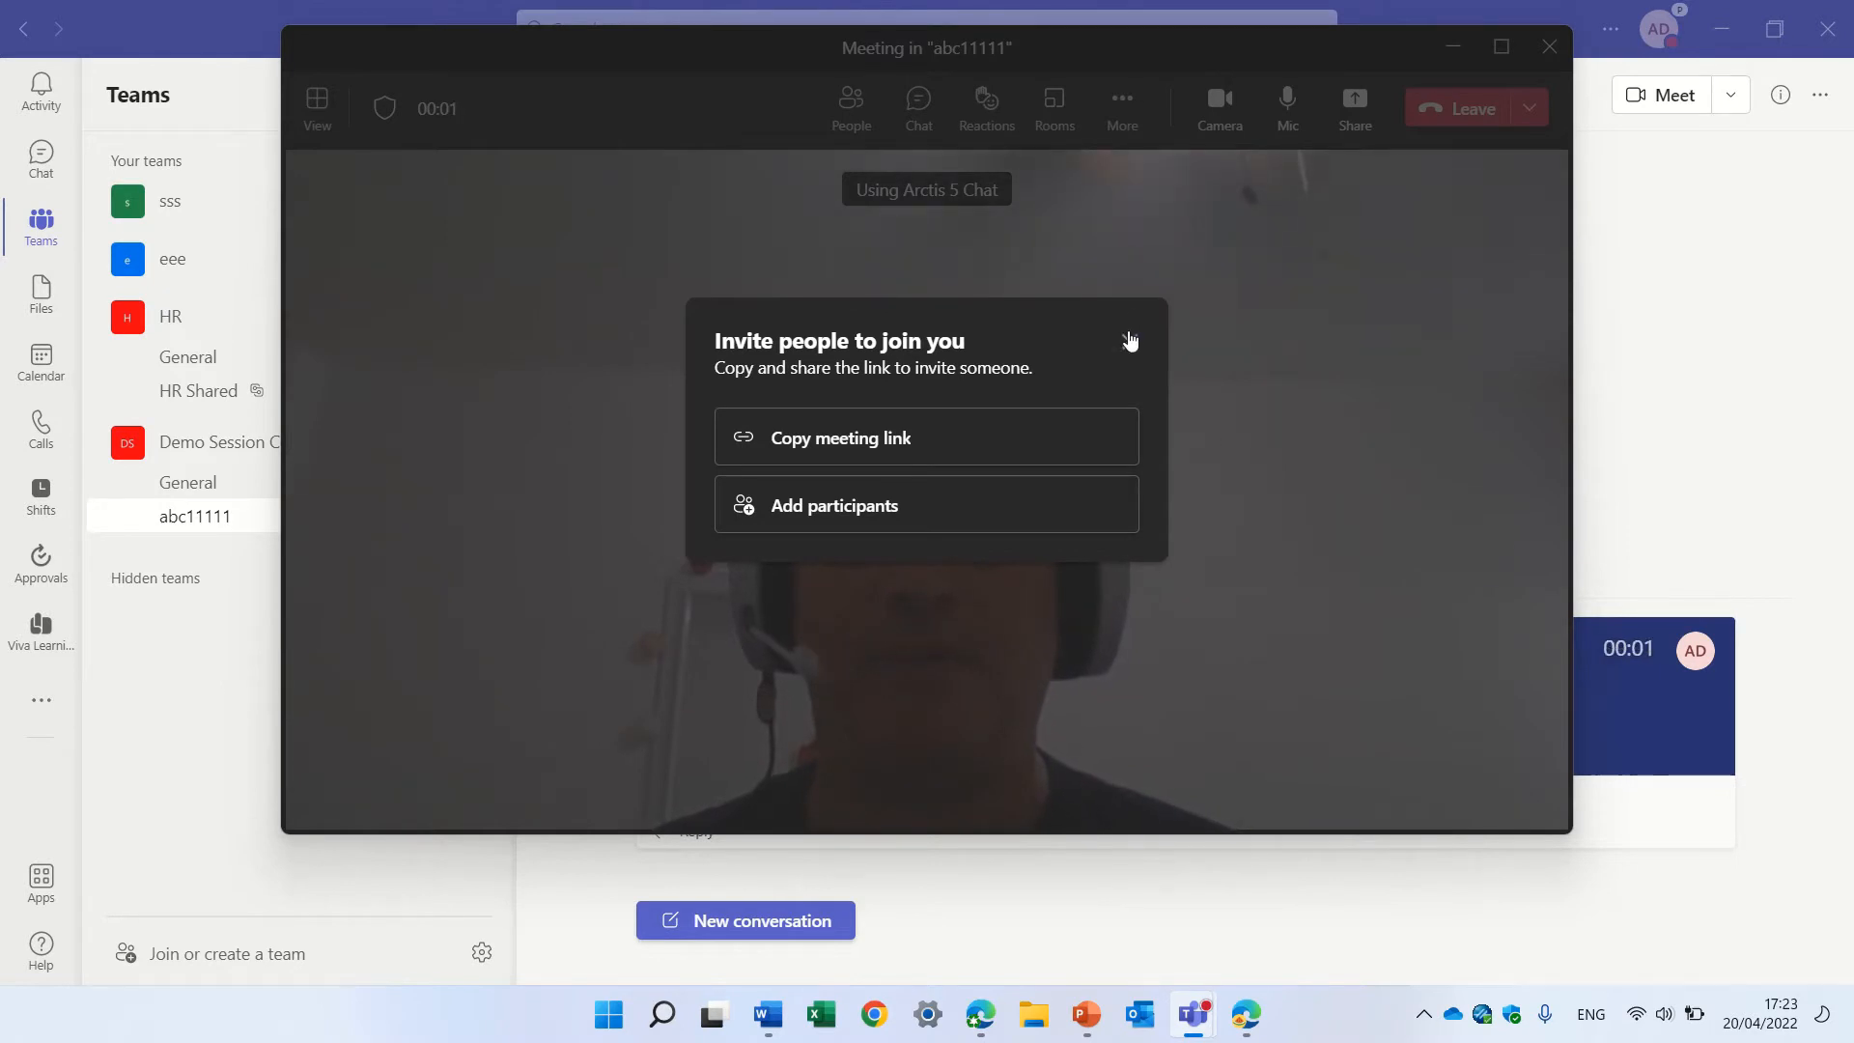
left_click(1120, 106)
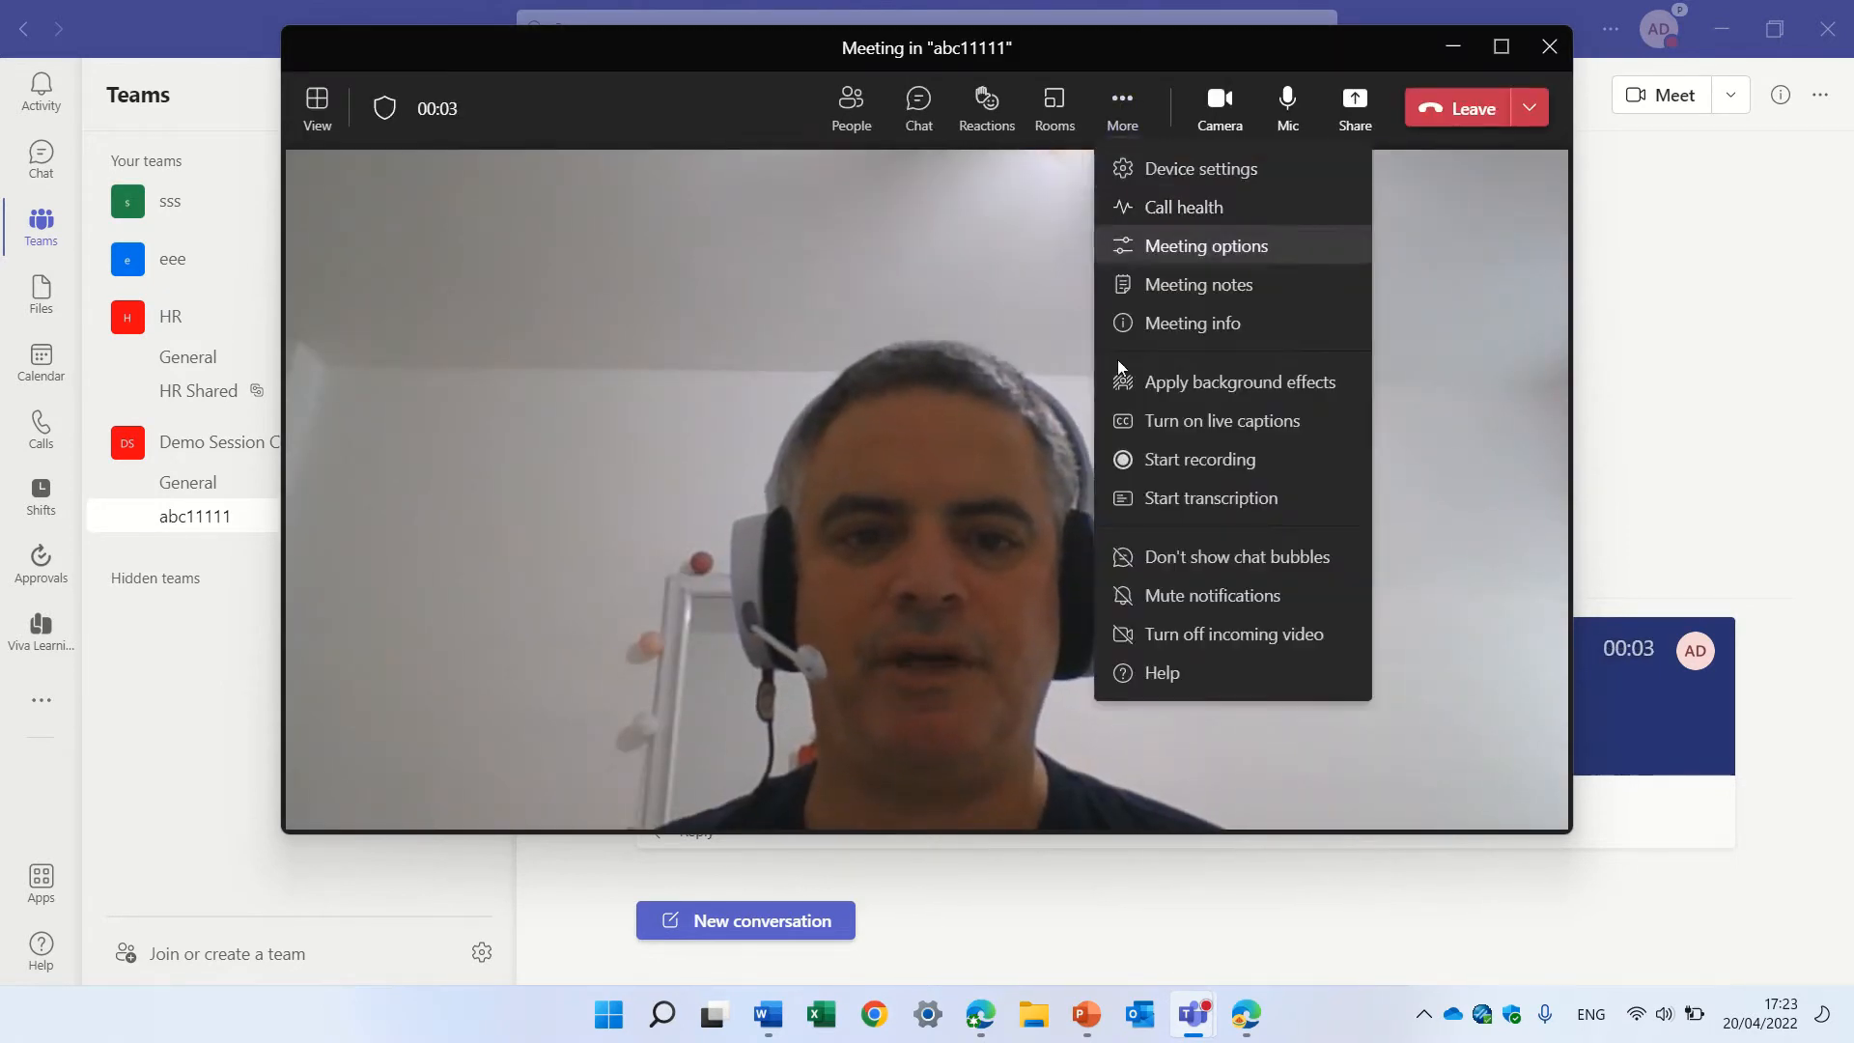
Start and then stop the meeting transcription, and leave the meeting
left_click(1199, 459)
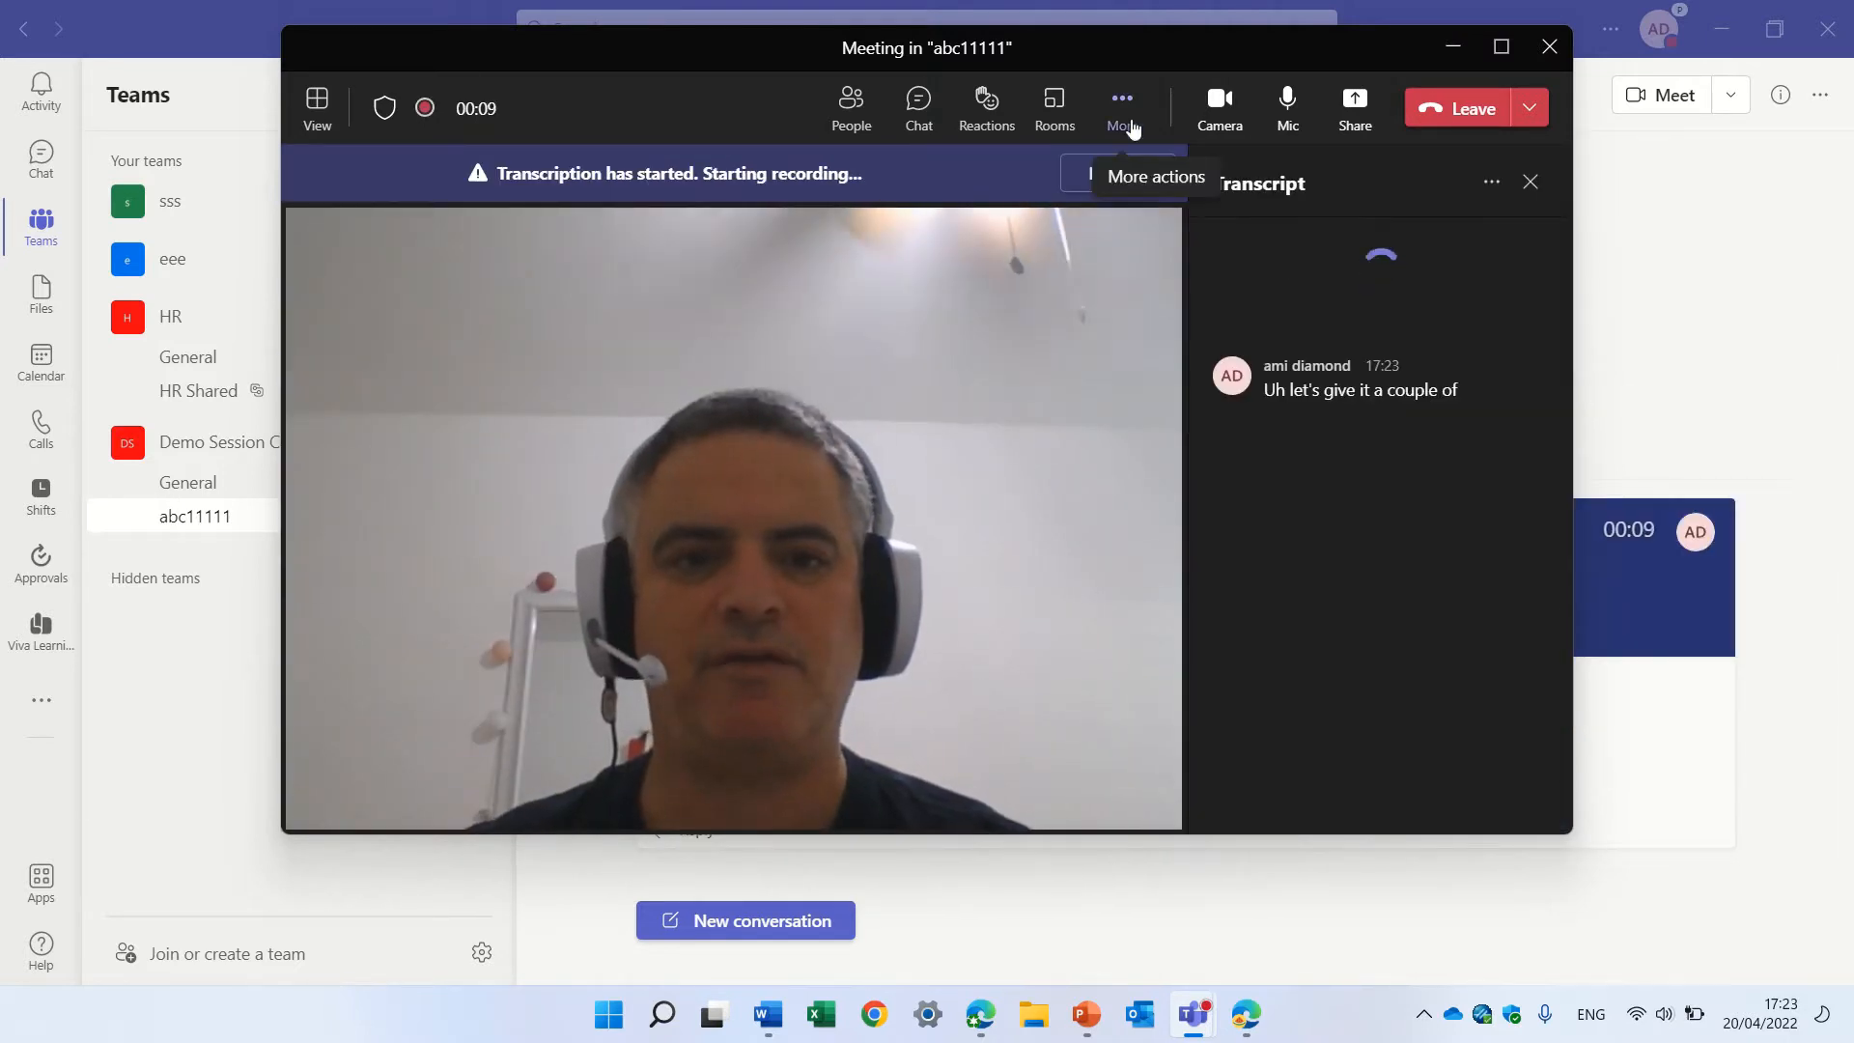
left_click(1118, 100)
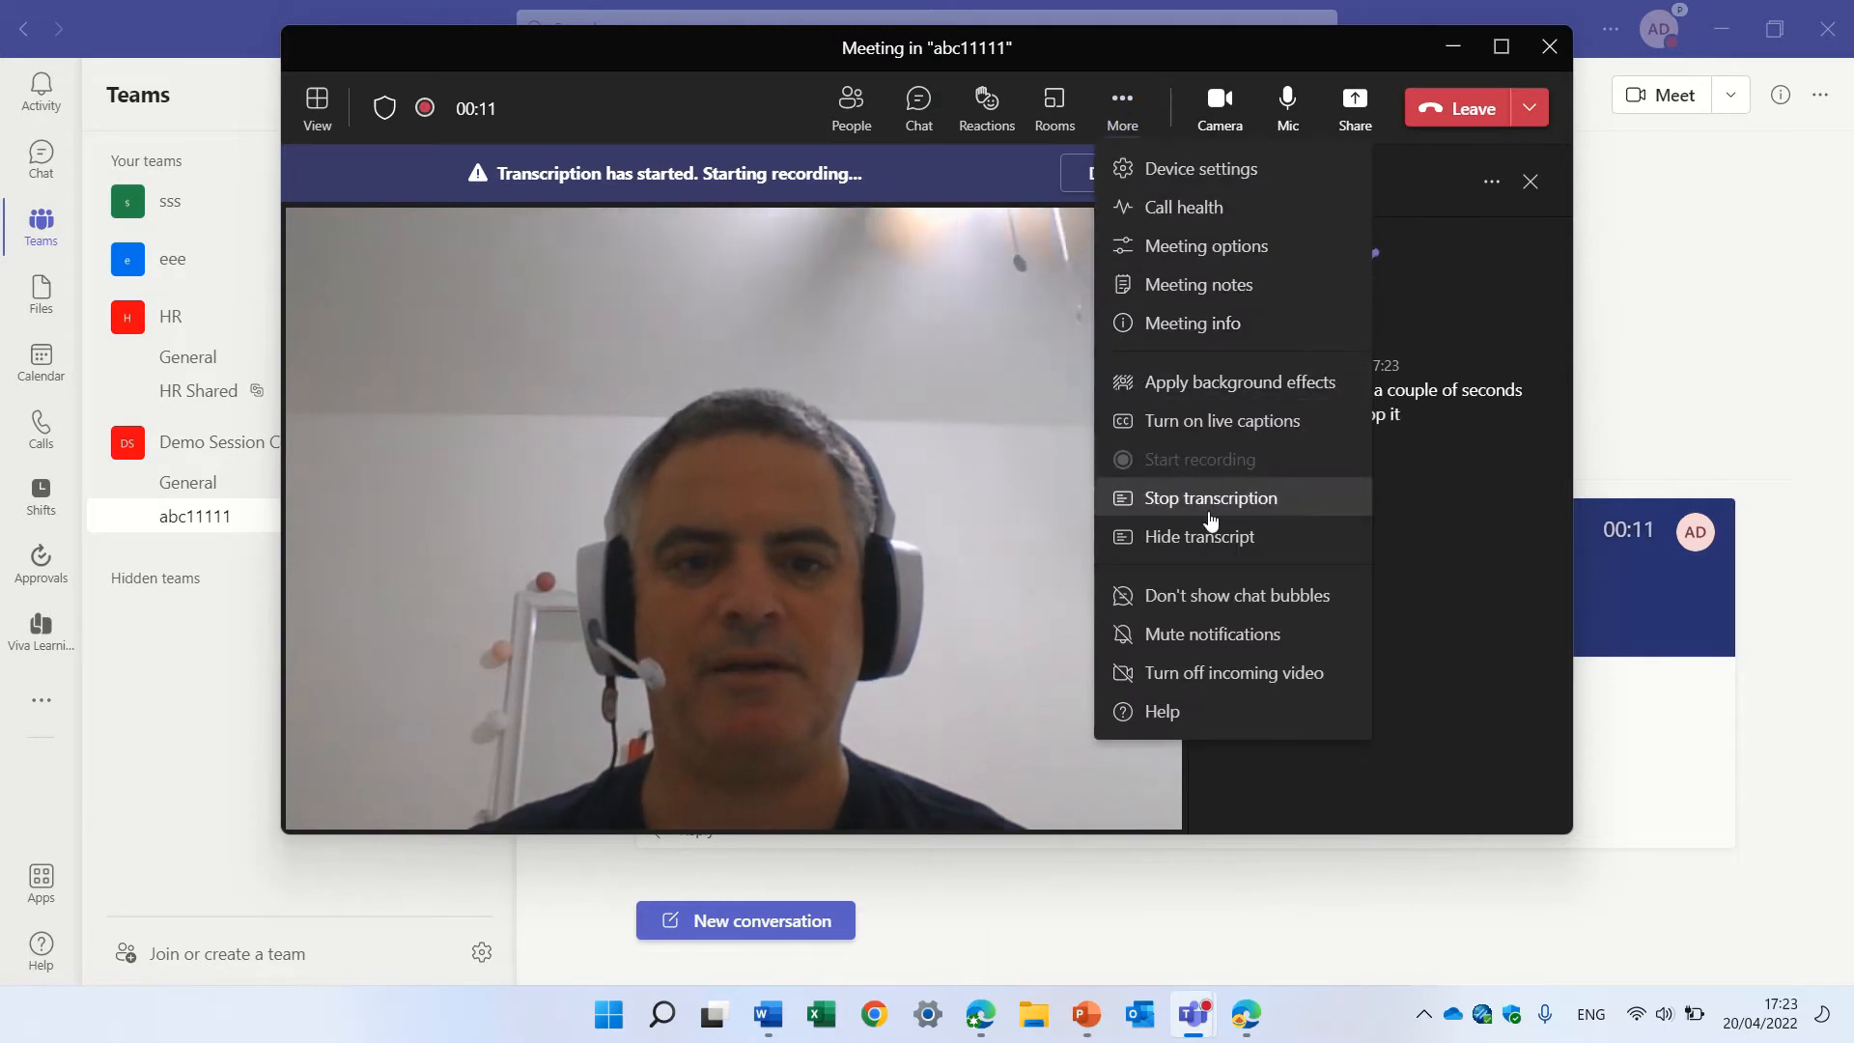
left_click(1210, 497)
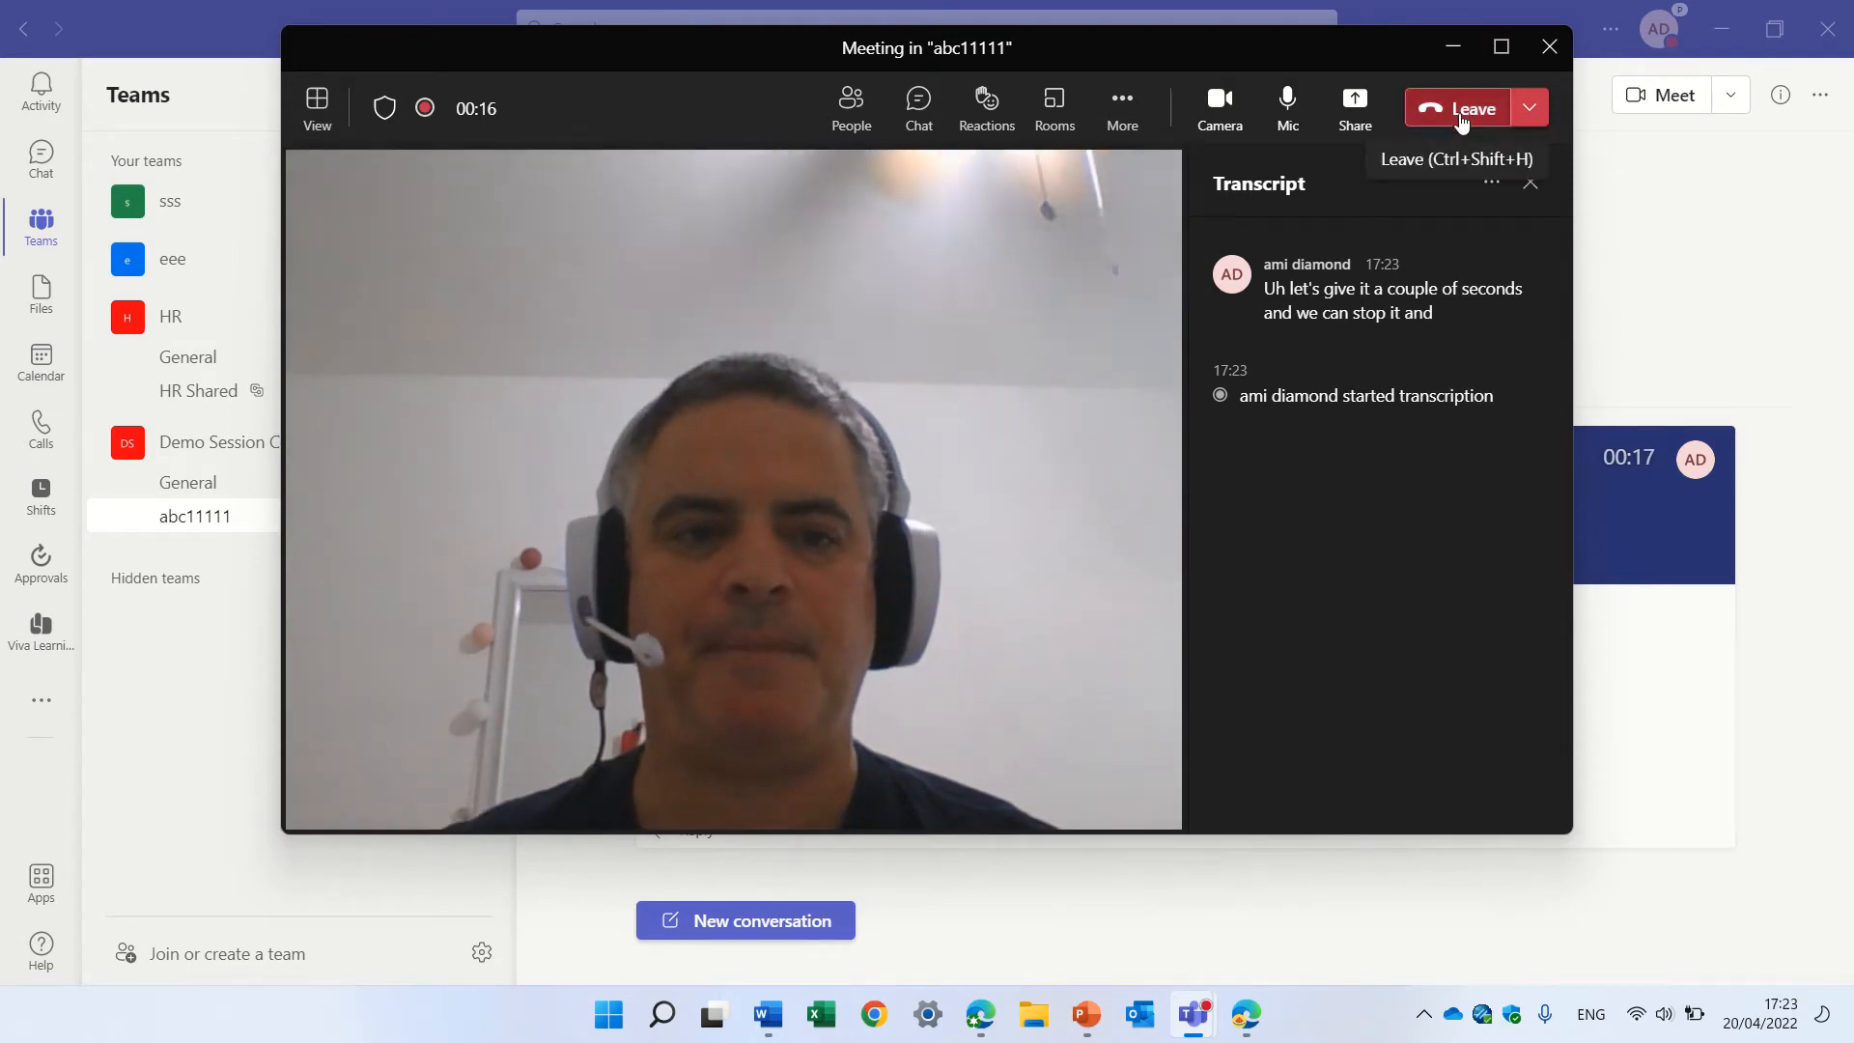
left_click(1466, 107)
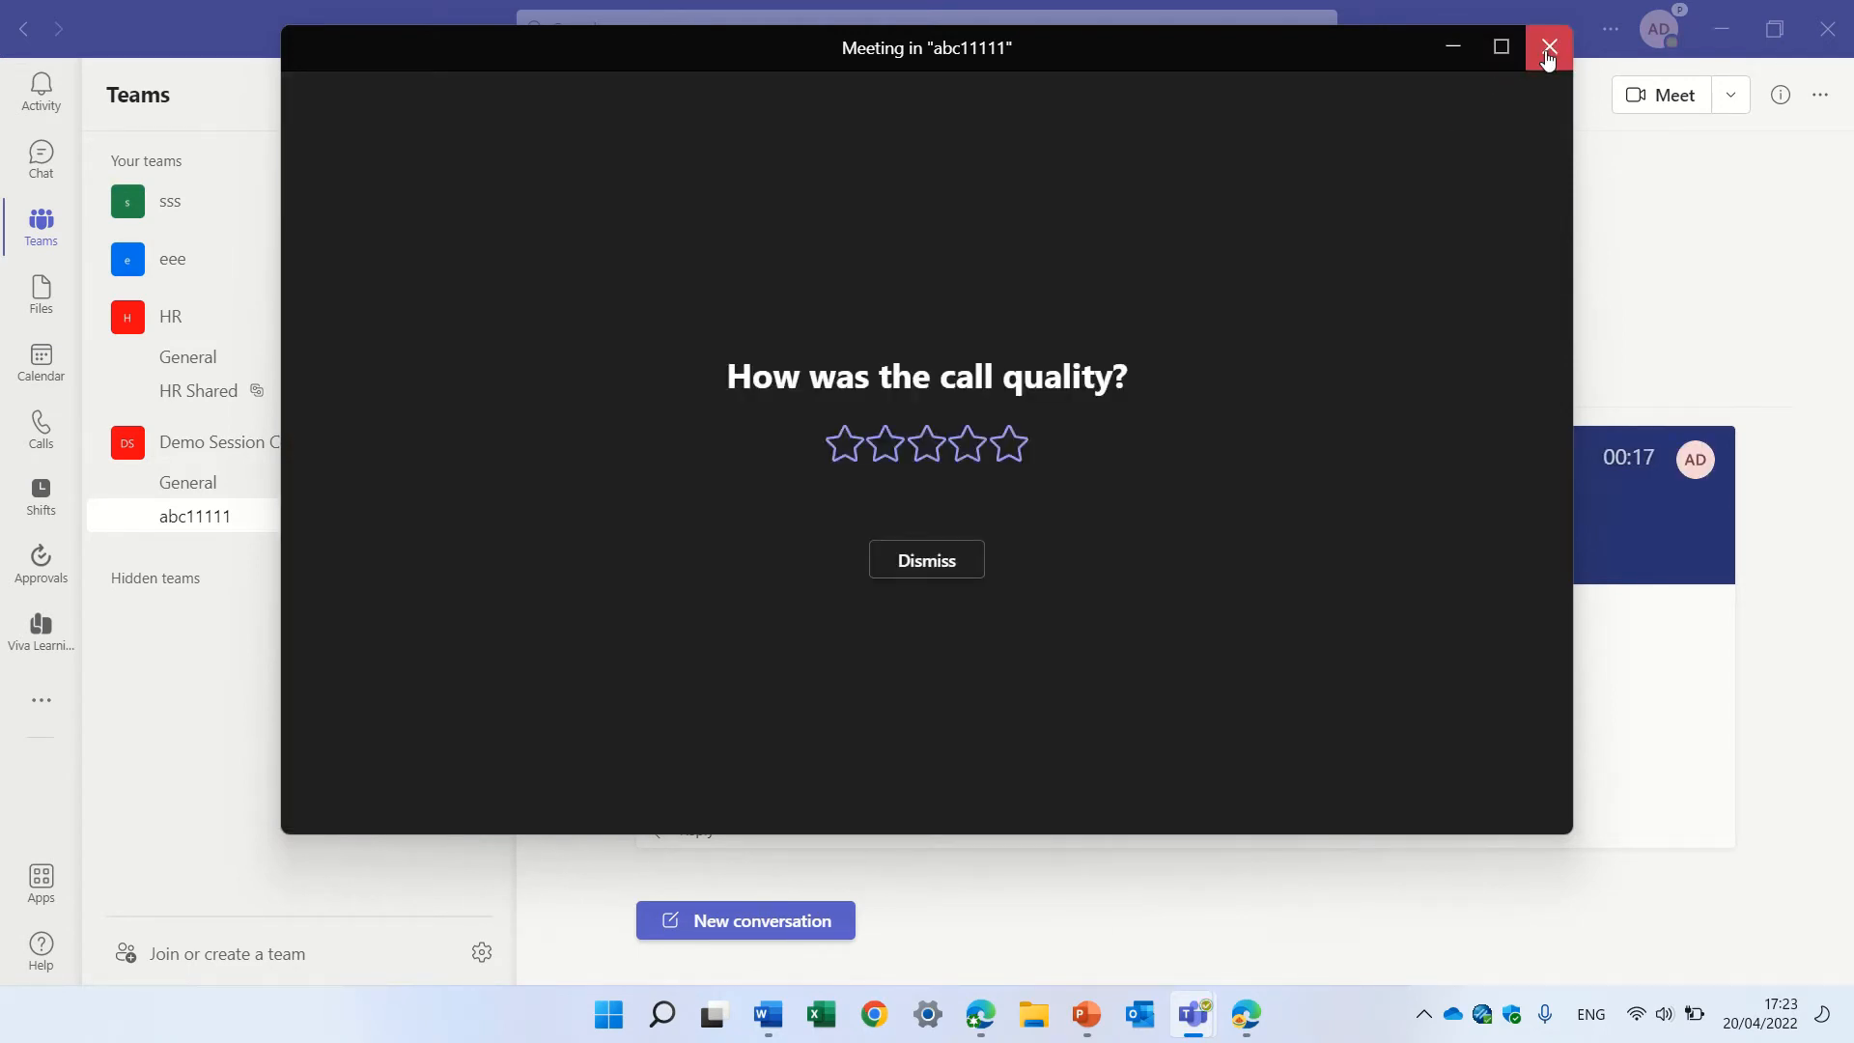
Close the call-quality window to return to the abc11111 channel posts
left_click(1549, 49)
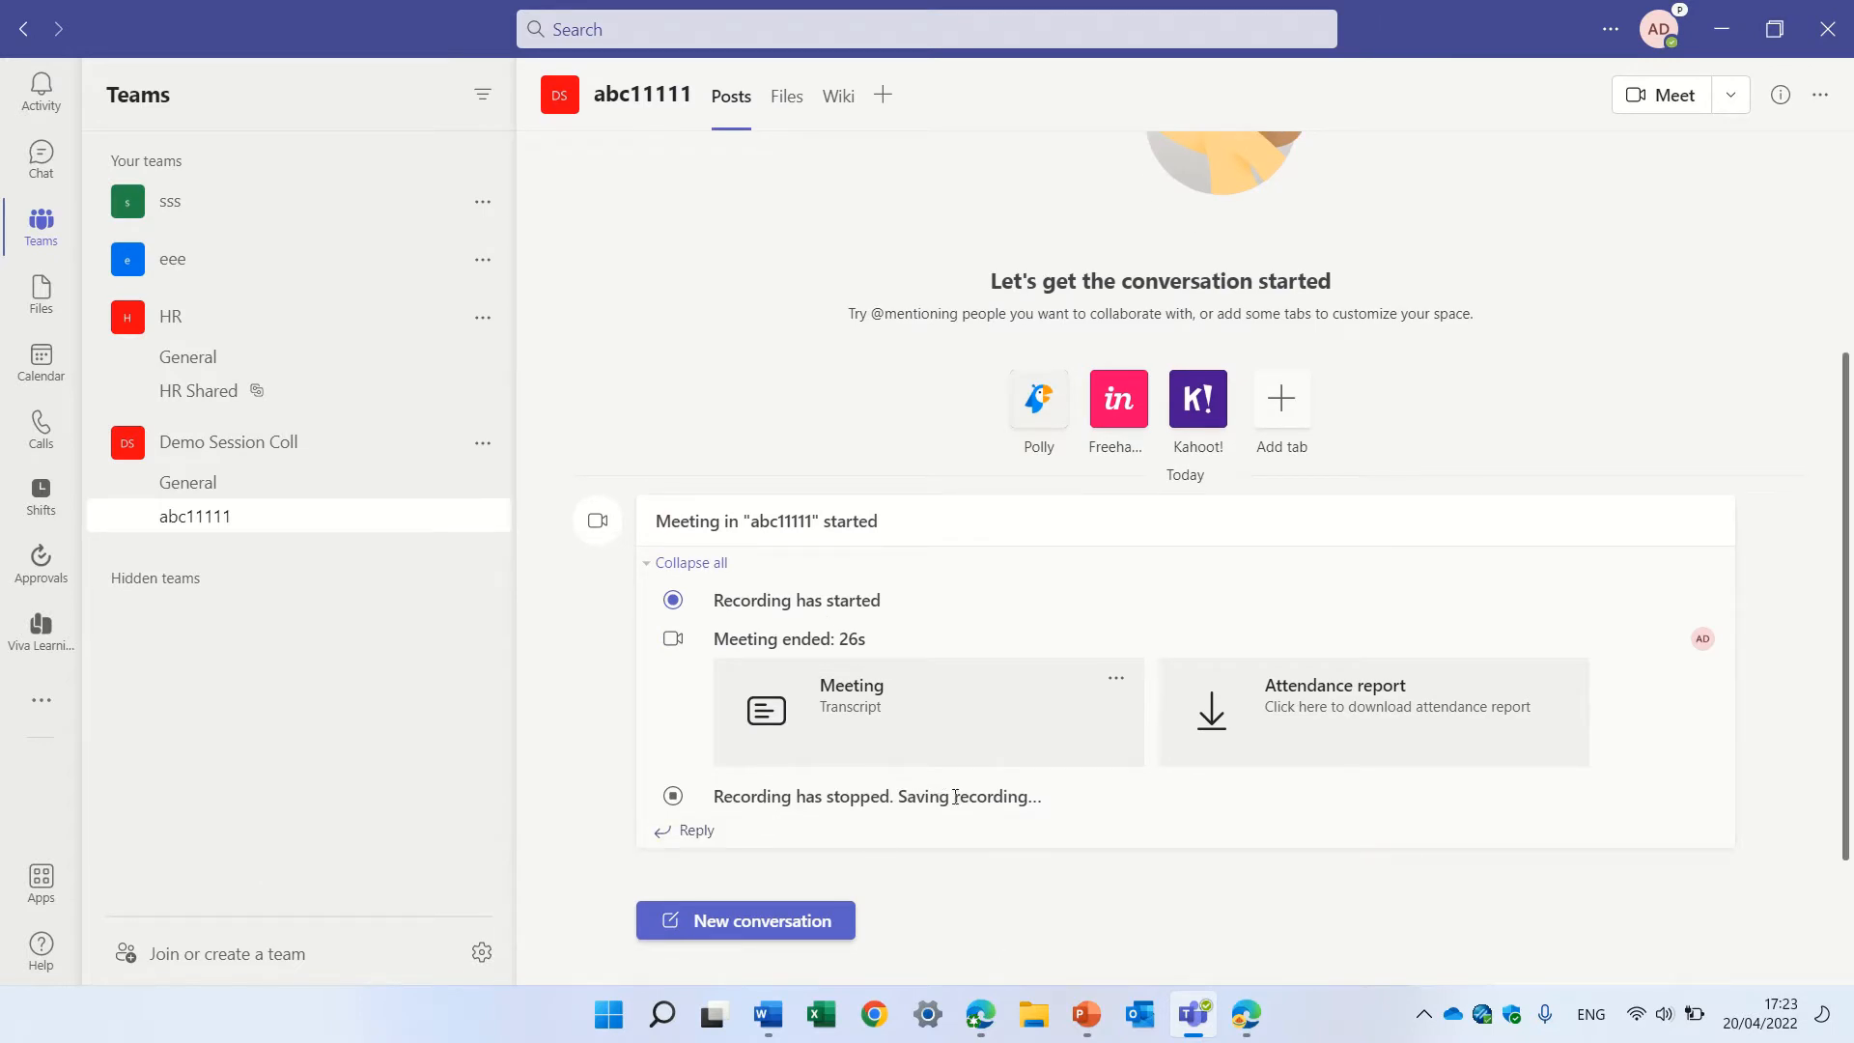
mouse_move(1797, 434)
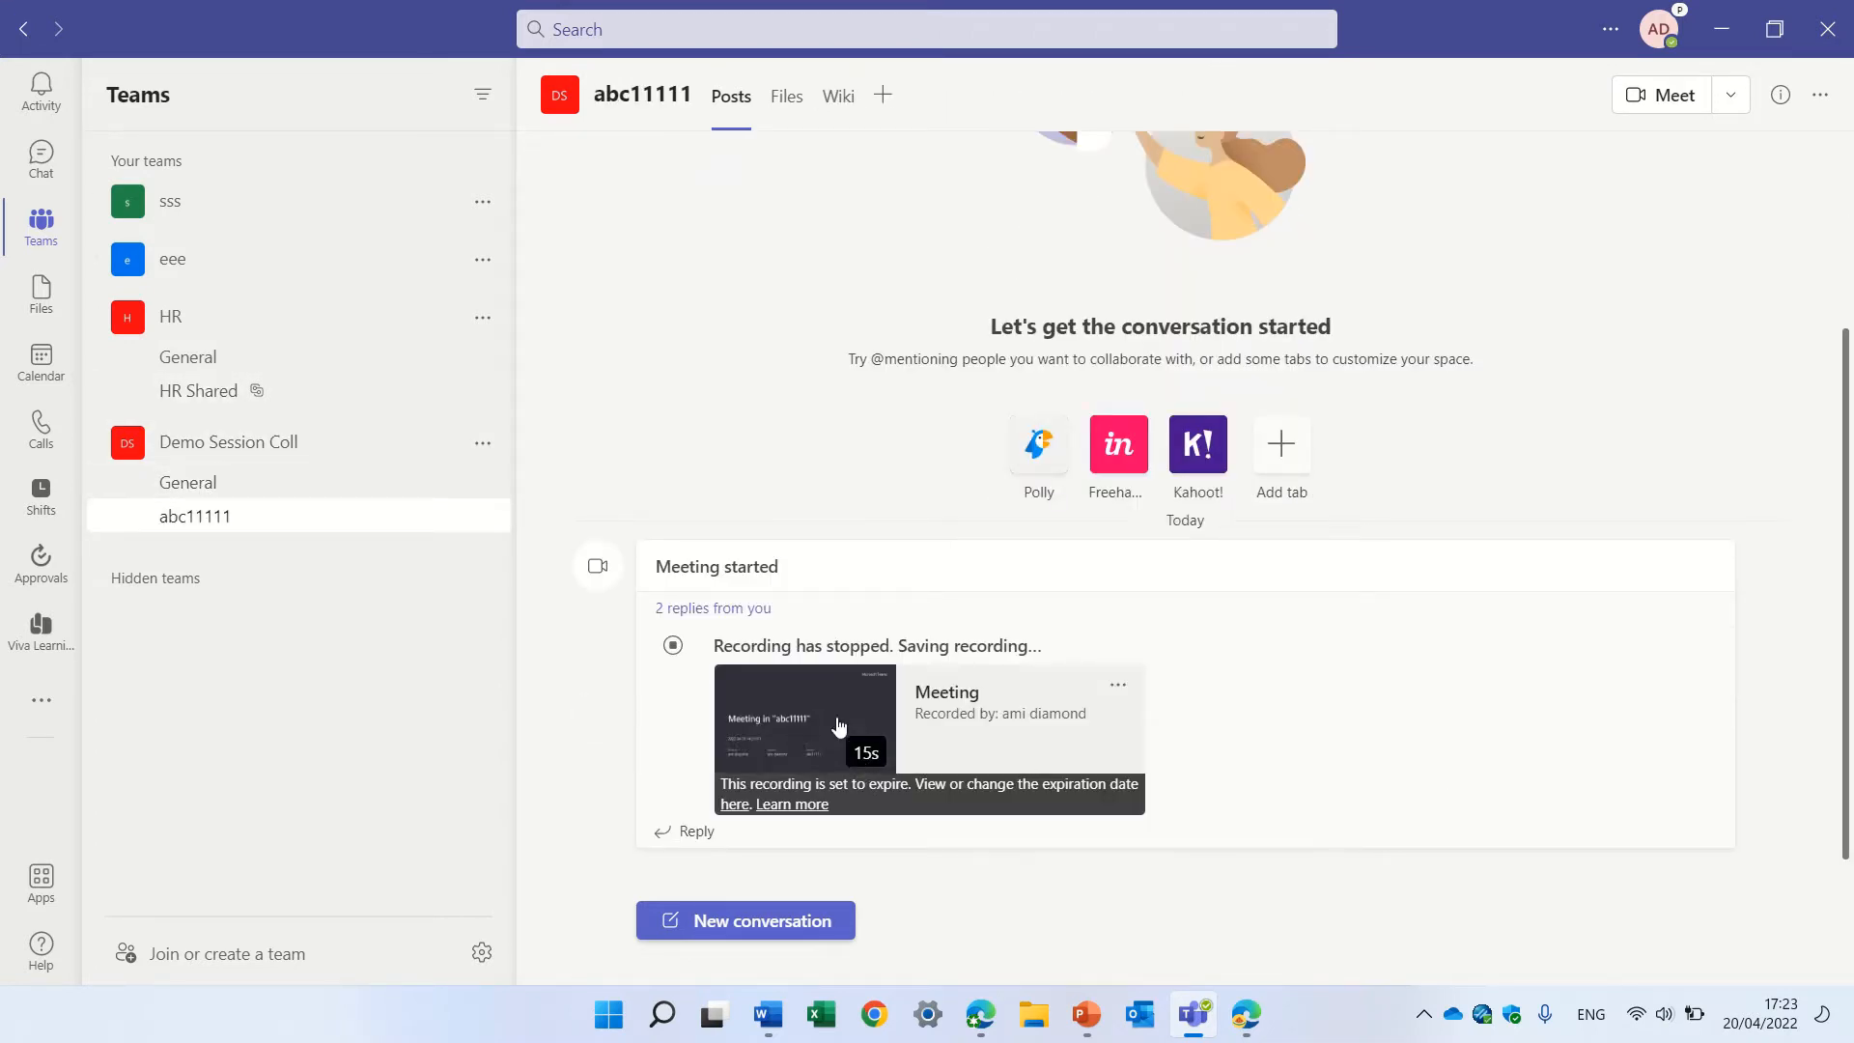
mouse_move(896, 730)
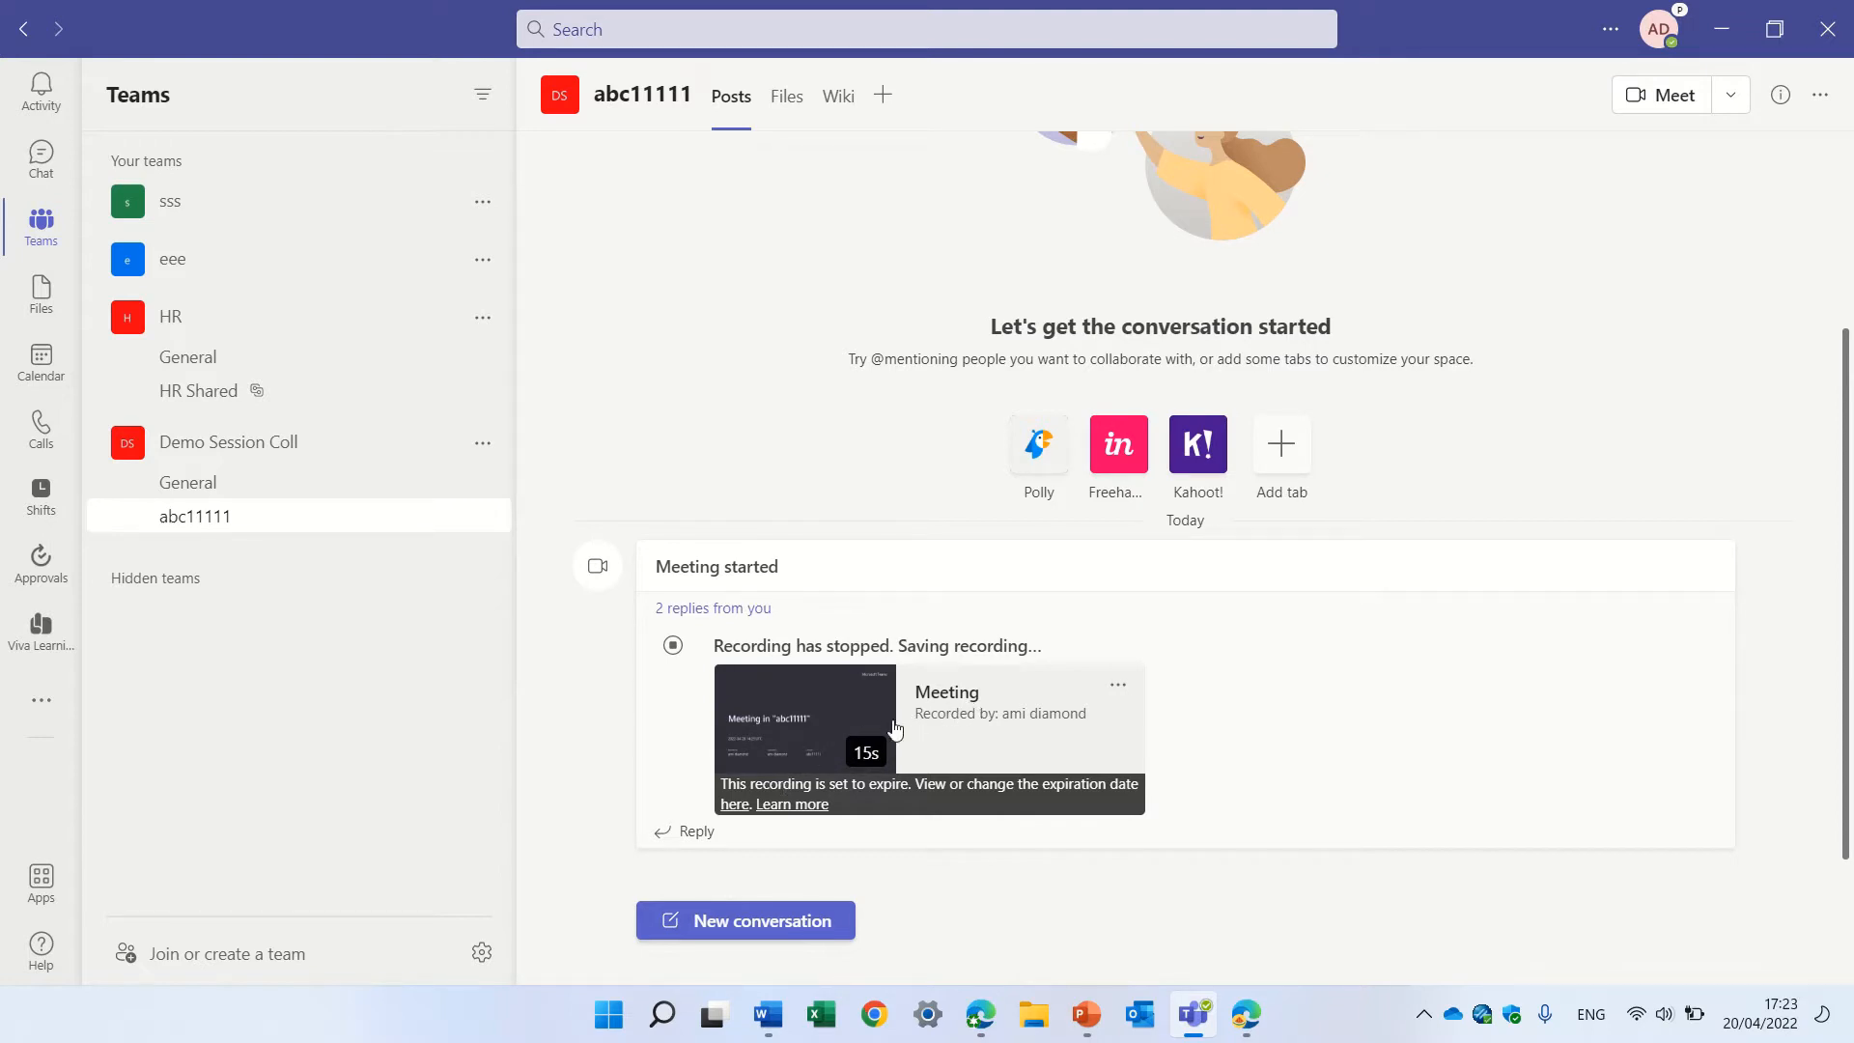
mouse_move(786, 96)
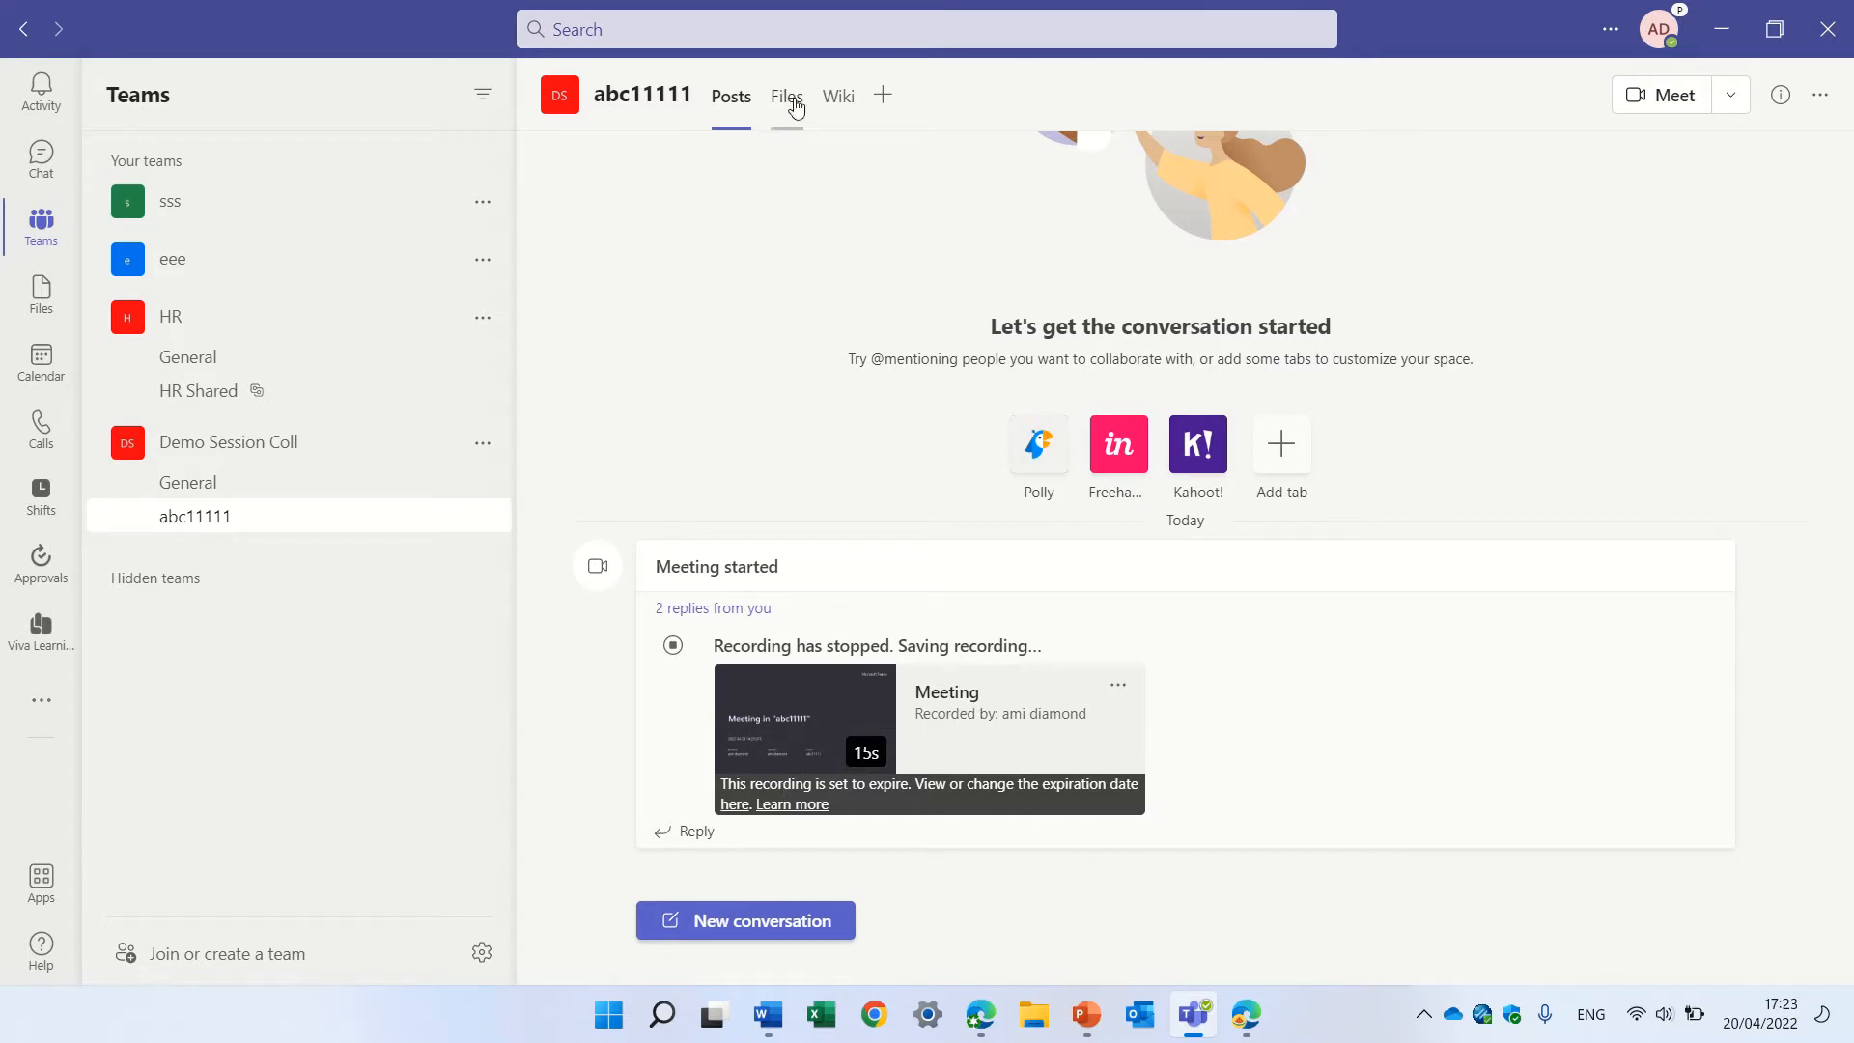
Open the channel's Files > Recordings folder and show actions for the meeting recording
left_click(787, 96)
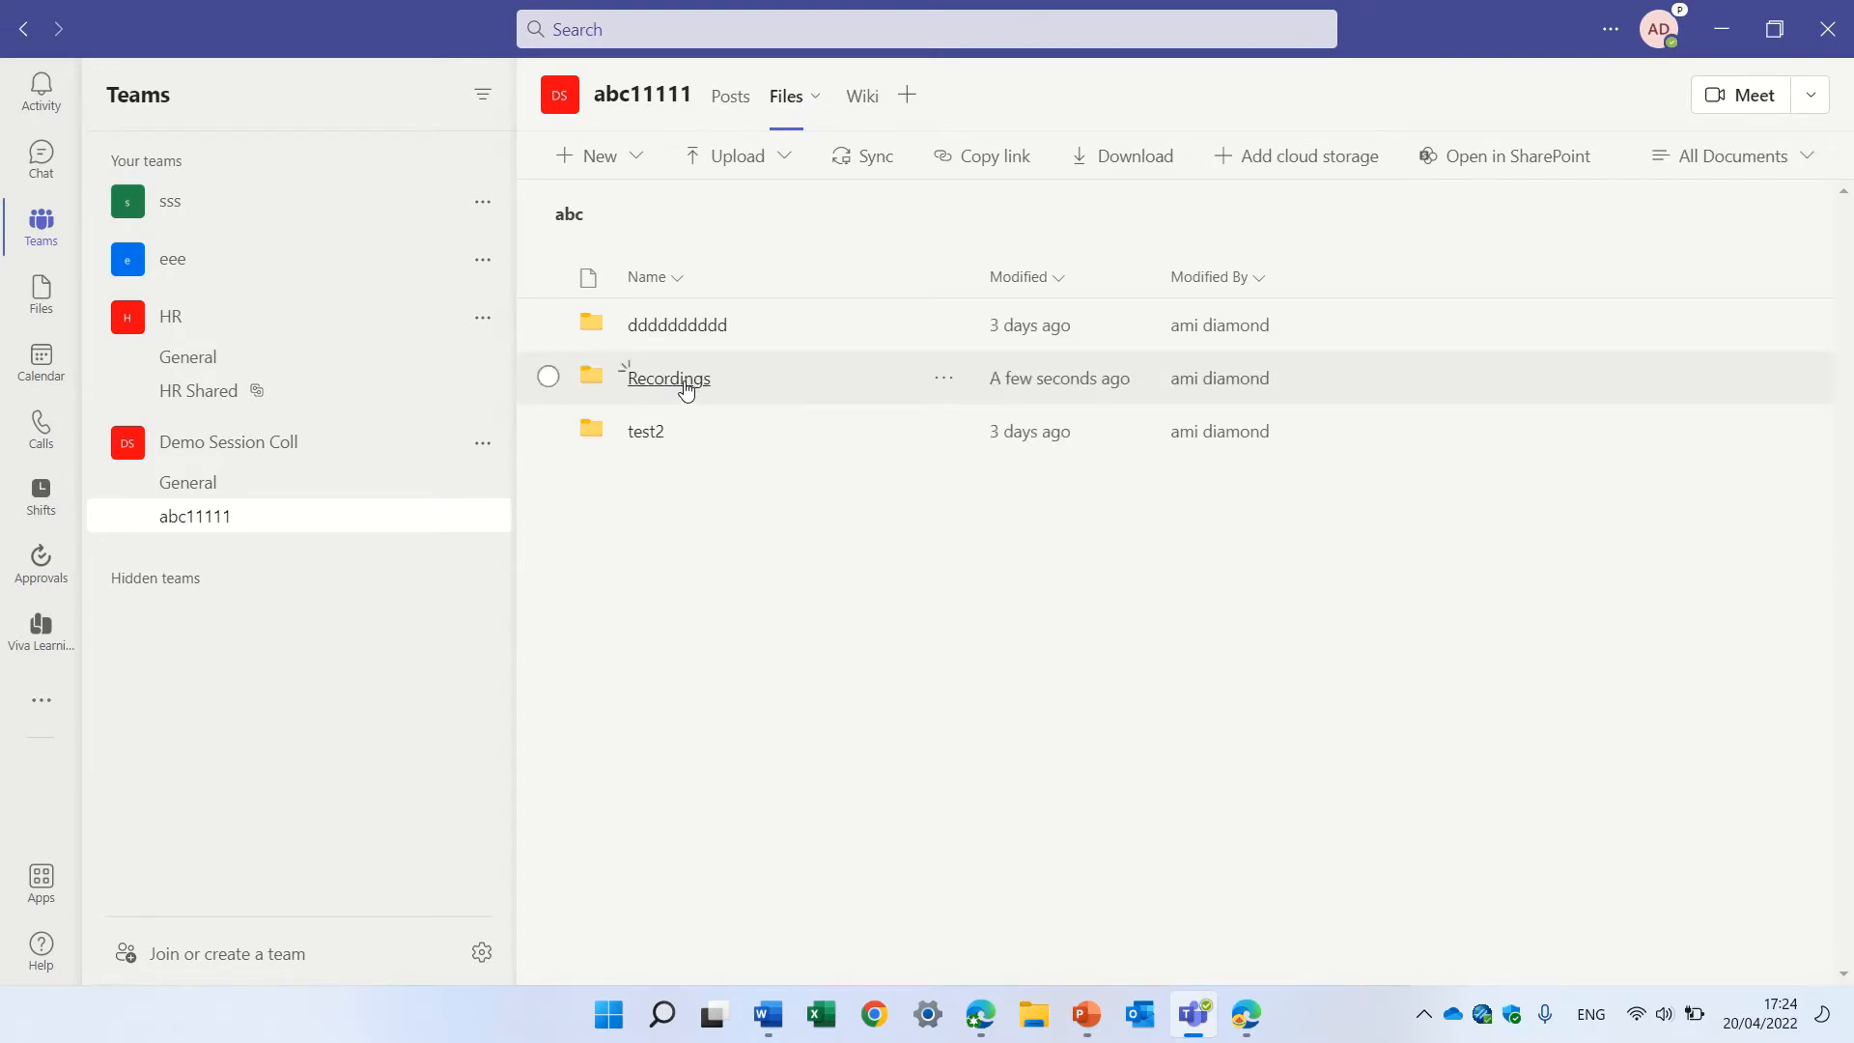
left_click(667, 377)
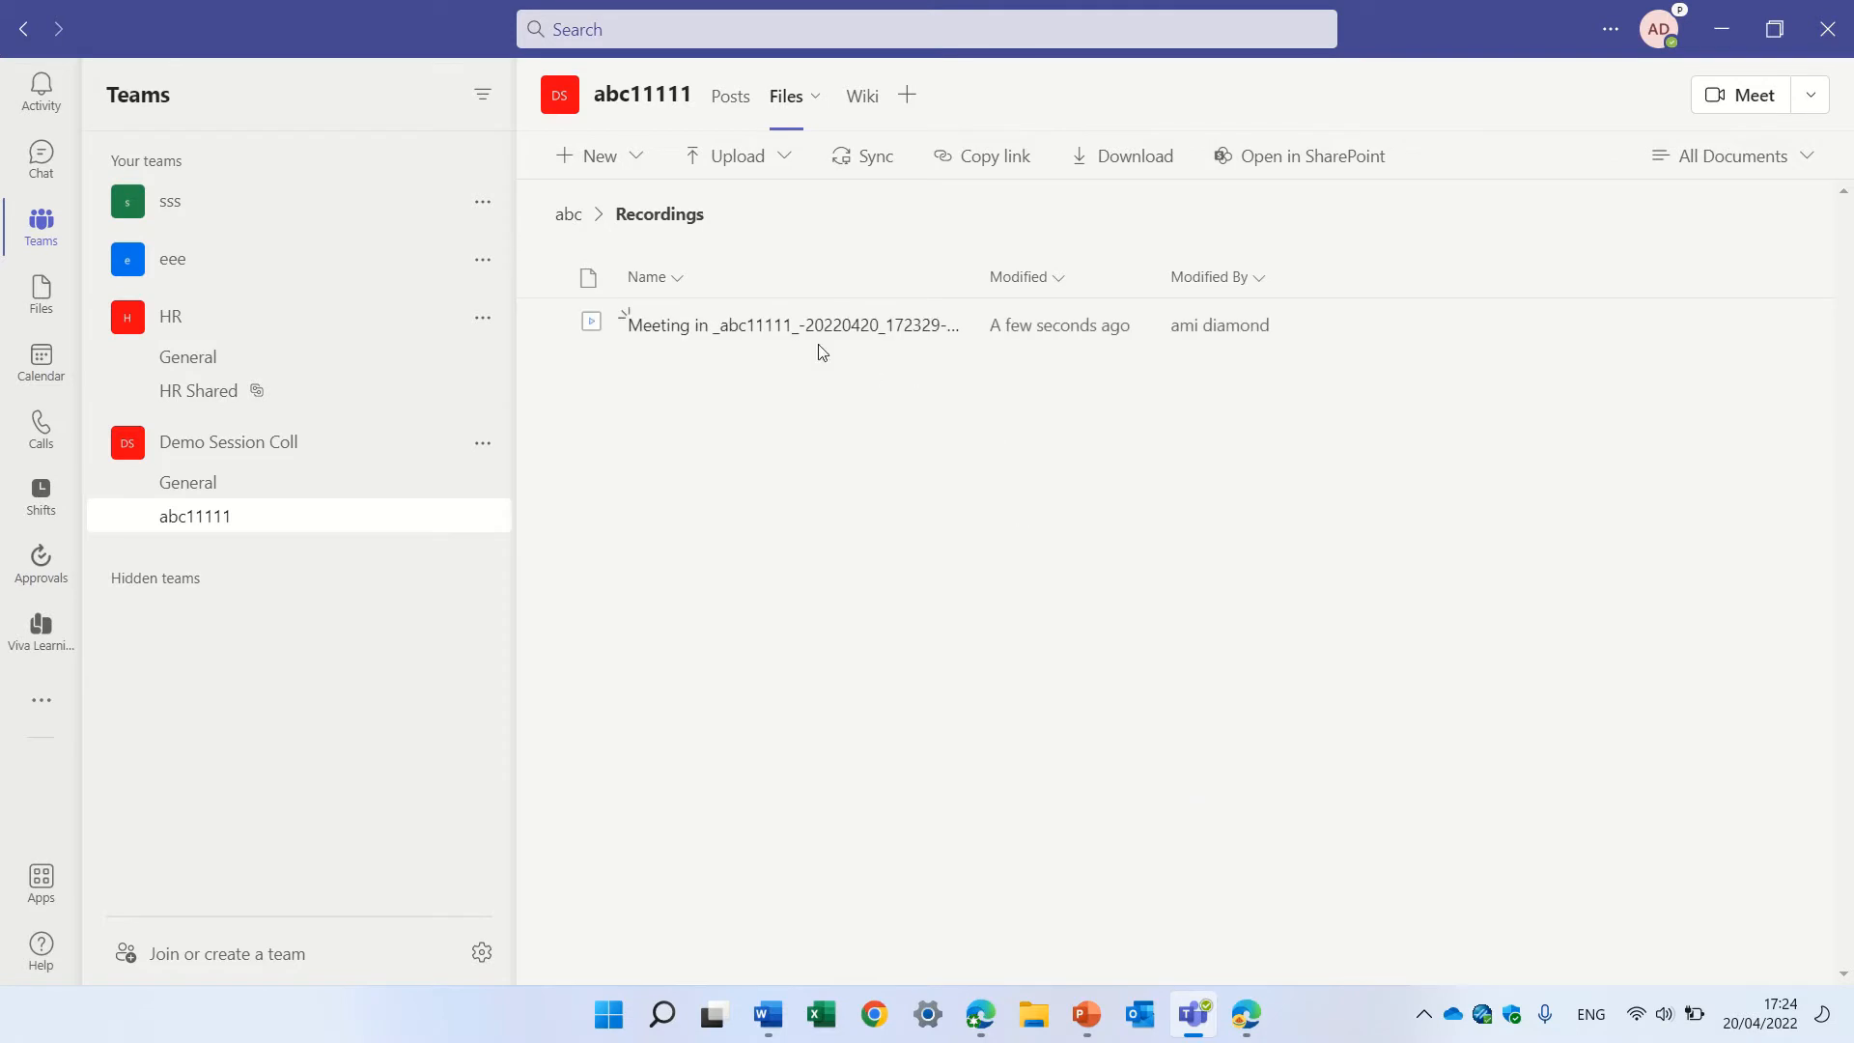
mouse_move(792, 325)
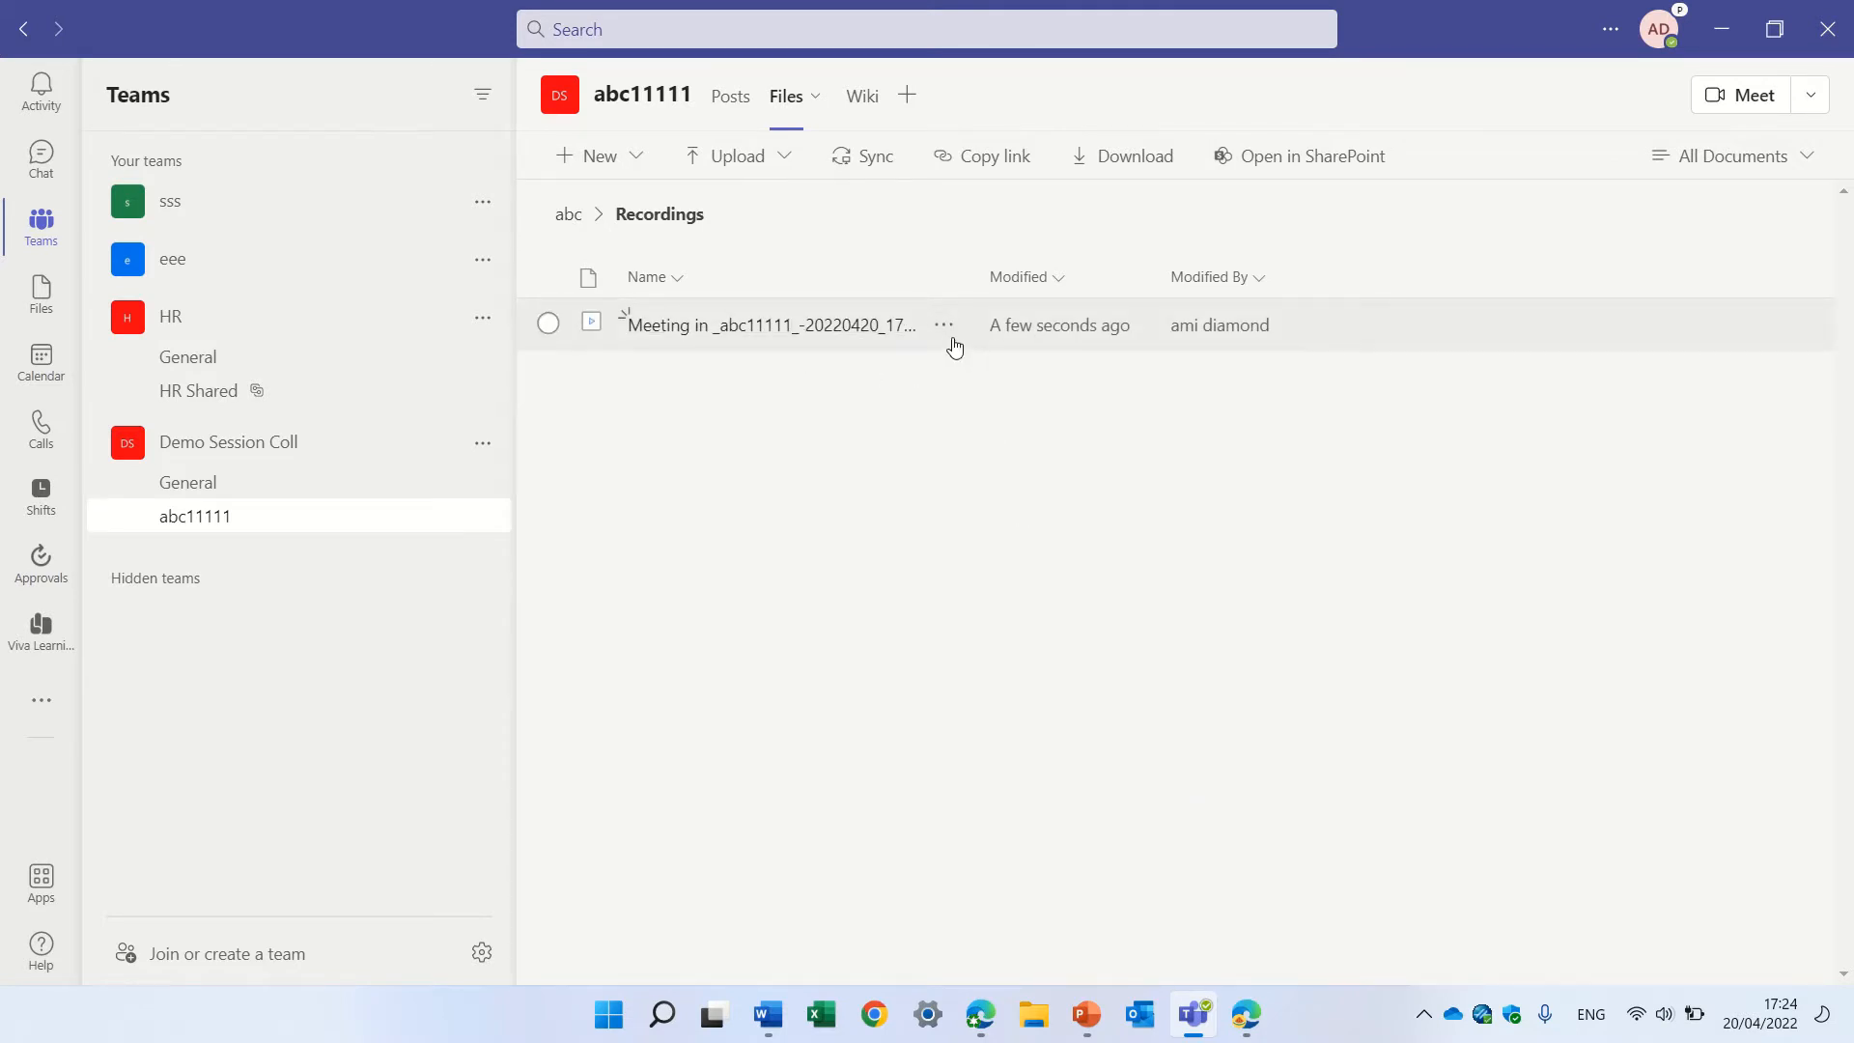
mouse_move(945, 325)
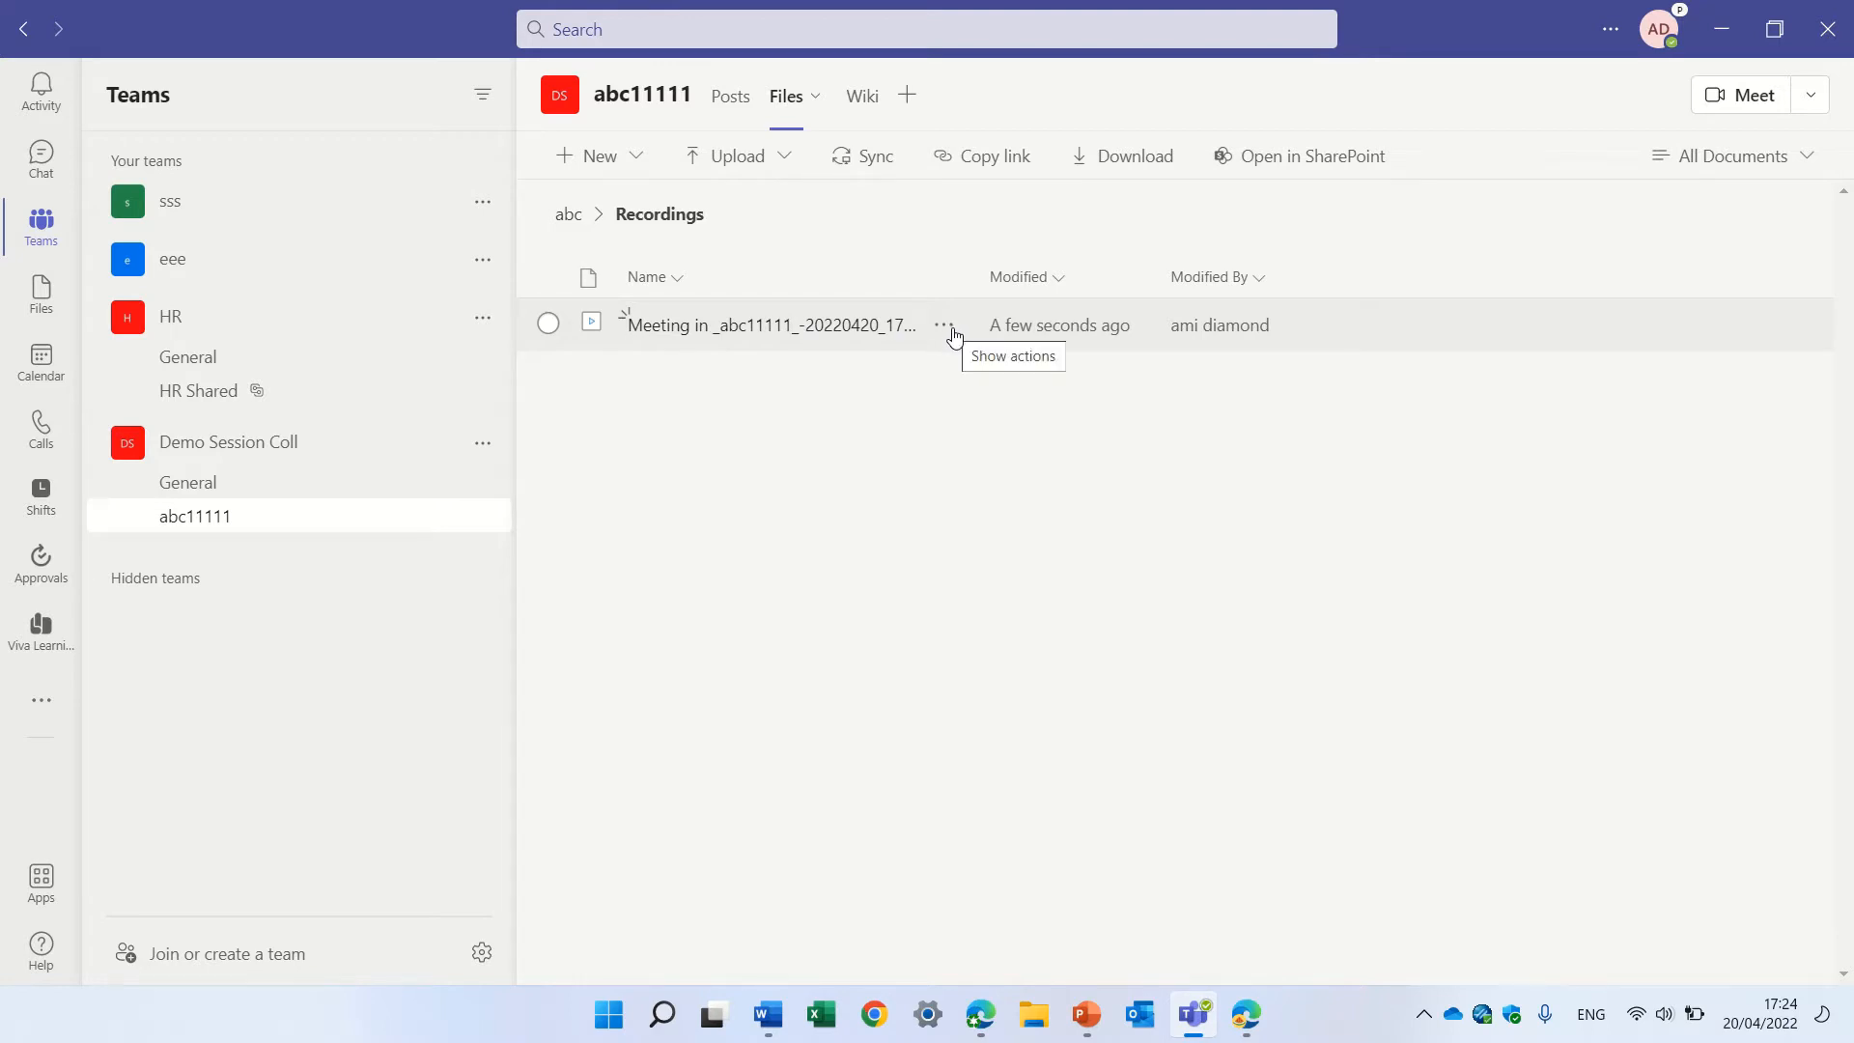
left_click(946, 325)
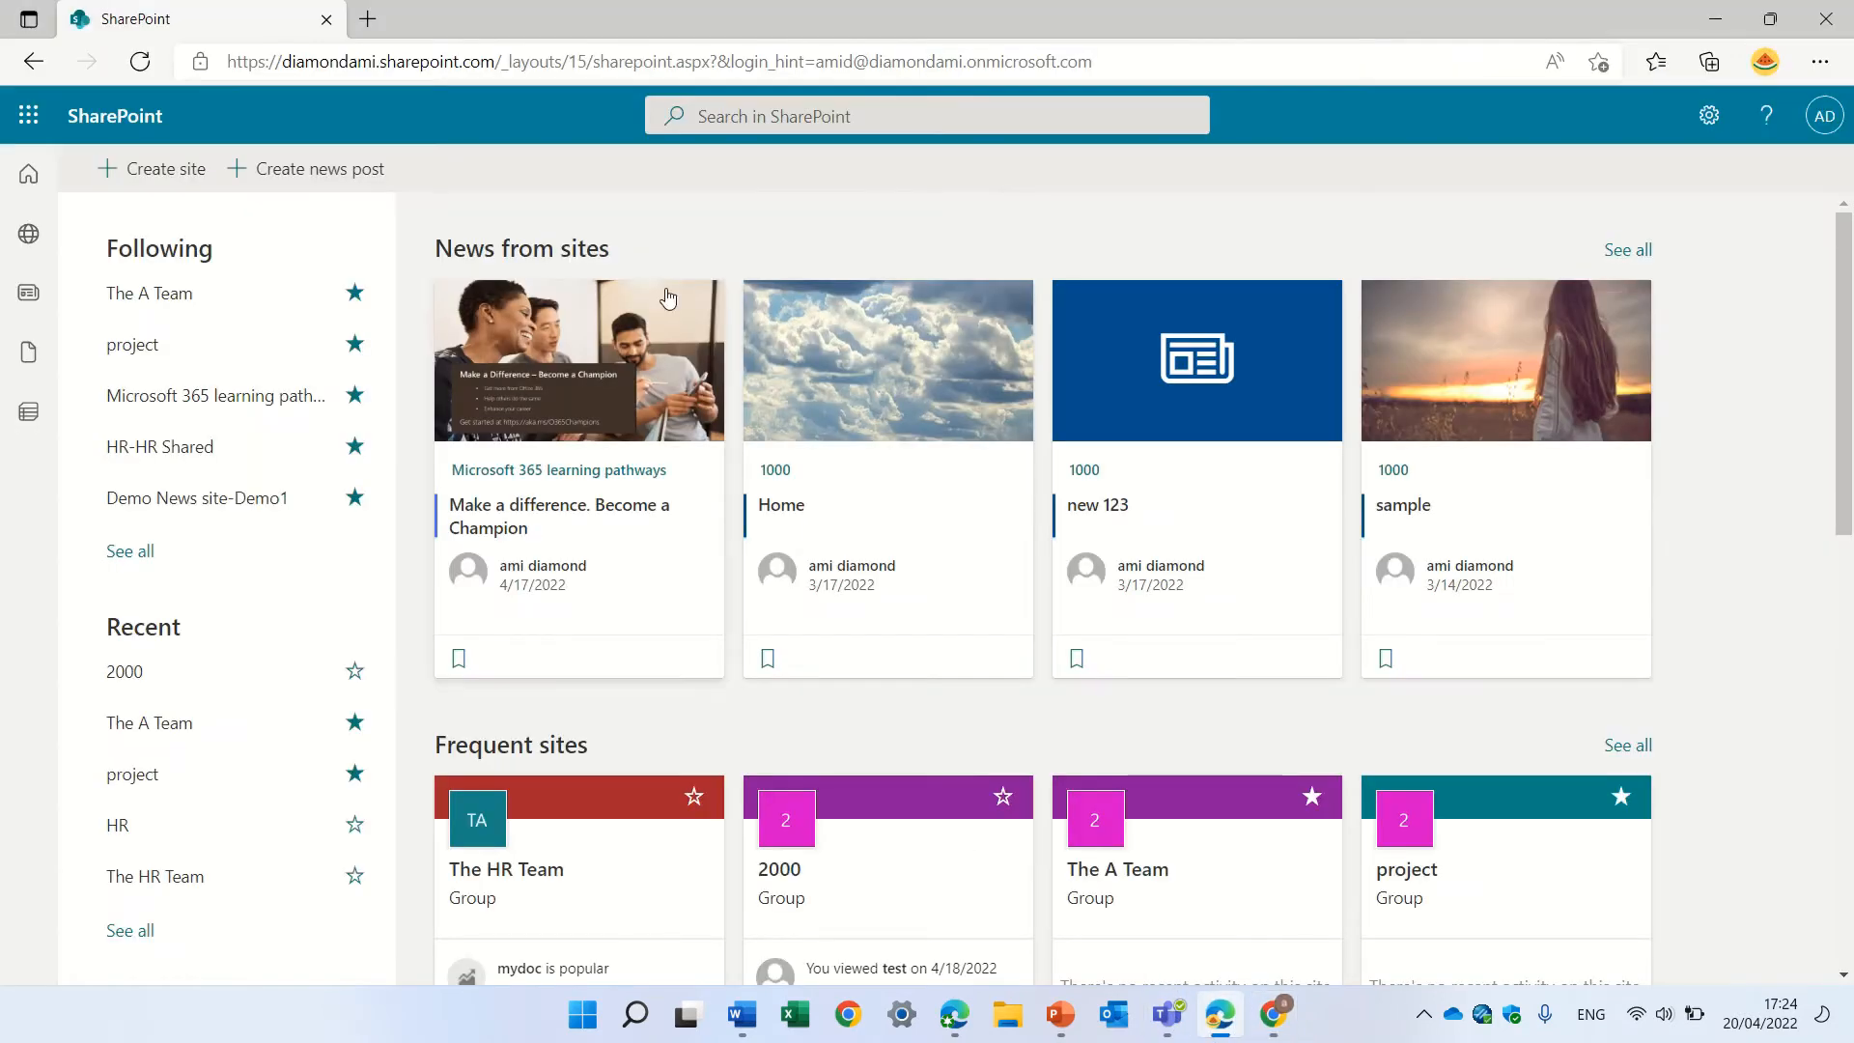
Search 'demo', open Demo Session Coll, and open the recording in Documents > abc > Recordings
type("demo")
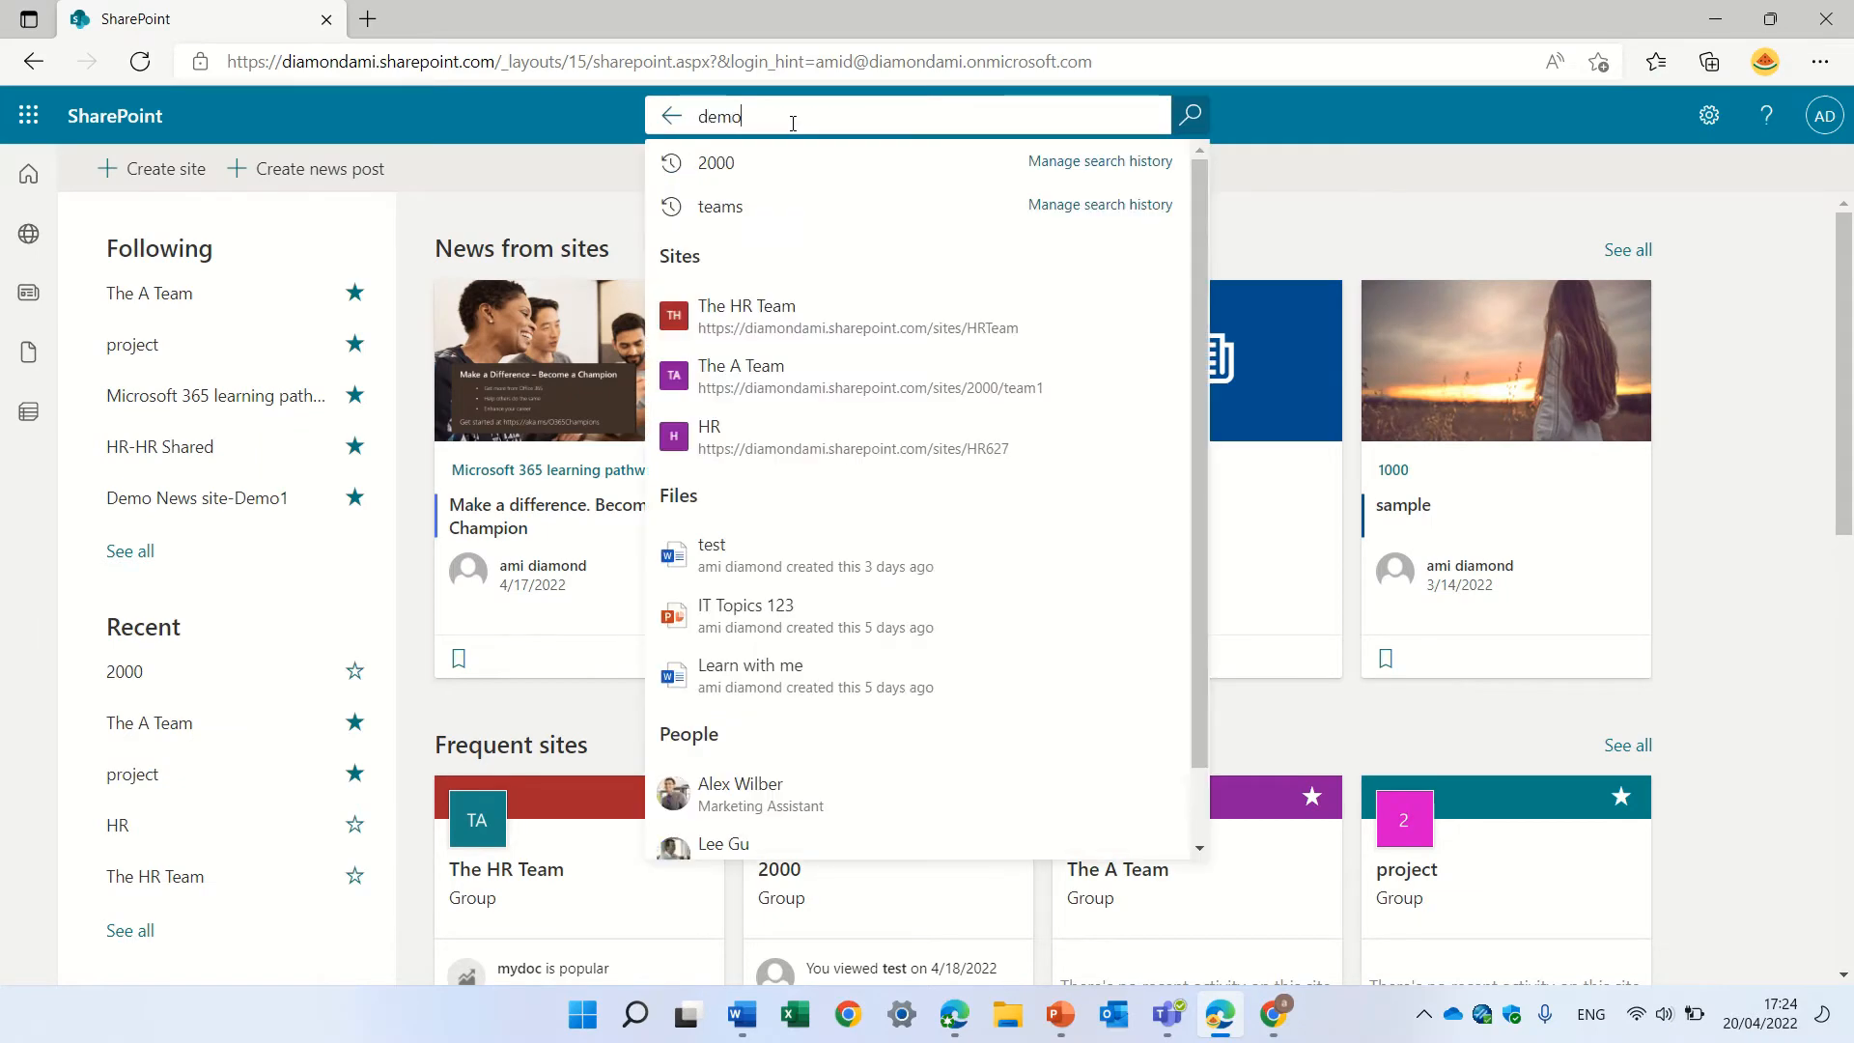
left_click(837, 227)
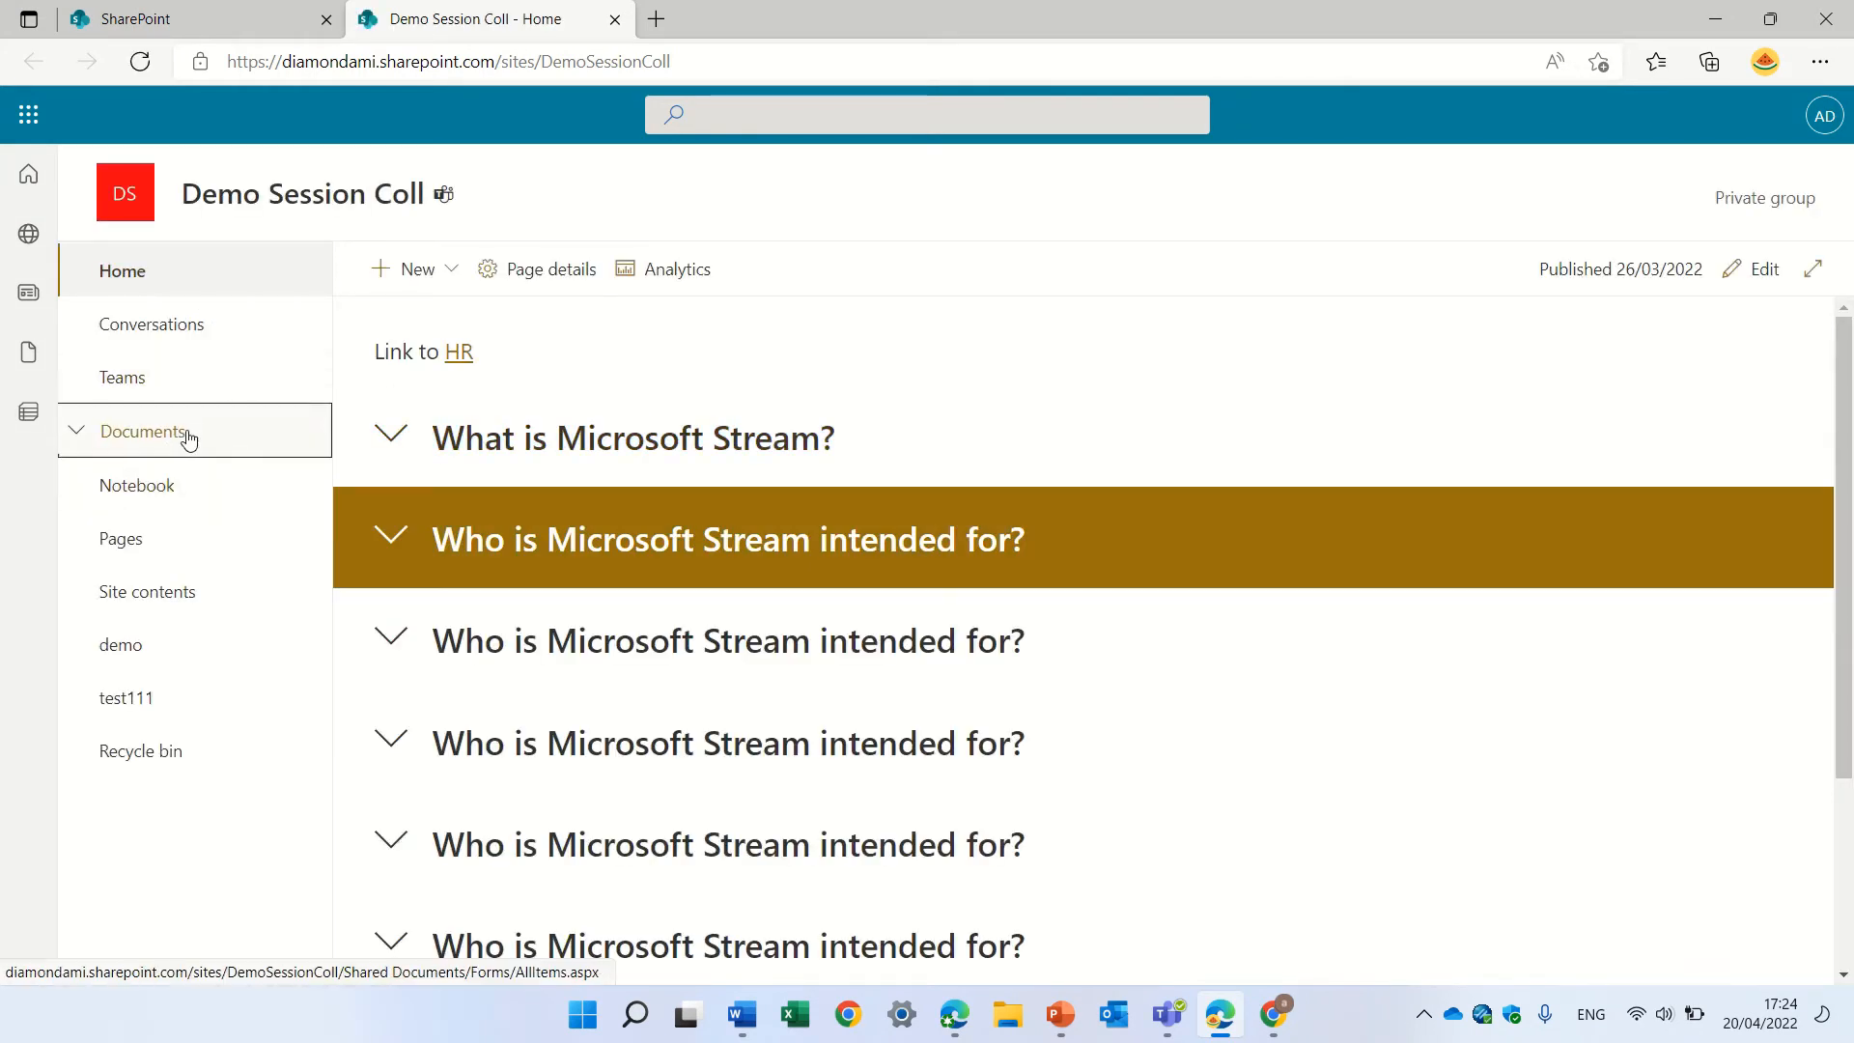
left_click(143, 430)
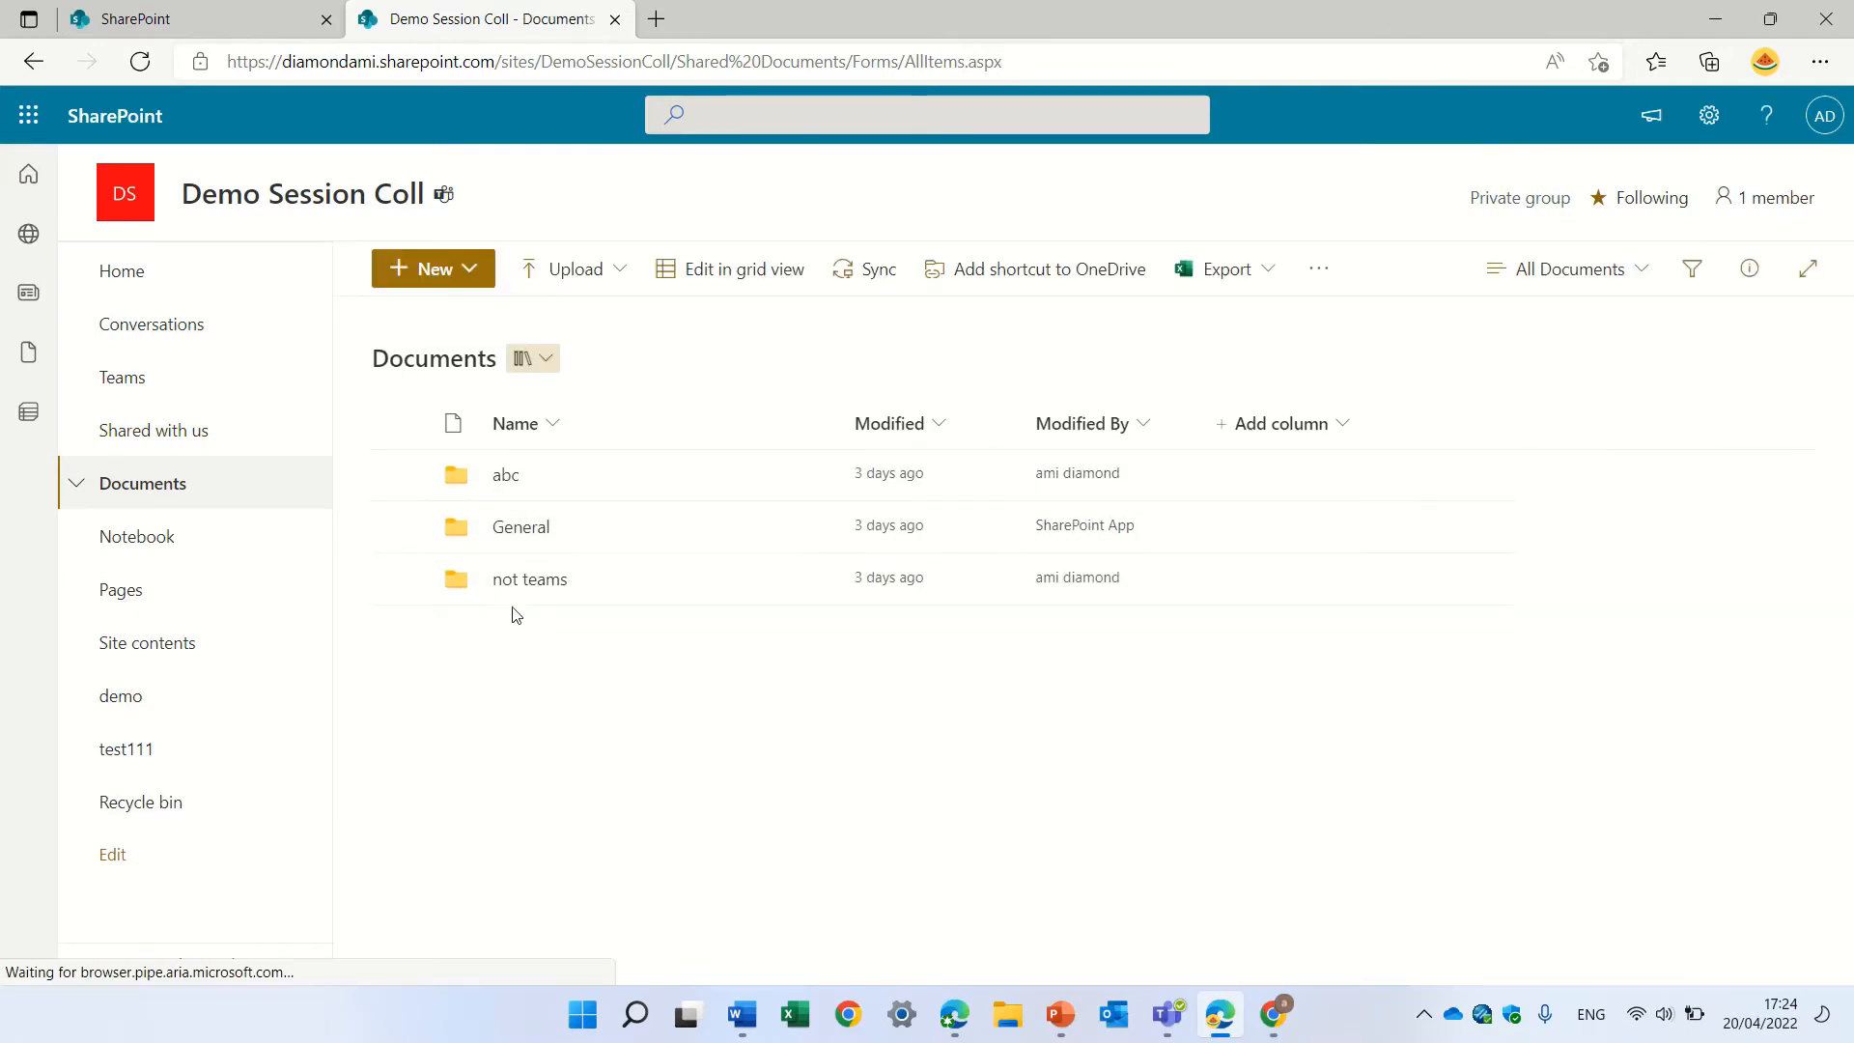
left_click(506, 474)
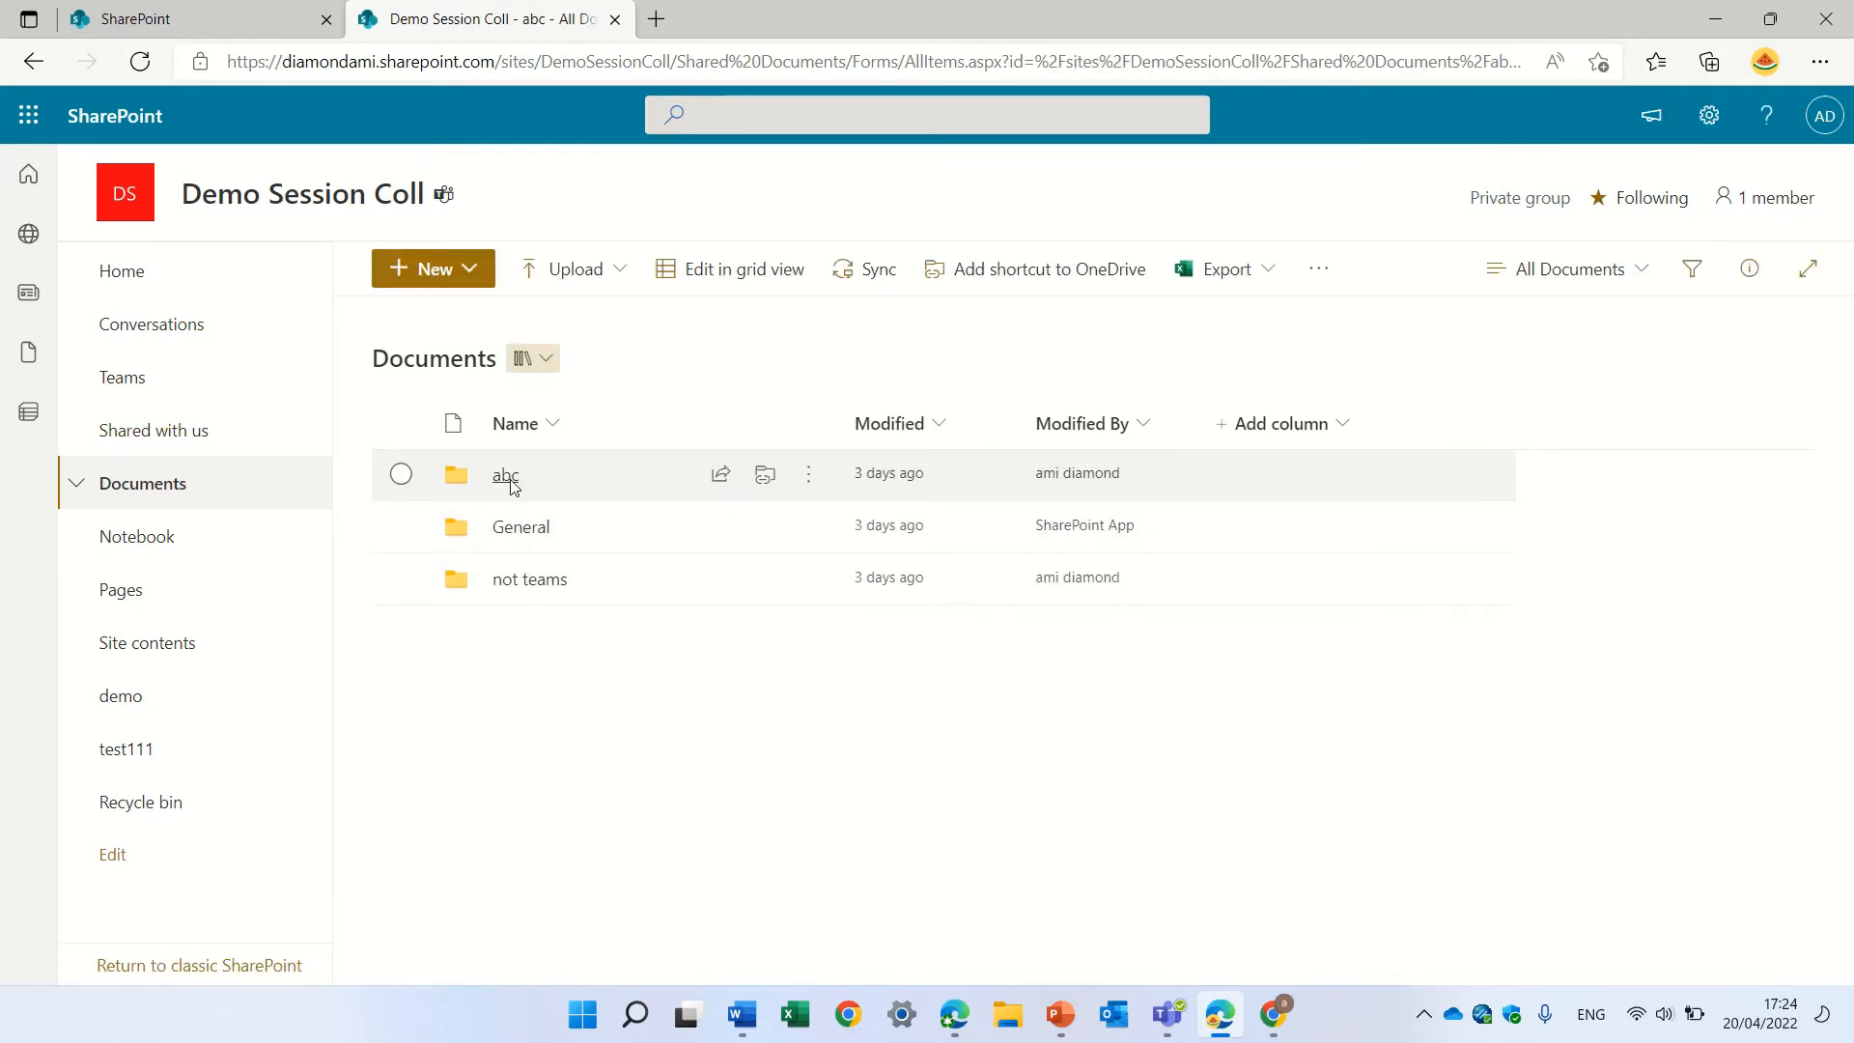
left_click(506, 474)
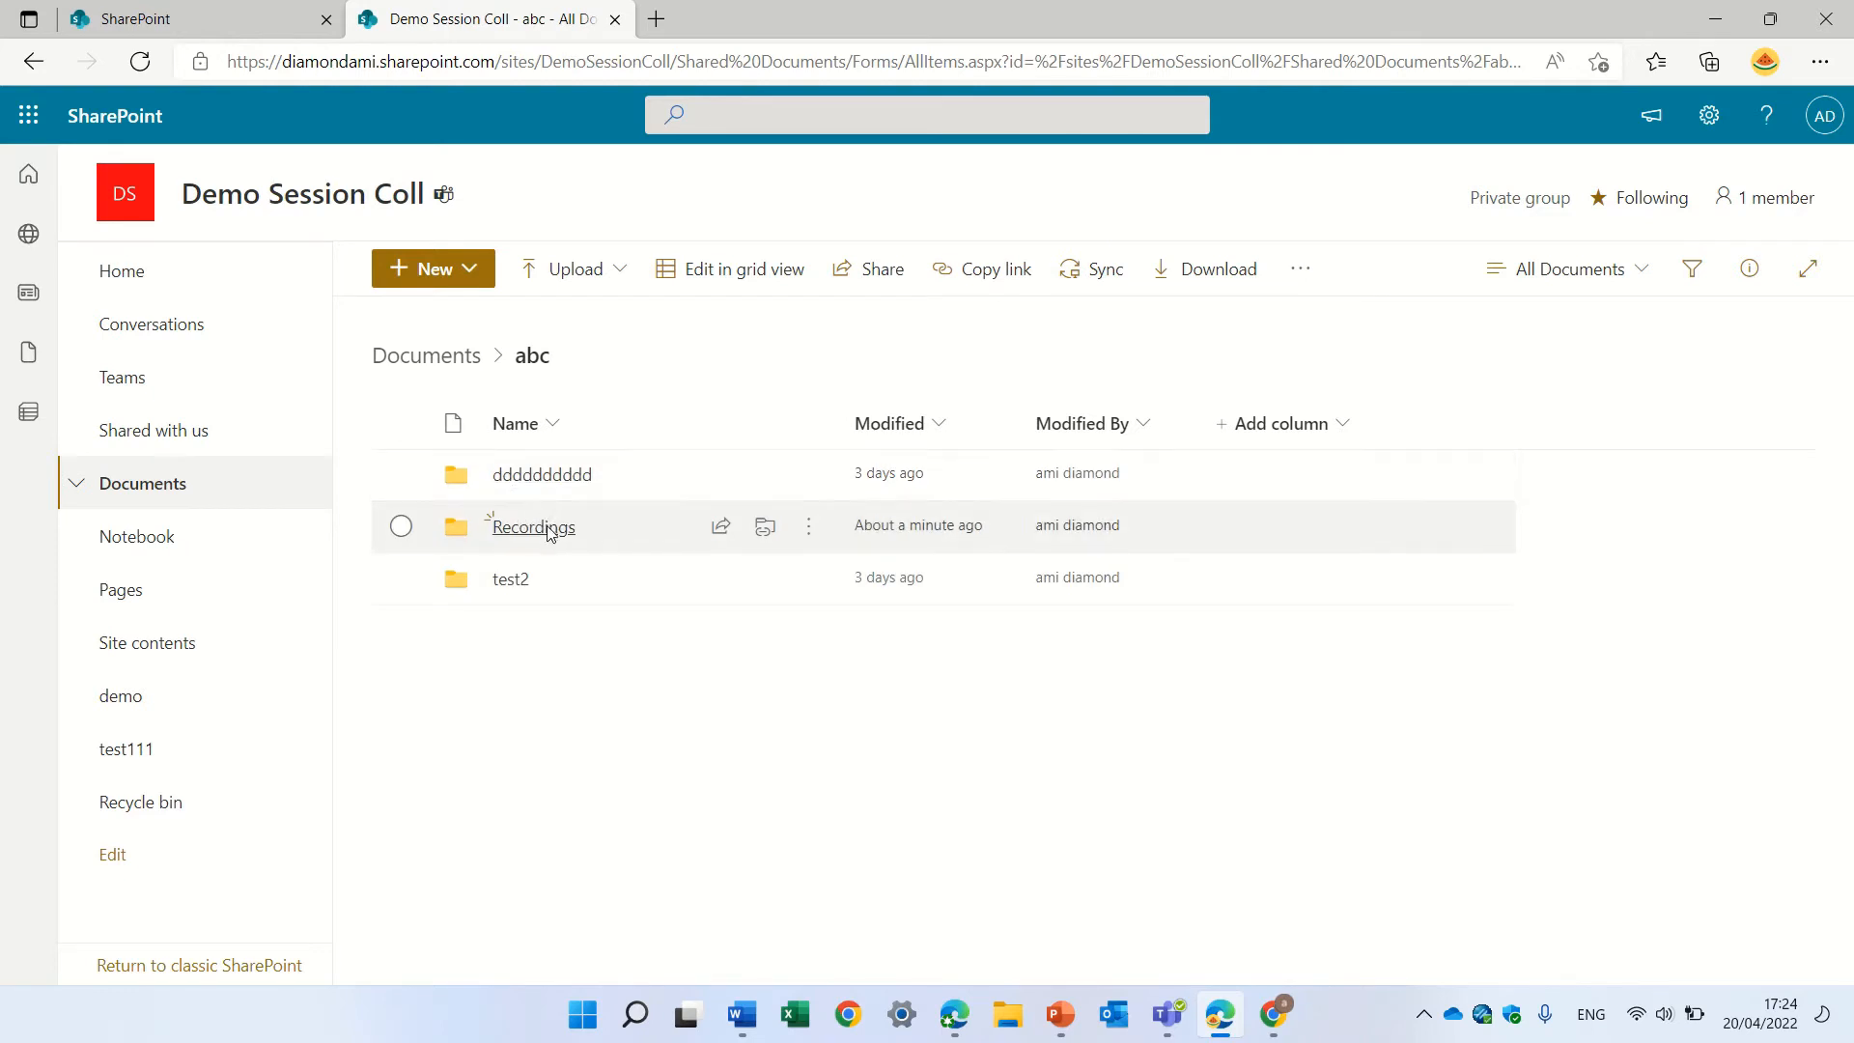
left_click(531, 526)
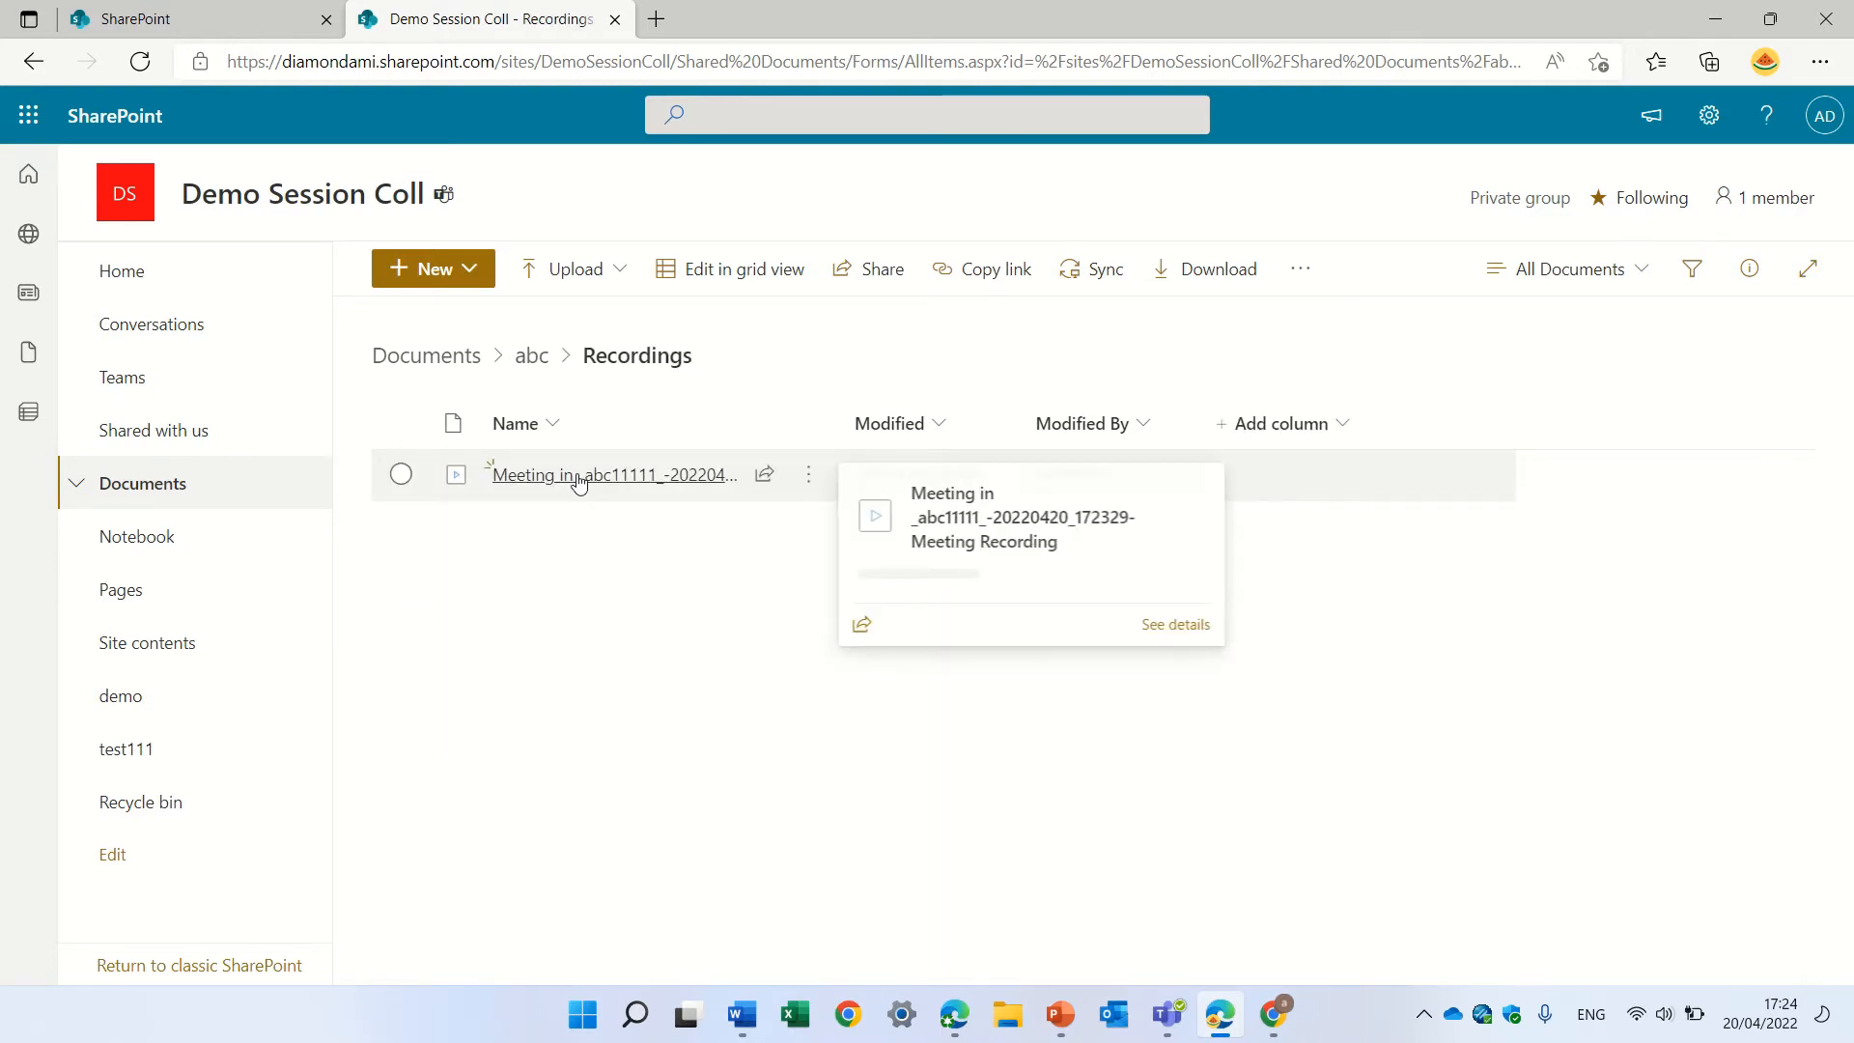
mouse_move(642, 485)
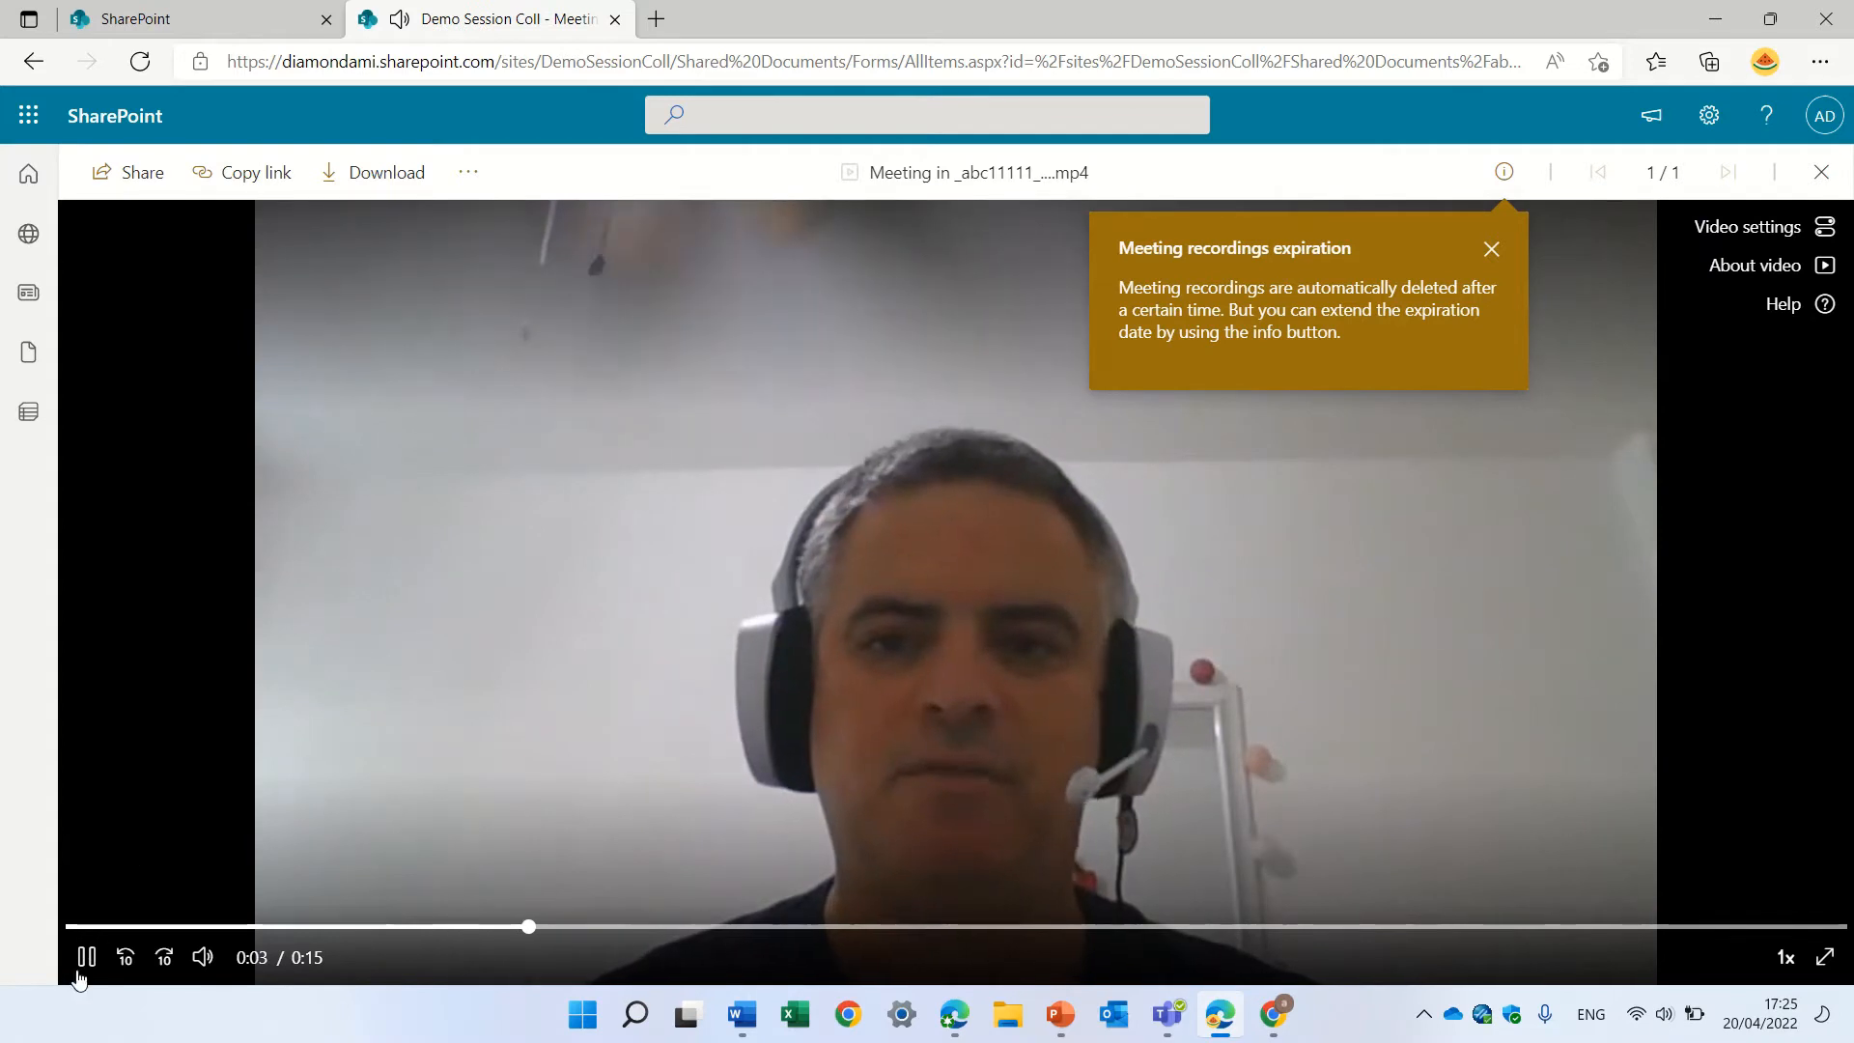
Pause playback, dismiss the expiration notice, and switch Transcript and captions on
left_click(85, 957)
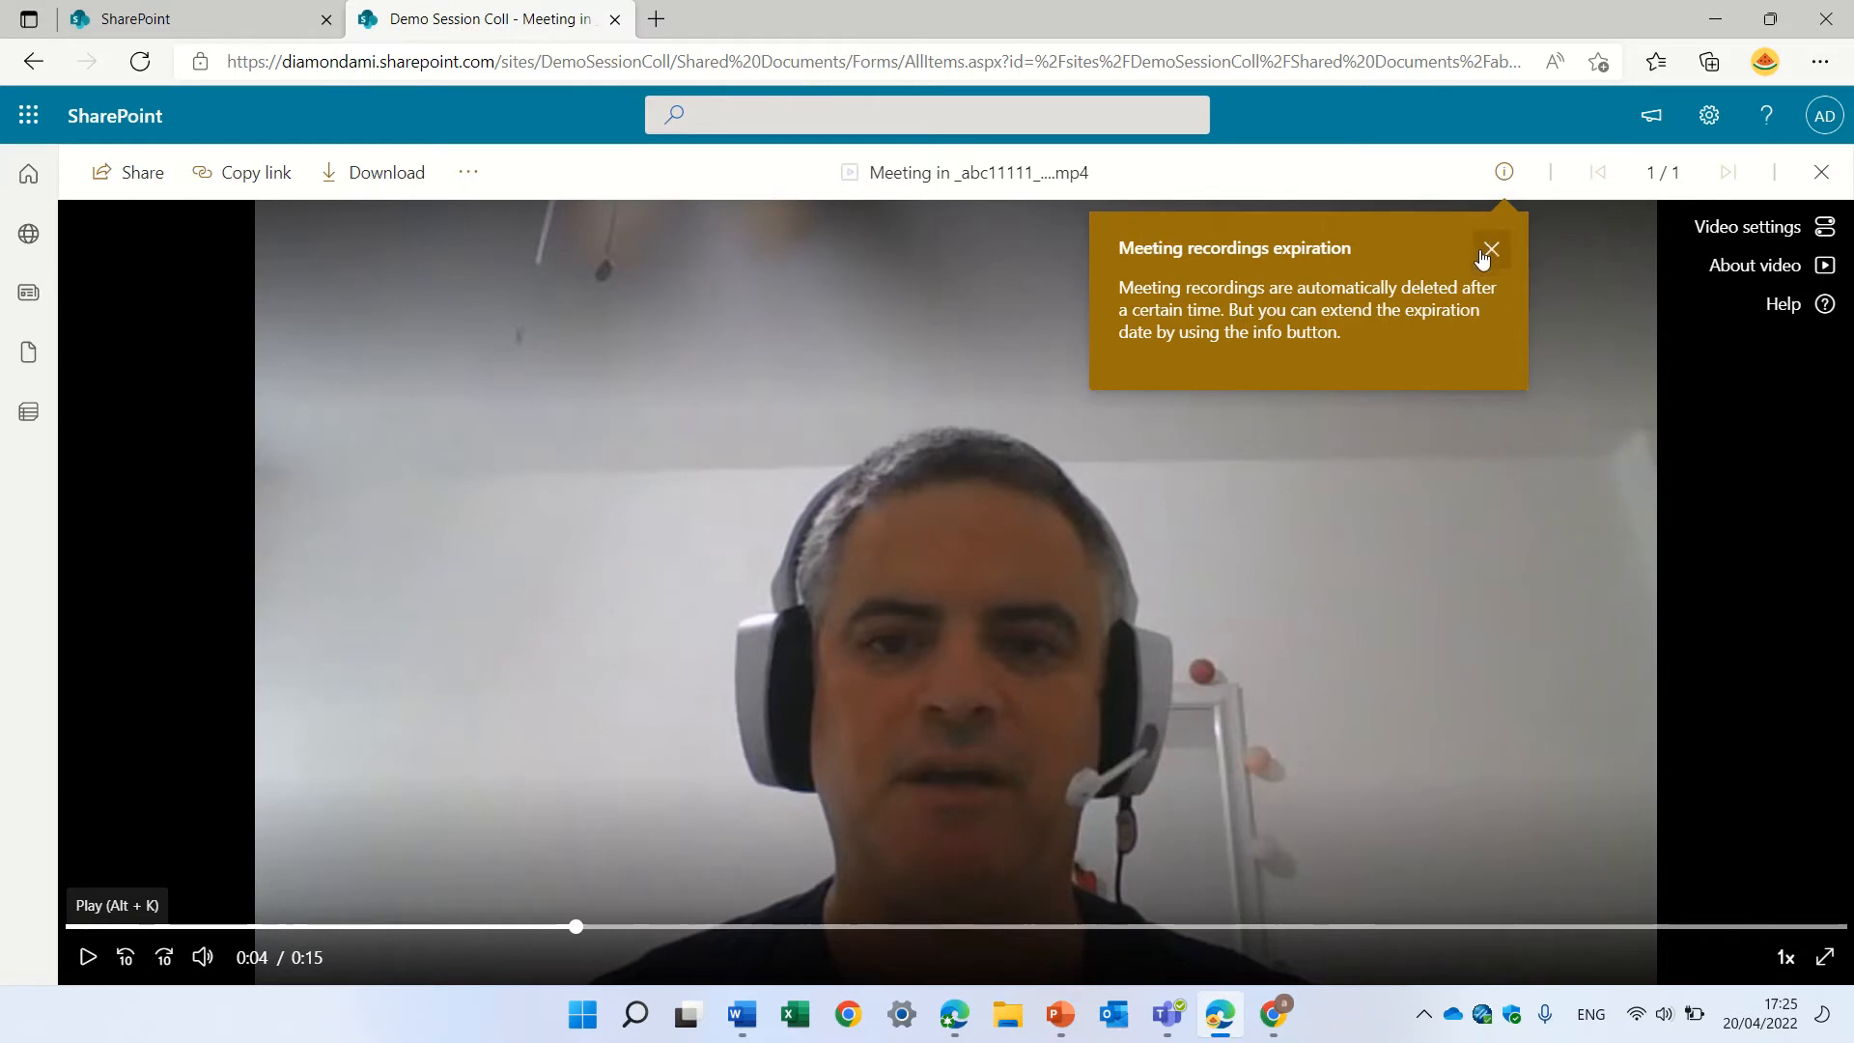
mouse_move(1492, 249)
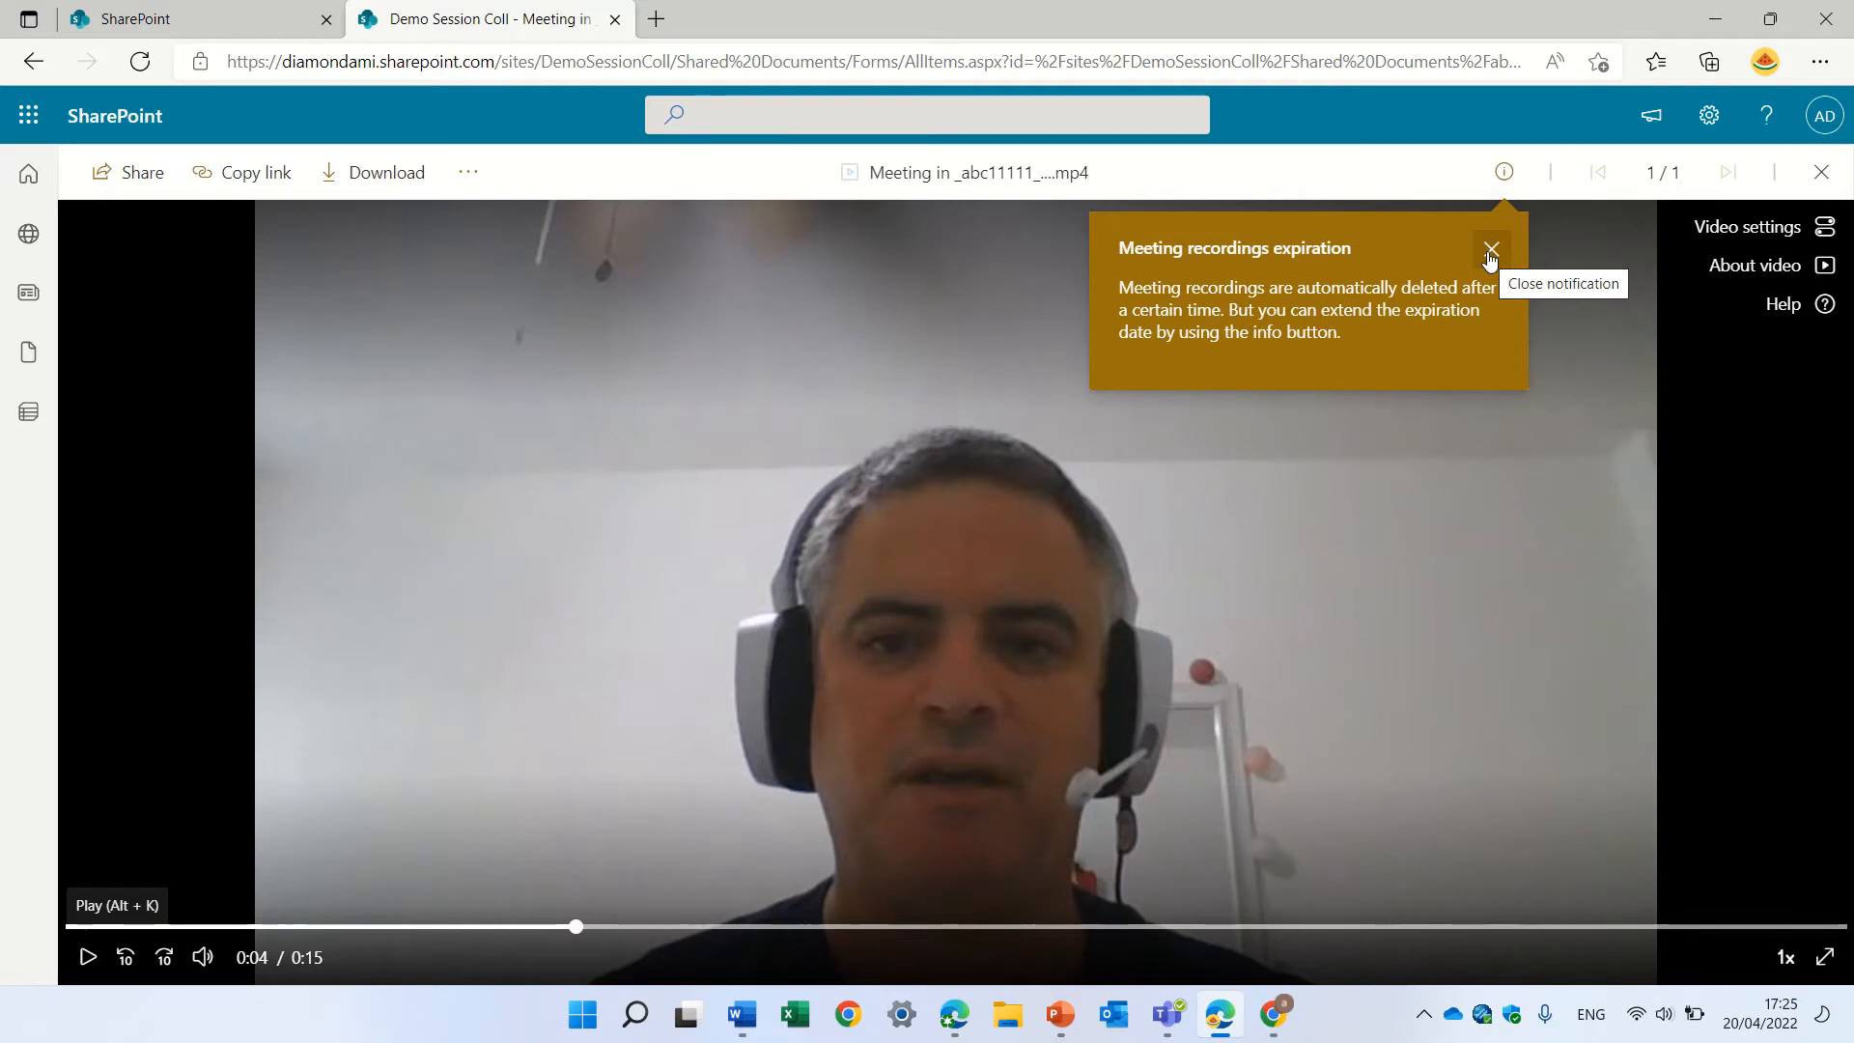
left_click(1491, 249)
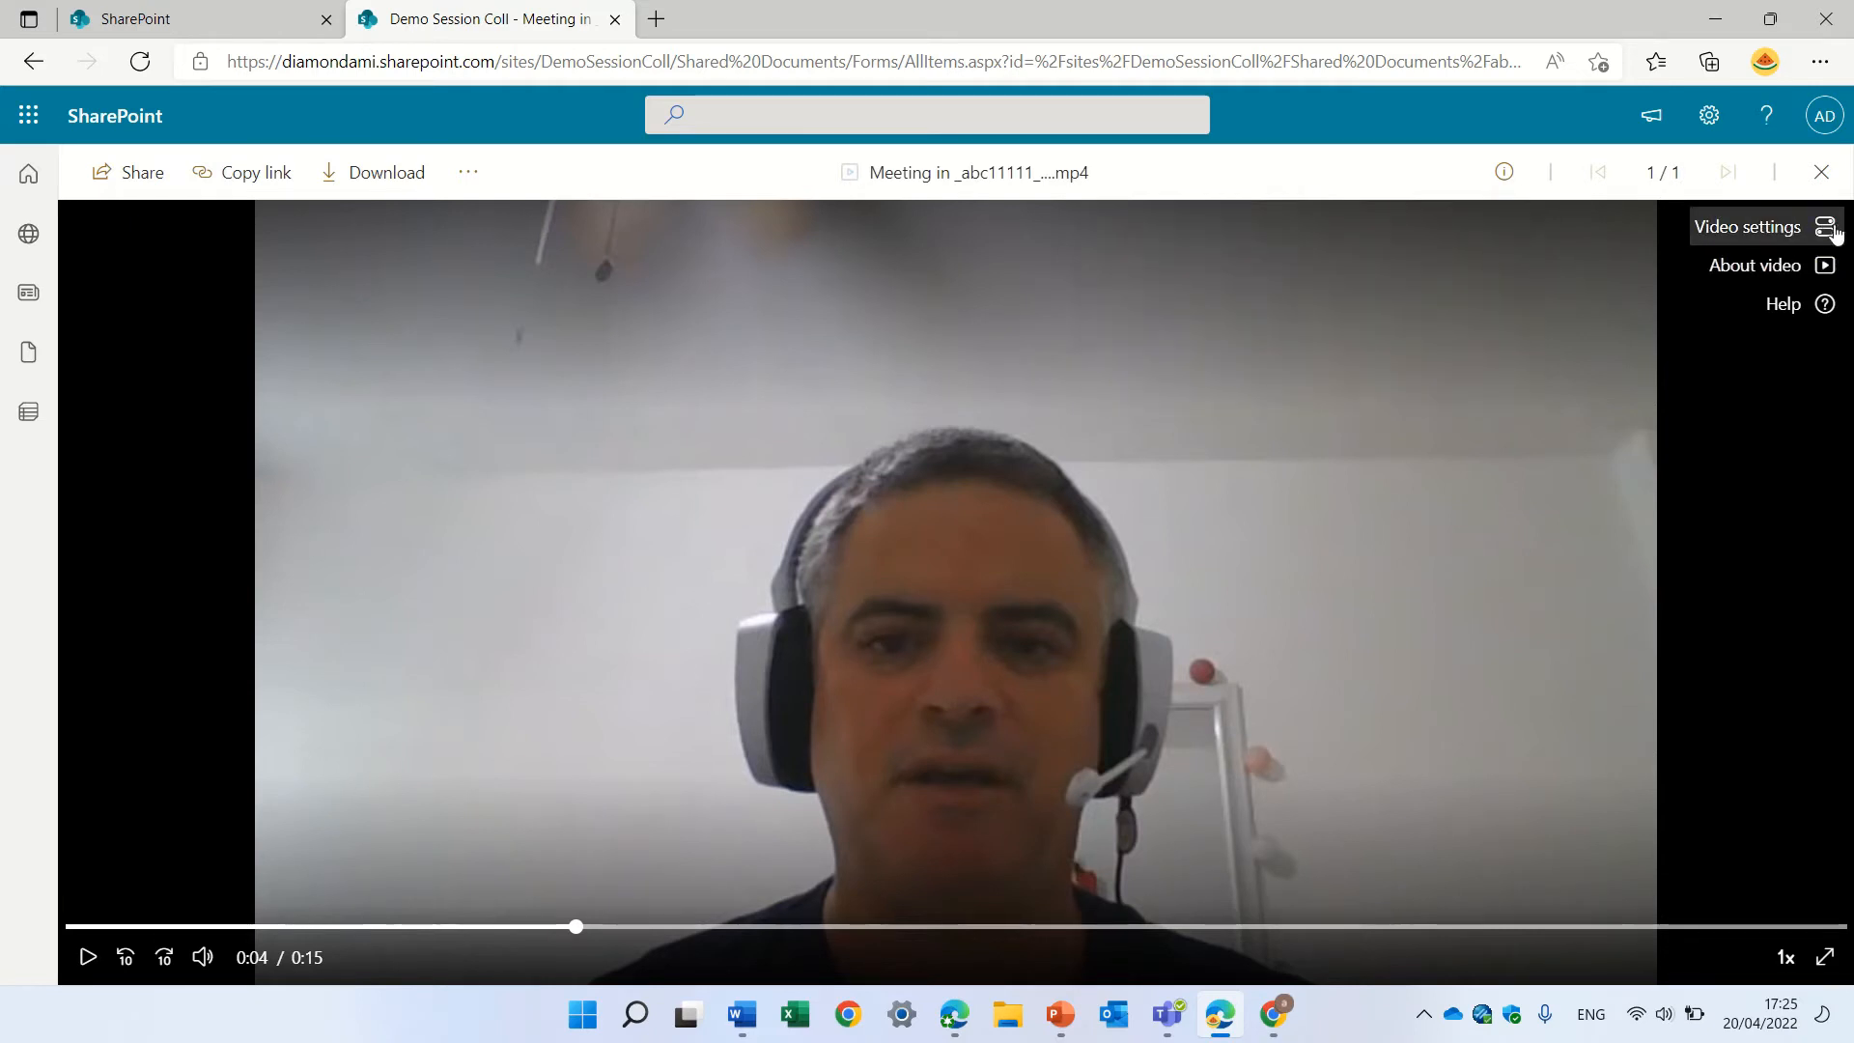
left_click(1750, 226)
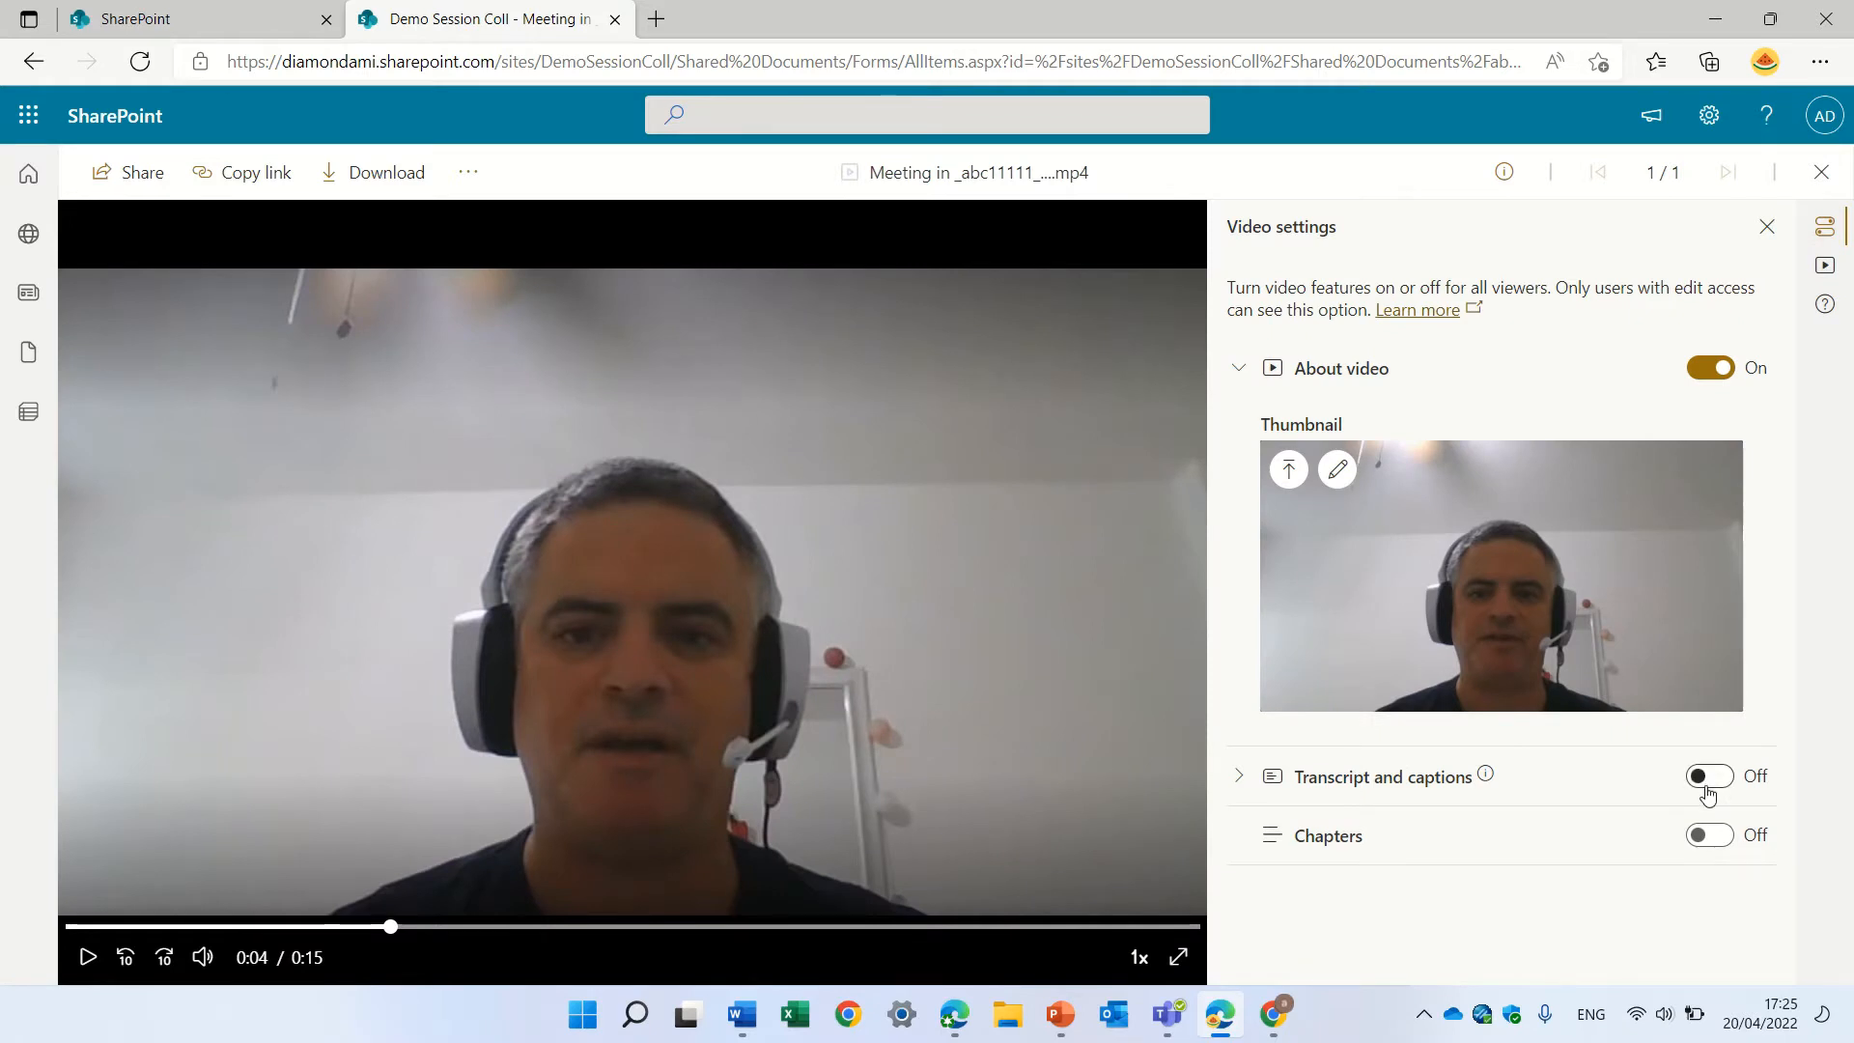
left_click(1708, 776)
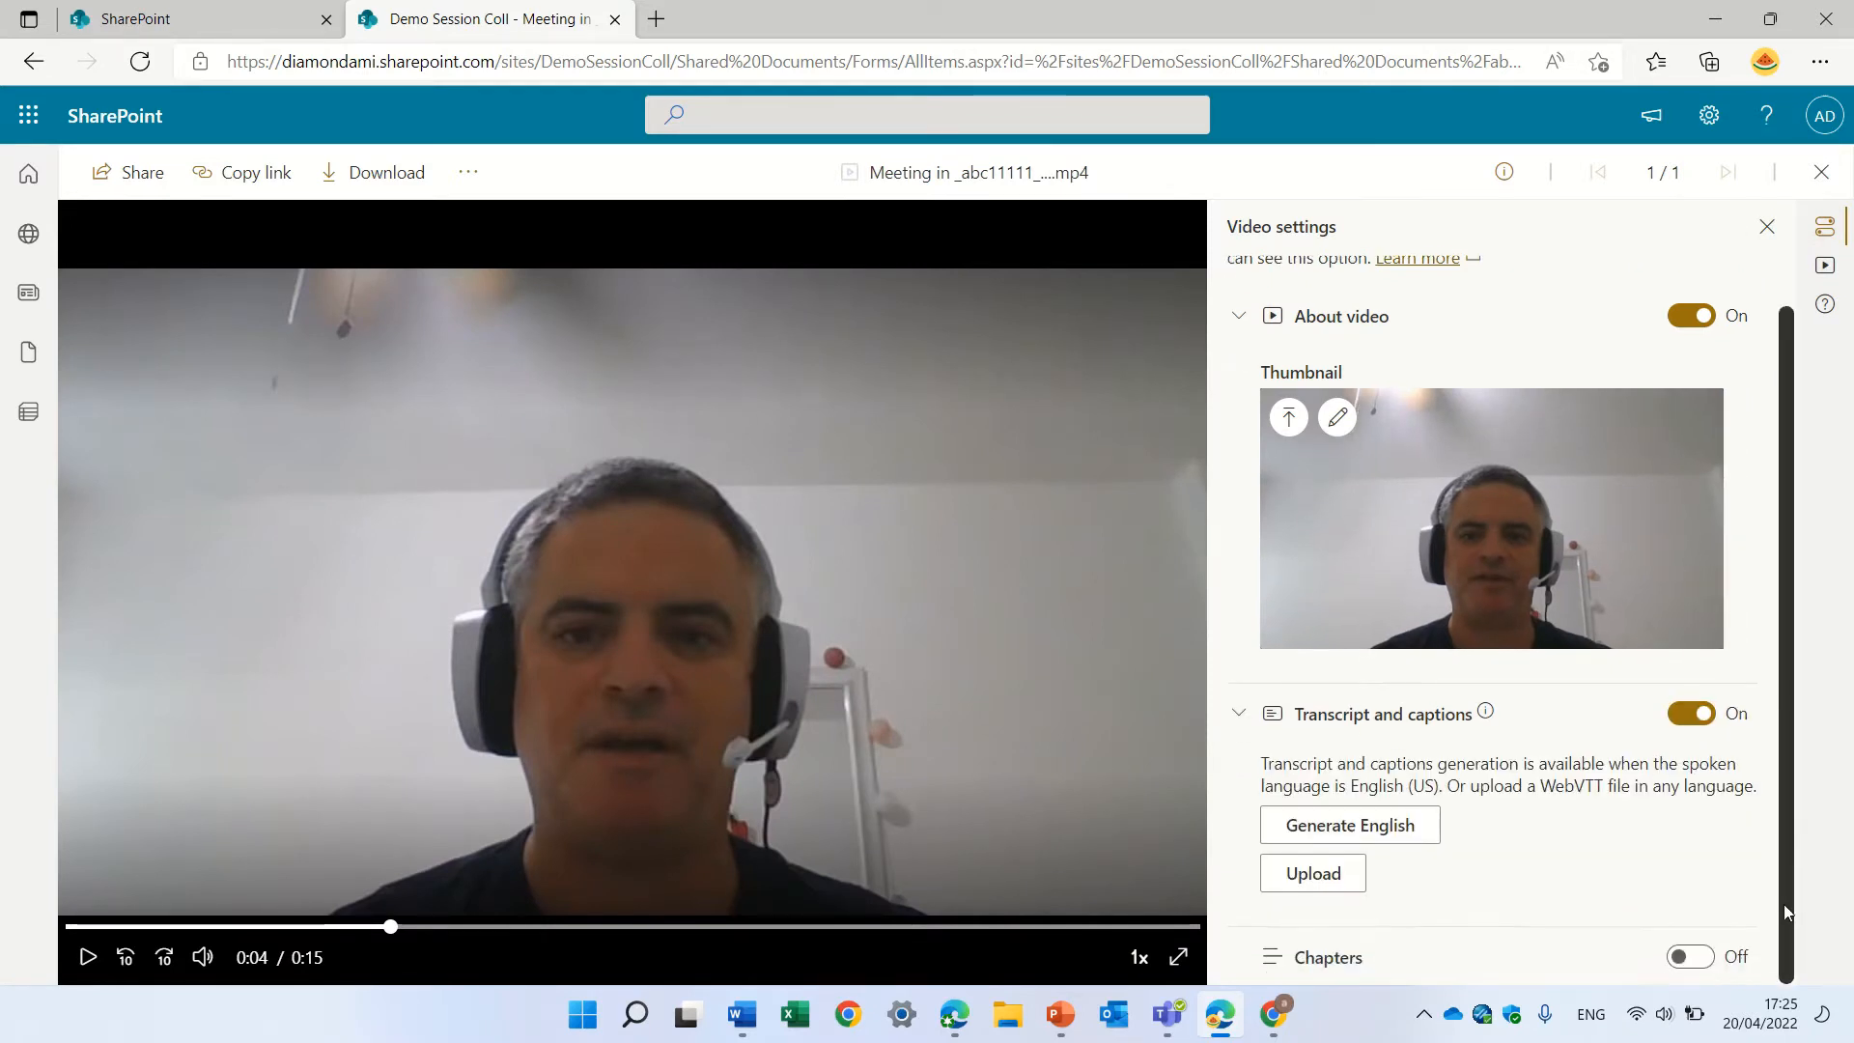
left_click(1689, 955)
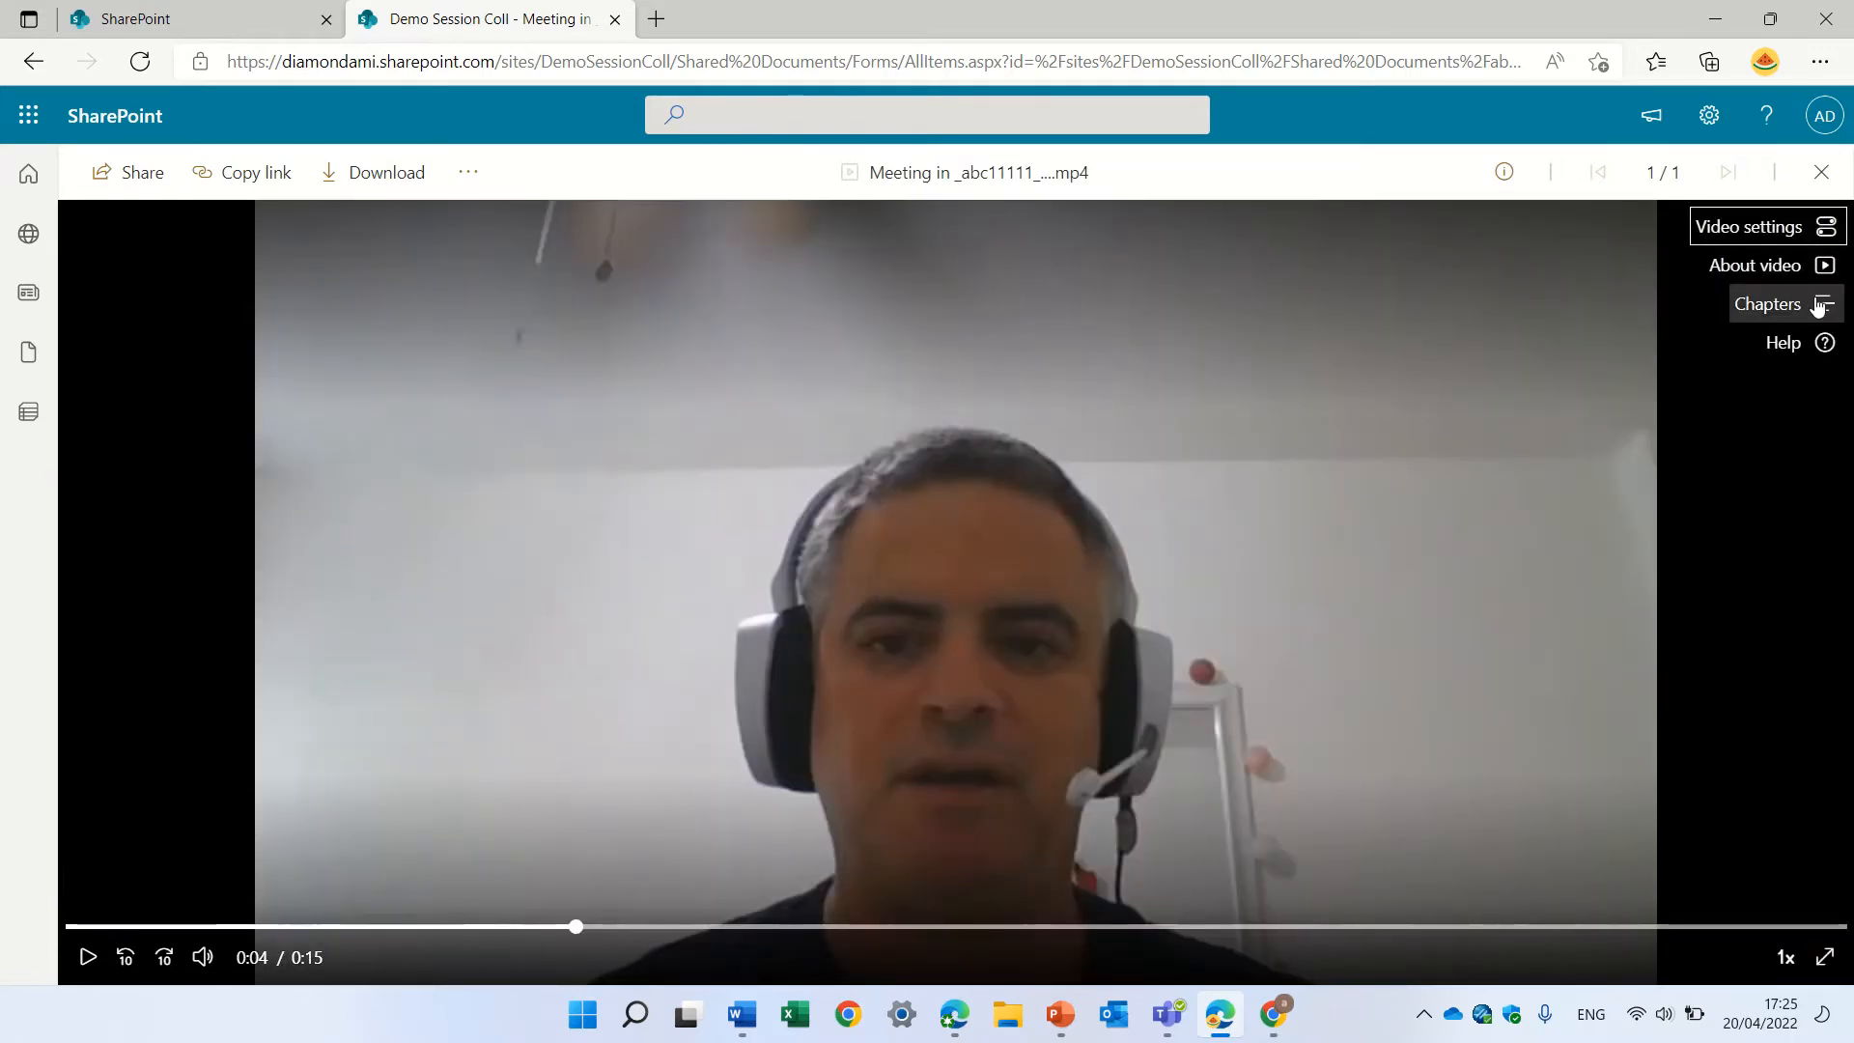
Add a chapter named 'test1' starting at 0:04 and save it
left_click(1770, 304)
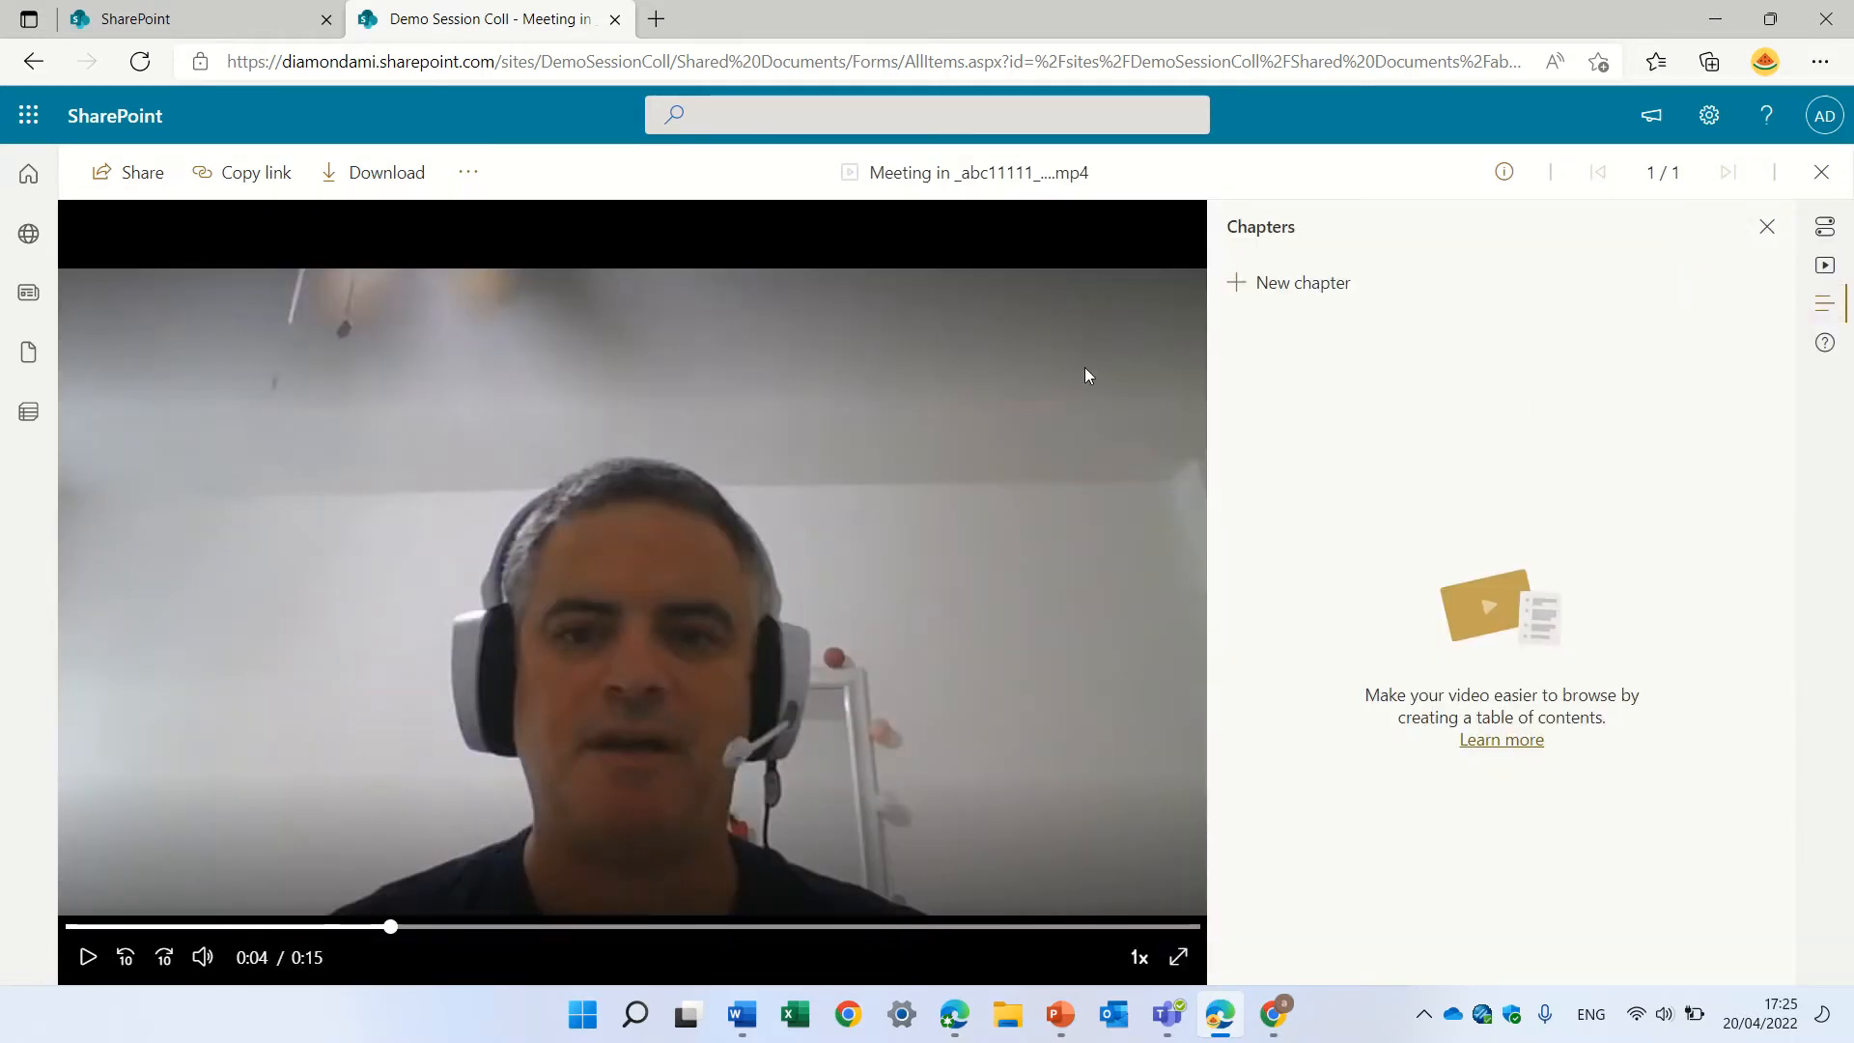
left_click(1290, 283)
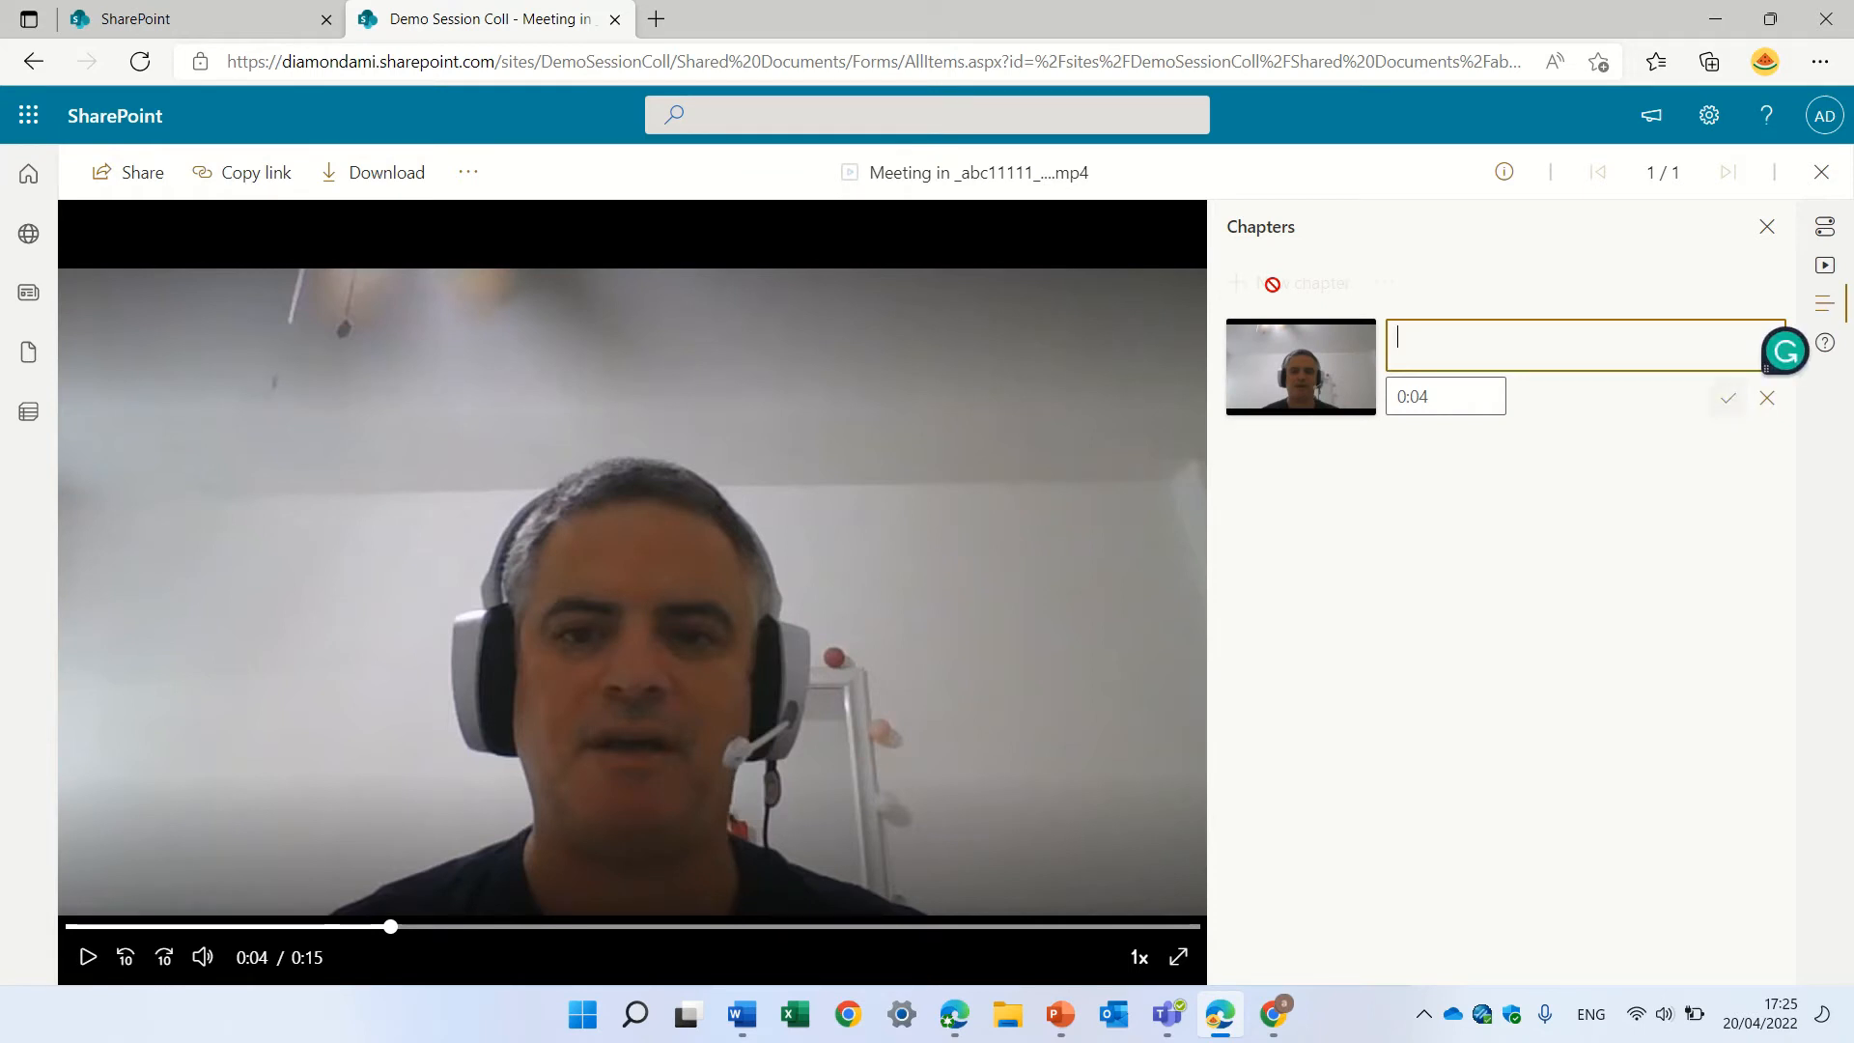
type("test1")
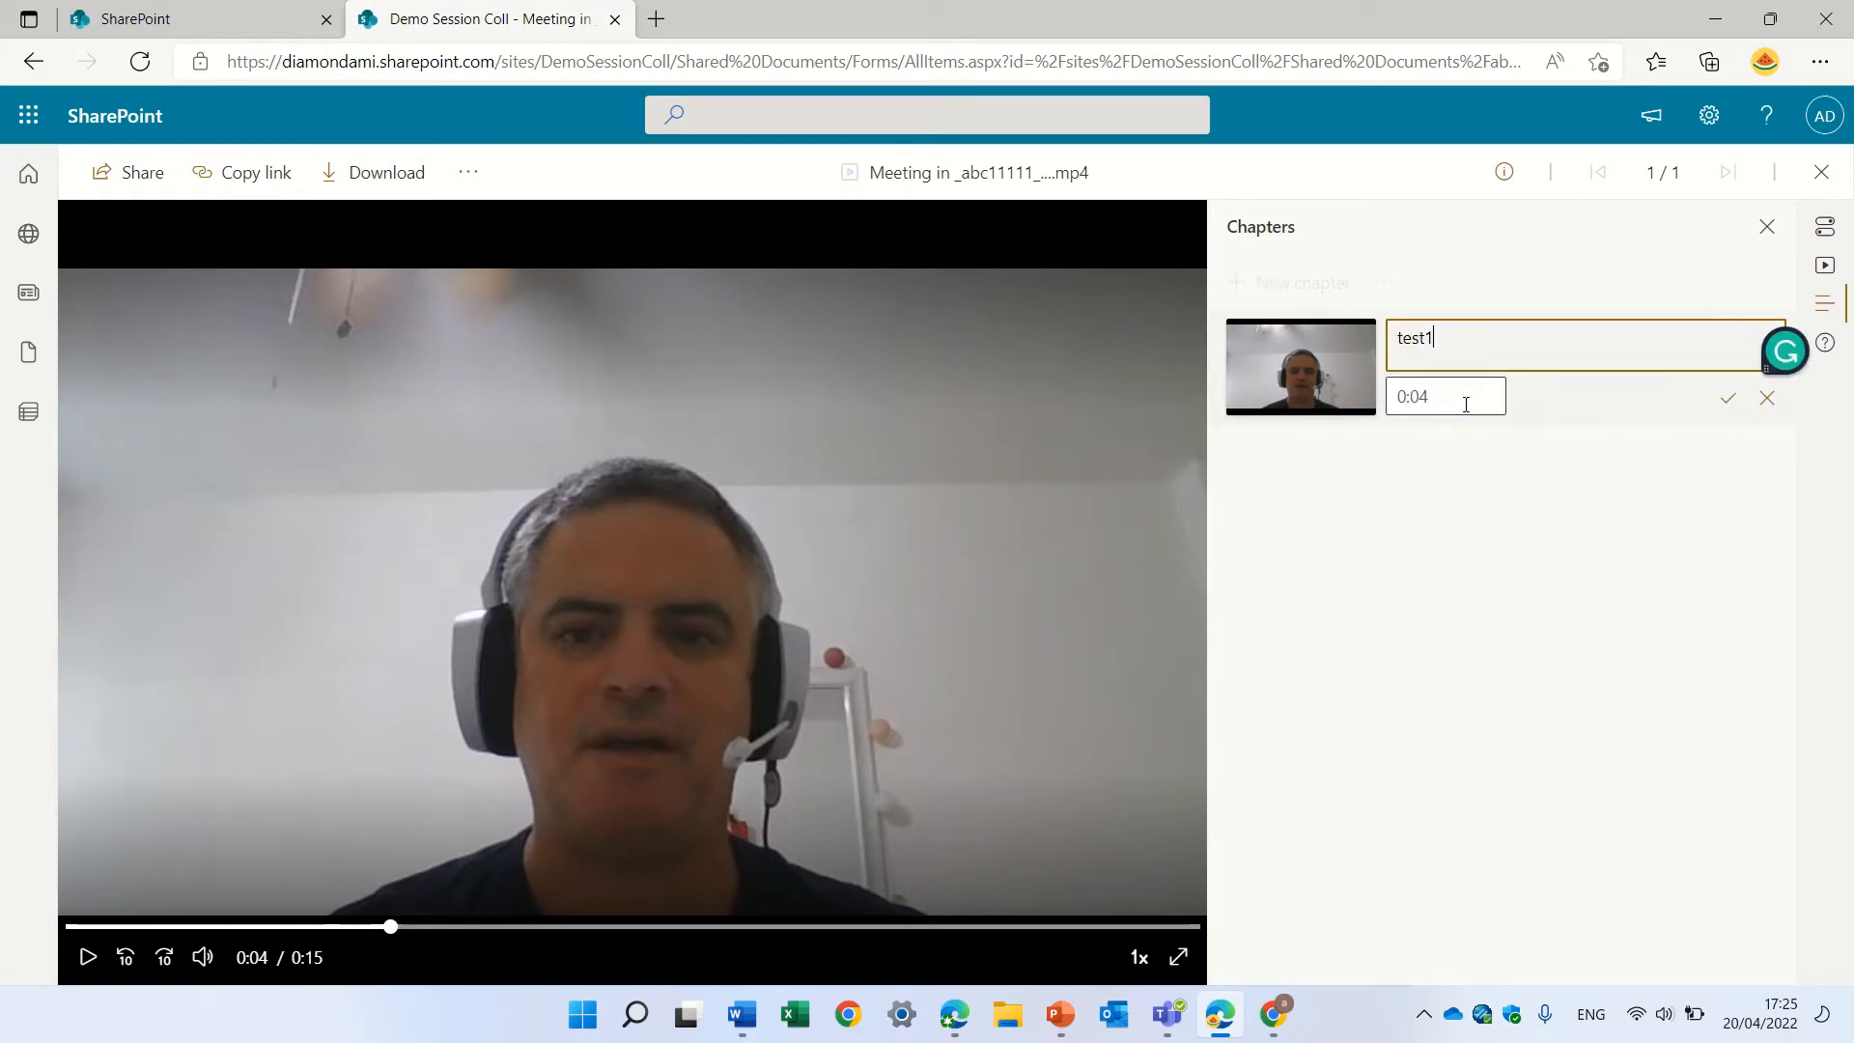
left_click(1445, 396)
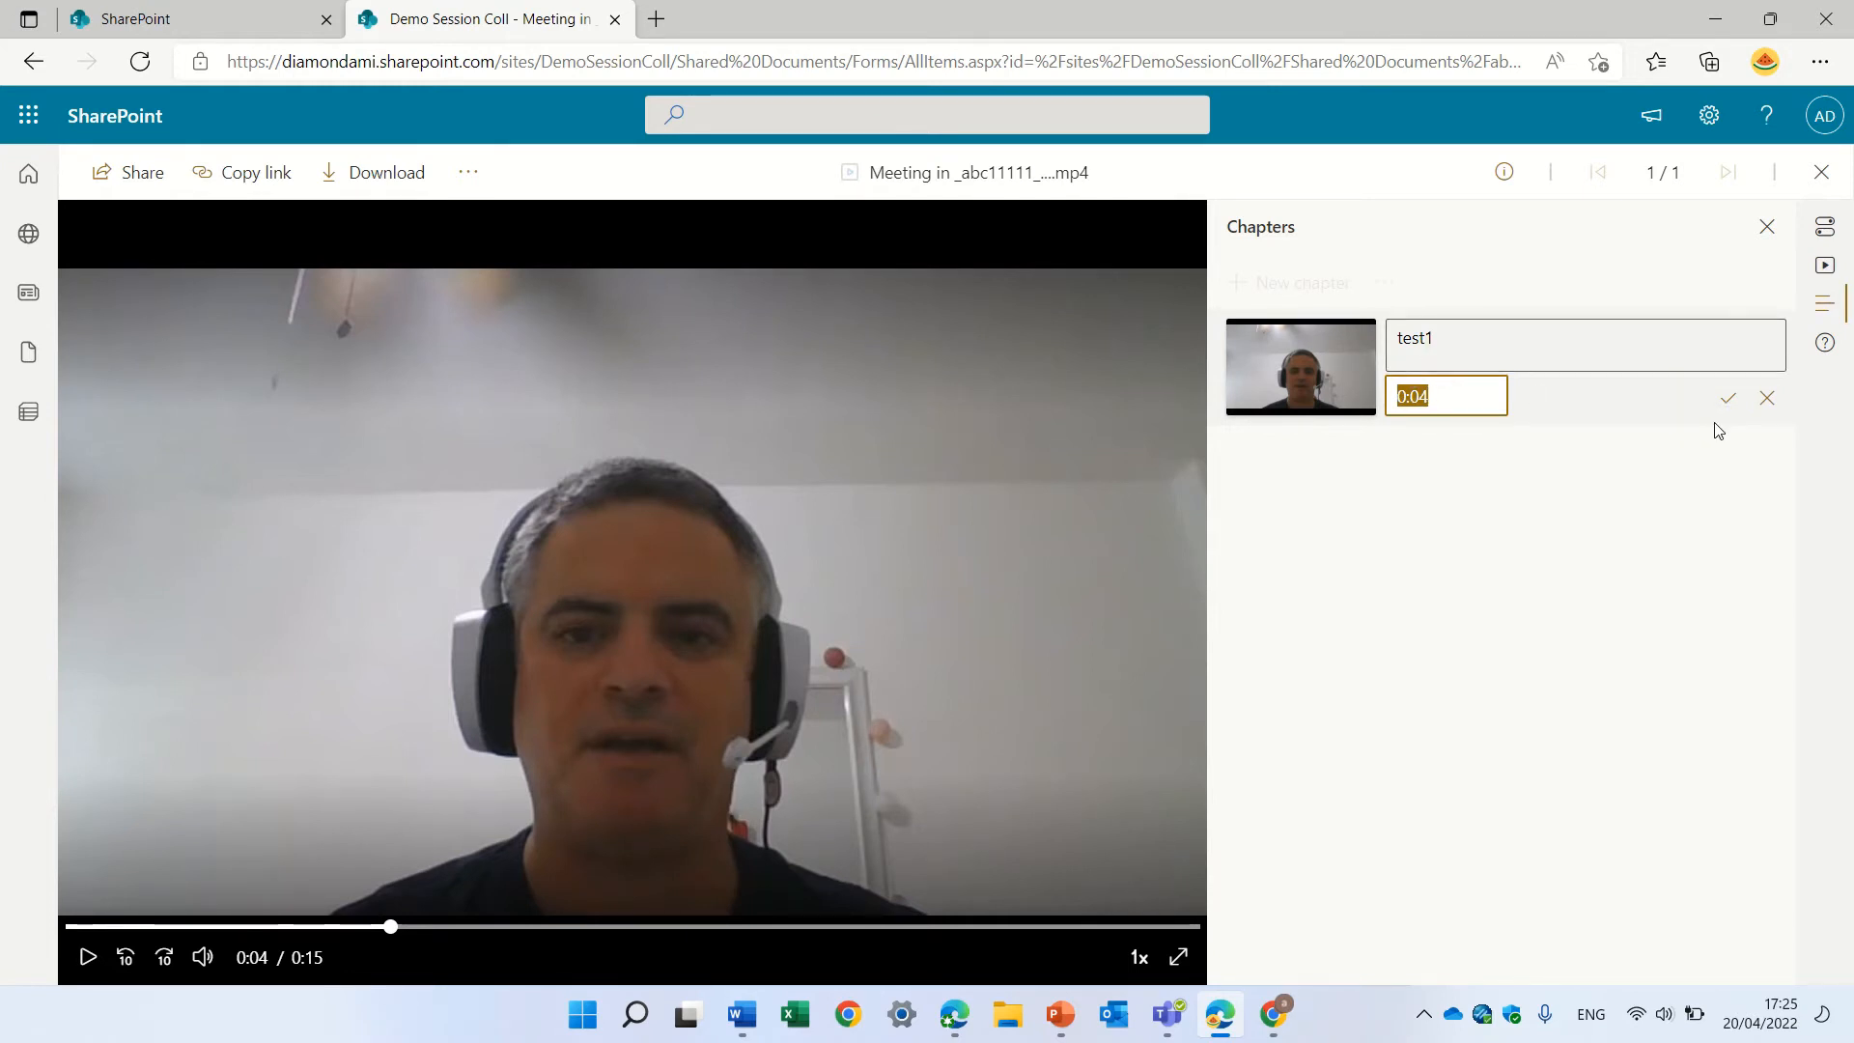
left_click(1727, 397)
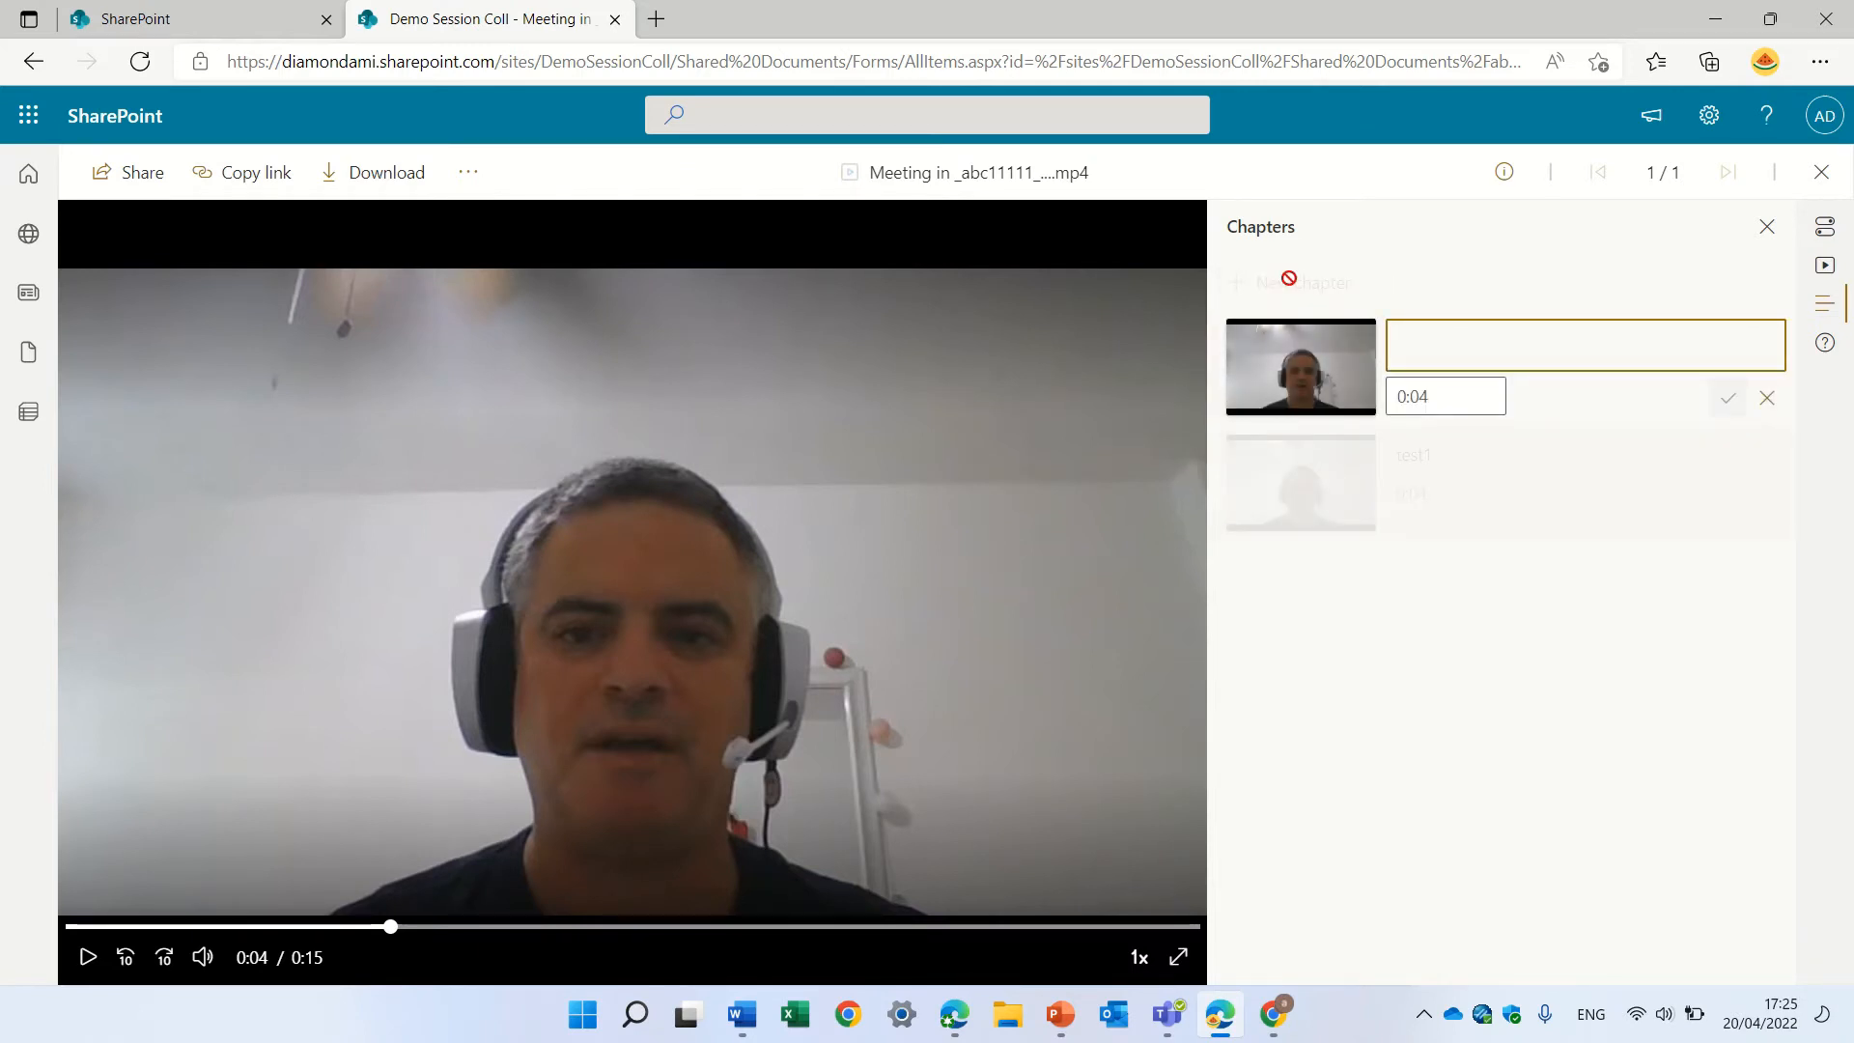
Add a second chapter named 'overview' starting at 0:14
type("ove")
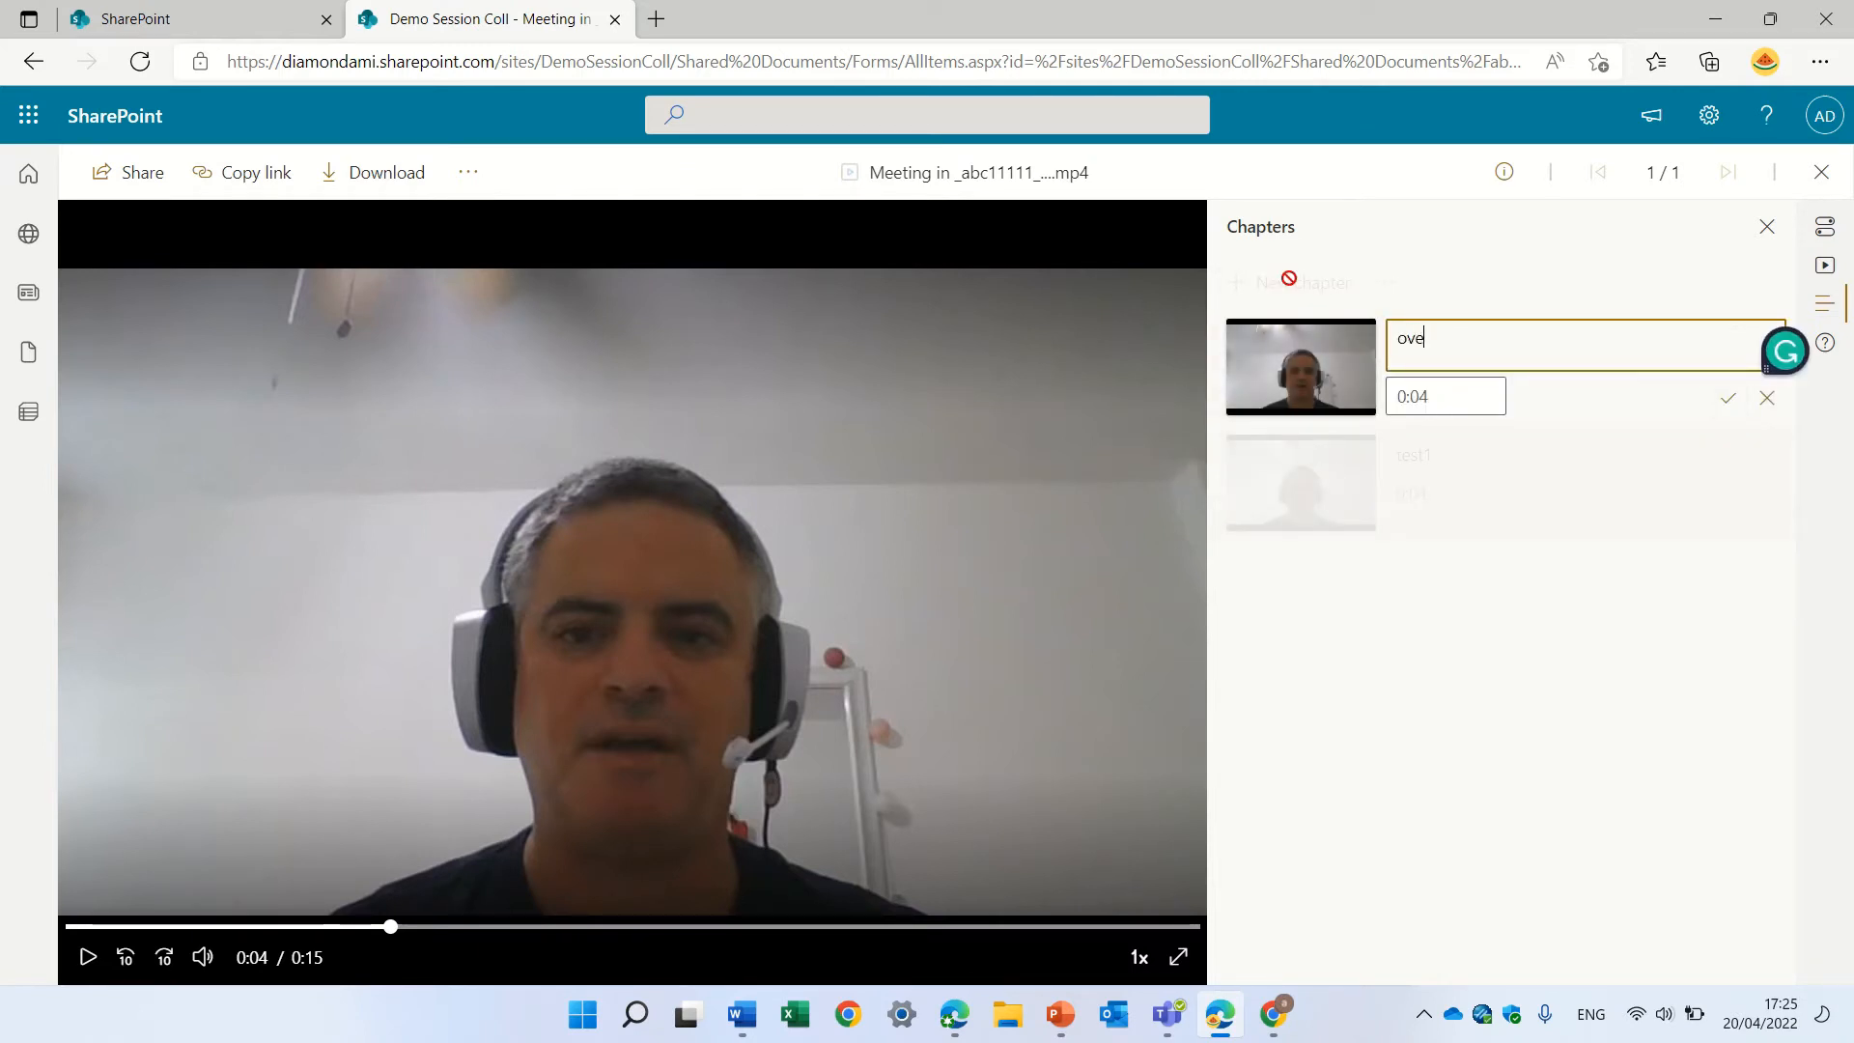
type("rview")
left_click(1446, 396)
type("0")
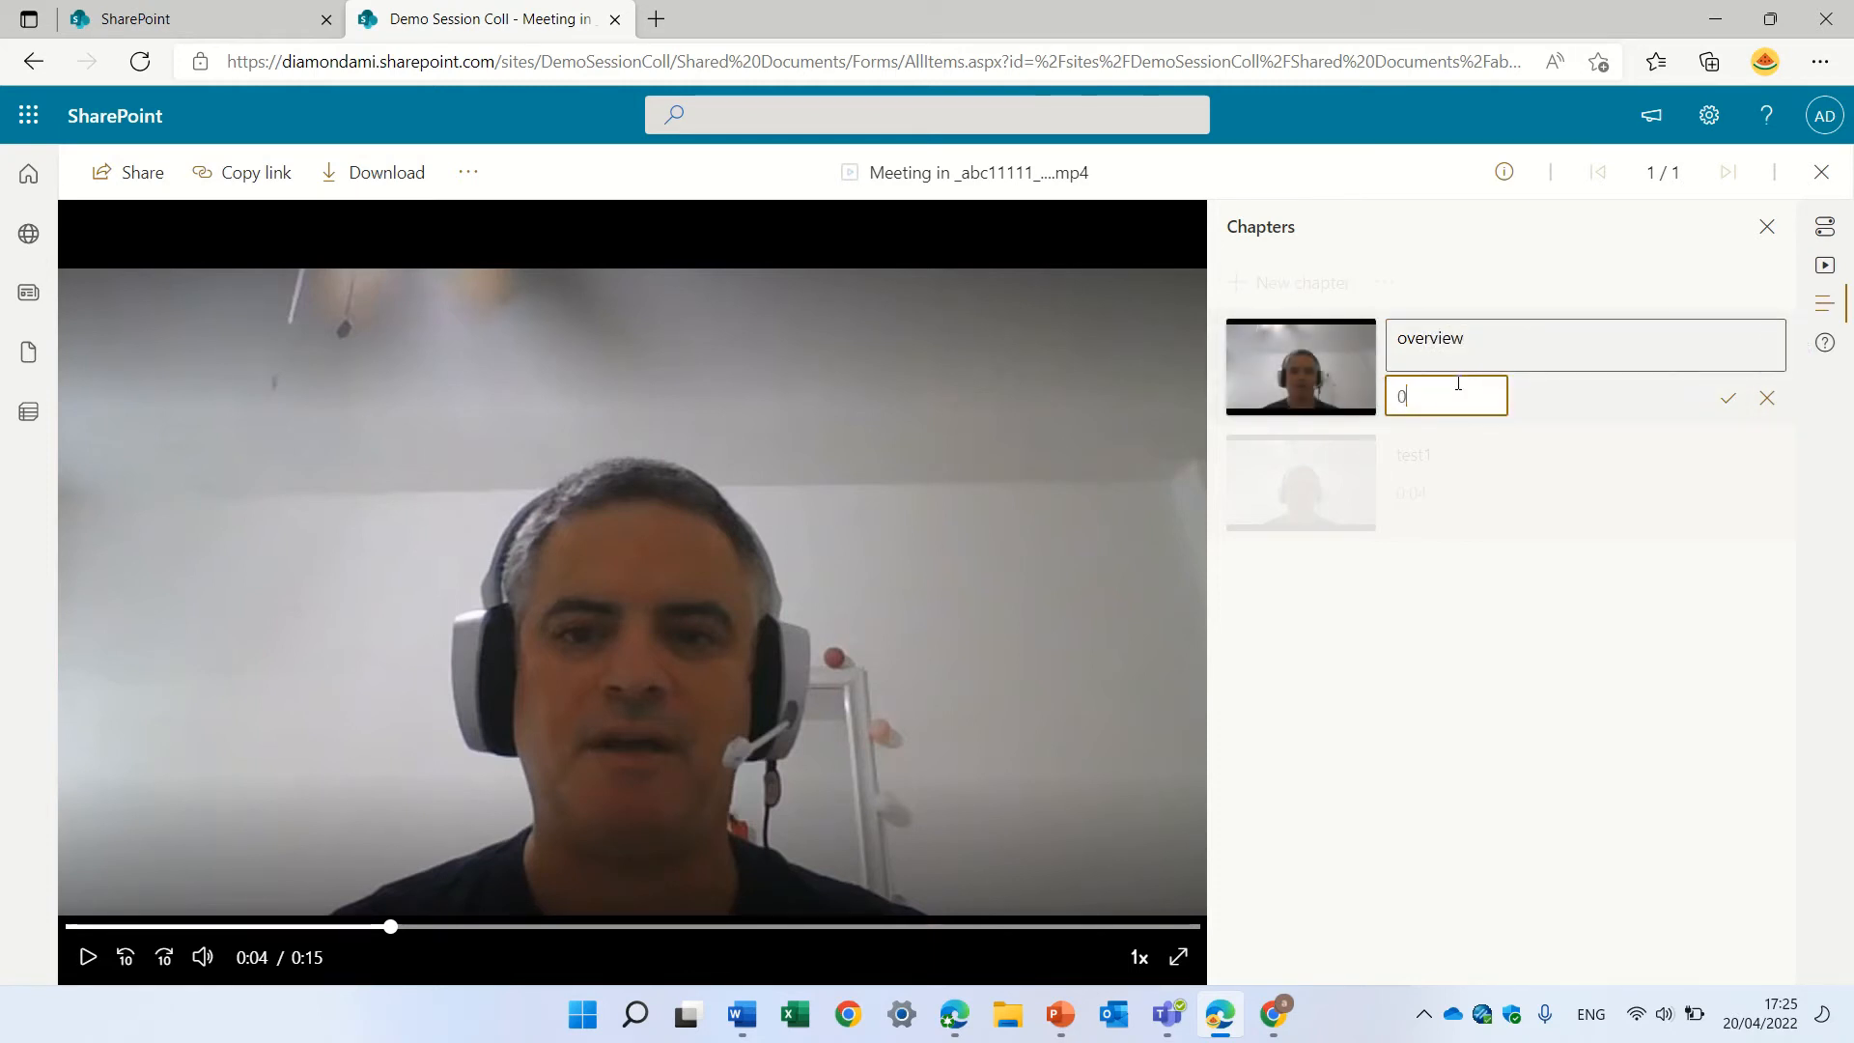
type(":1")
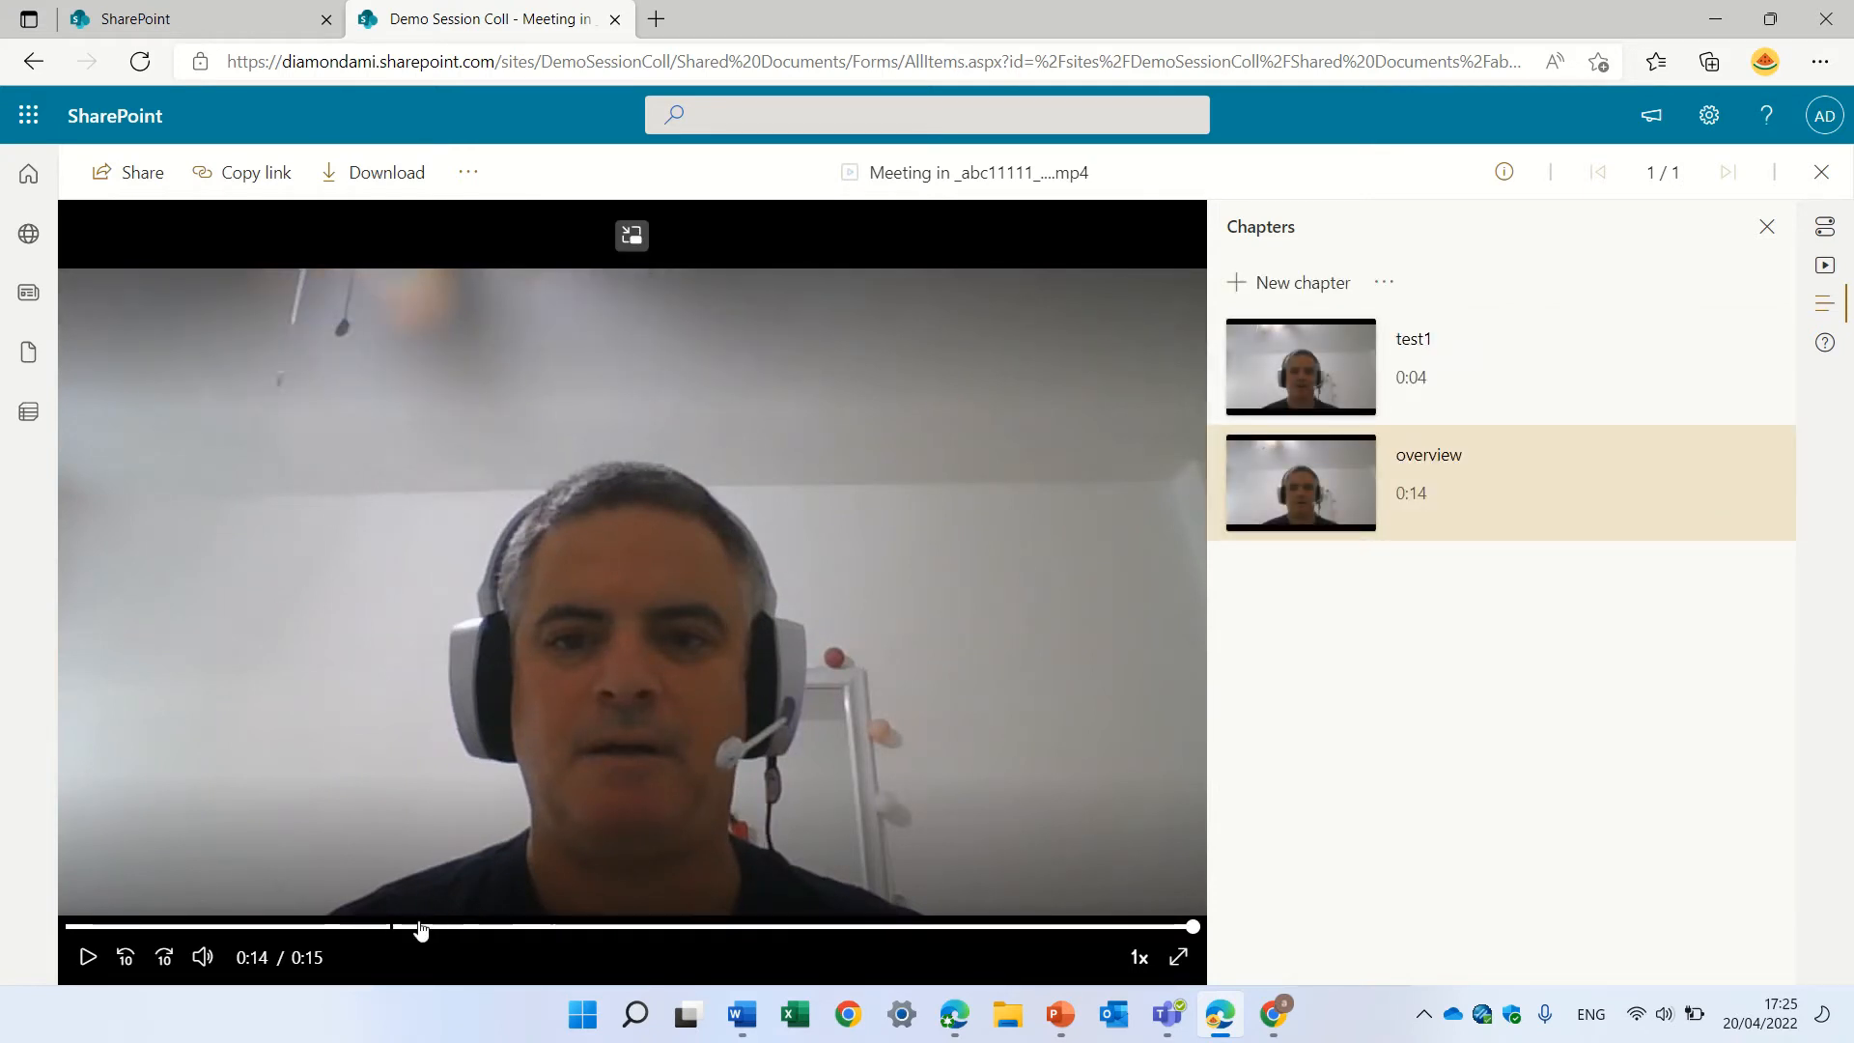
mouse_move(390, 928)
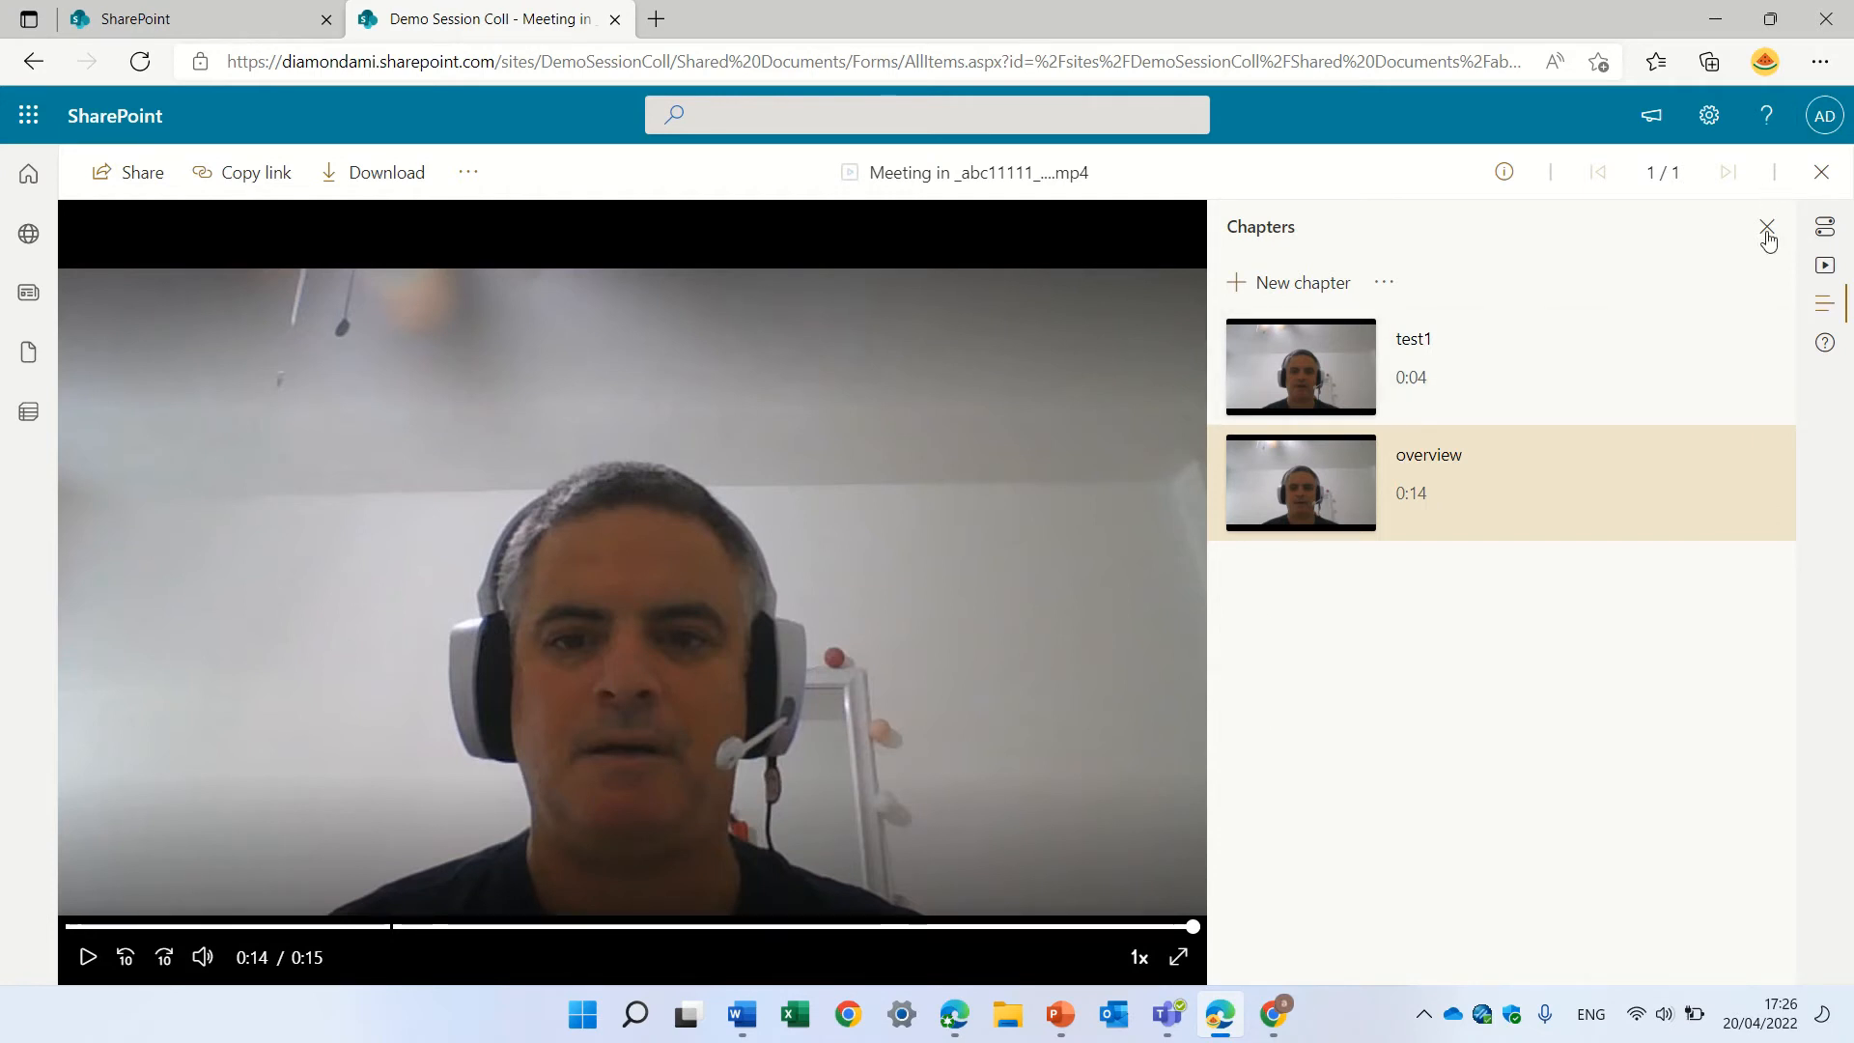
mouse_move(1768, 228)
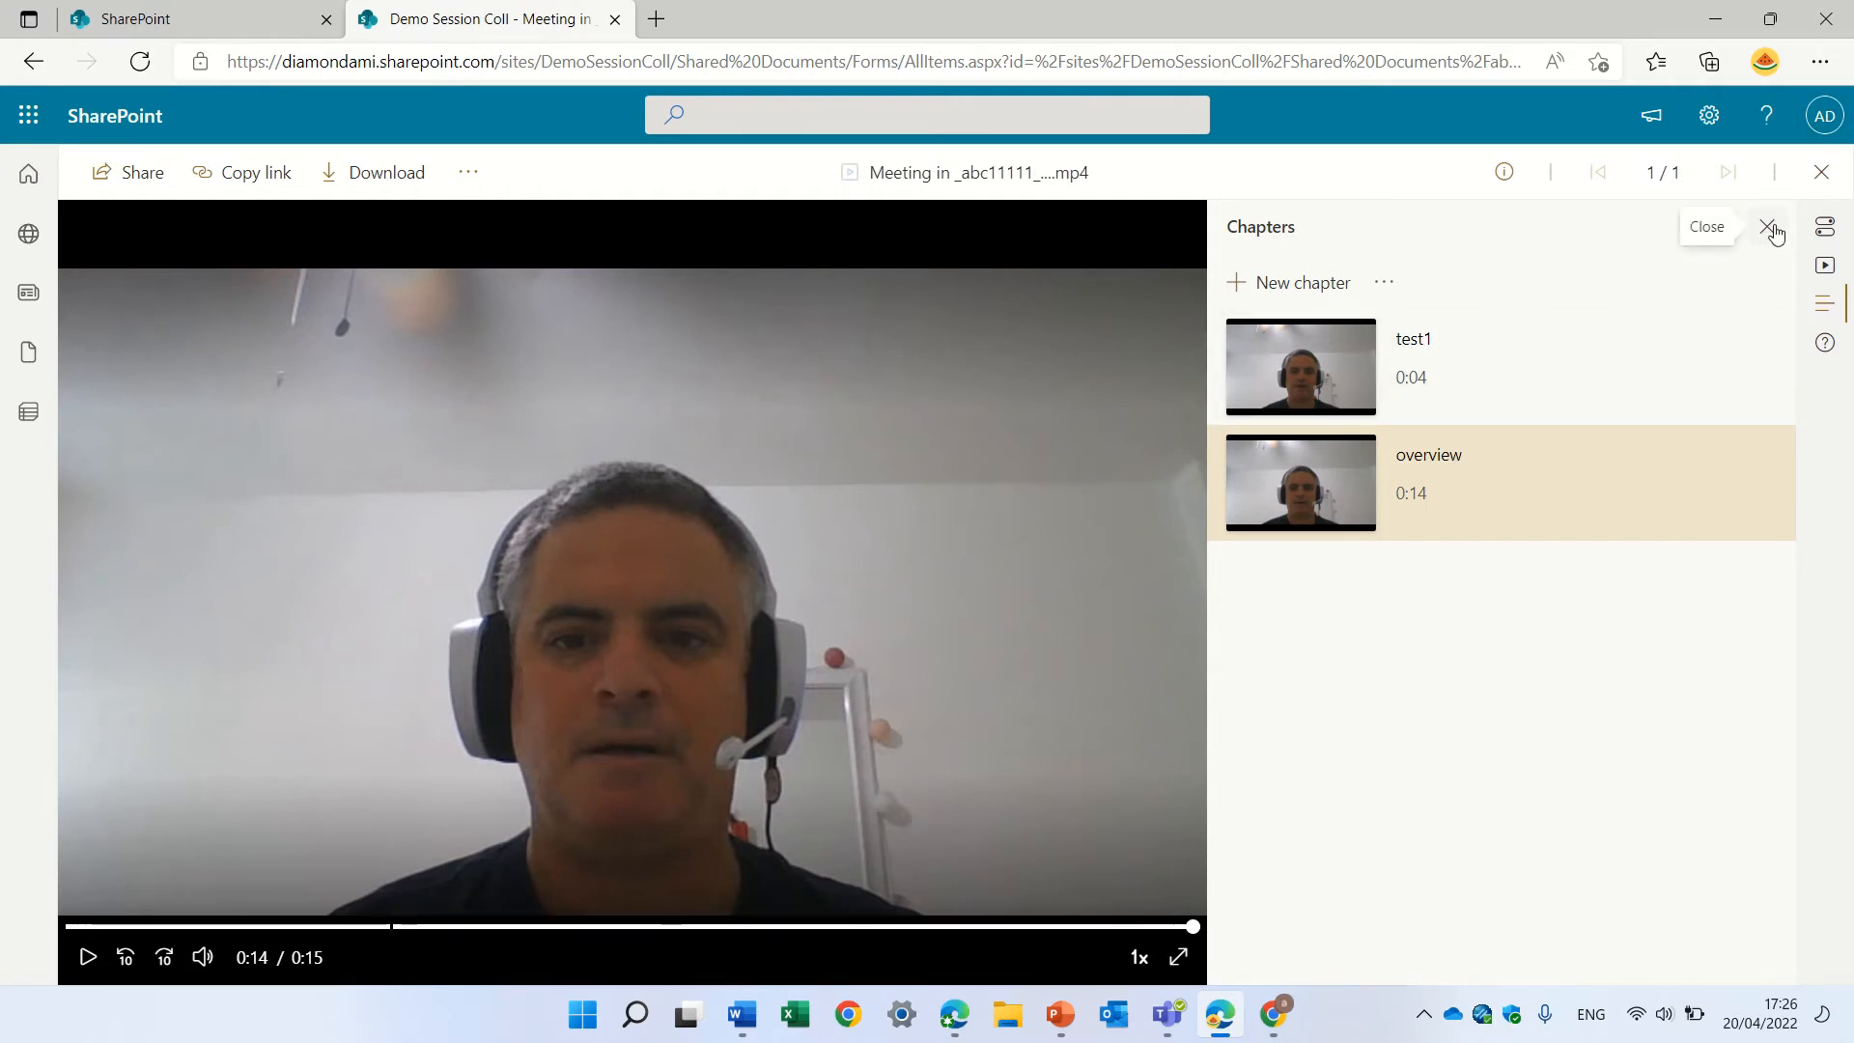
Close the video viewer and return to the abc folder via the breadcrumb
left_click(1770, 228)
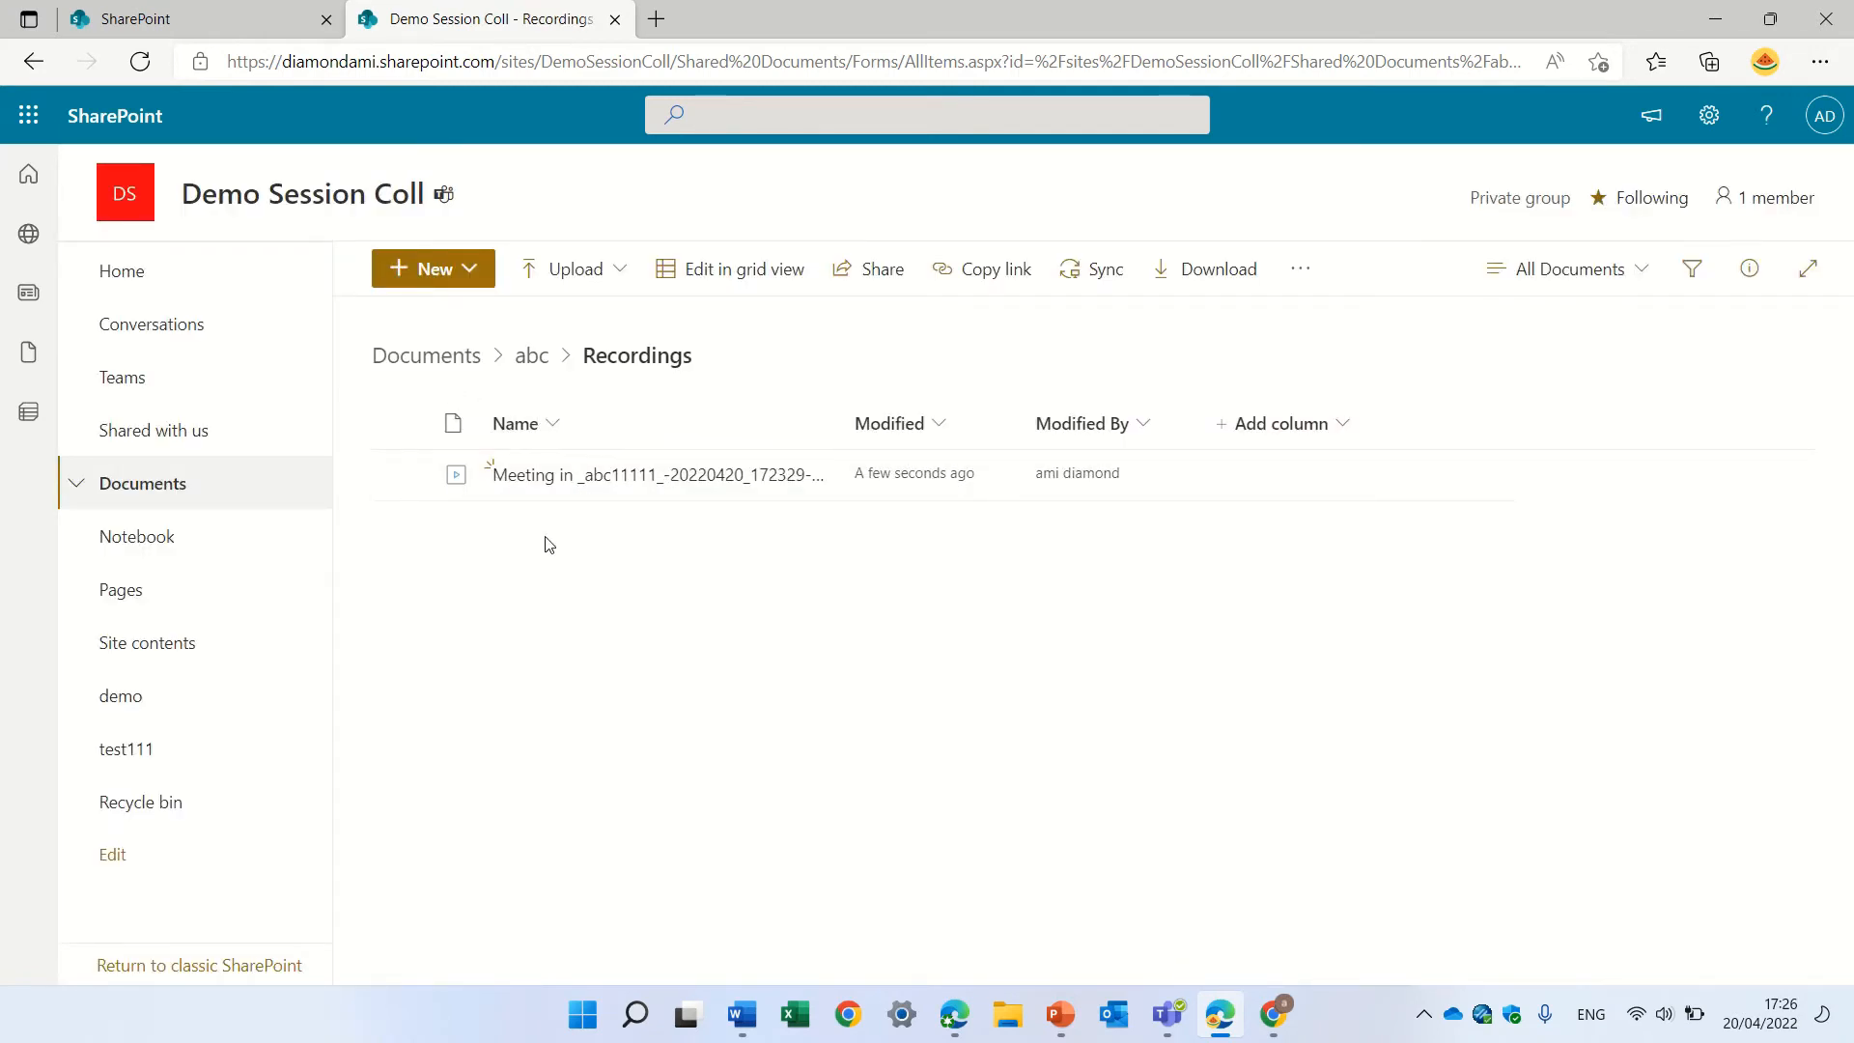
left_click(531, 355)
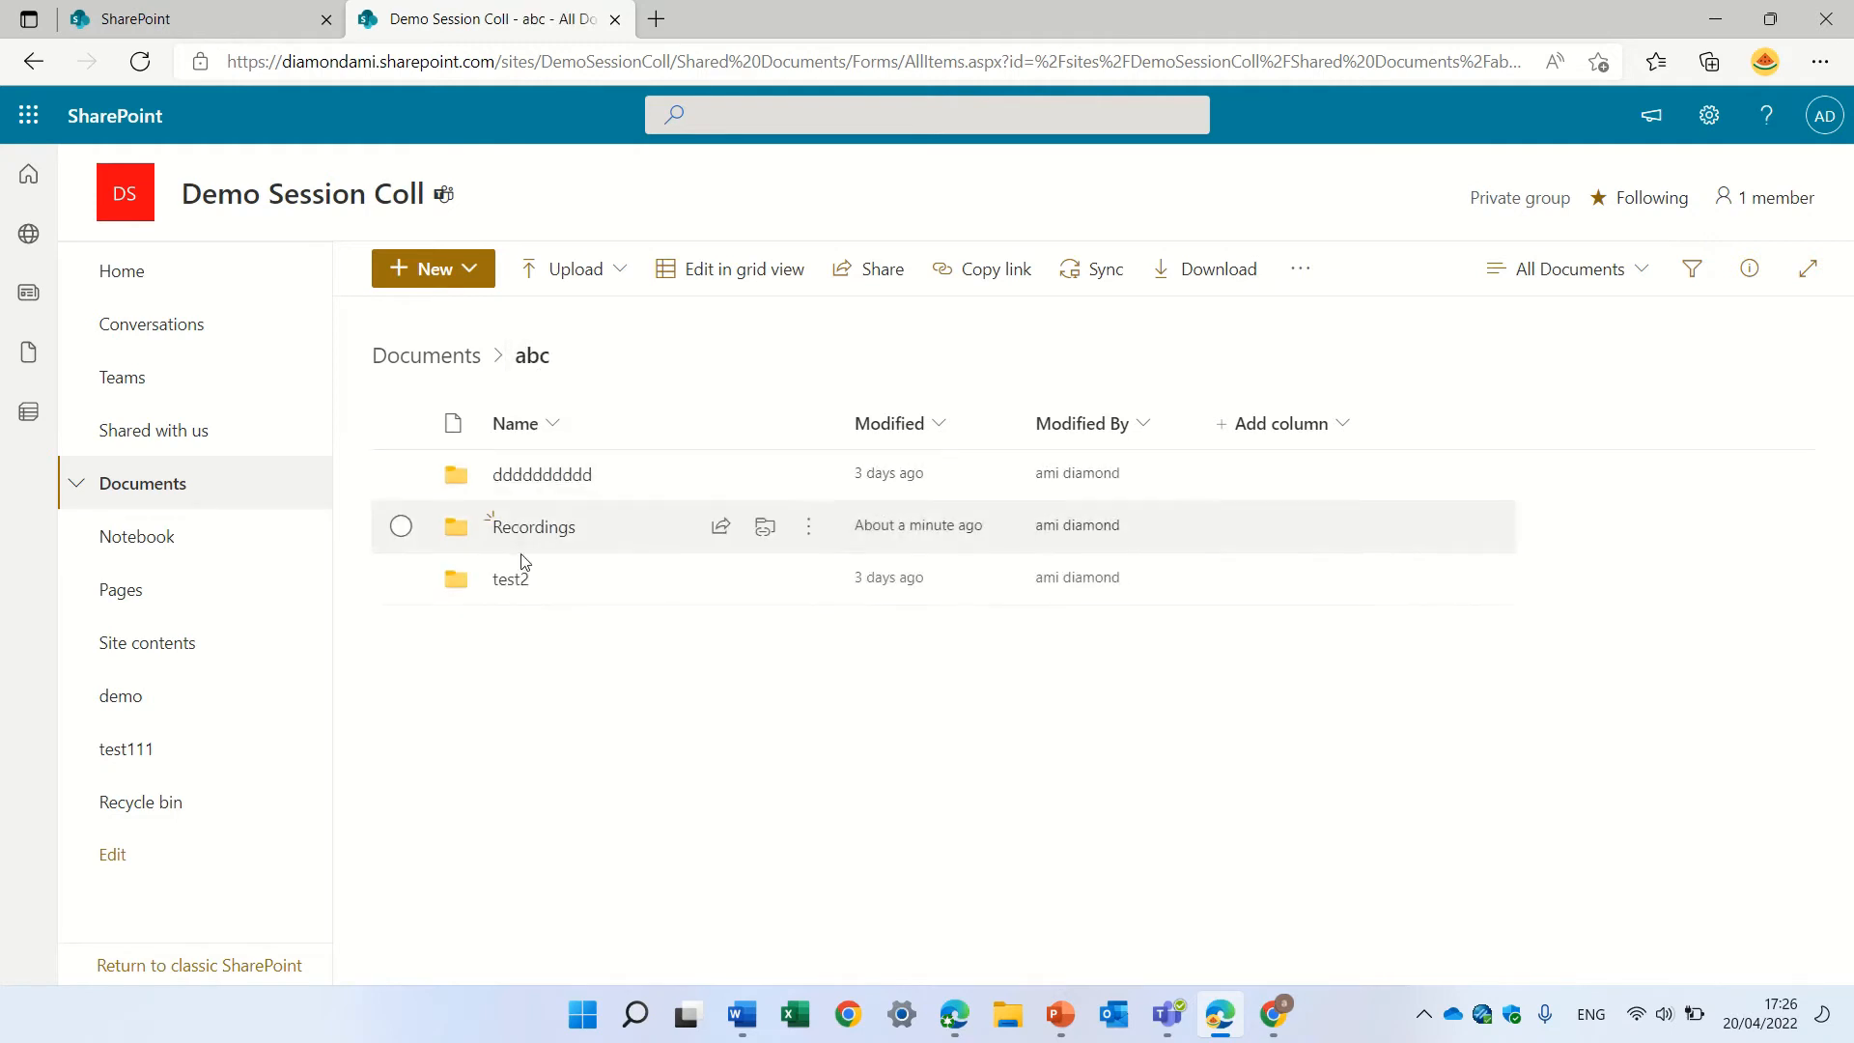
mouse_move(534, 527)
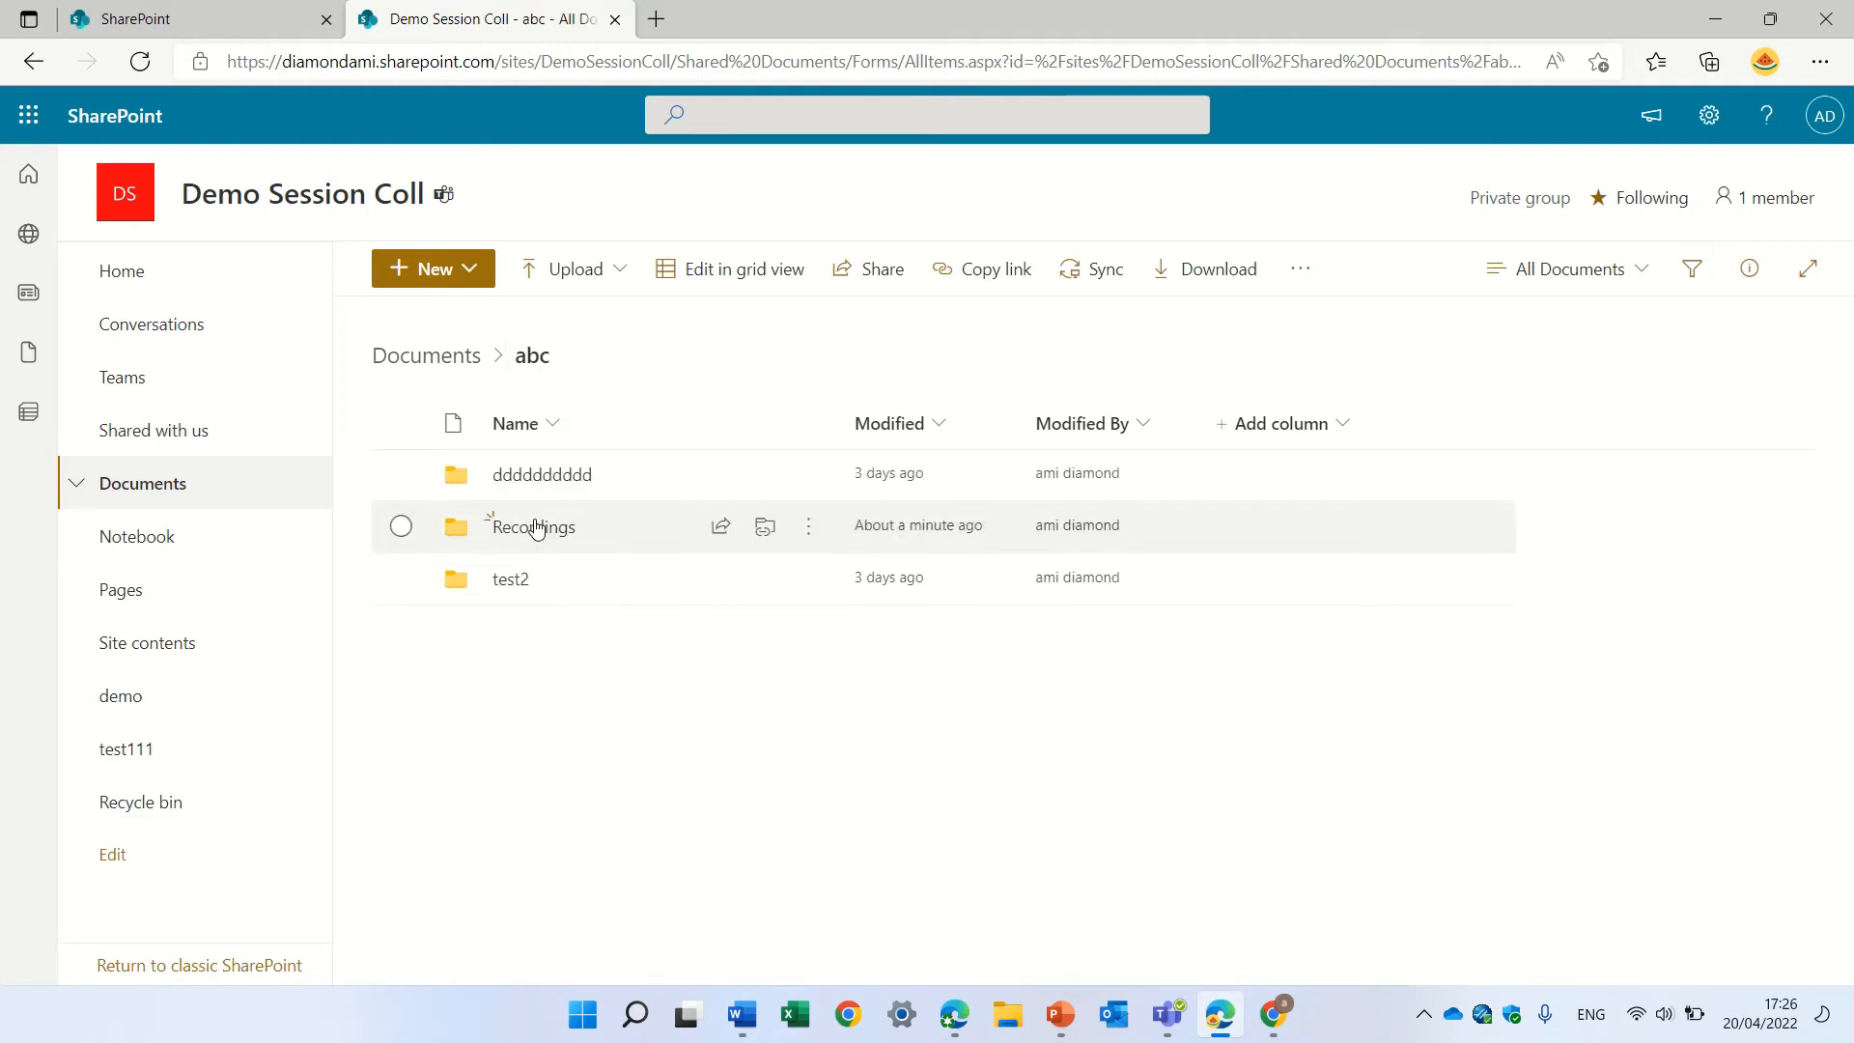
Return to the Documents library root listing abc, General and not teams
left_click(426, 354)
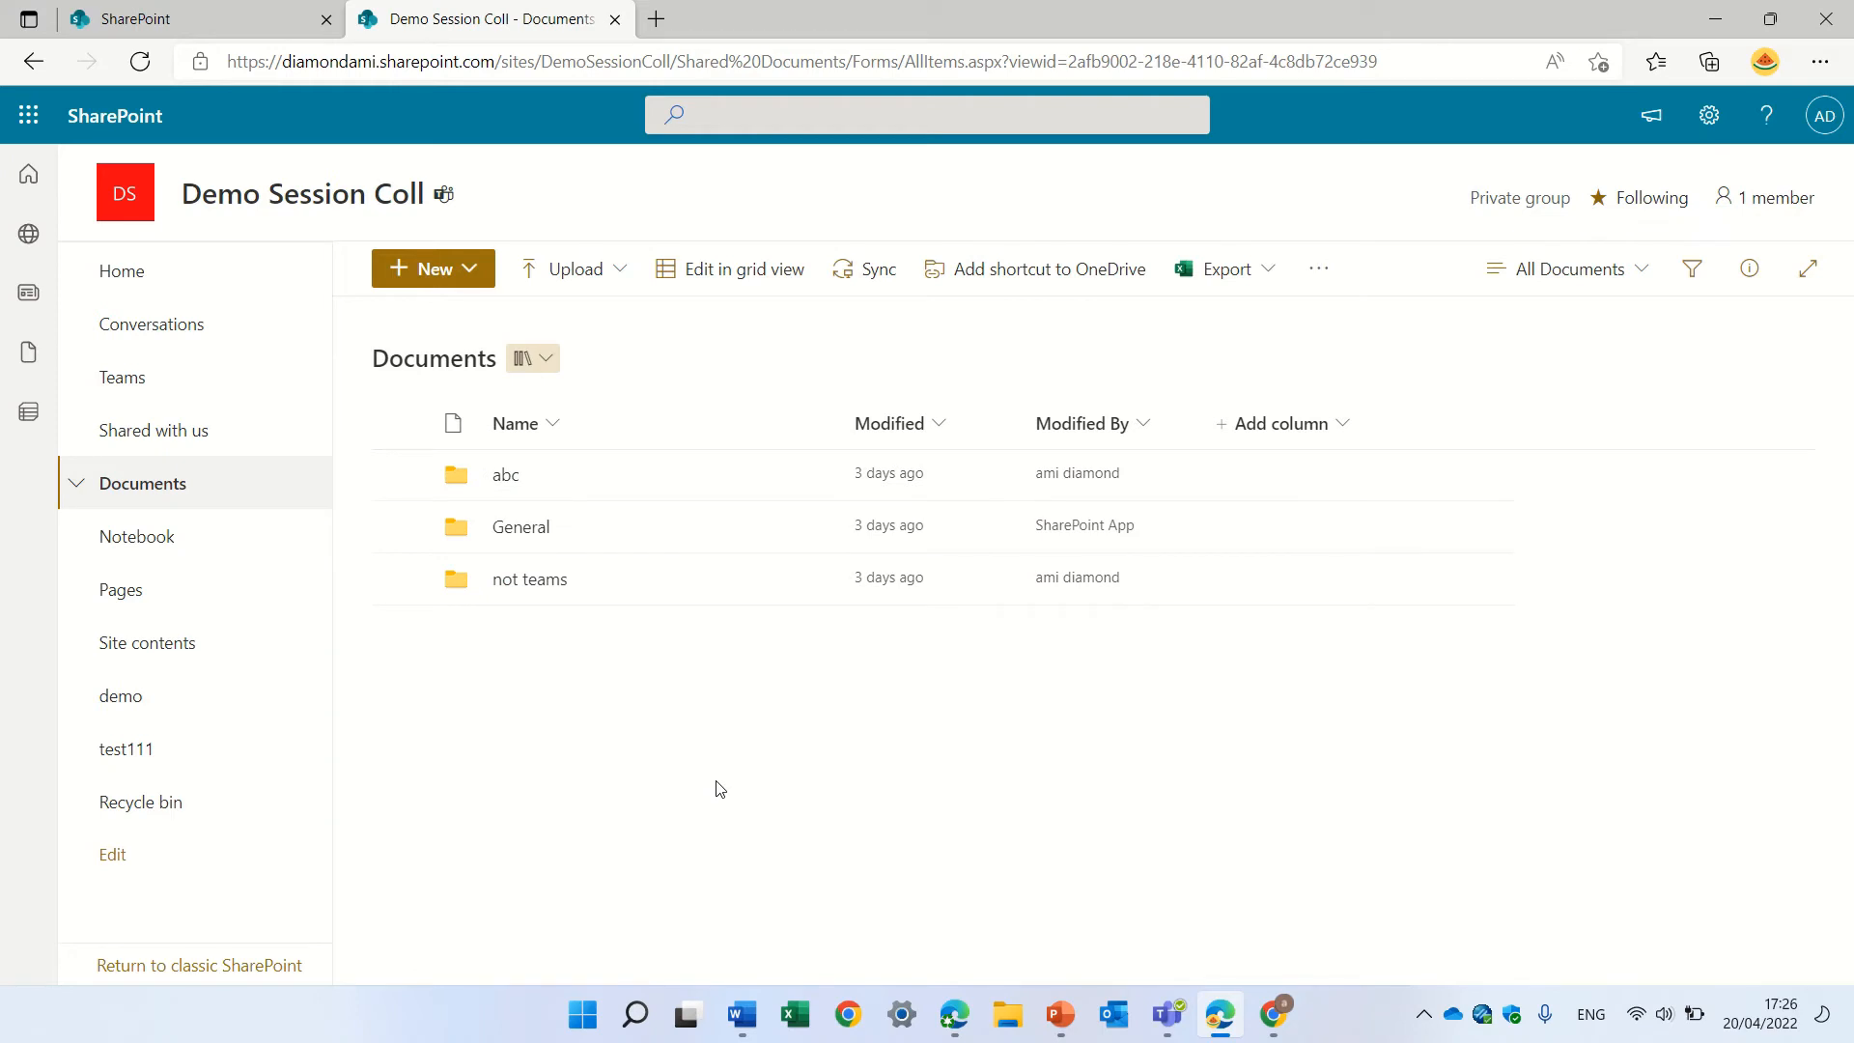
mouse_move(1048, 269)
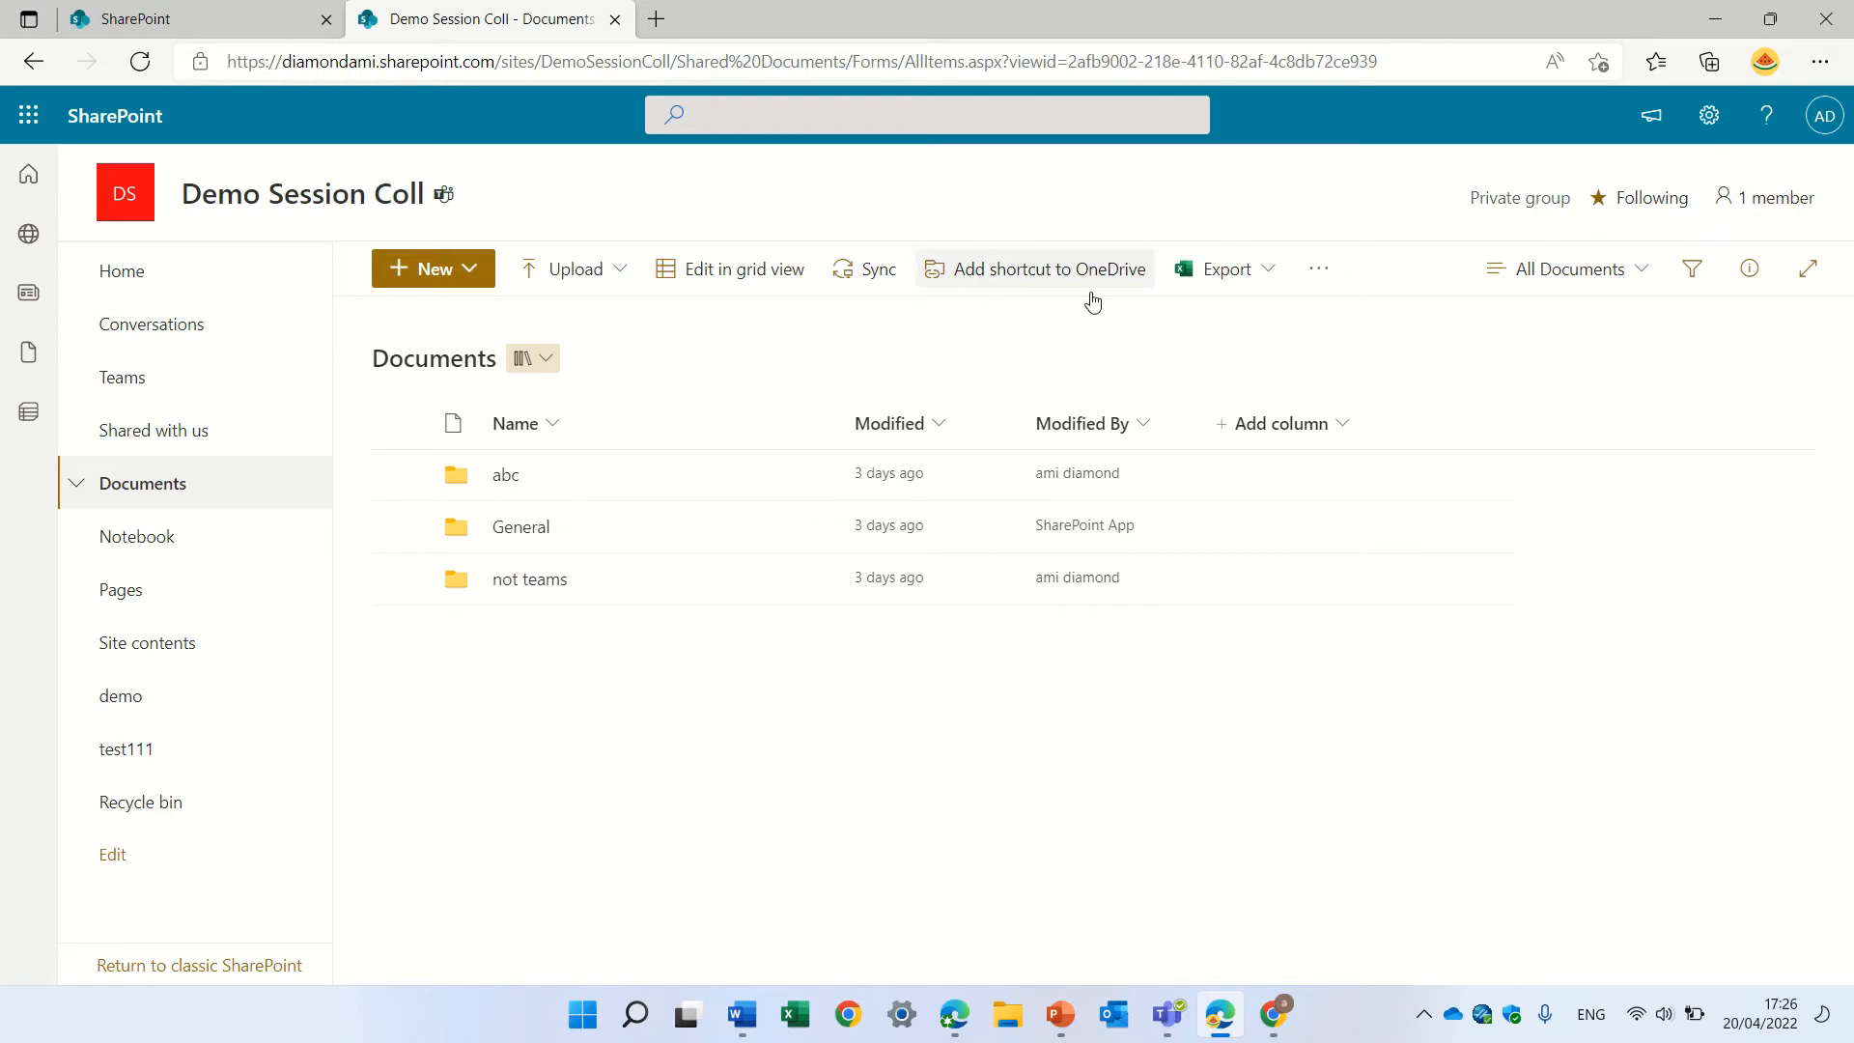
left_click(576, 268)
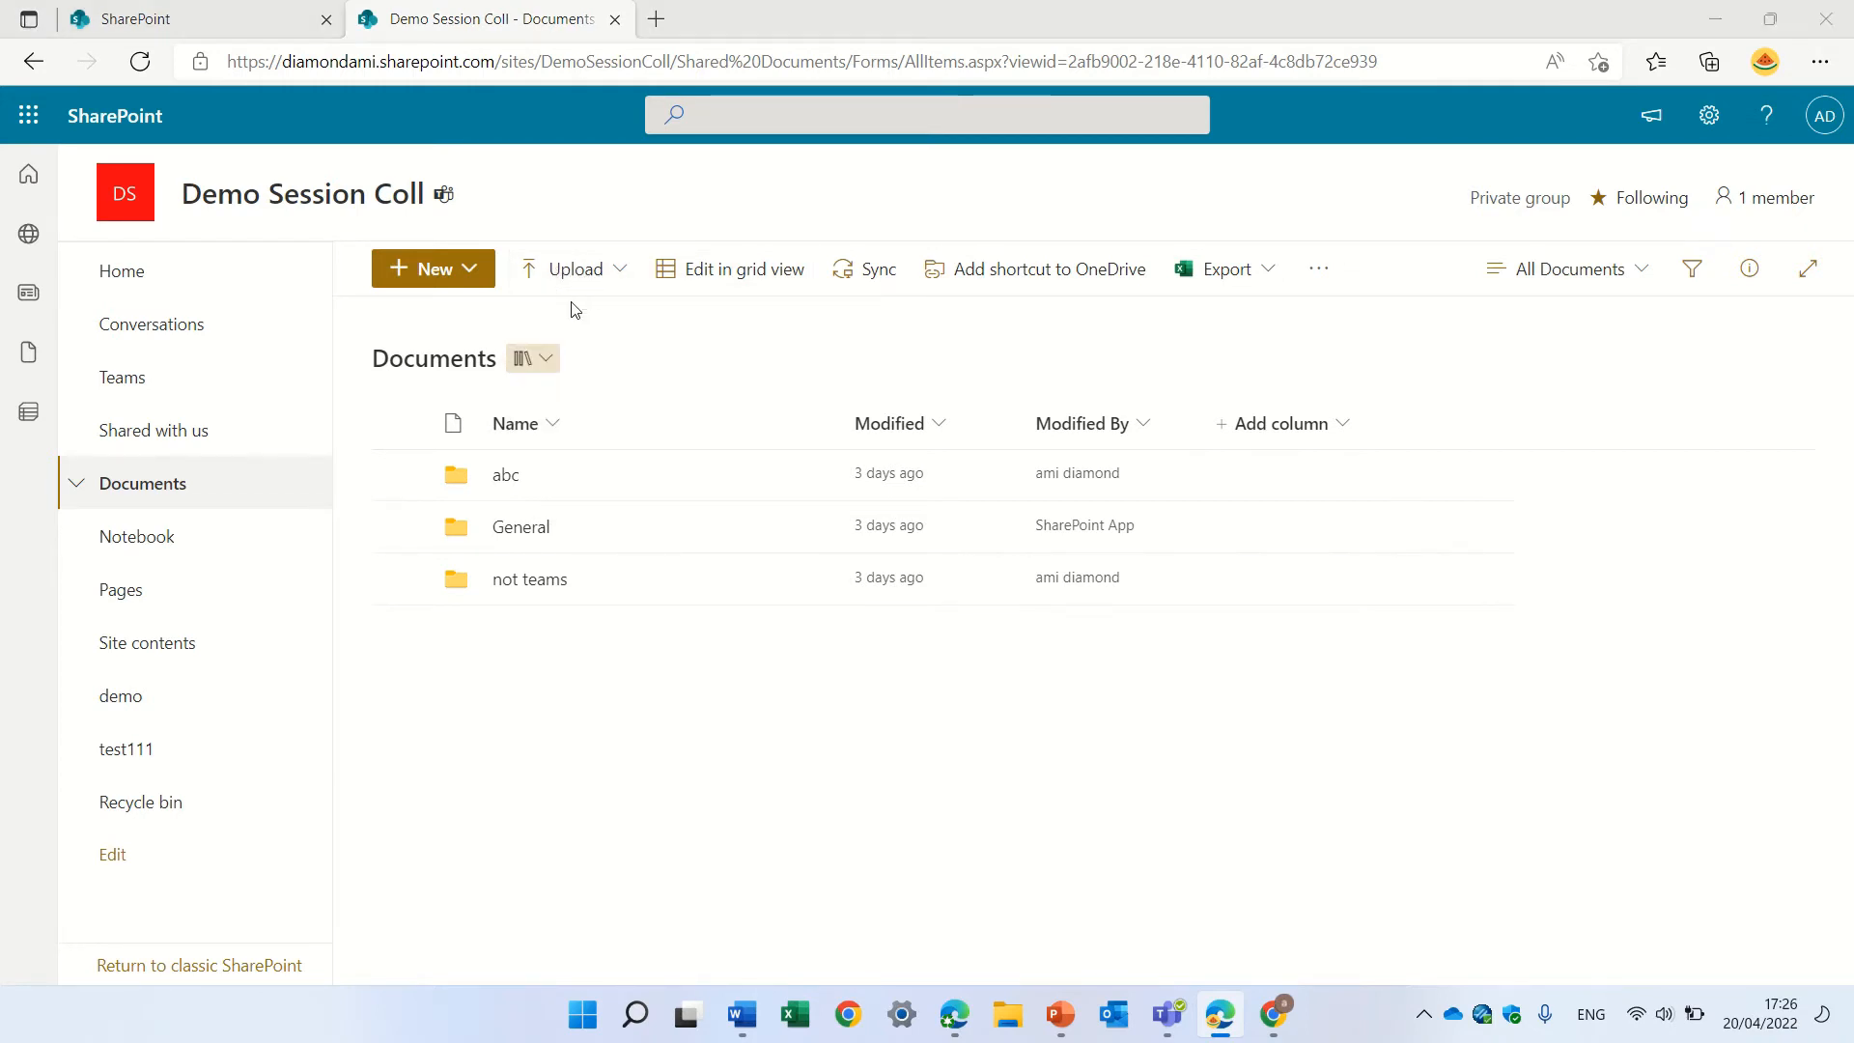
Upload chapter.mp4 from the Youtube folder and check the upload progress
left_click(574, 268)
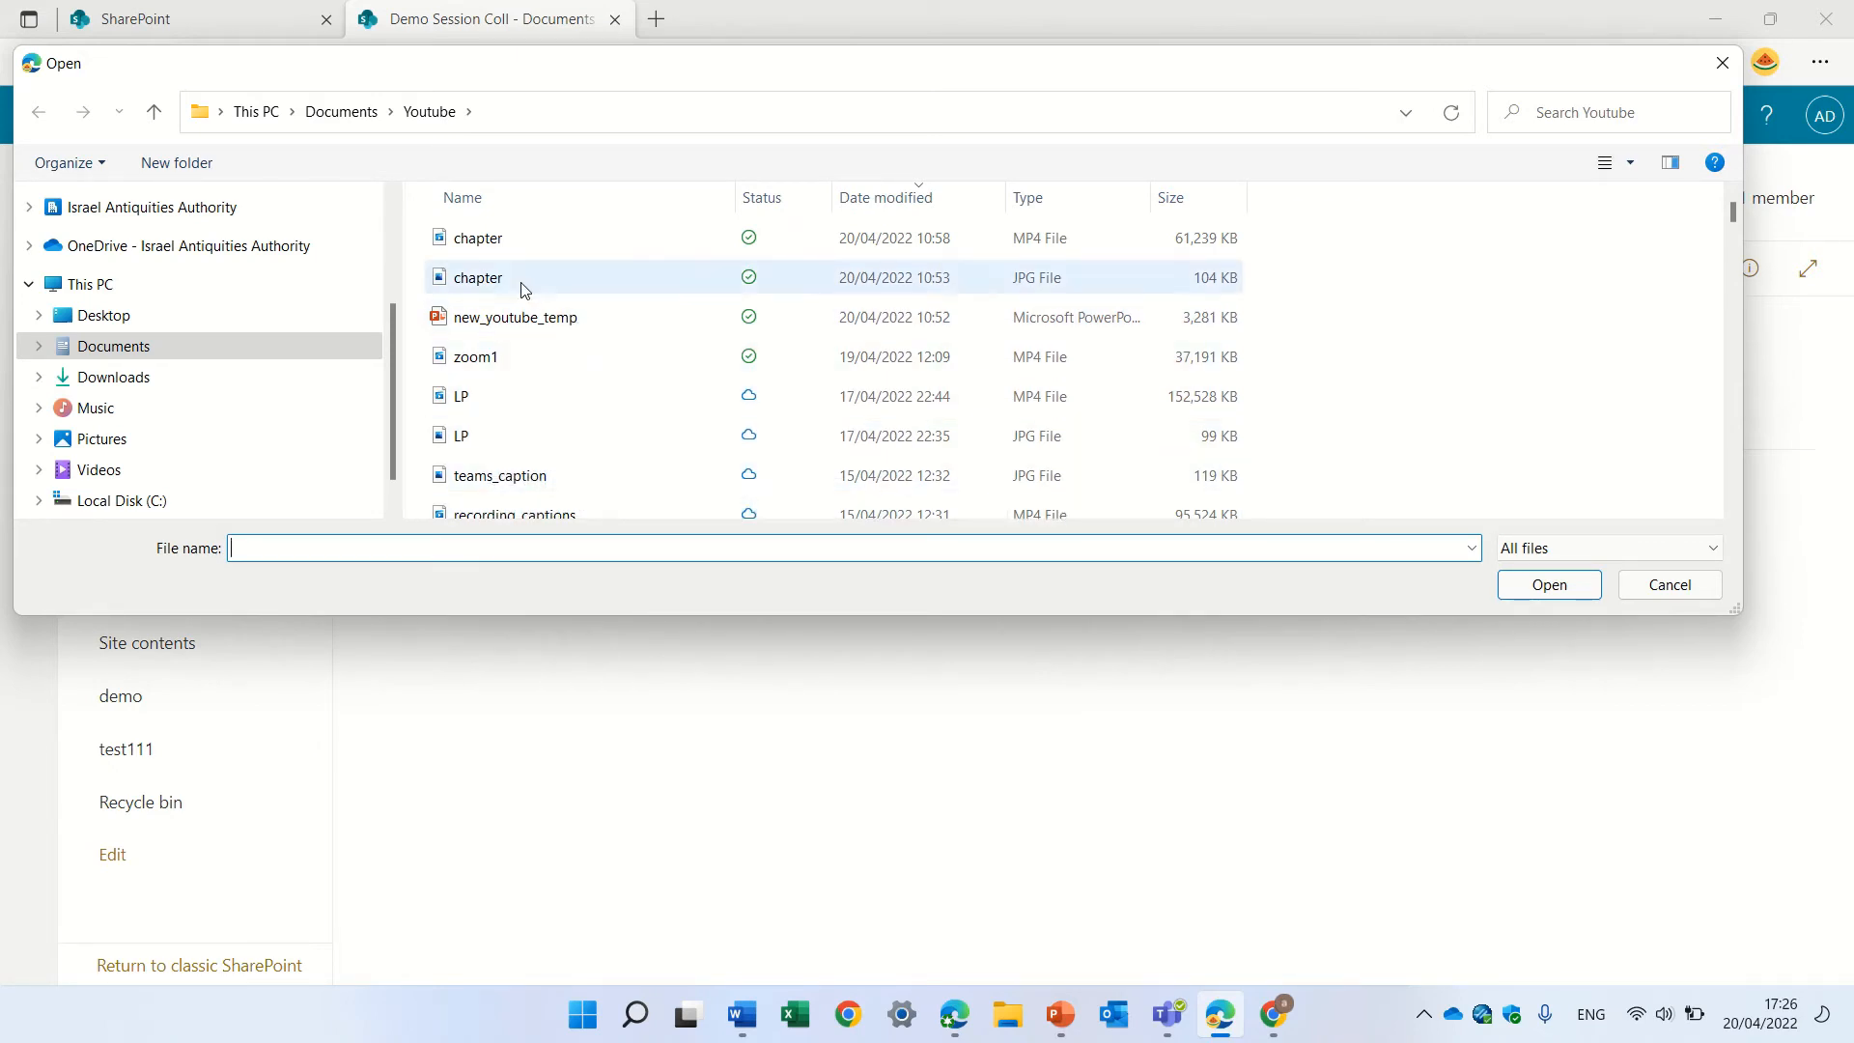
left_click(1668, 584)
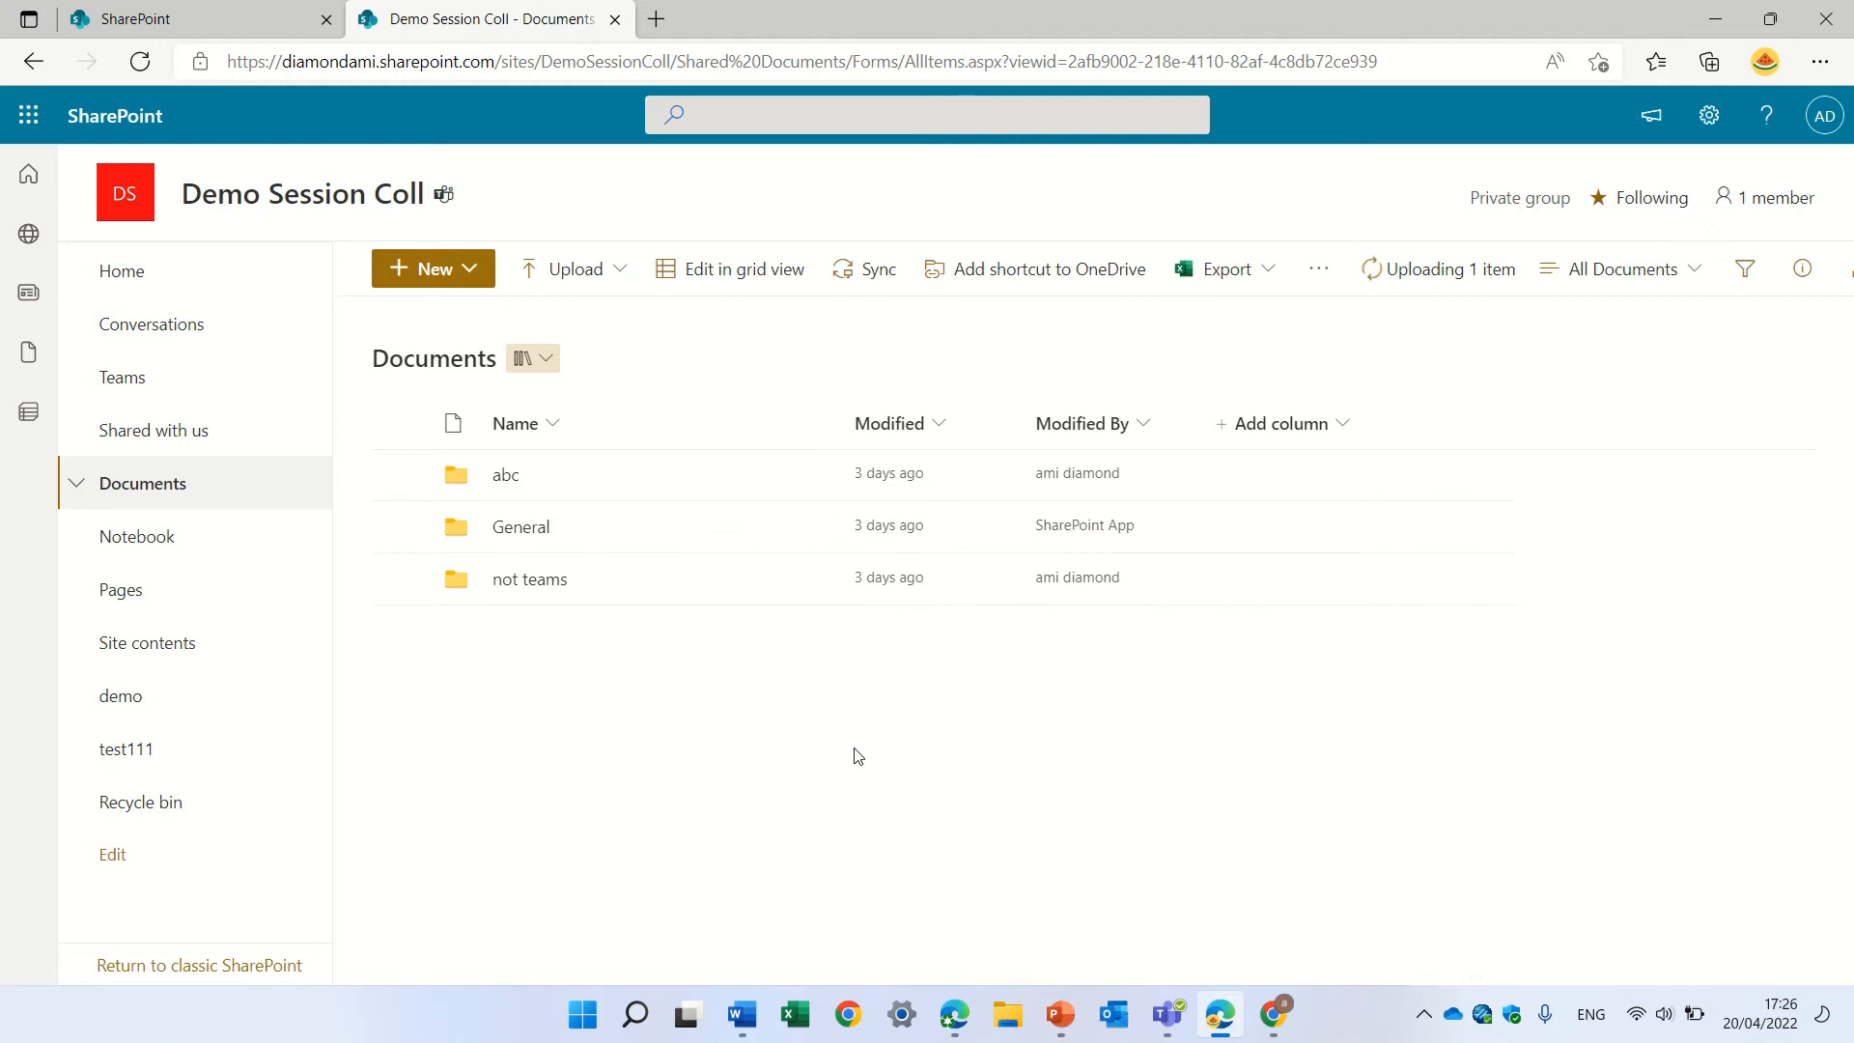
mouse_move(1180, 453)
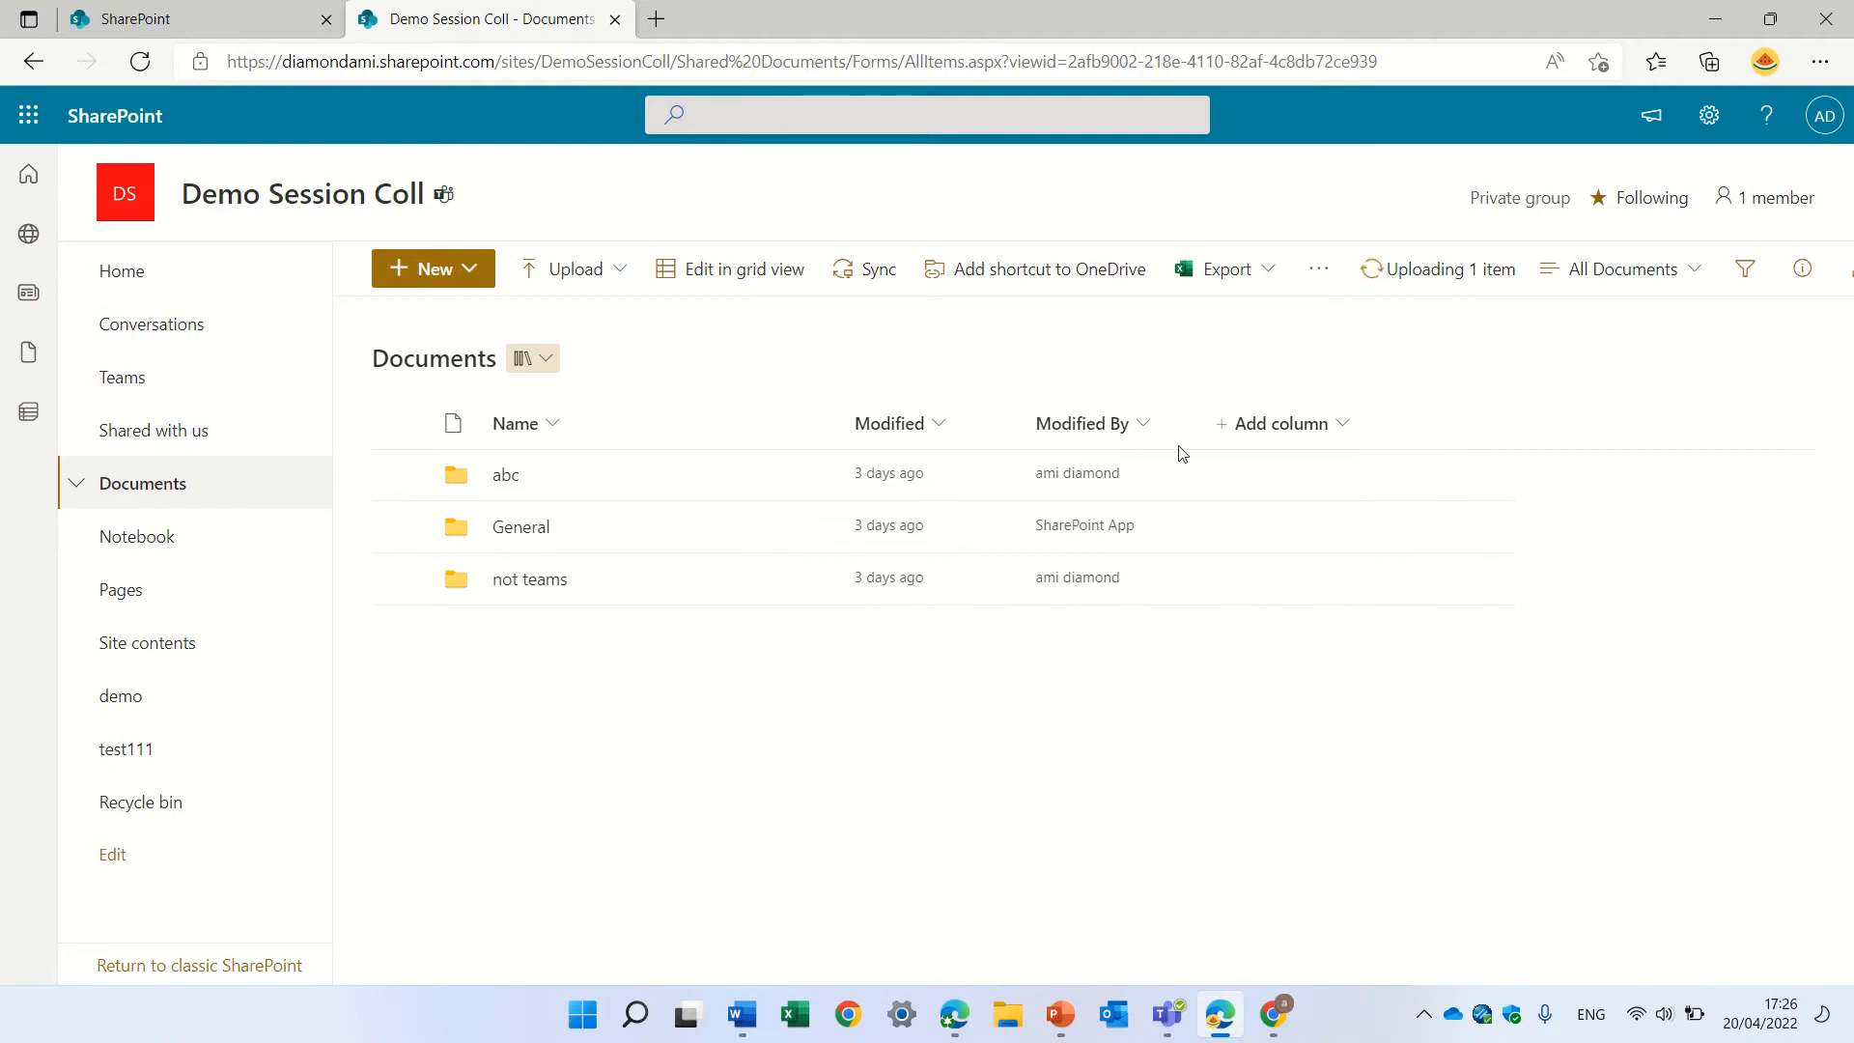
left_click(1438, 270)
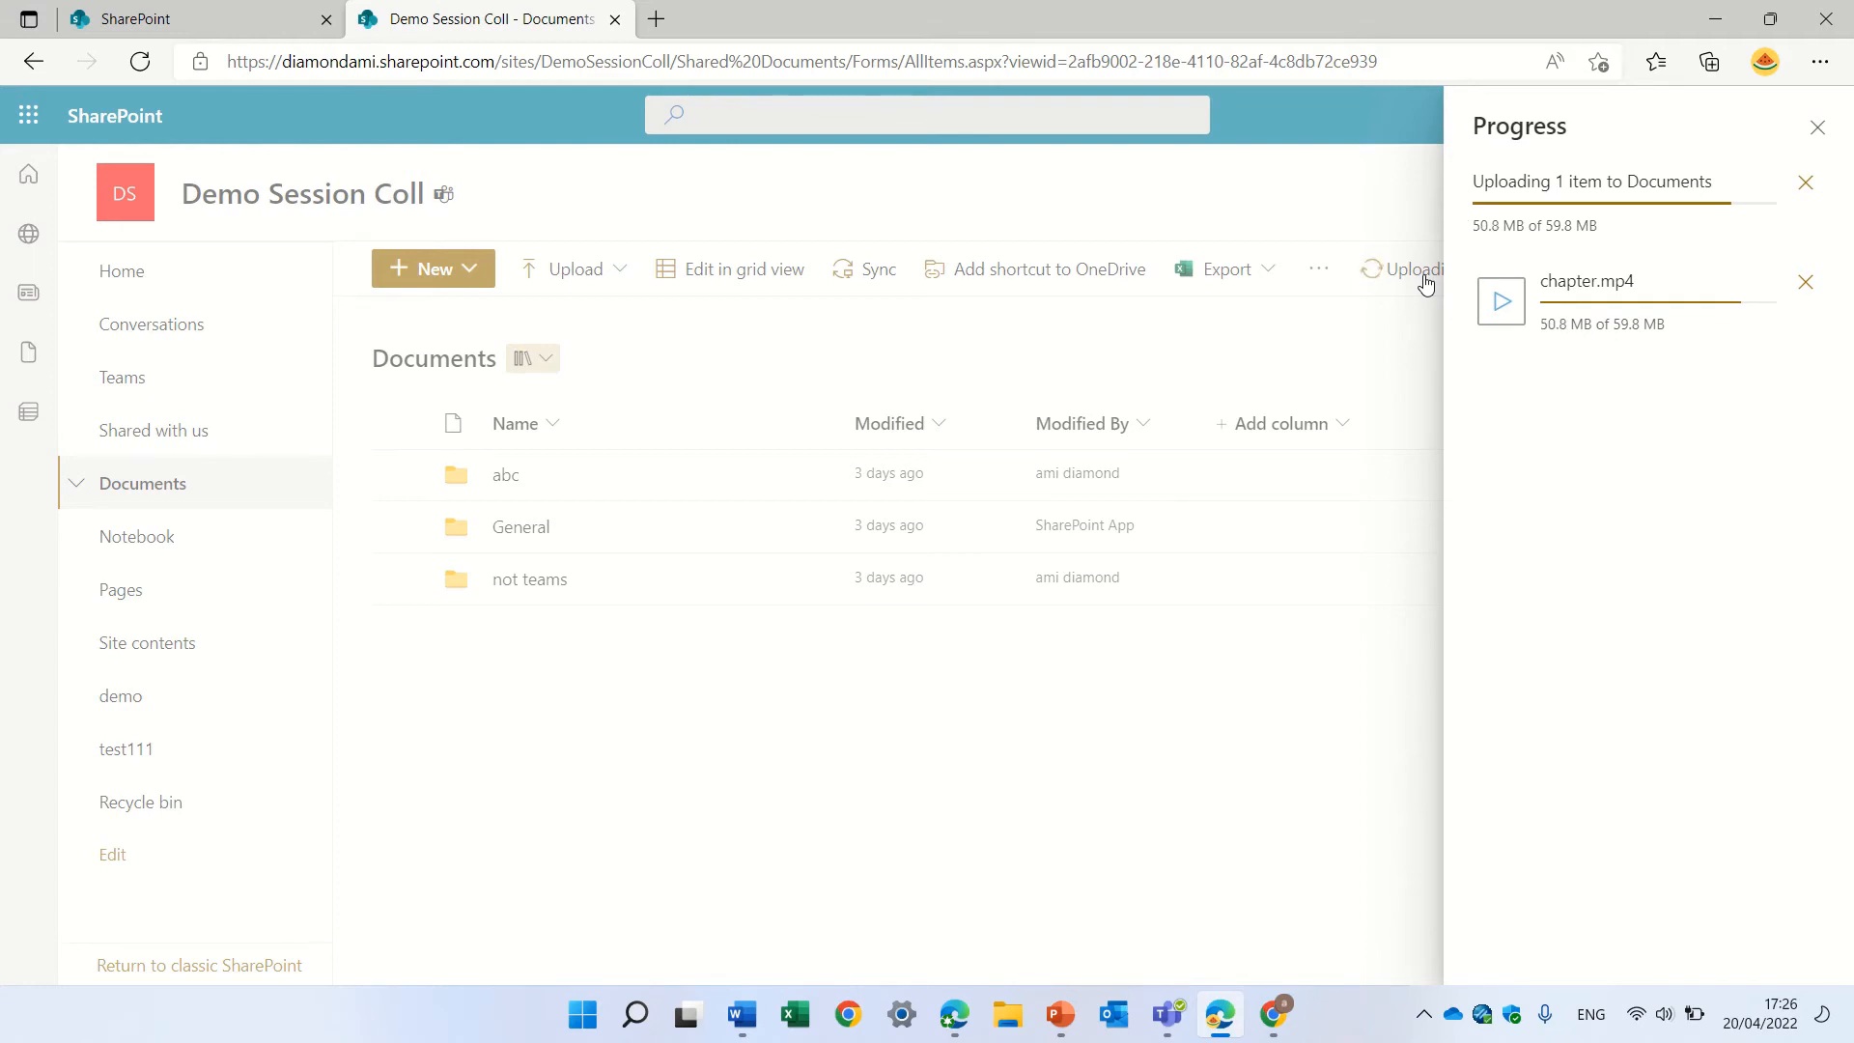
mouse_move(1774, 112)
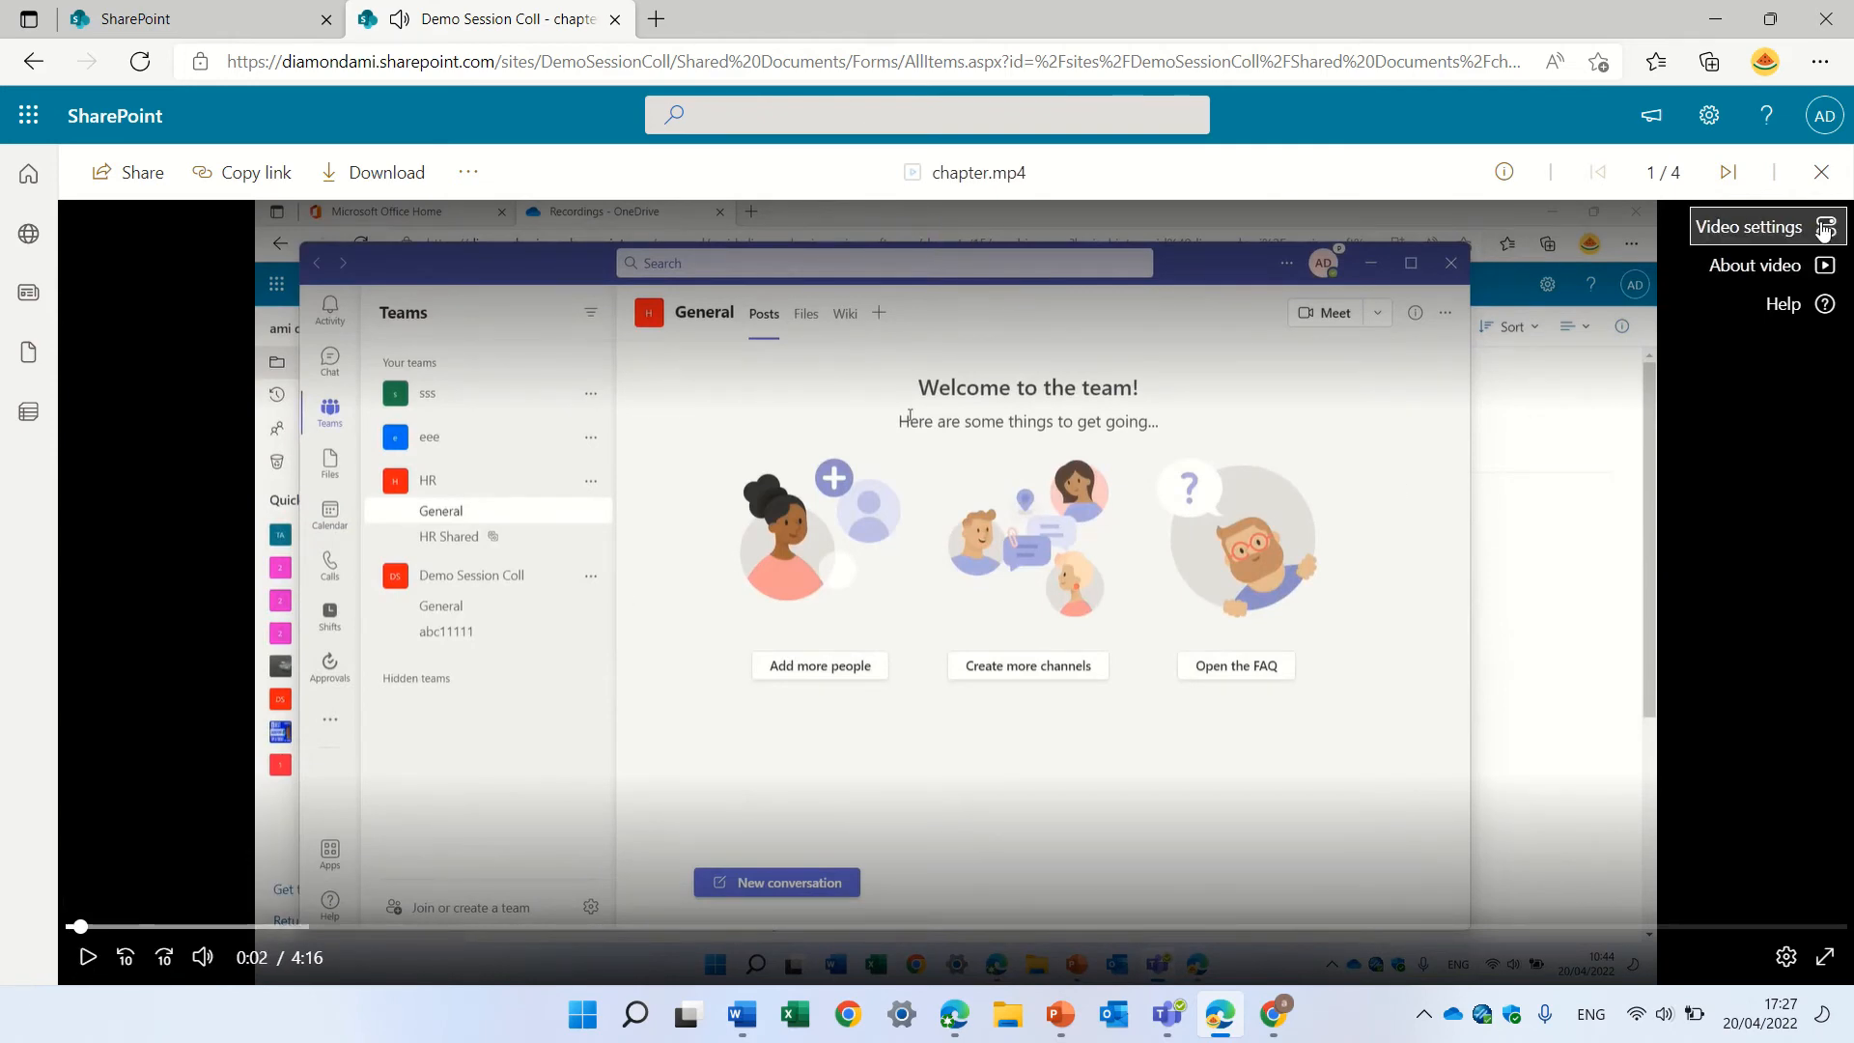
In chapter.mp4's video settings, enable transcript and captions, generate English, and turn chapters on
left_click(1750, 227)
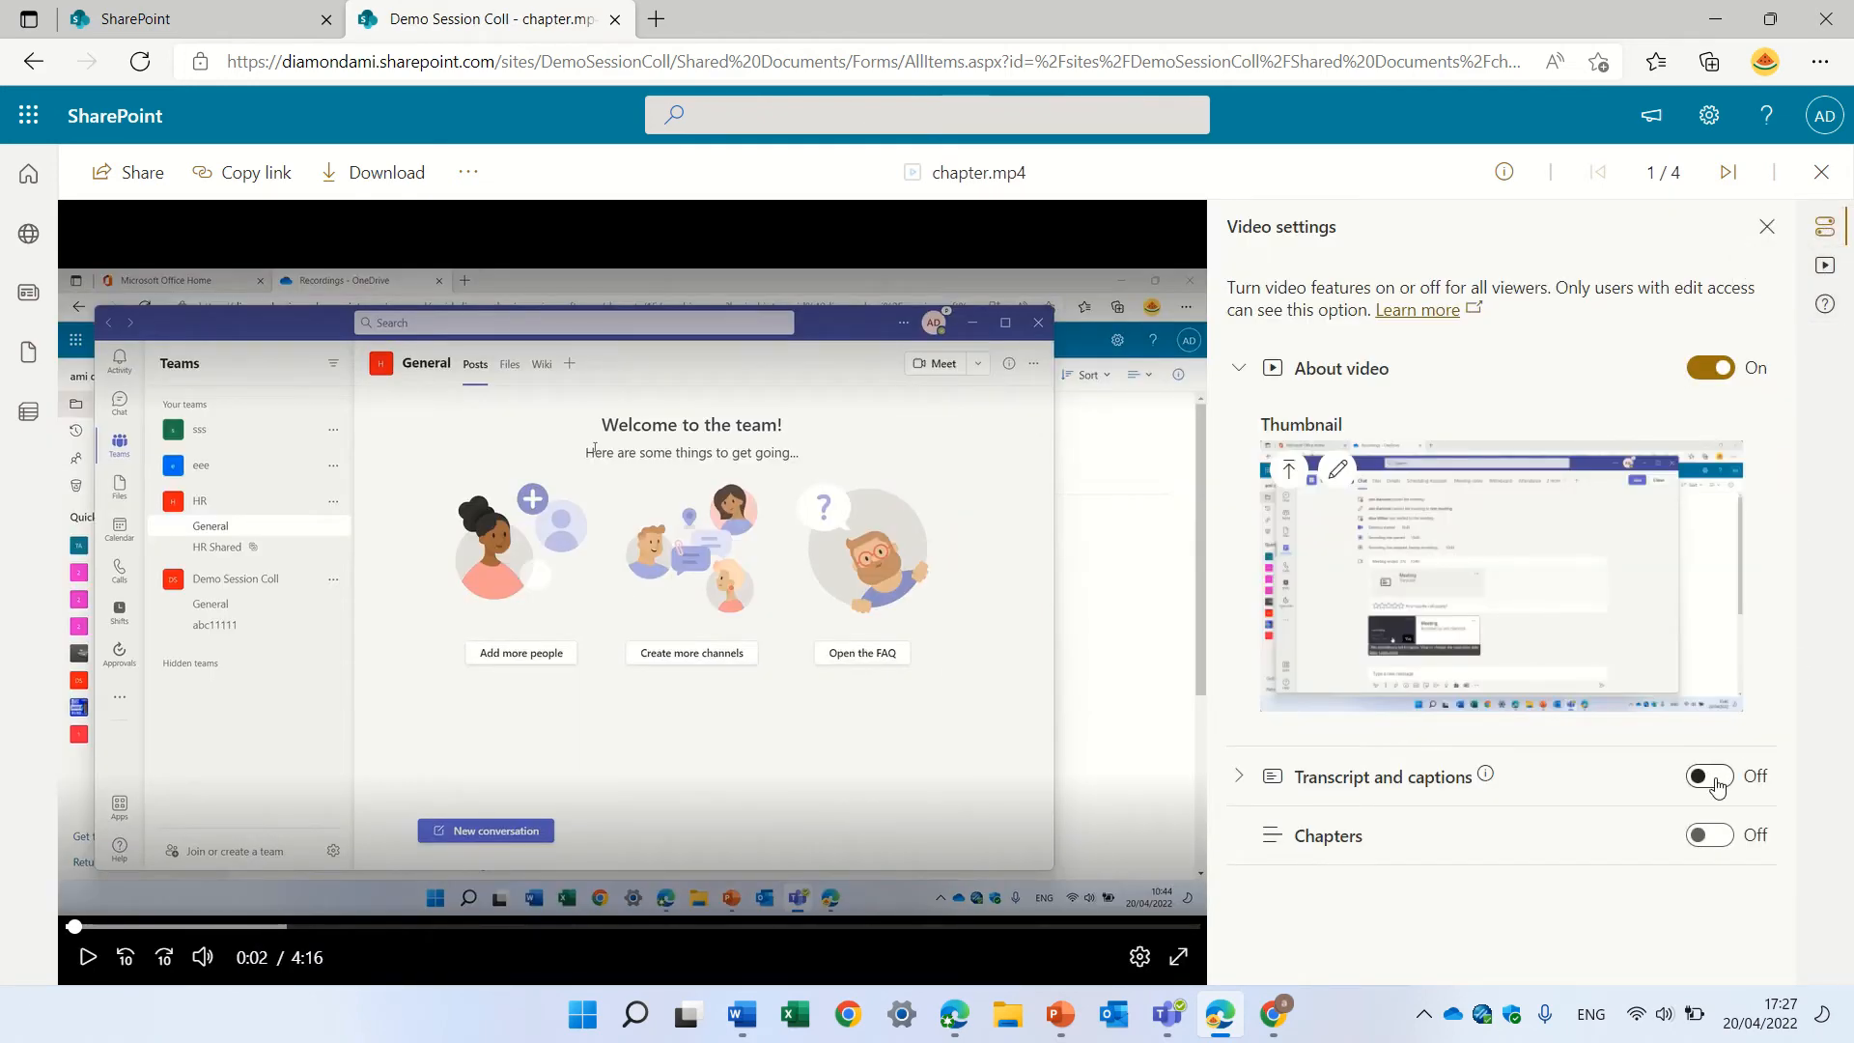
left_click(1708, 776)
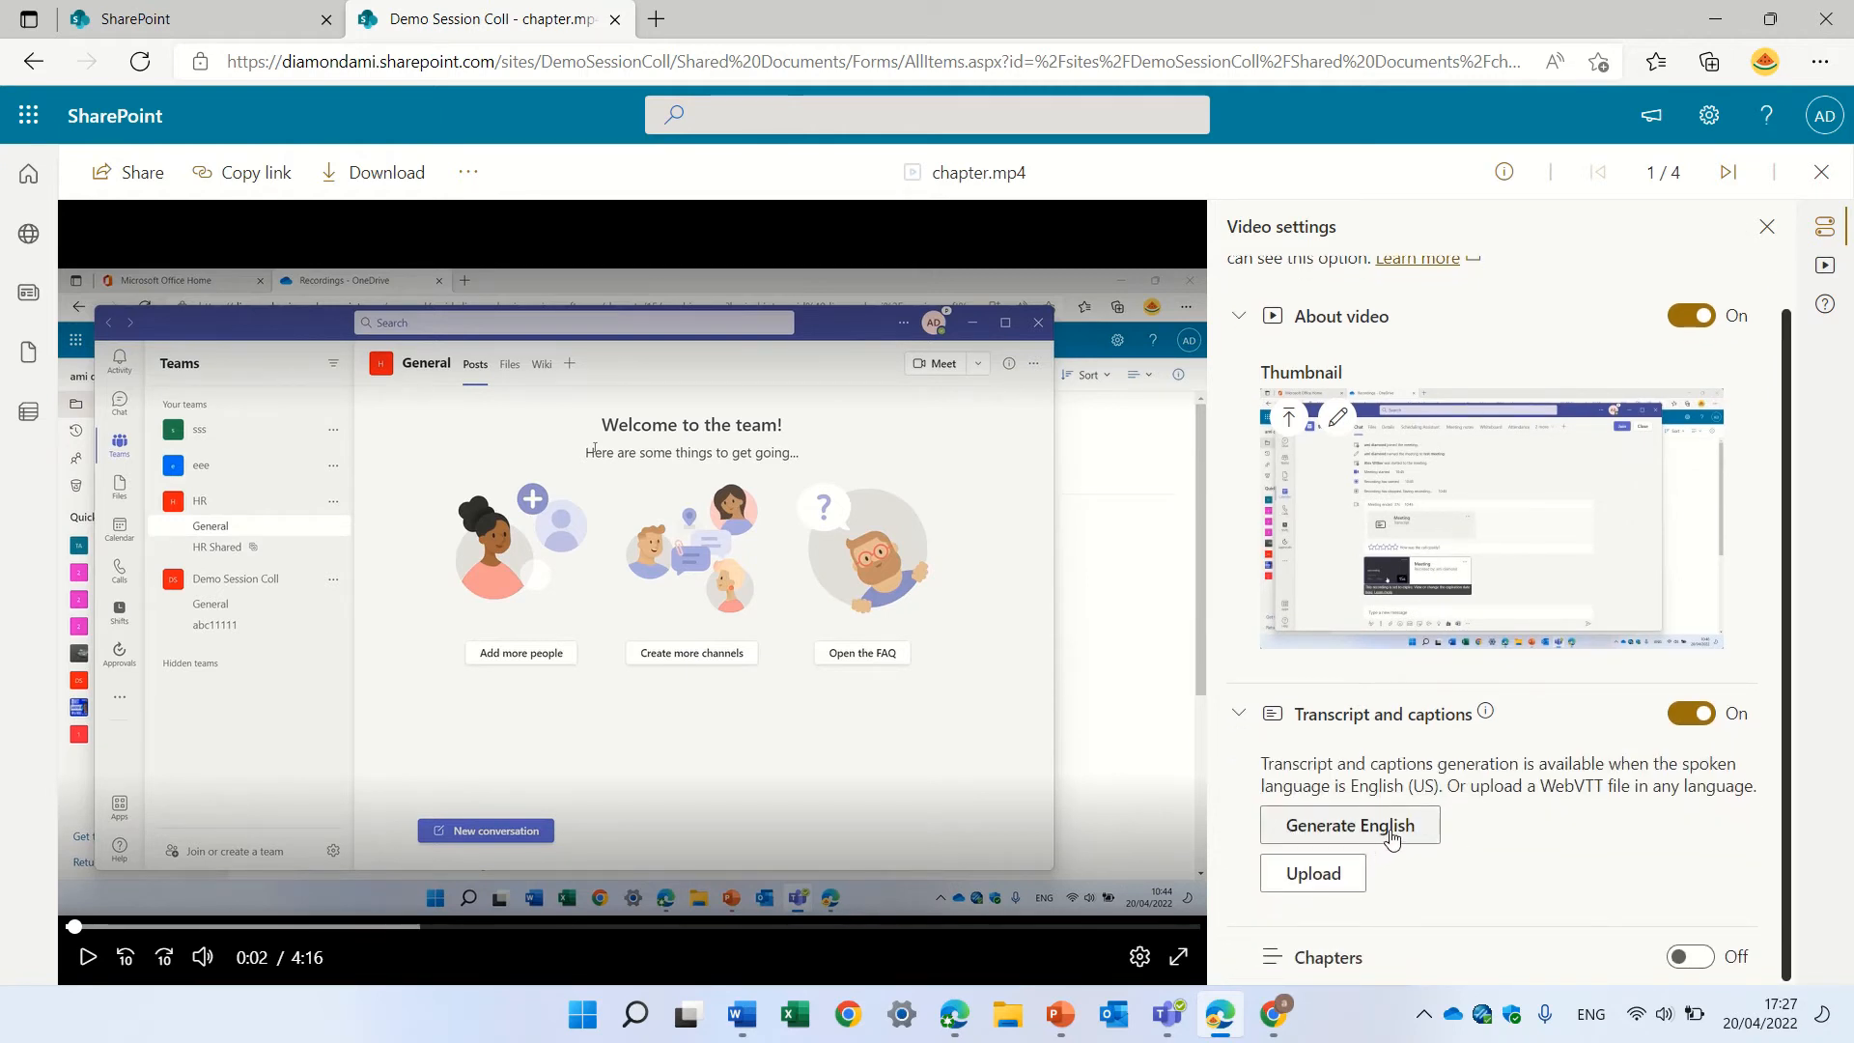
left_click(1349, 824)
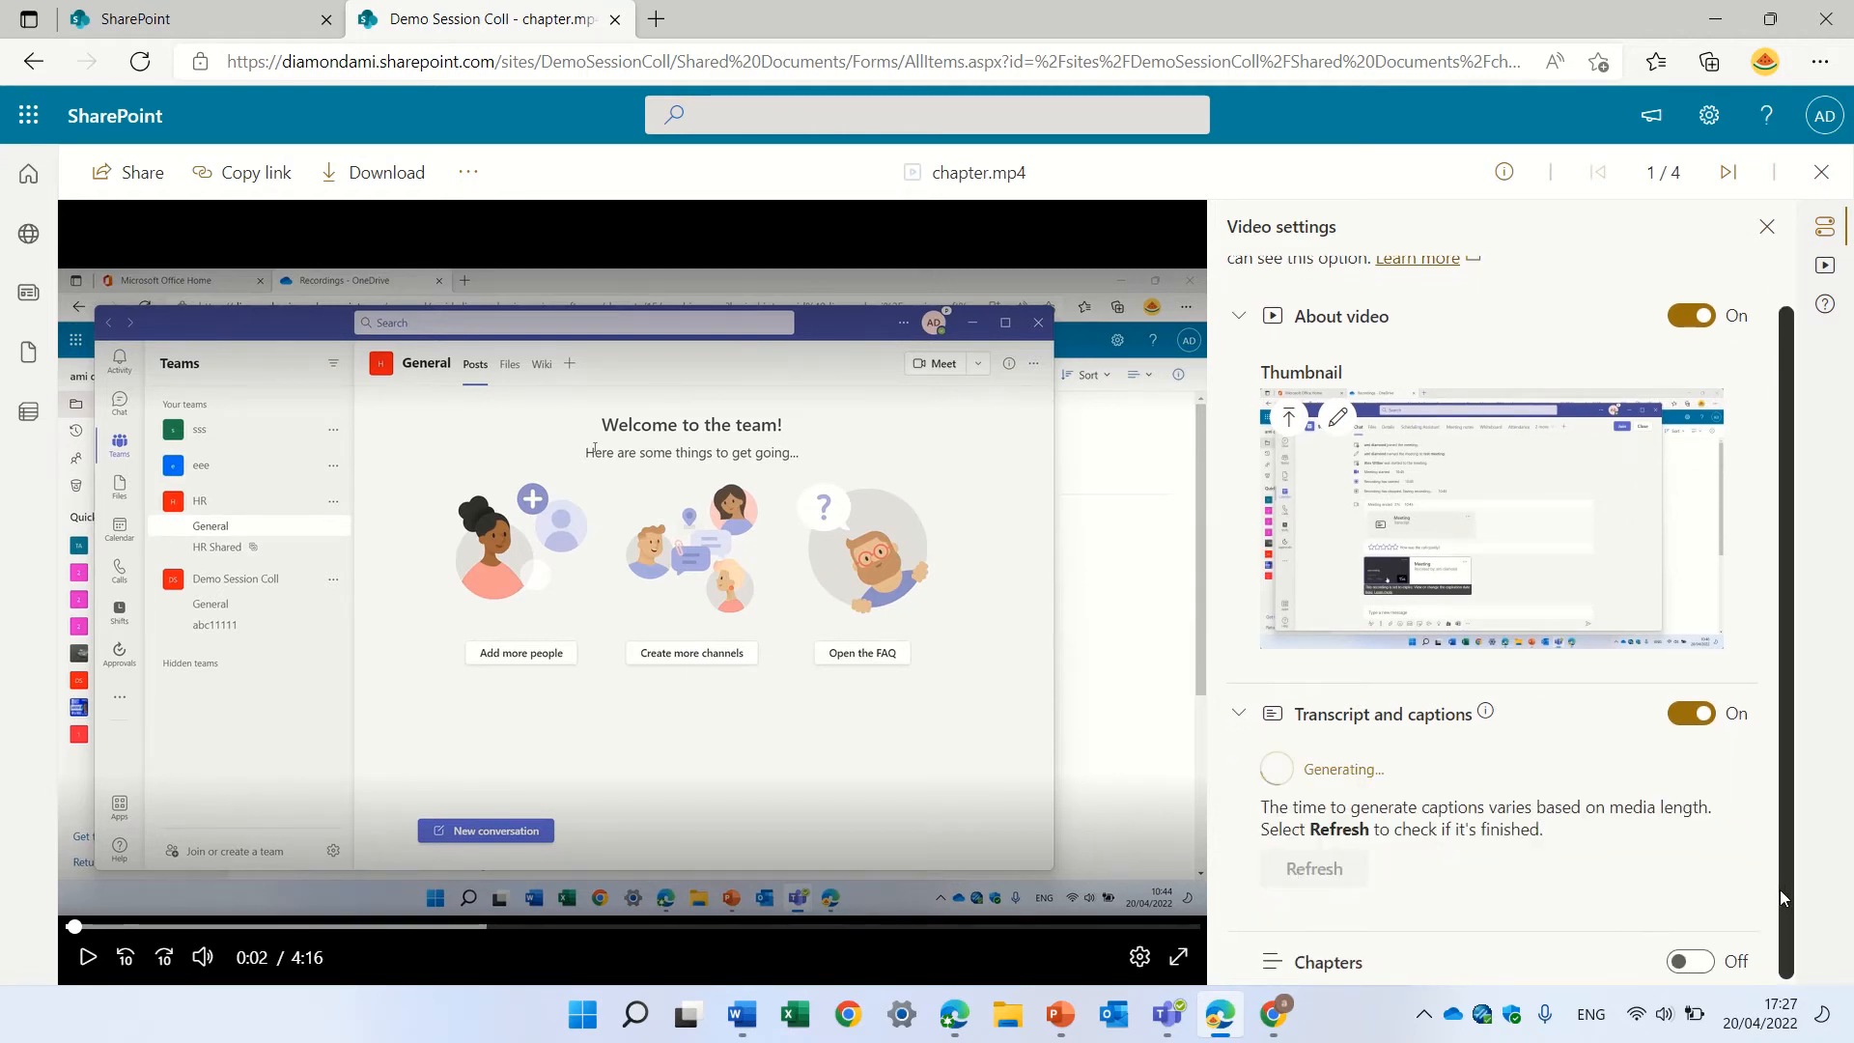
scroll("down", 3)
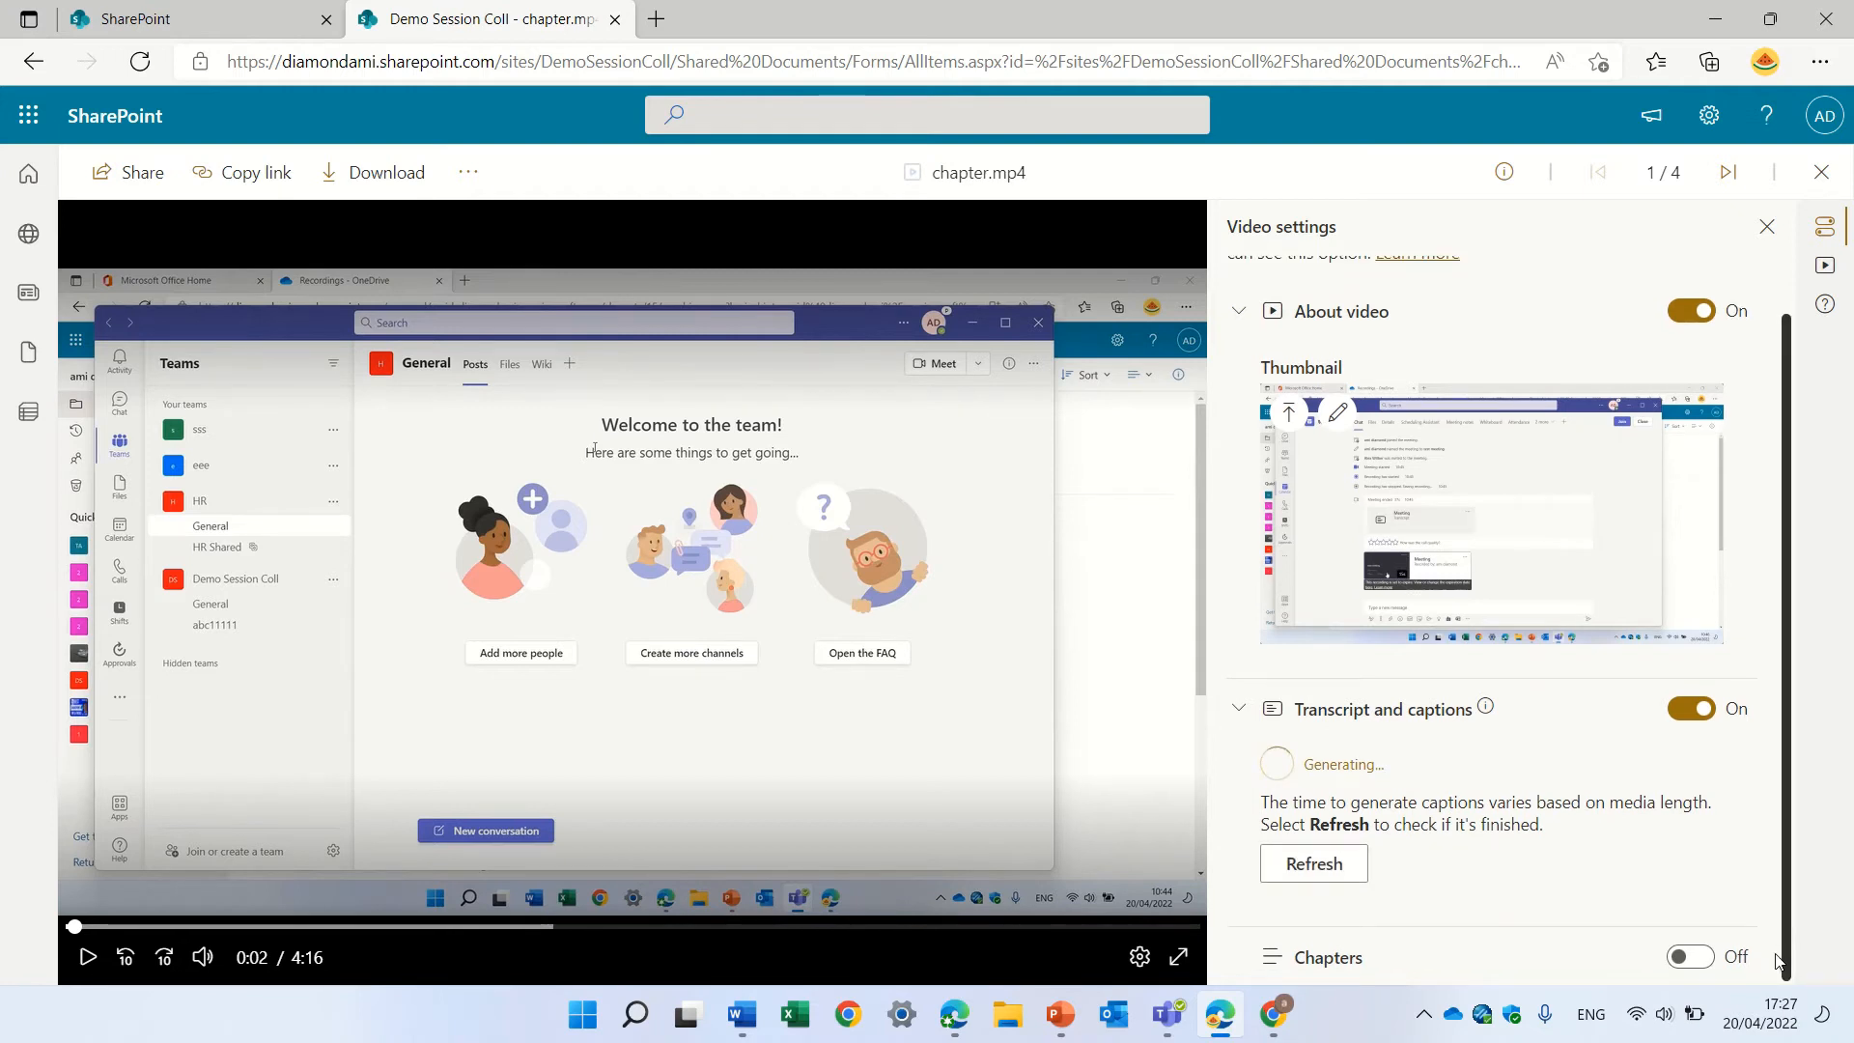
left_click(1691, 957)
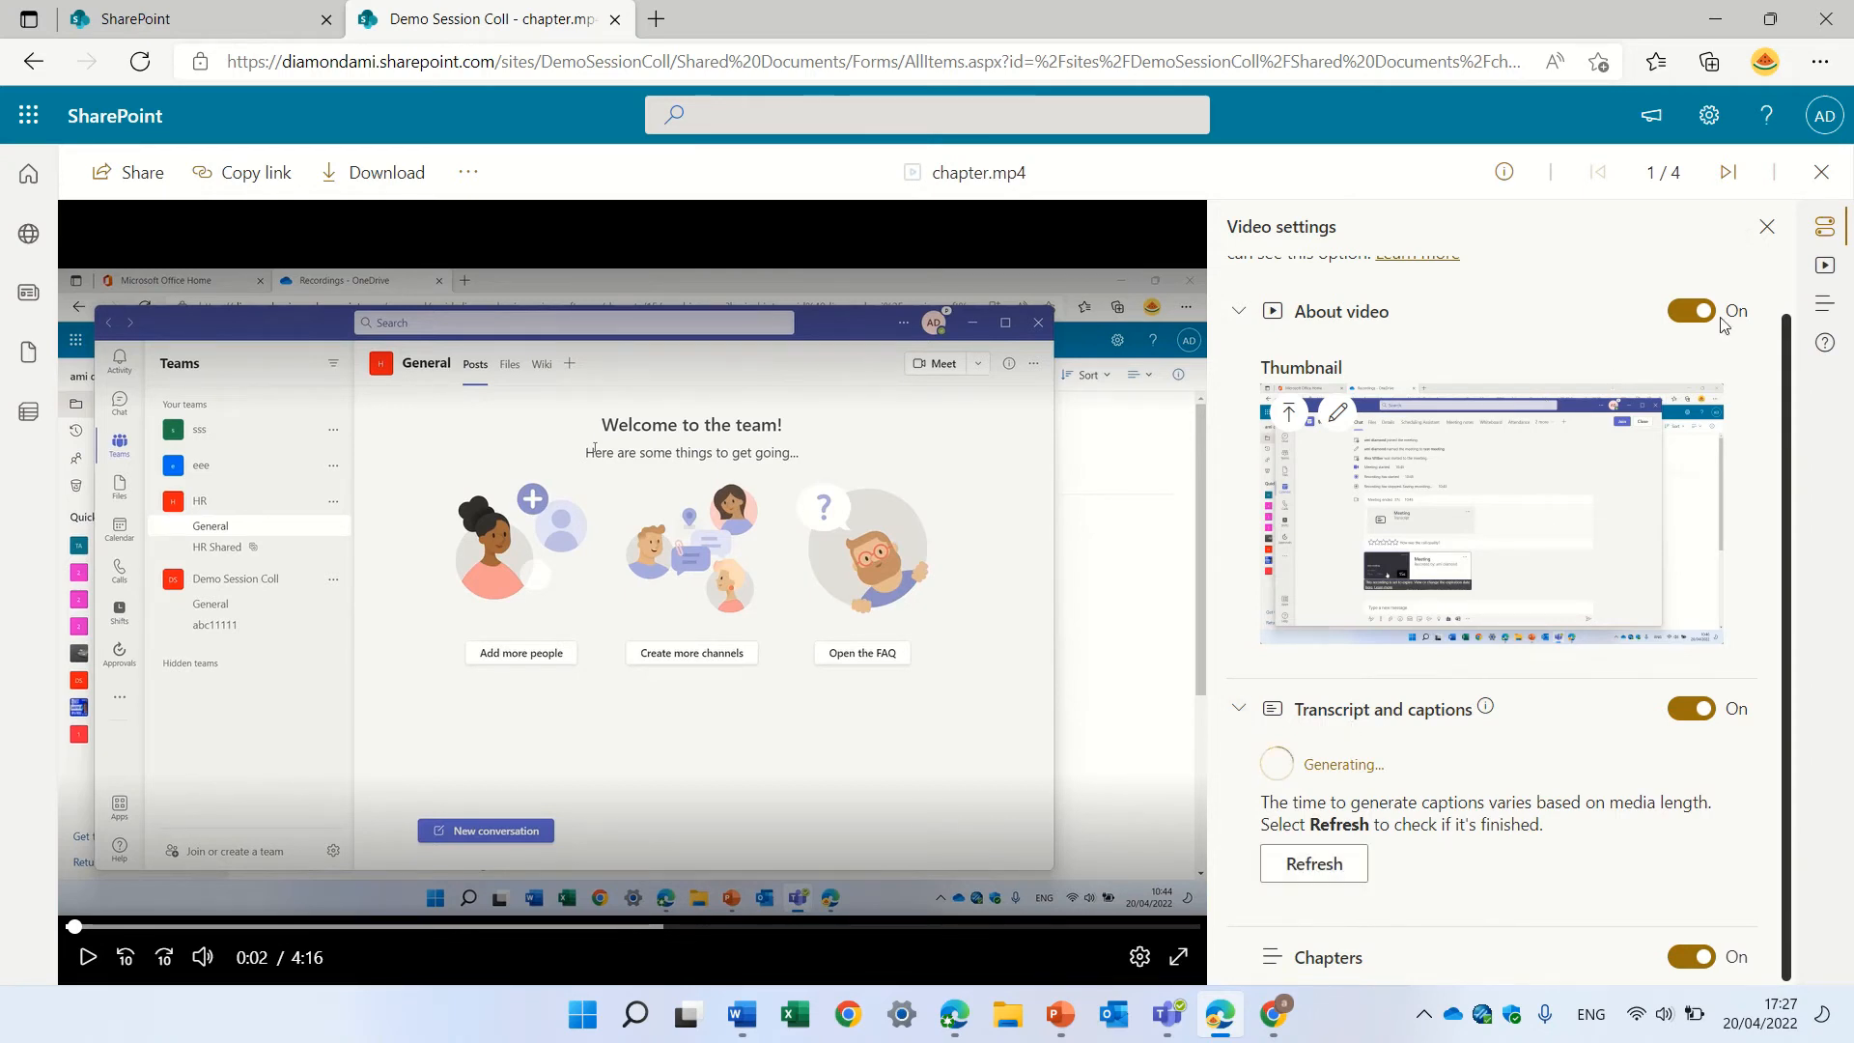
Add the first chapter, test1, starting at 0:02
left_click(1340, 311)
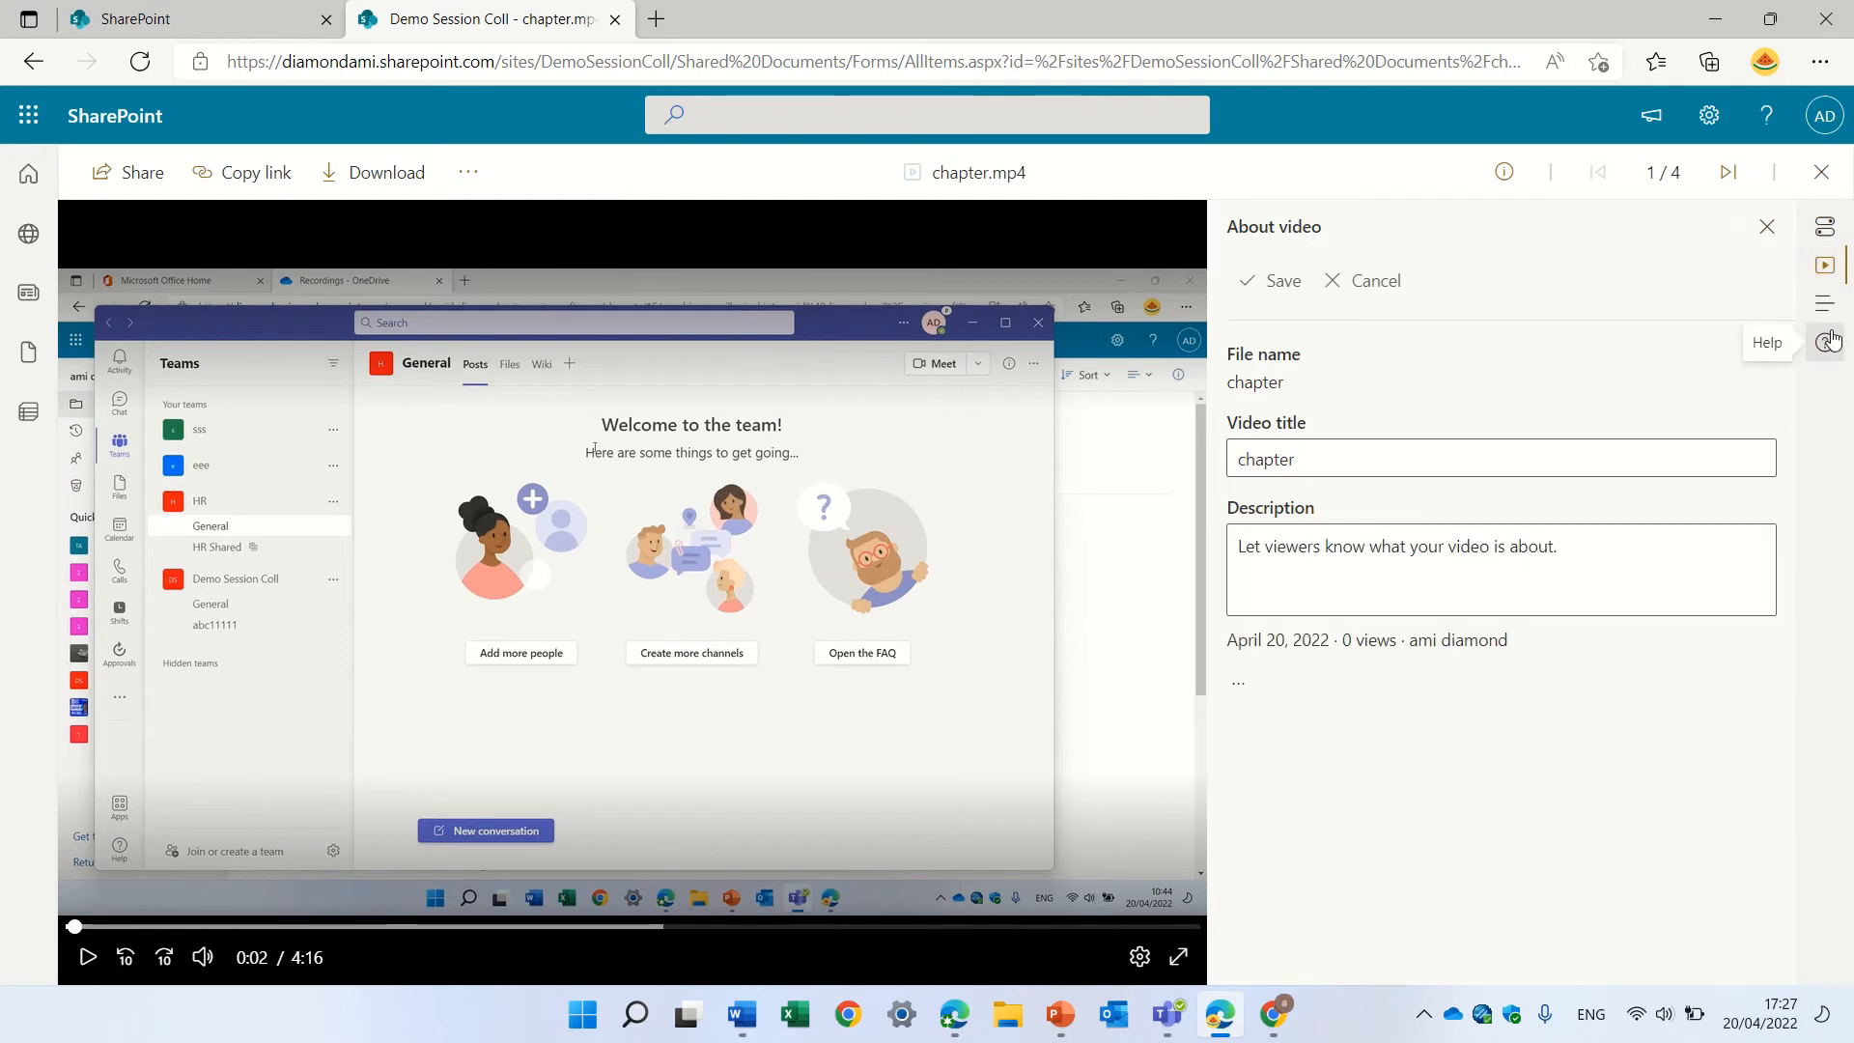
left_click(1825, 301)
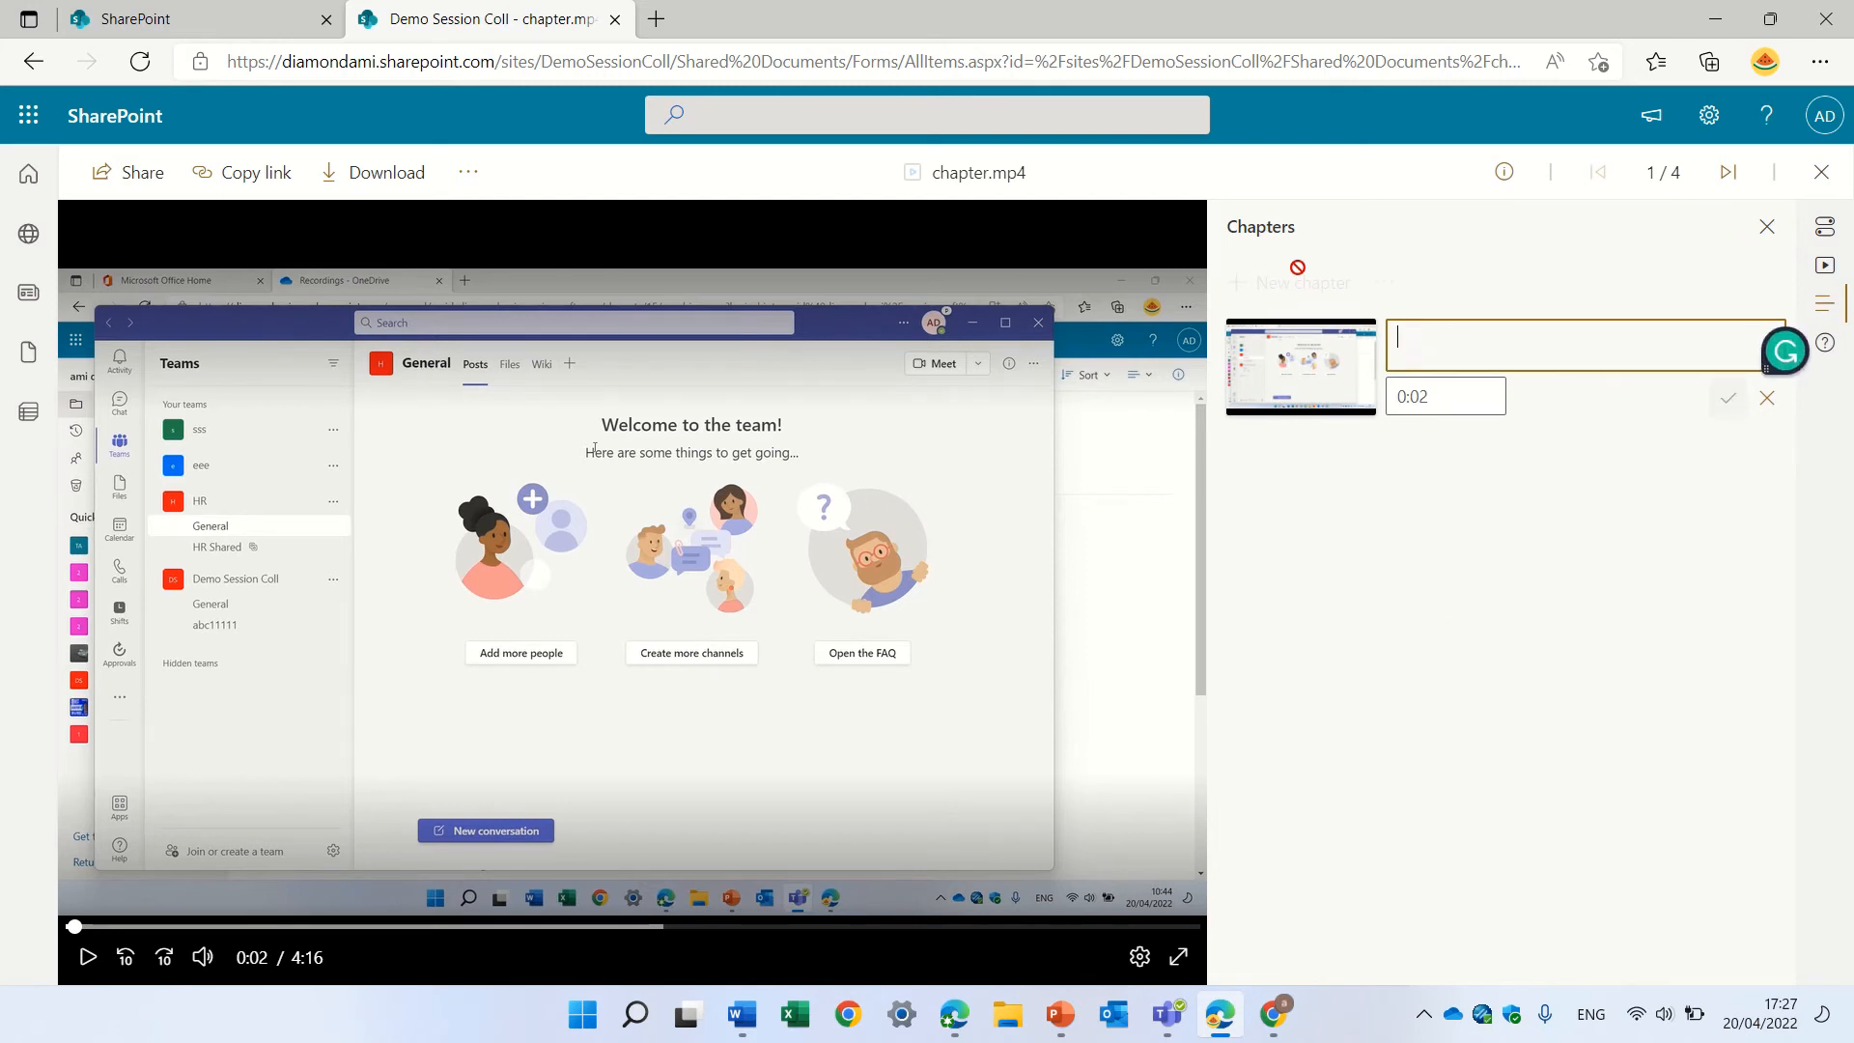
type("test1")
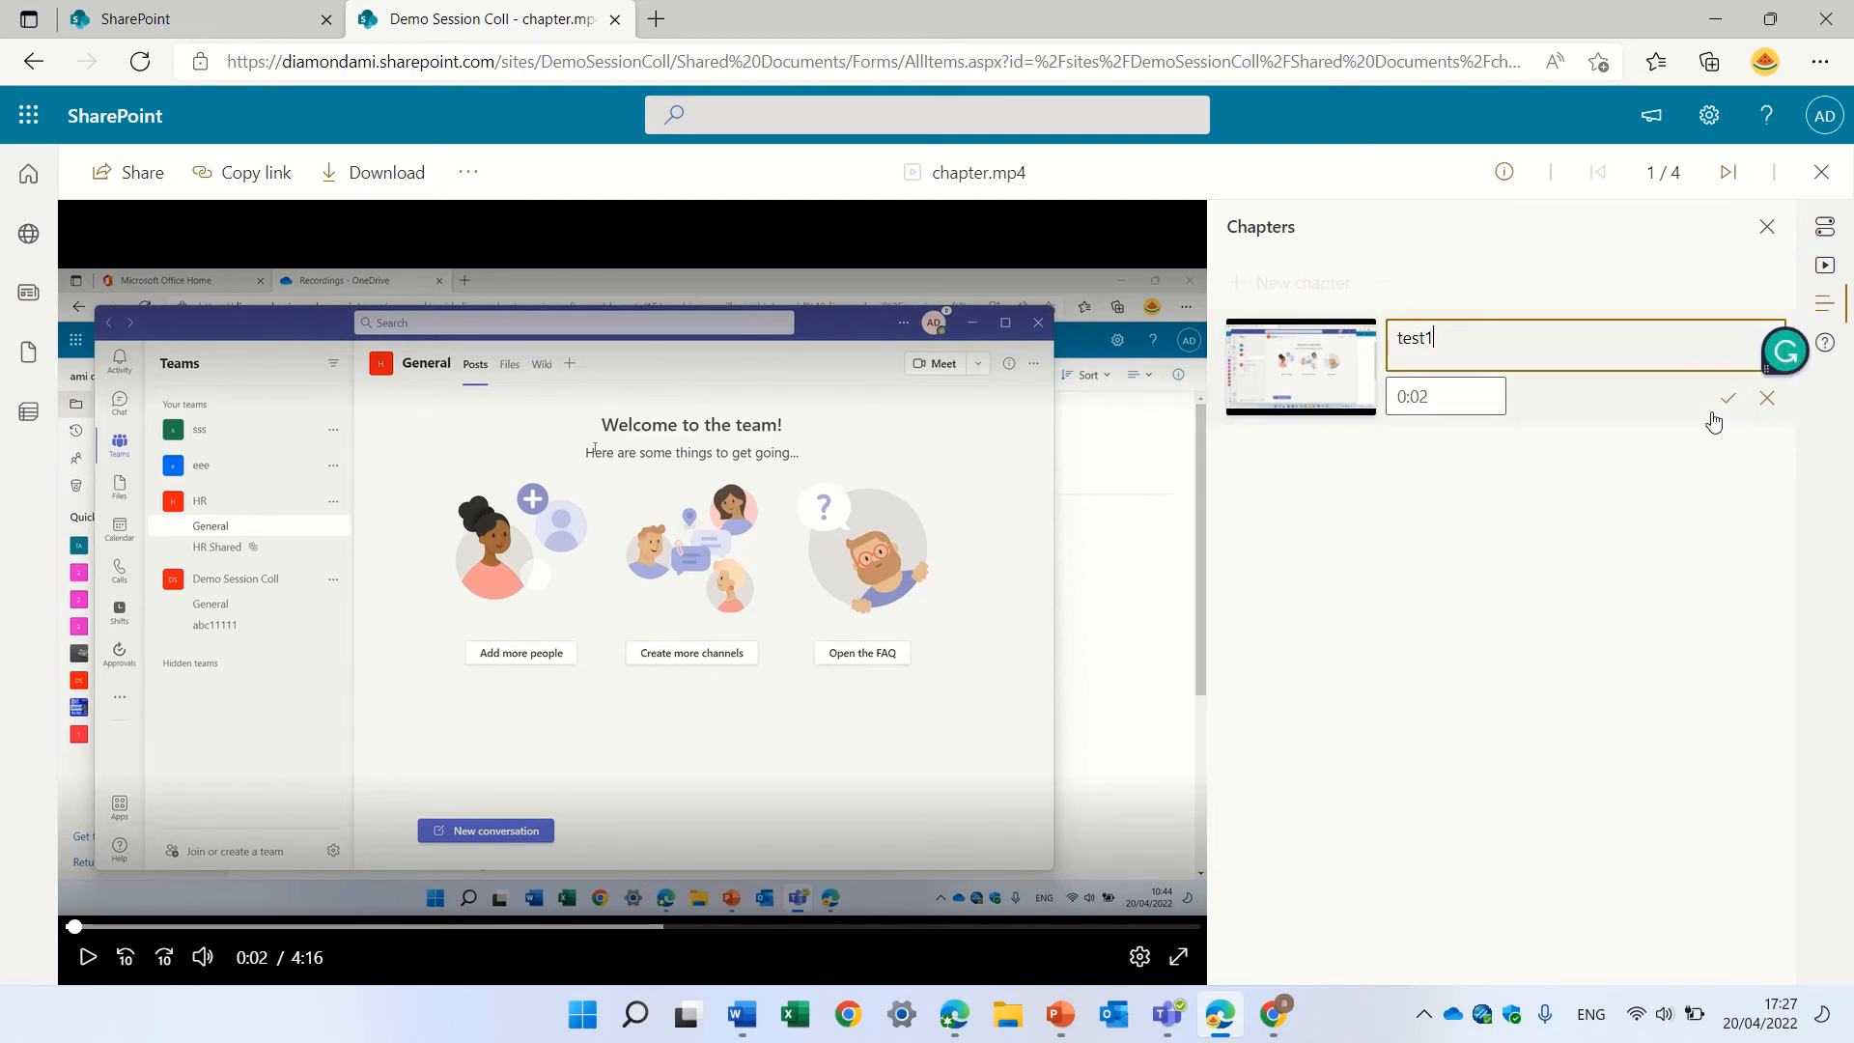
left_click(1728, 397)
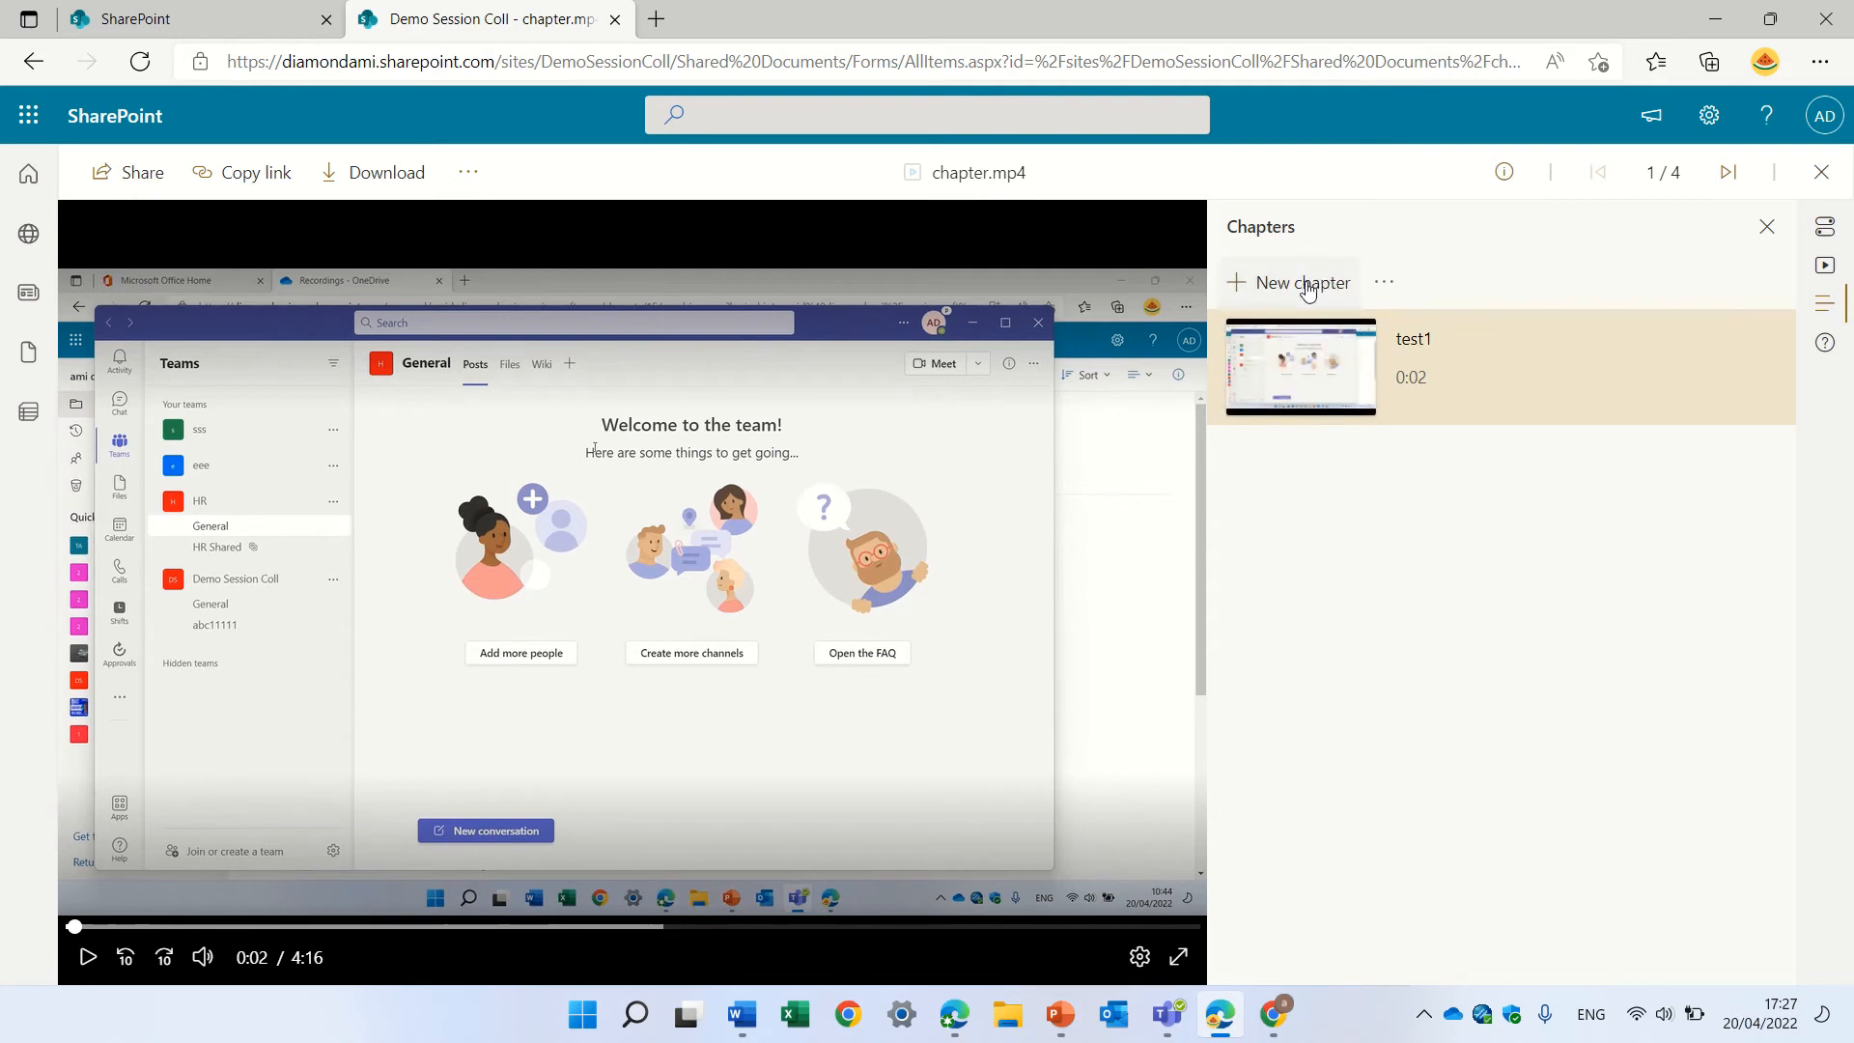
Add the second chapter, test2, with its start time set to 1:00
type("test2")
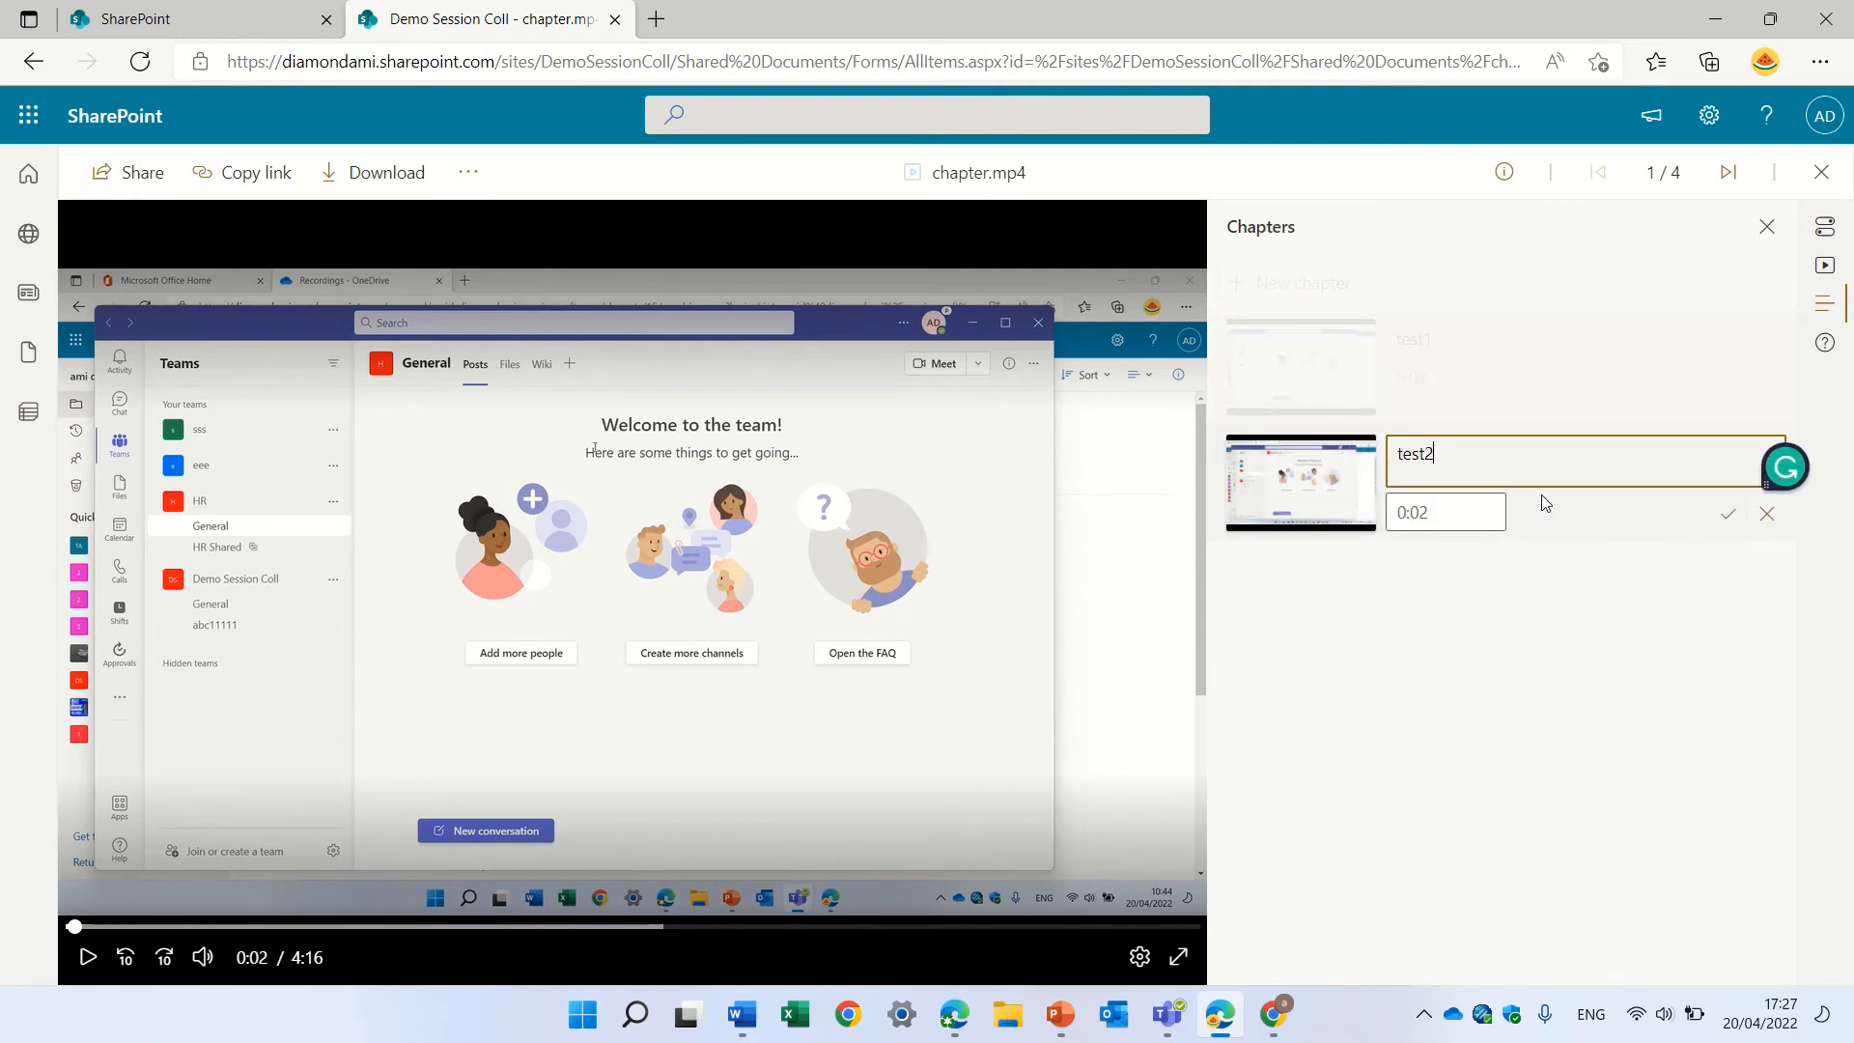
left_click(1445, 512)
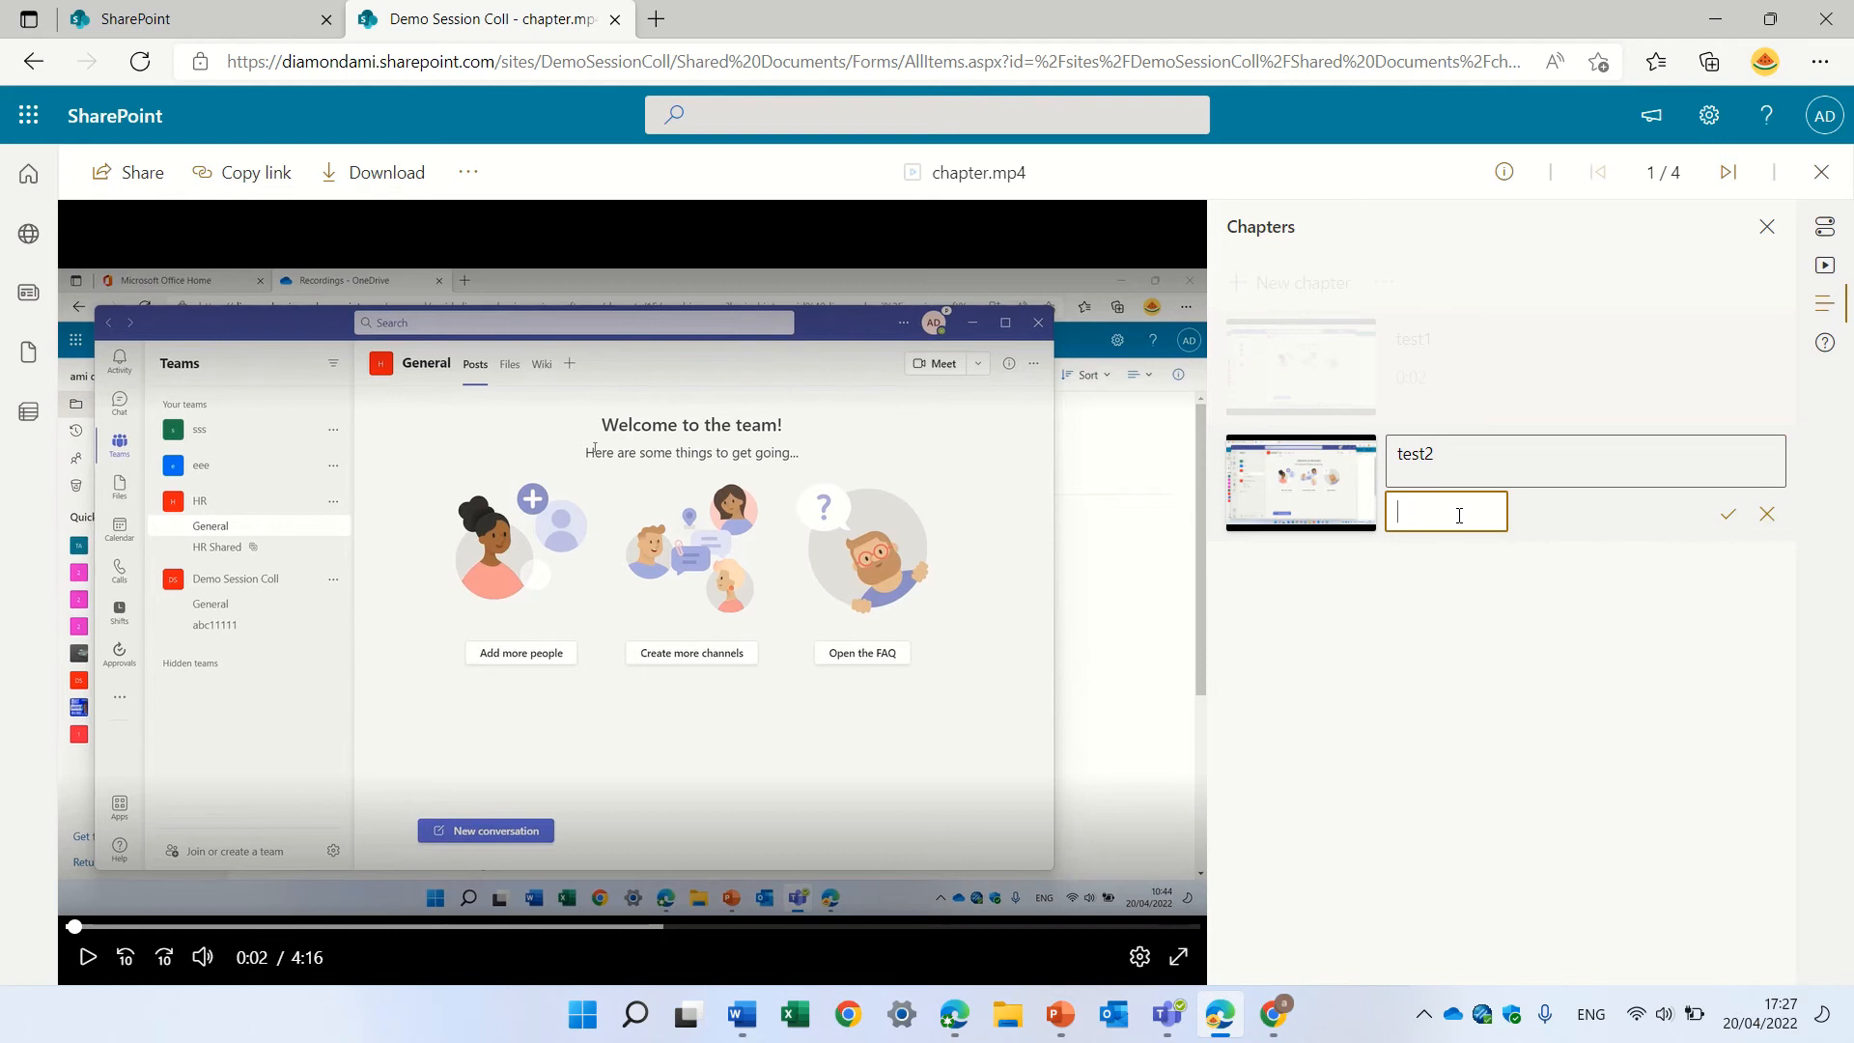
type("1:00")
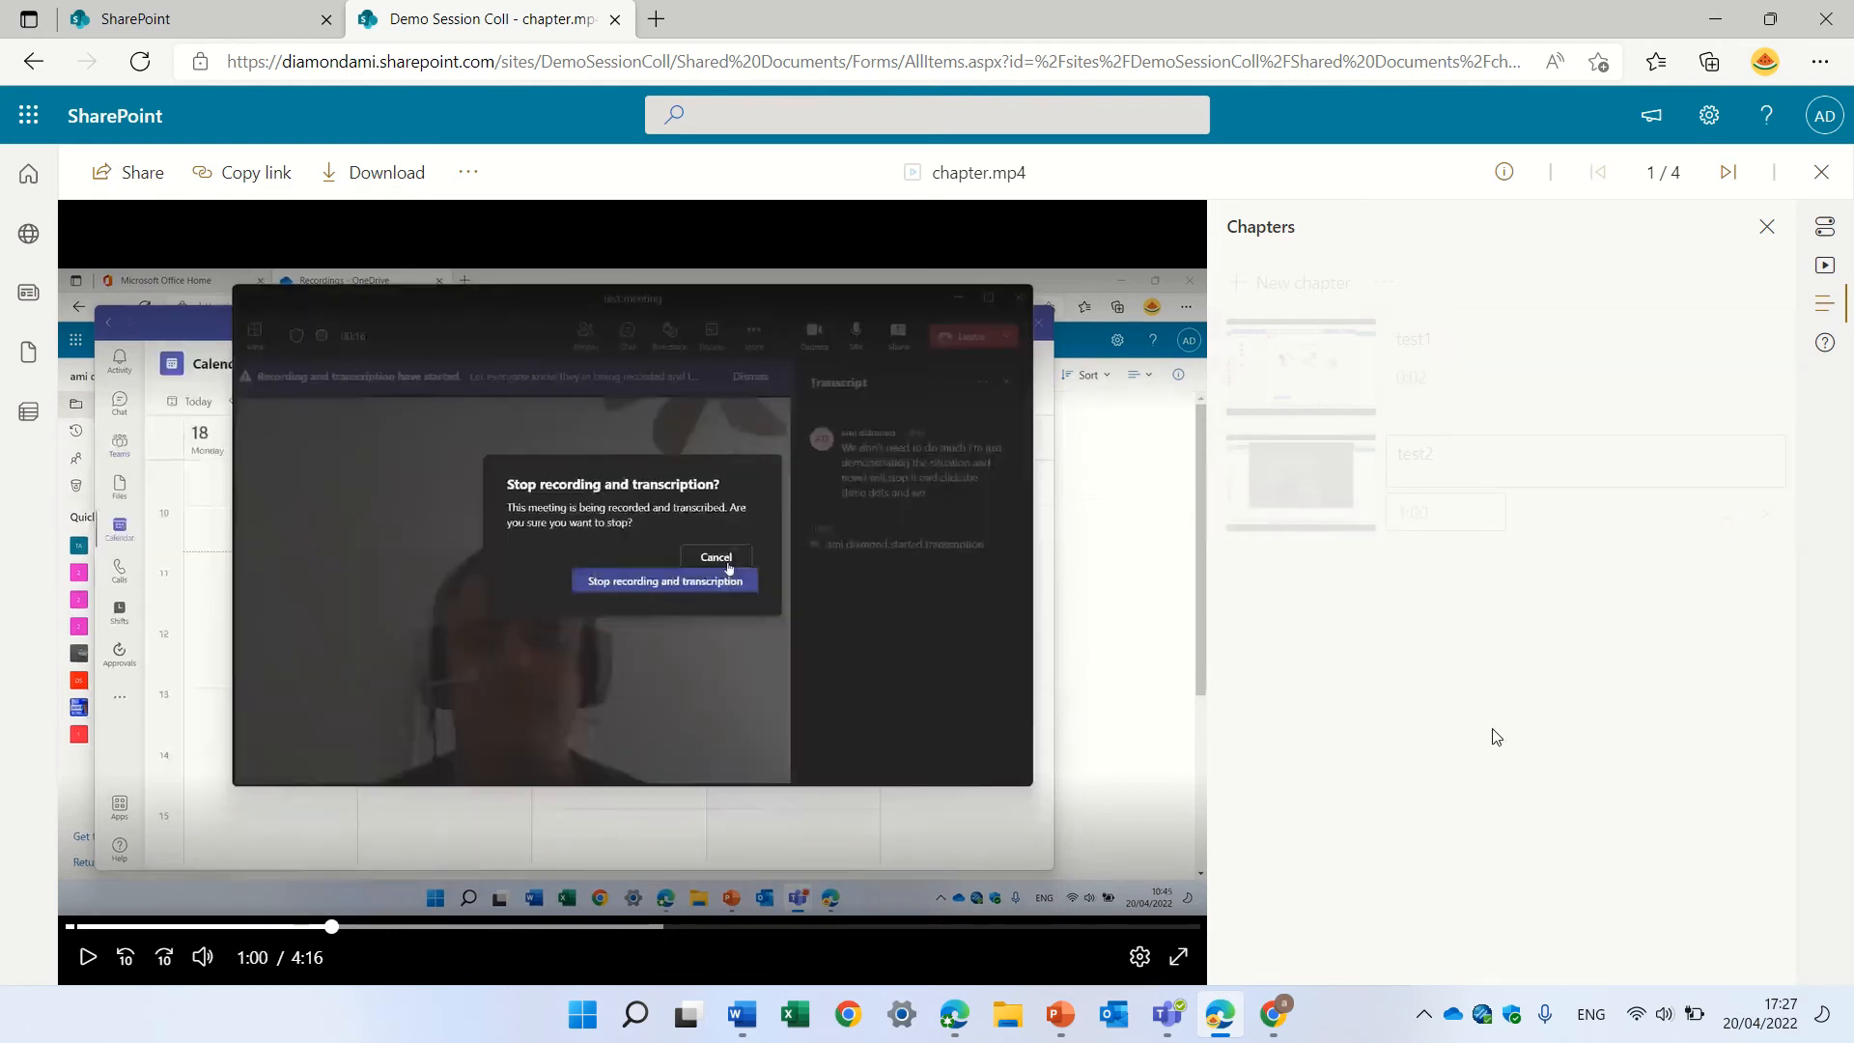
left_click(87, 957)
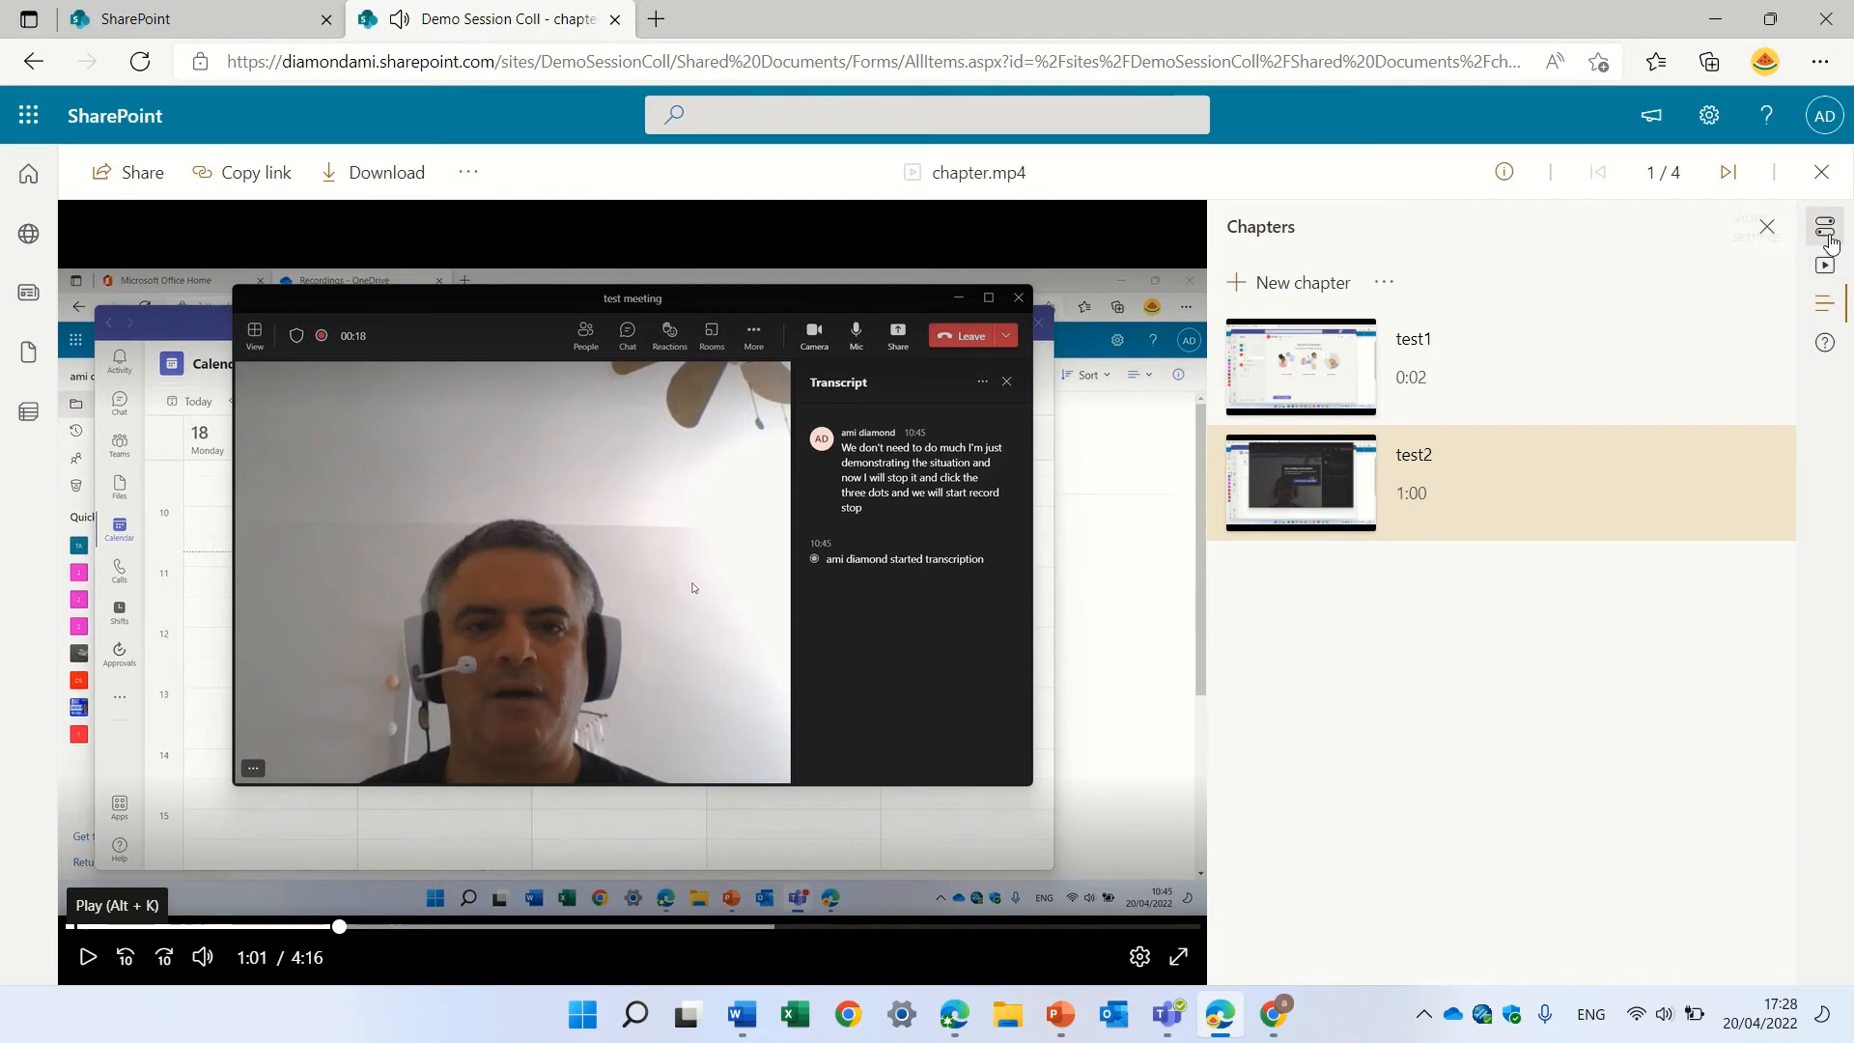
Recheck Video settings until the English (United States) transcript and captions finish generating
left_click(1824, 227)
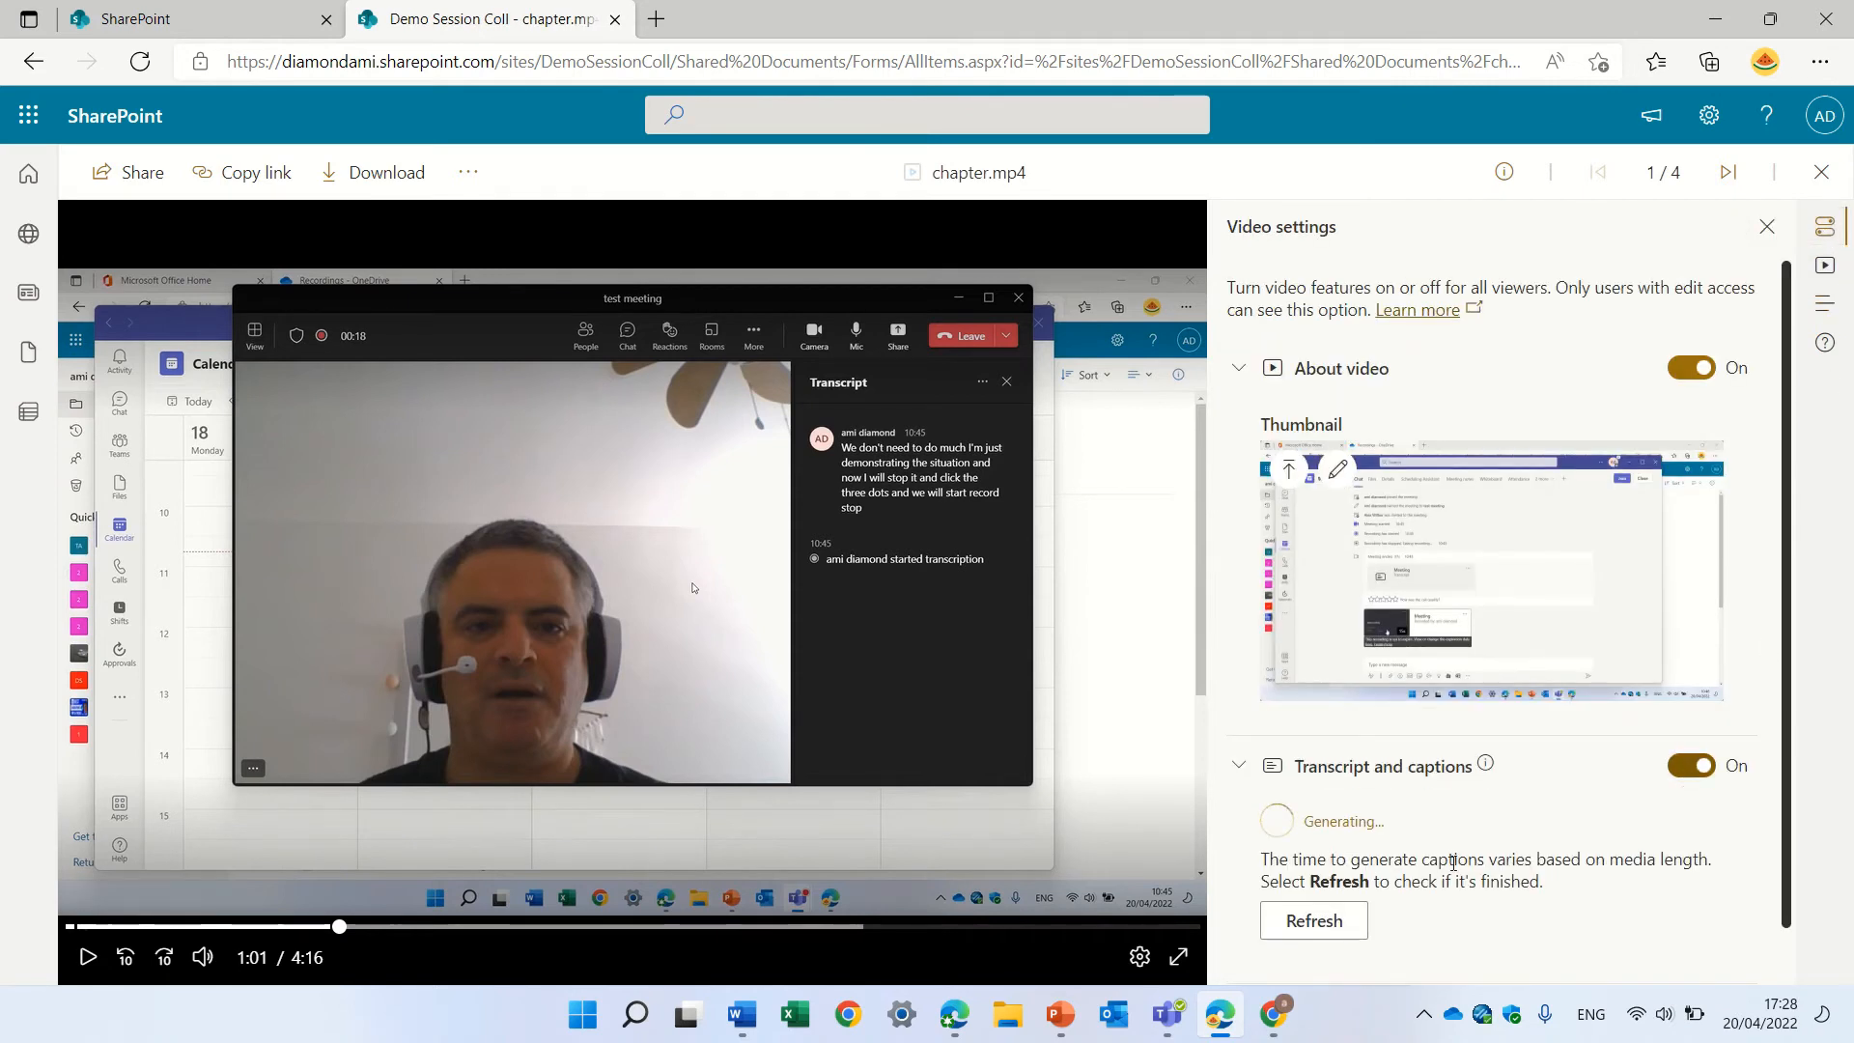
left_click(1314, 921)
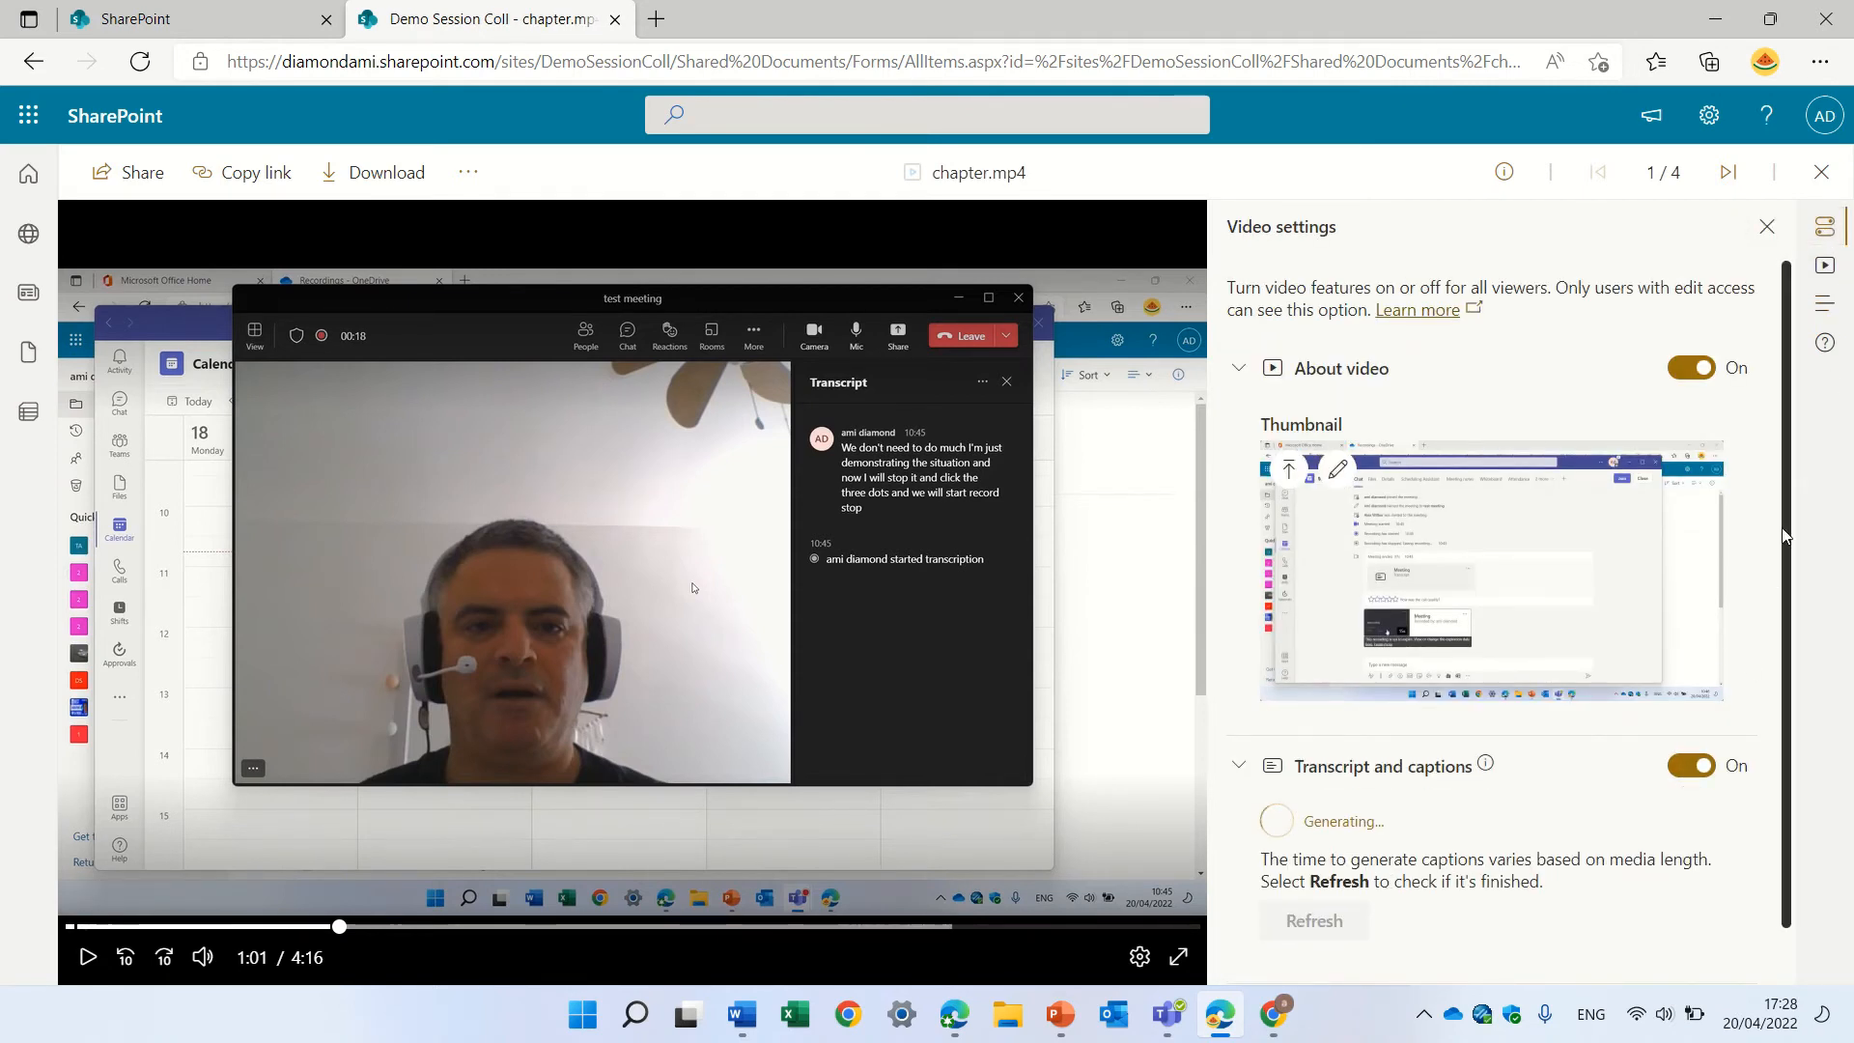
scroll("down", 3)
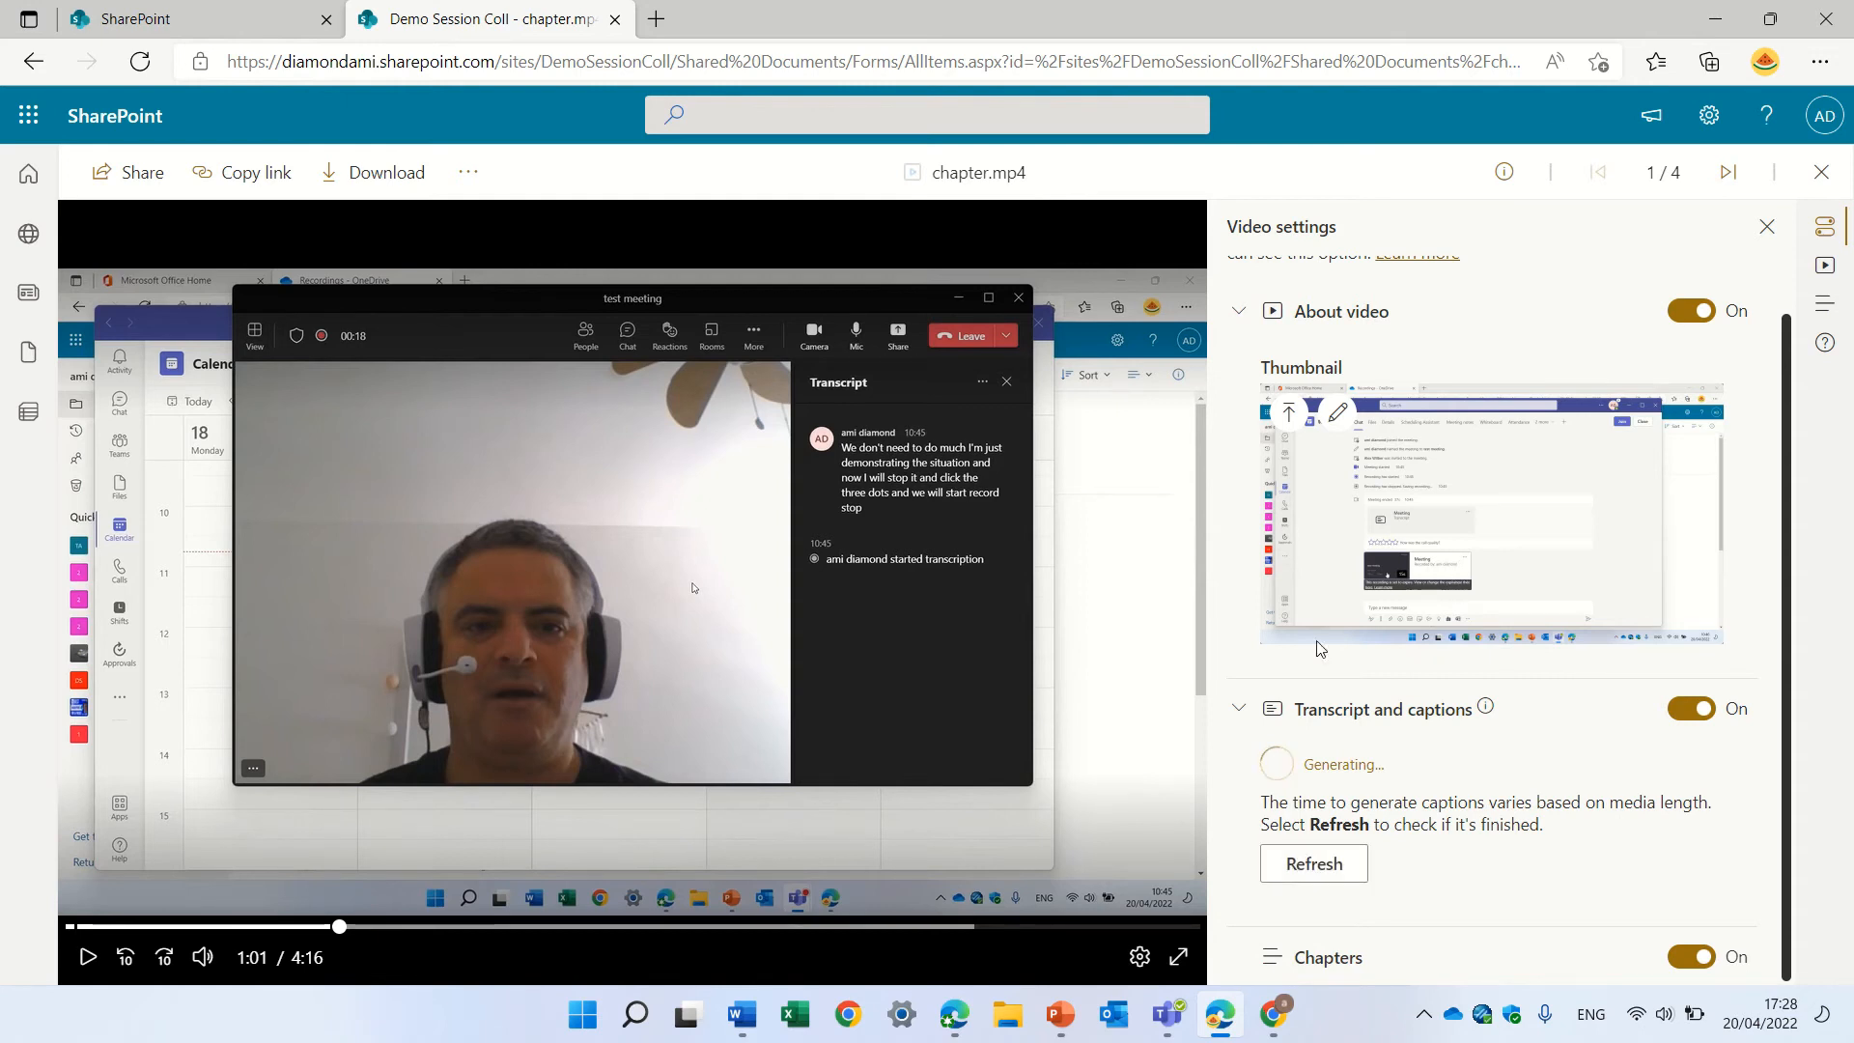
mouse_move(1602, 865)
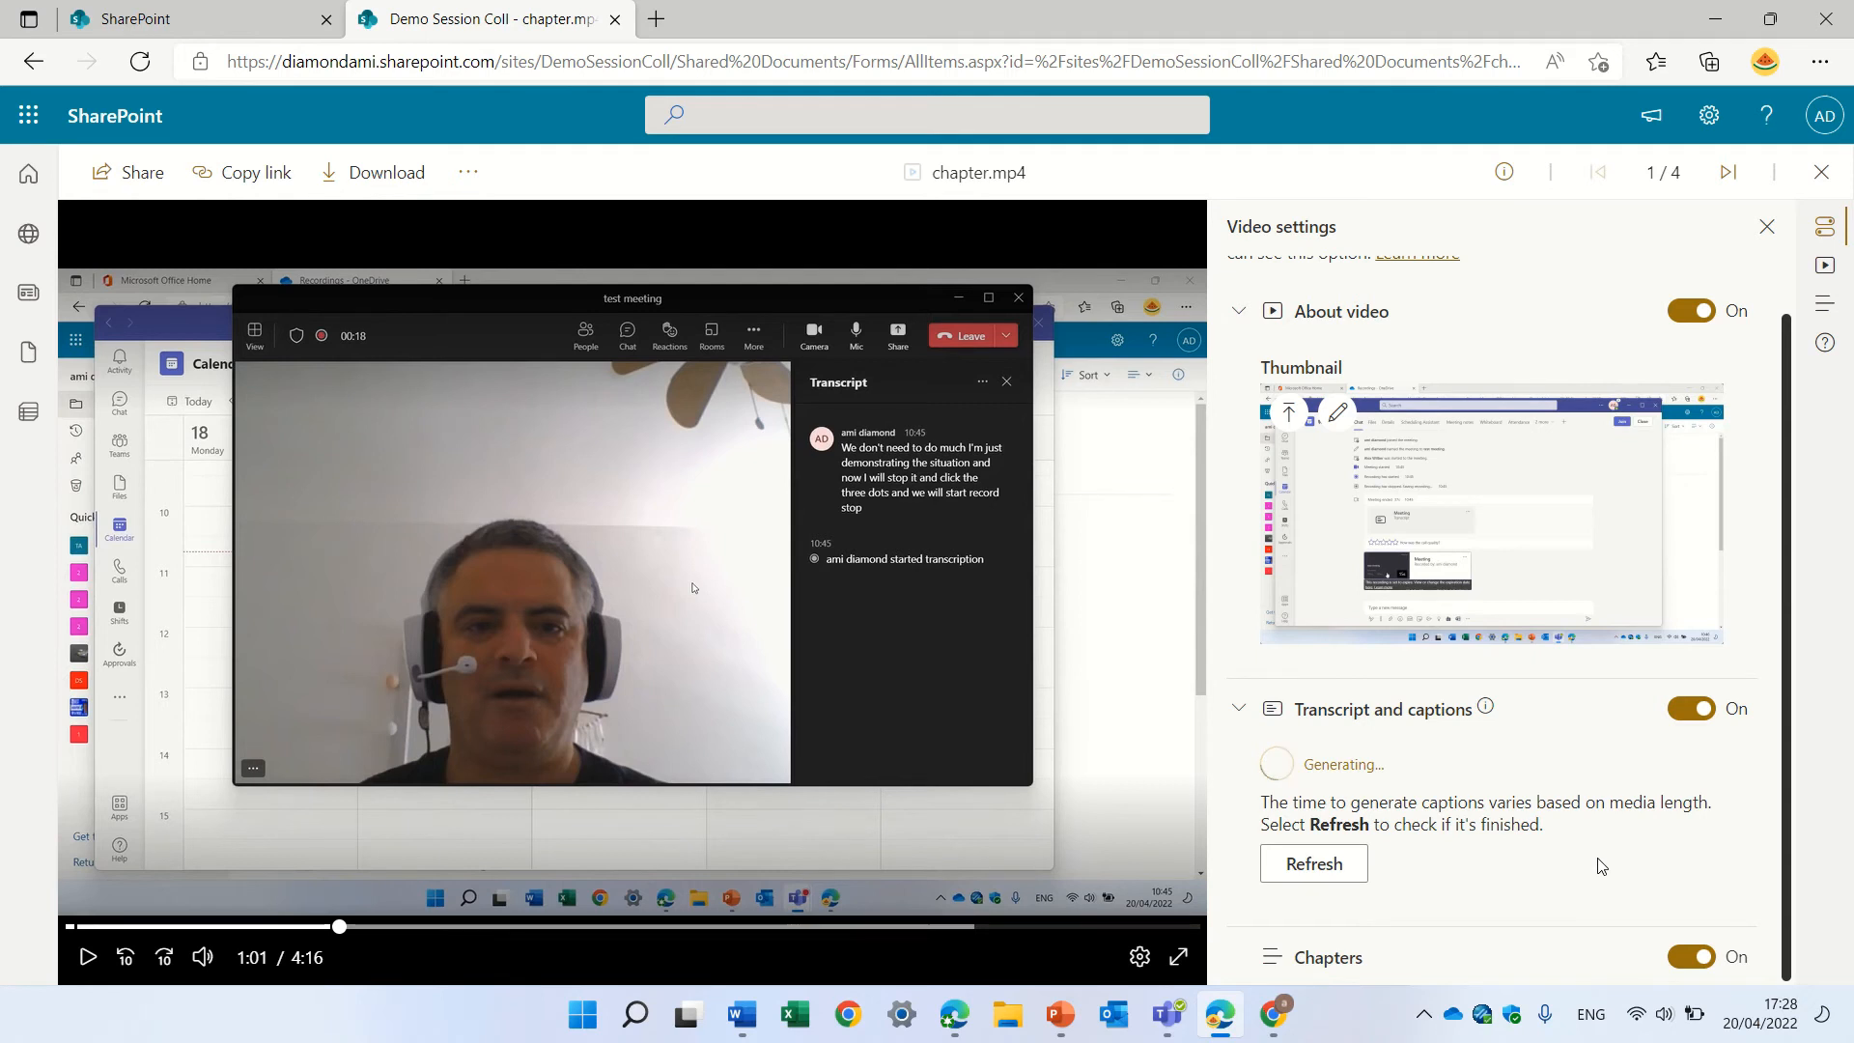
left_click(1313, 863)
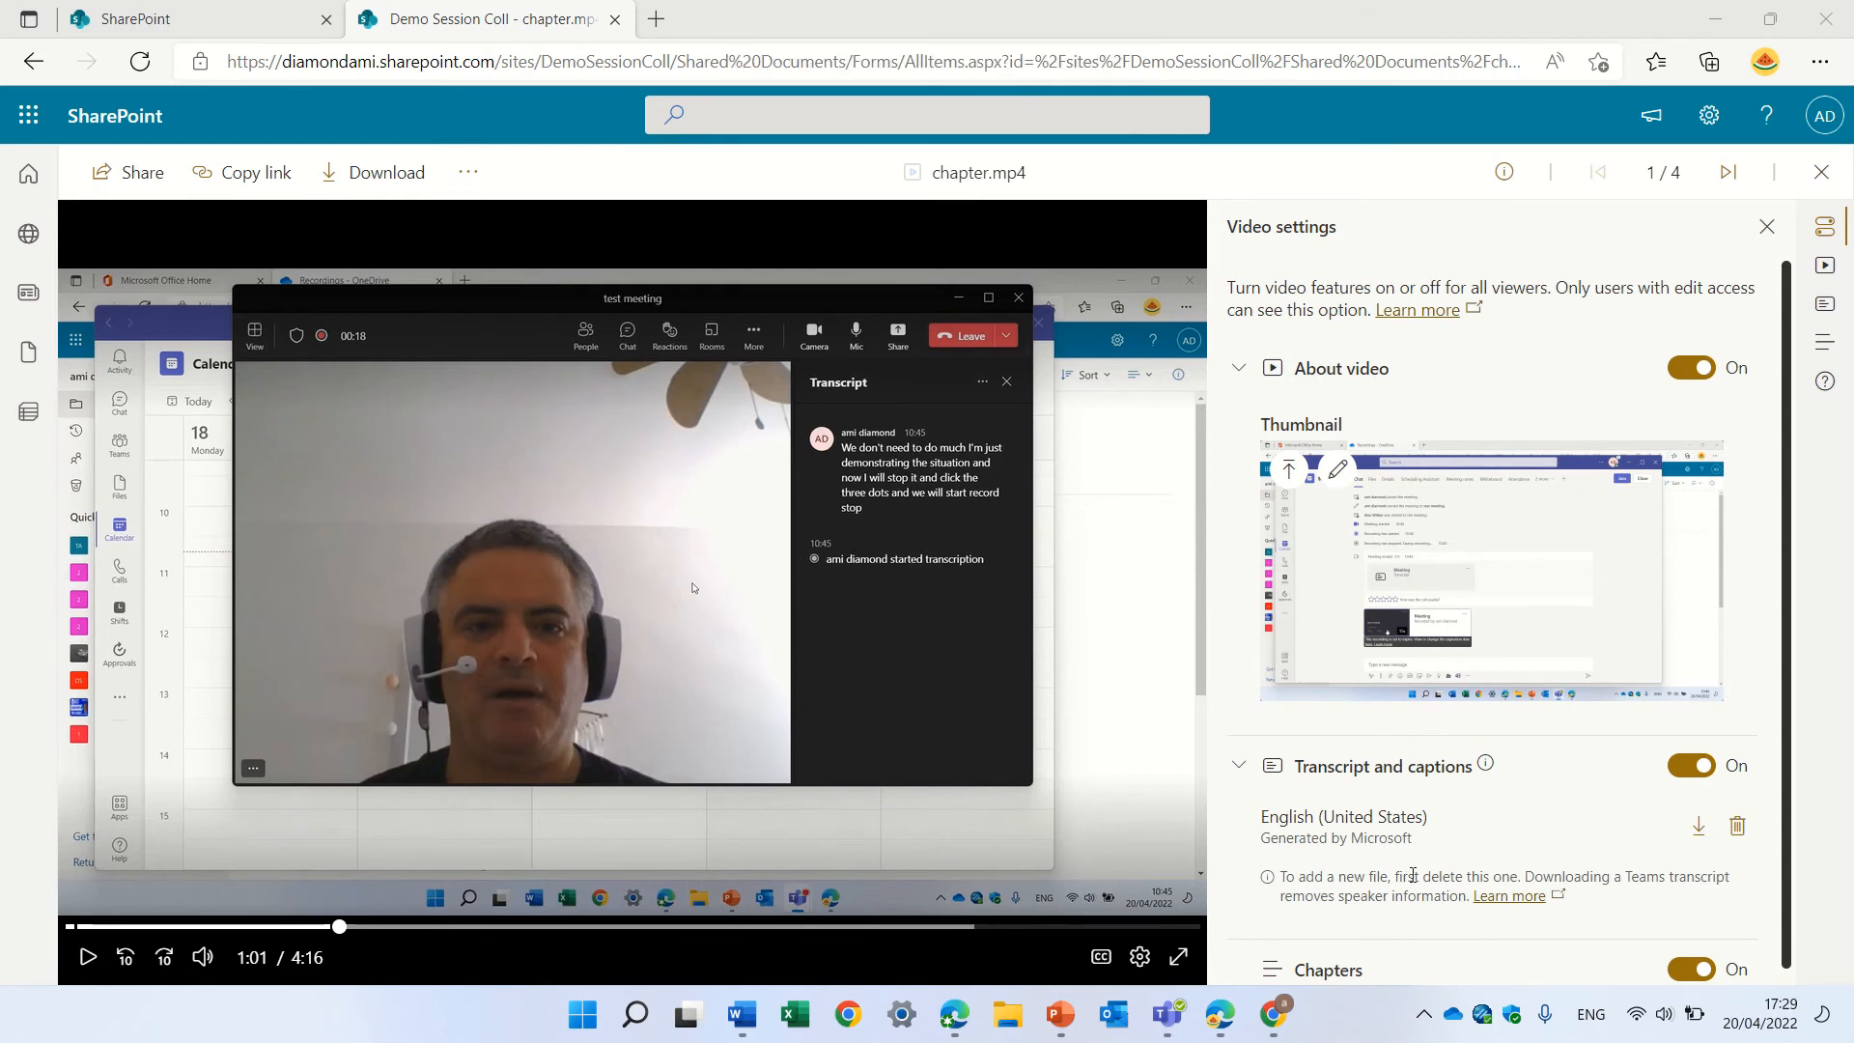
mouse_move(1306, 794)
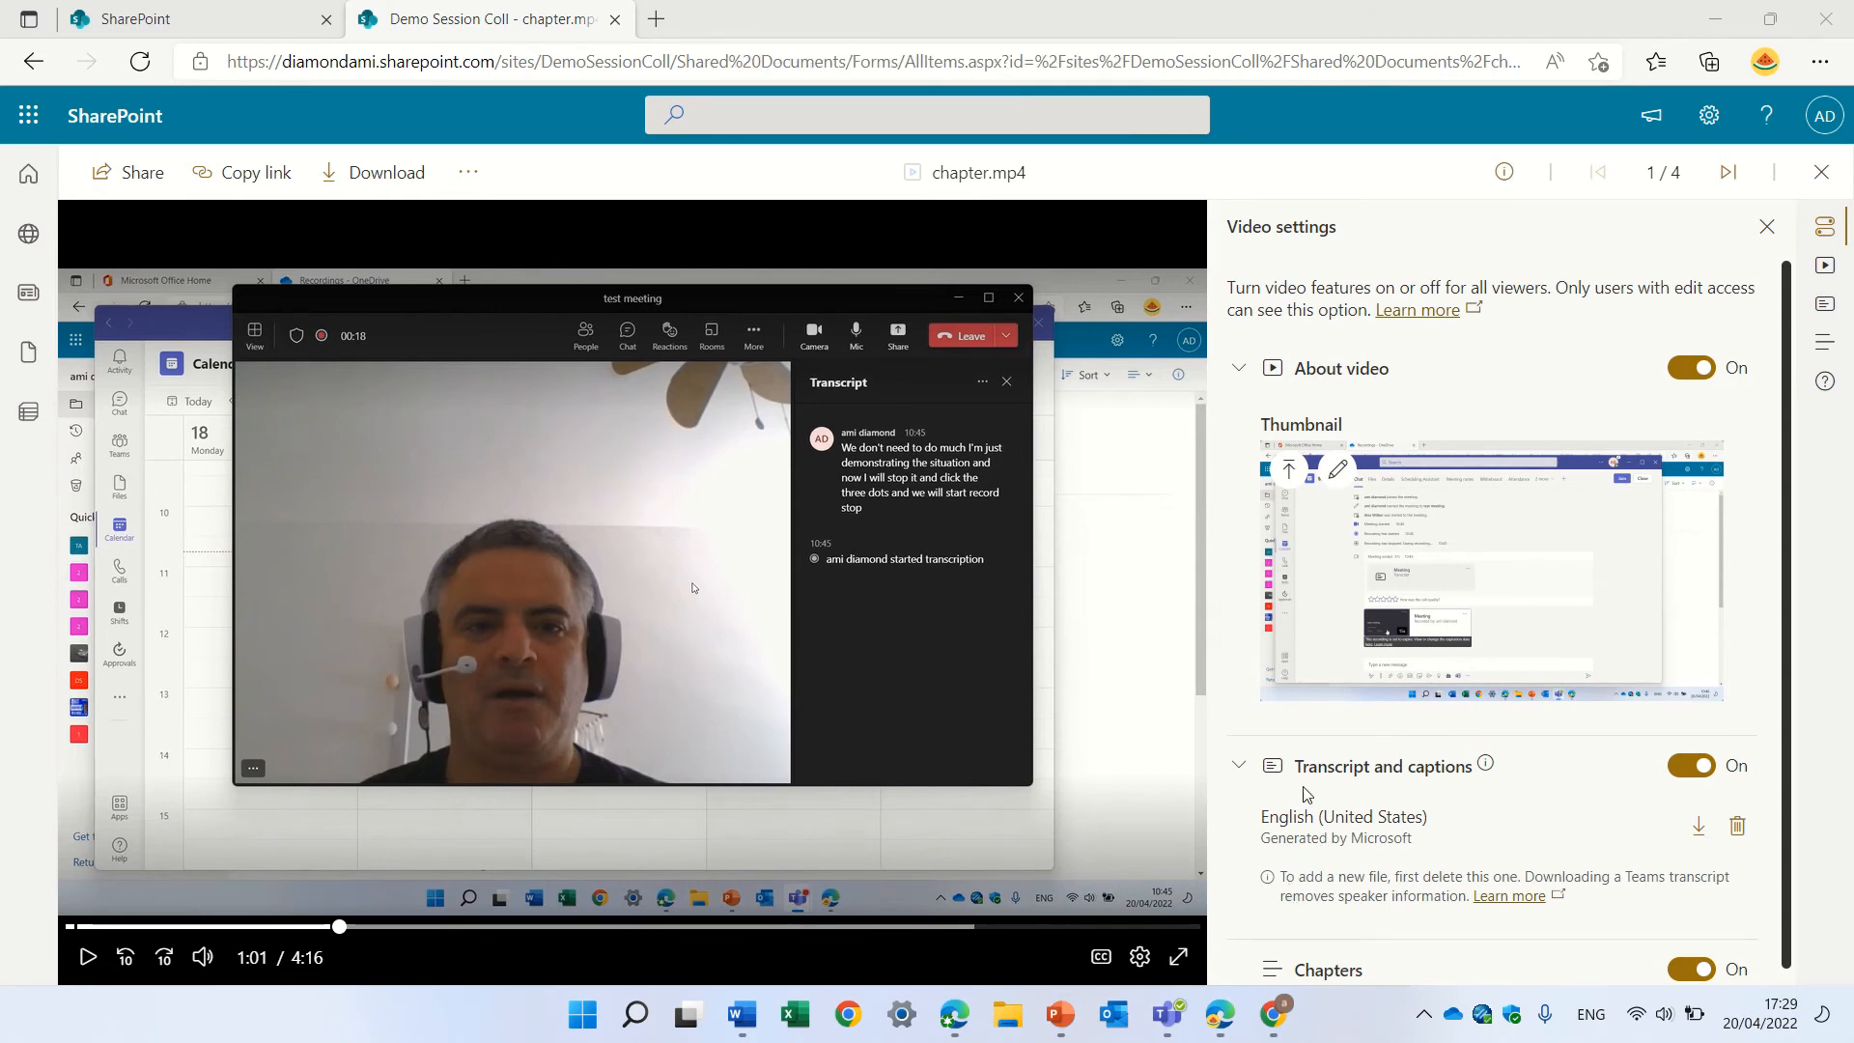
mouse_move(1381, 846)
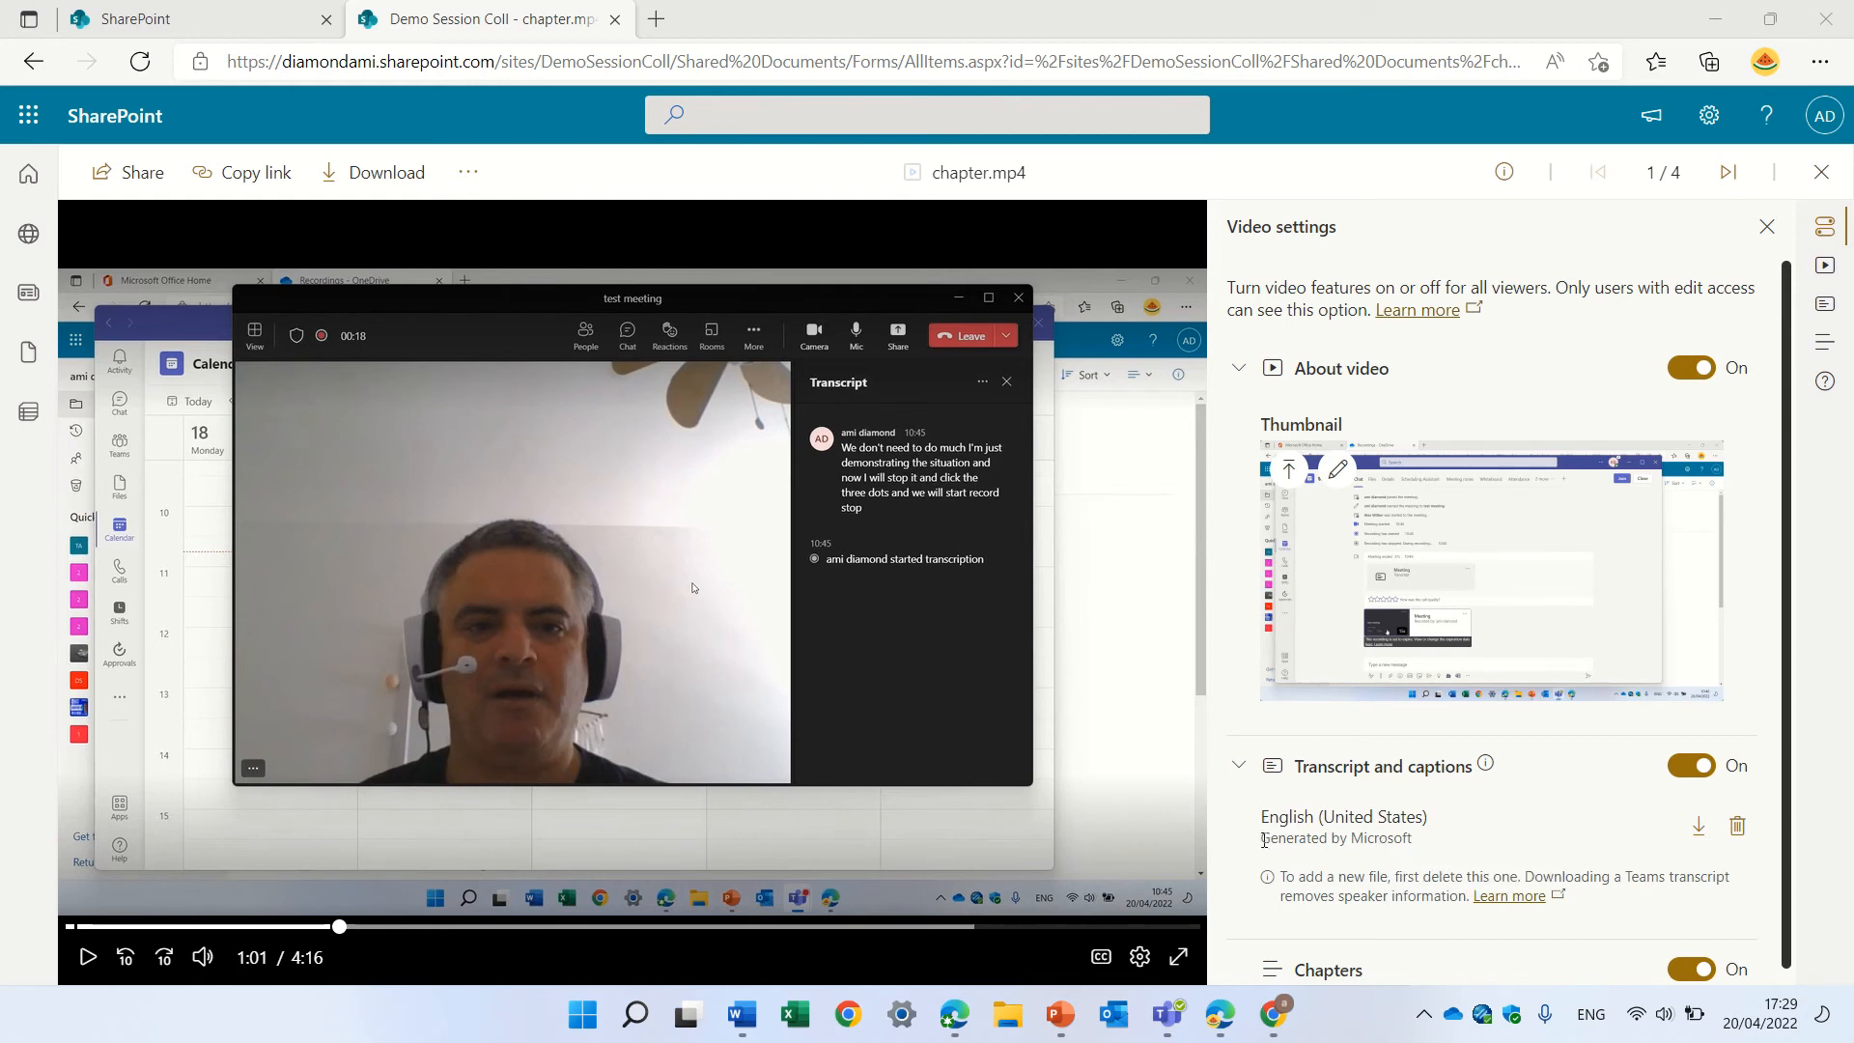
mouse_move(1825, 305)
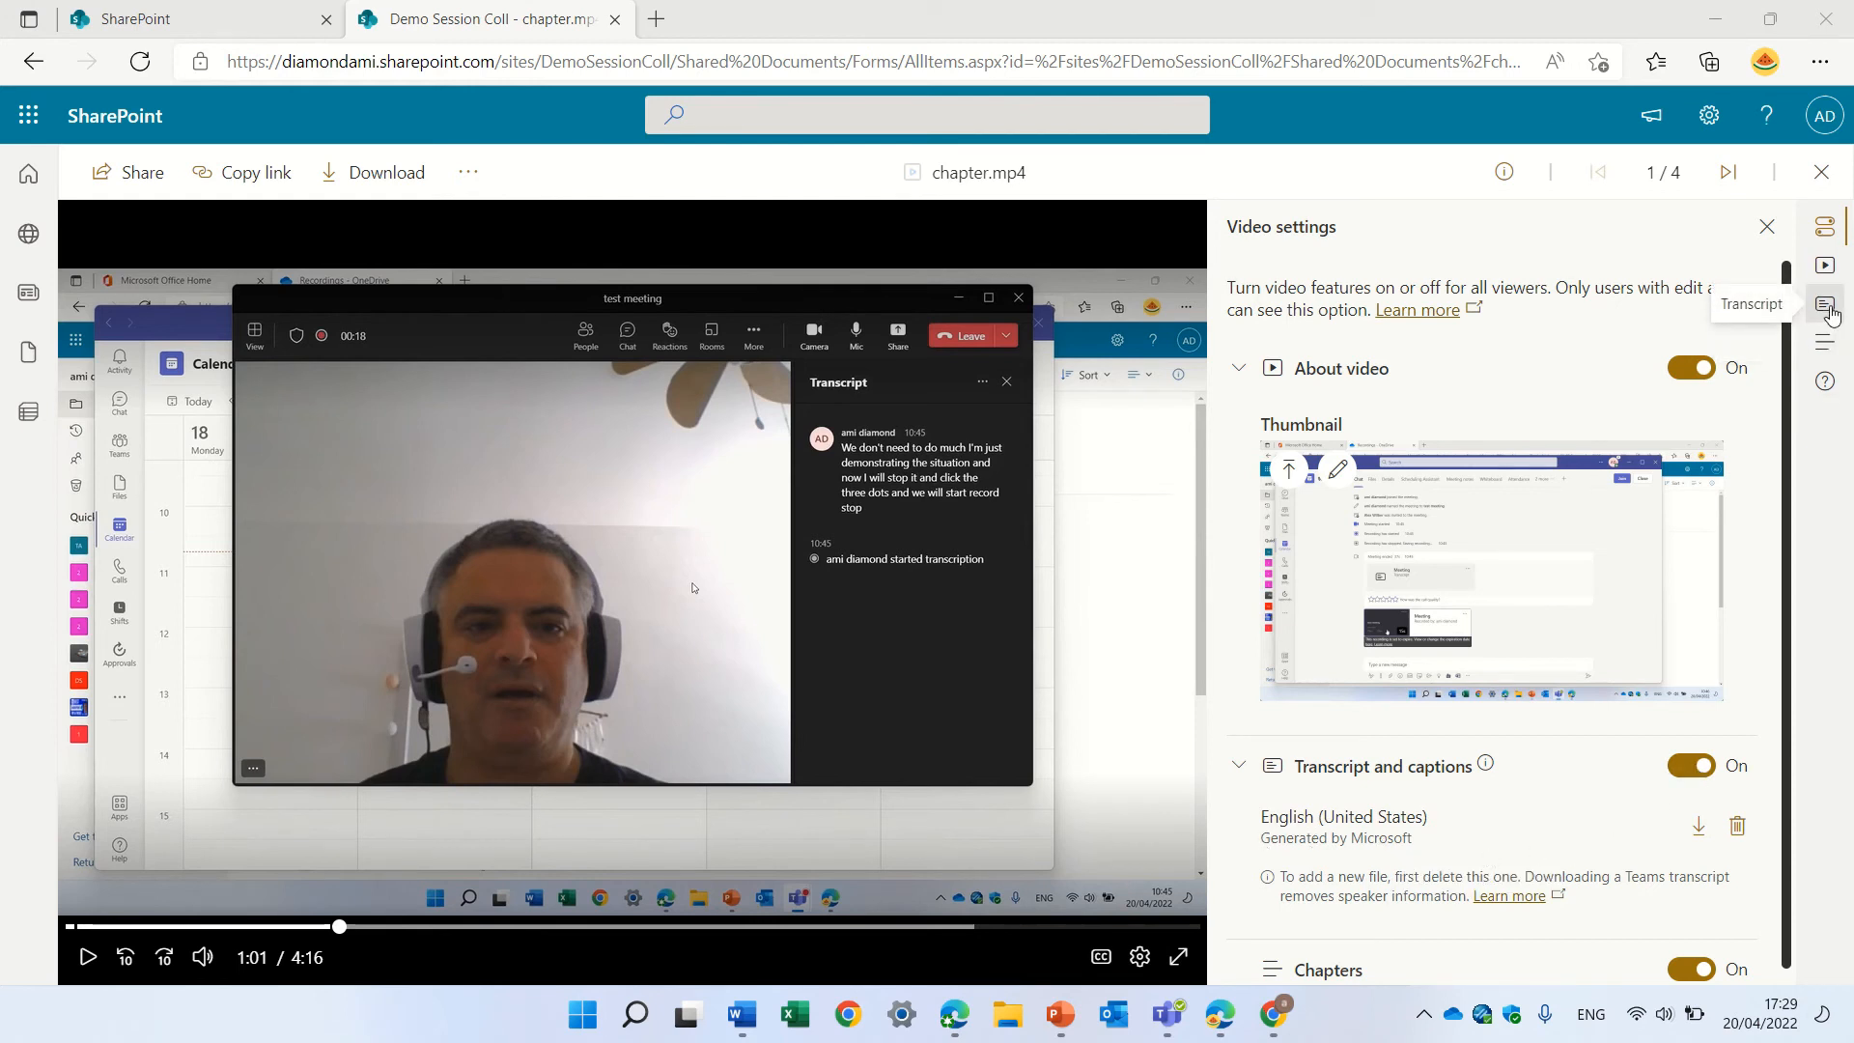
Show the Transcript pane and scroll to its closing lines at 4:13
left_click(1825, 306)
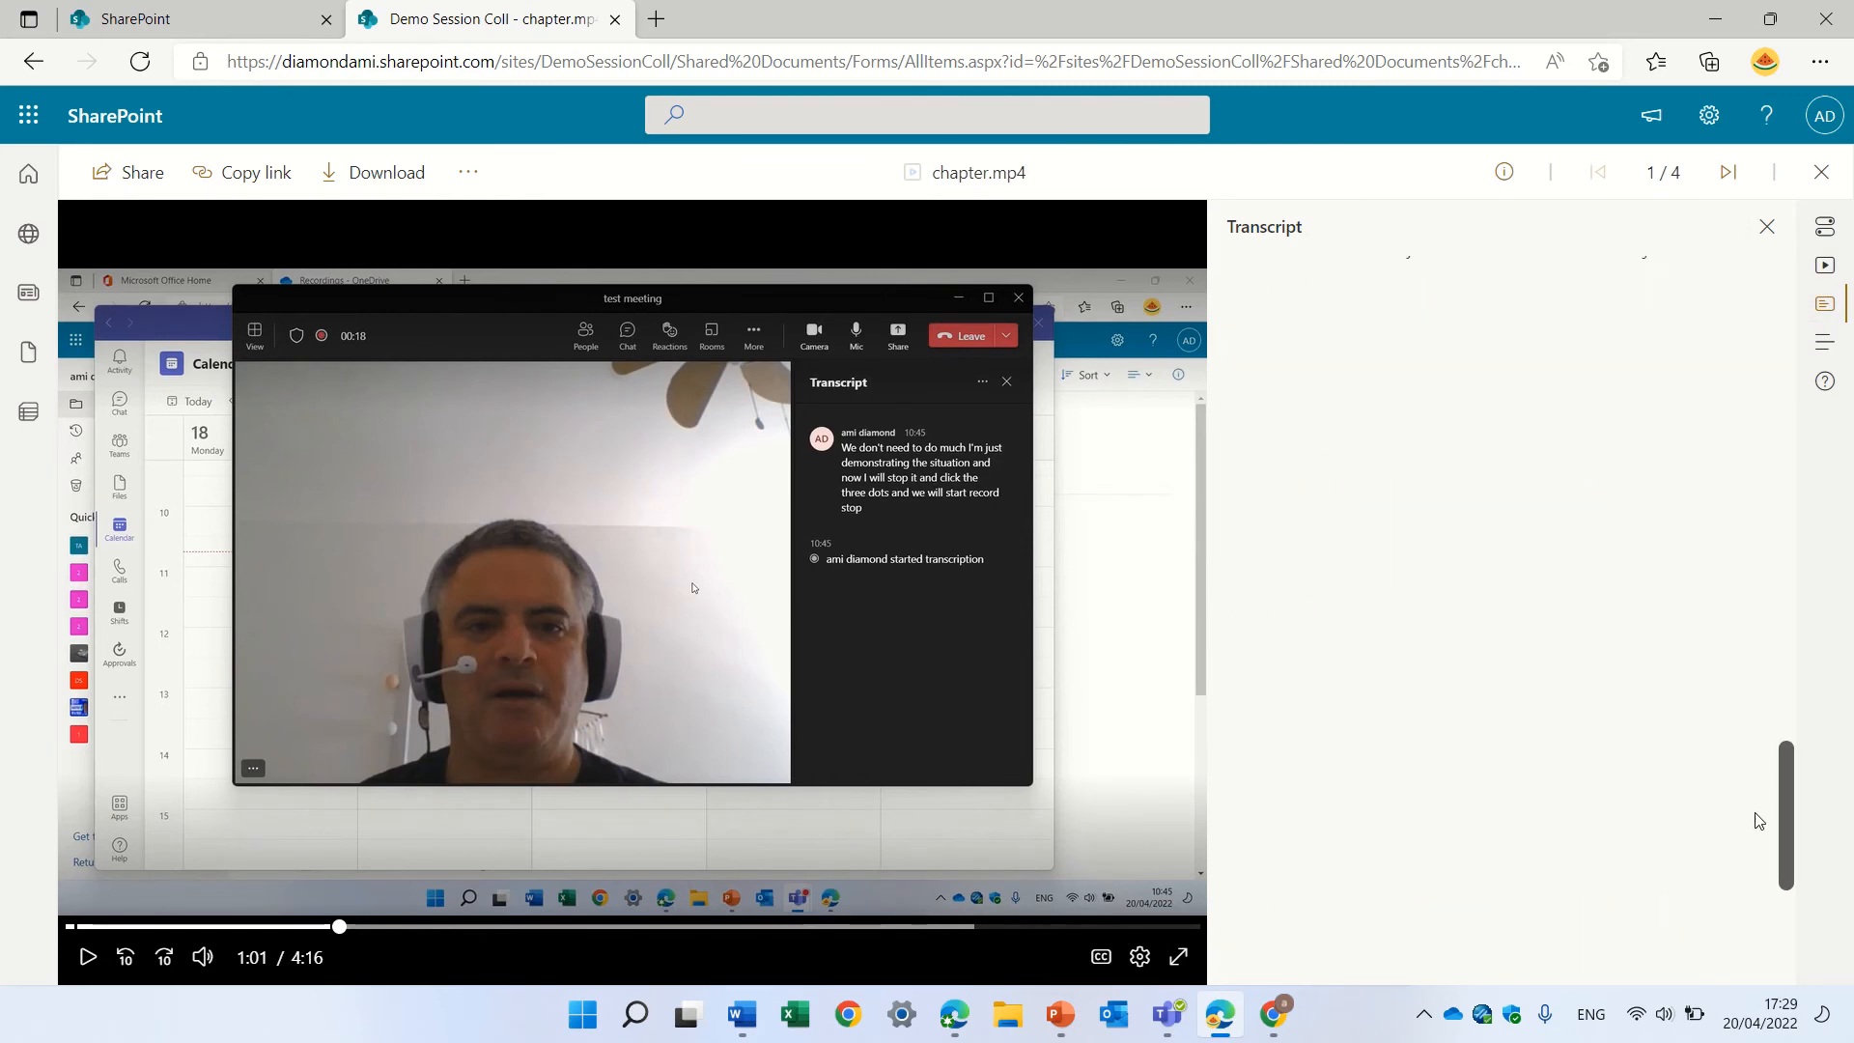
scroll("down", 3)
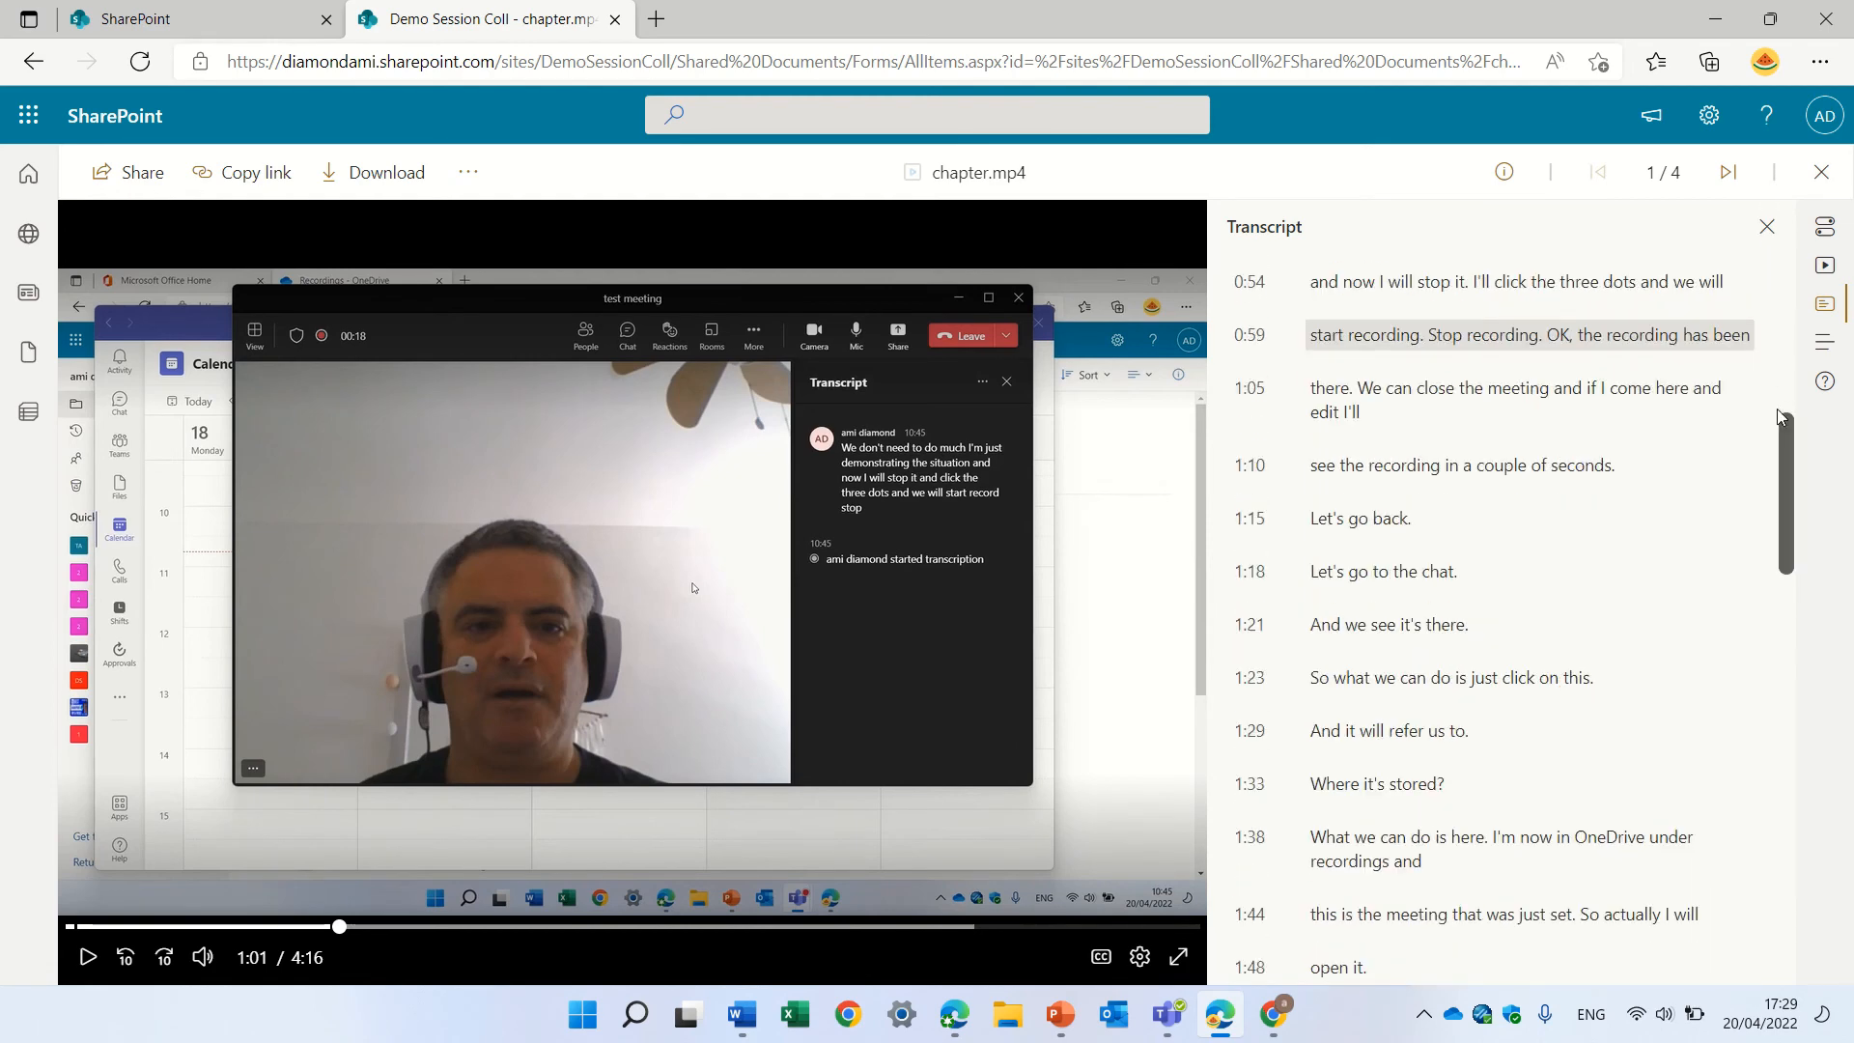
scroll("down", 3)
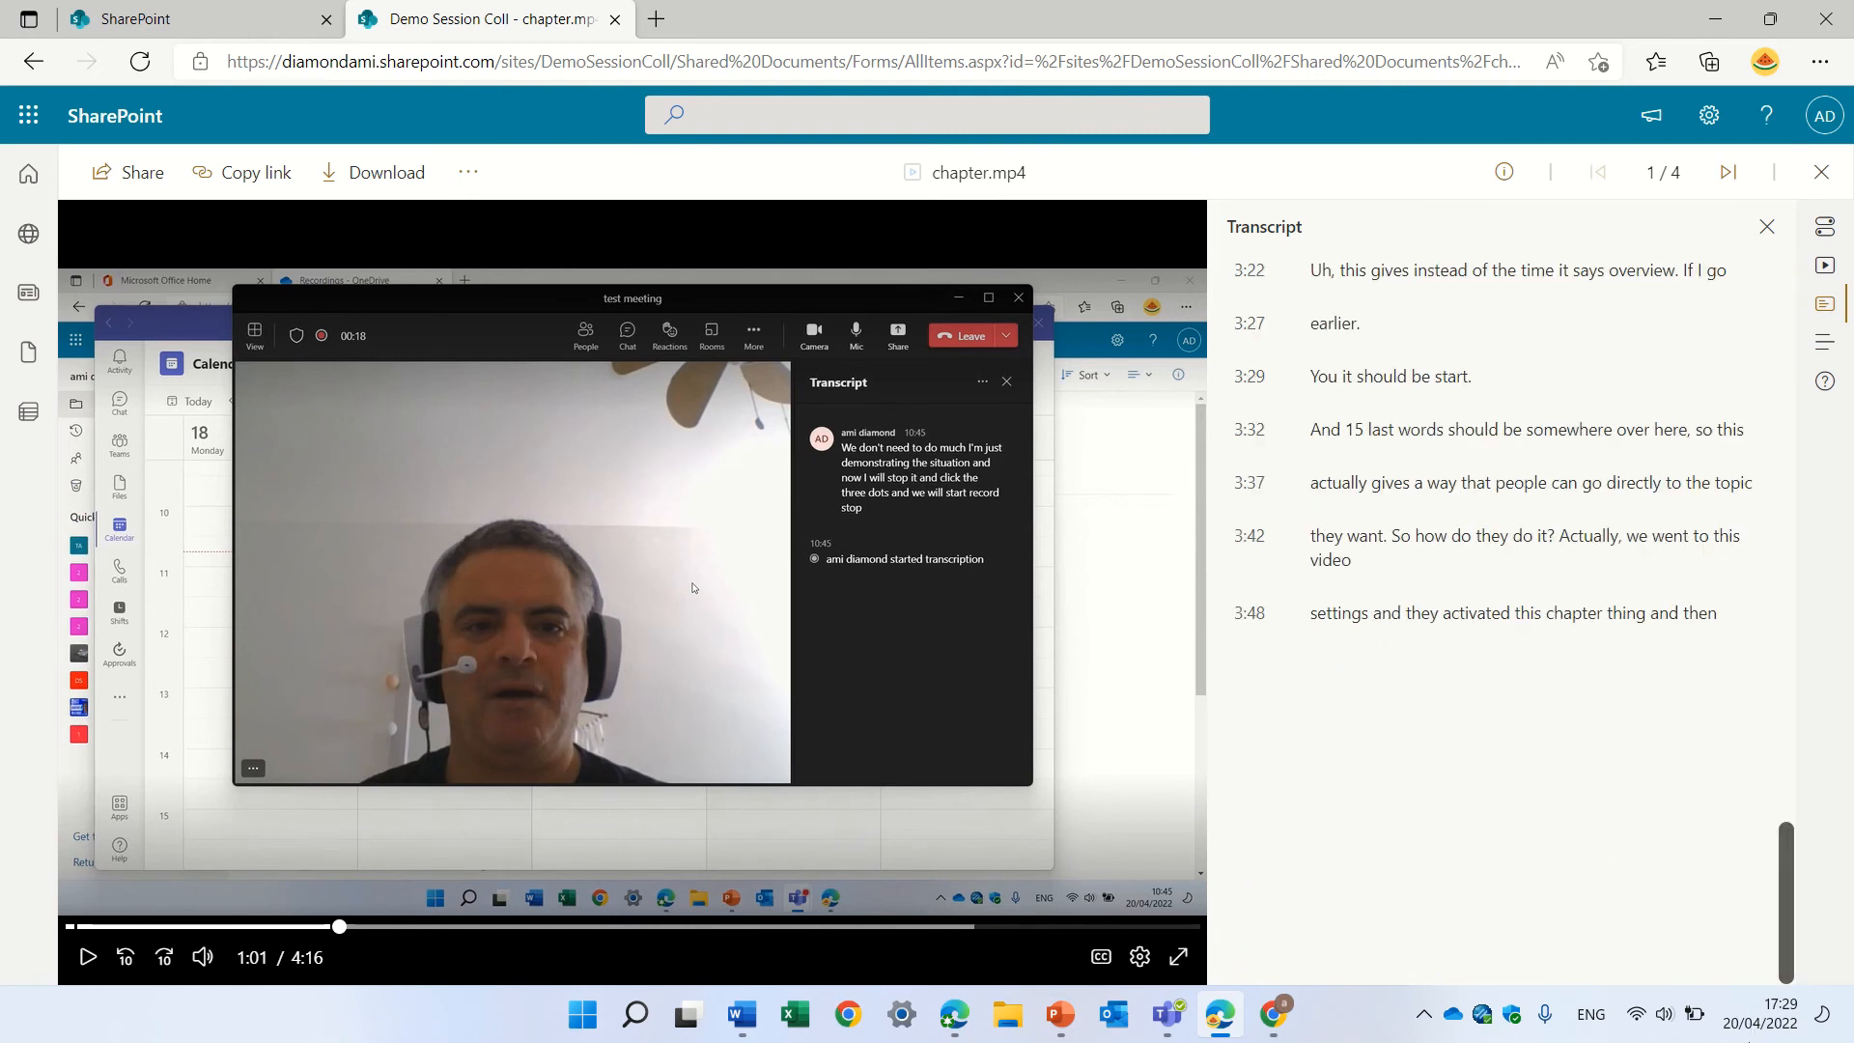
scroll("down", 3)
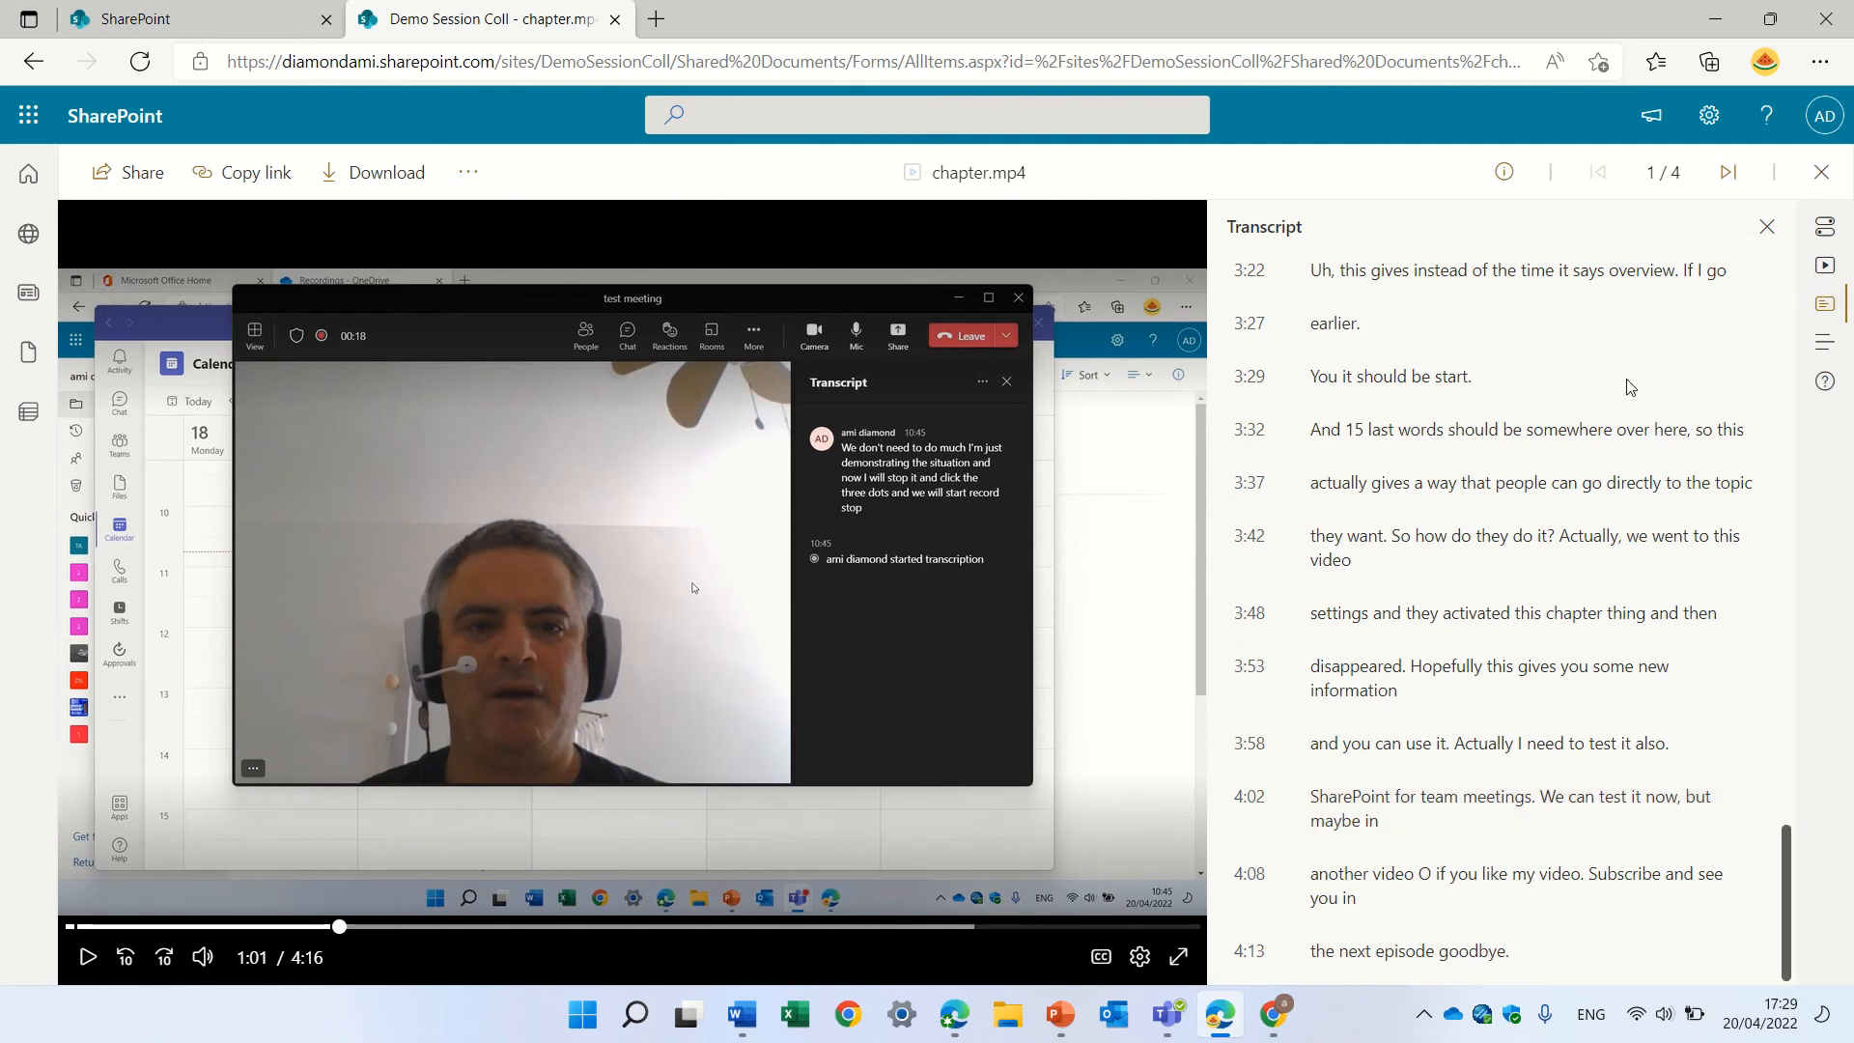
mouse_move(1766, 226)
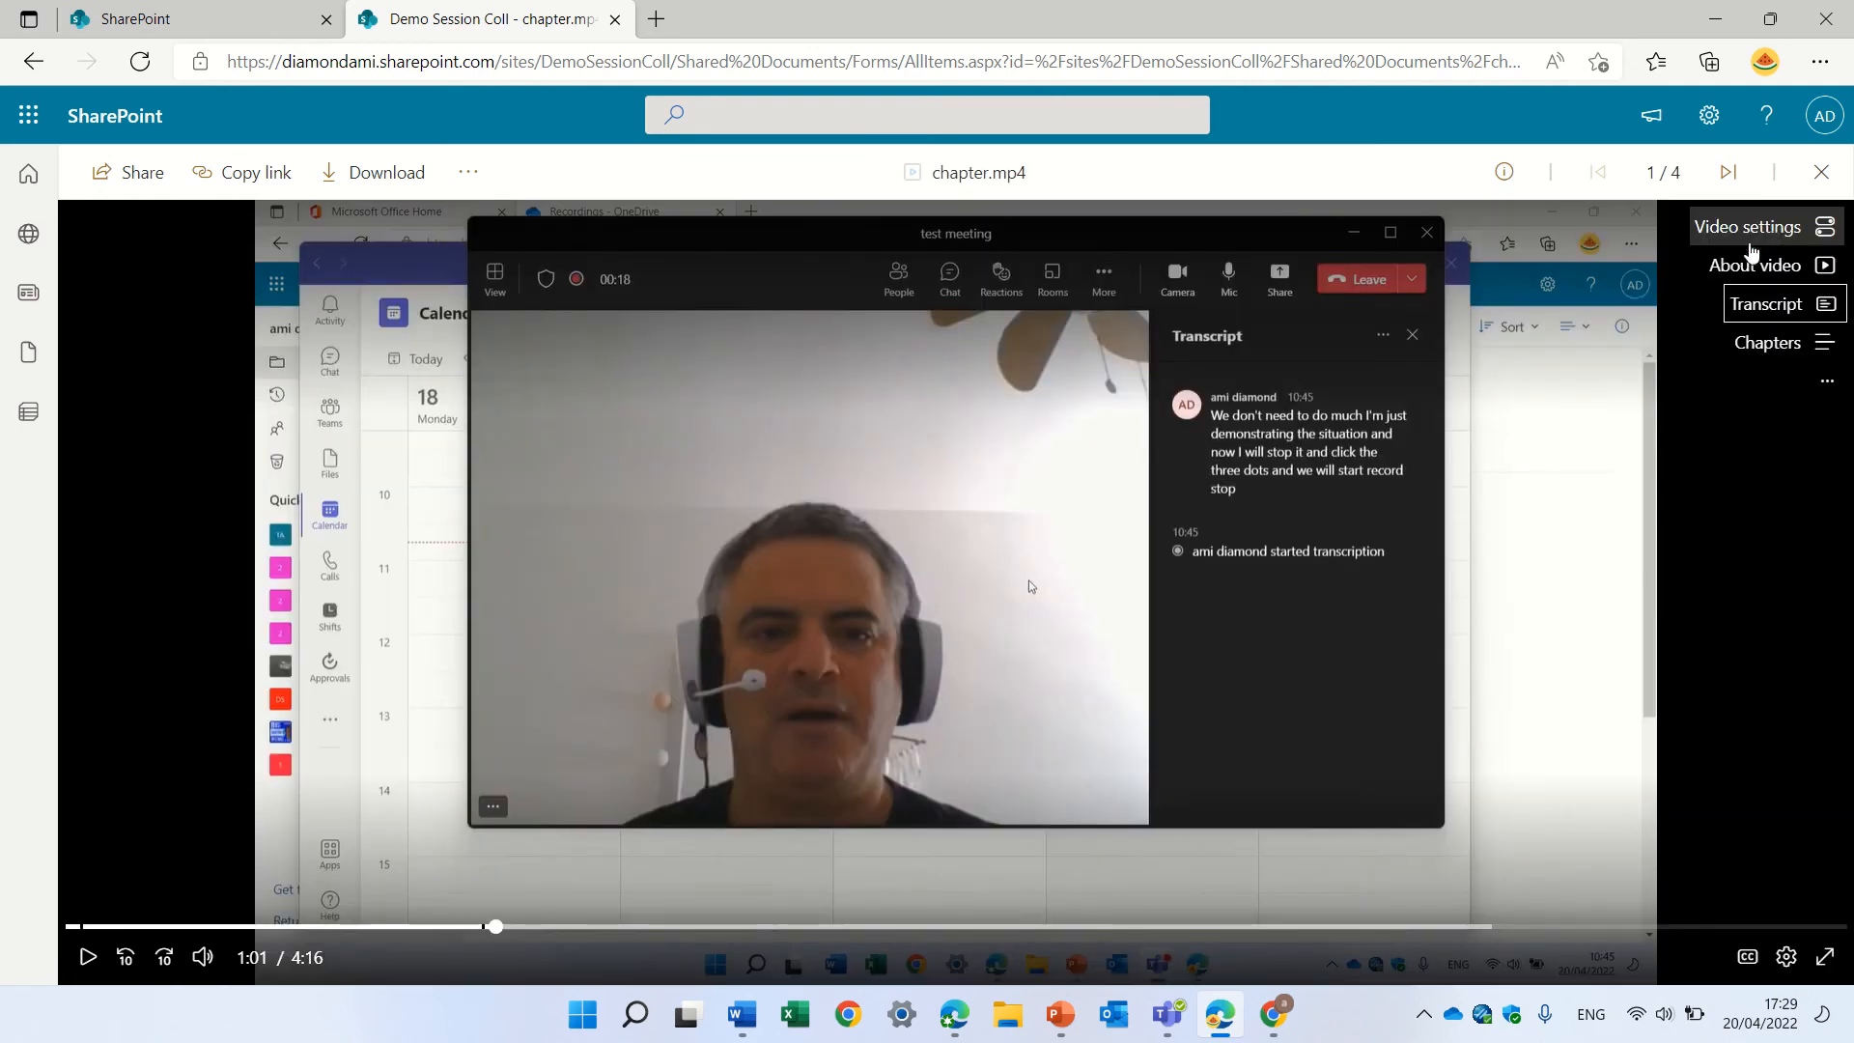
mouse_move(1767, 304)
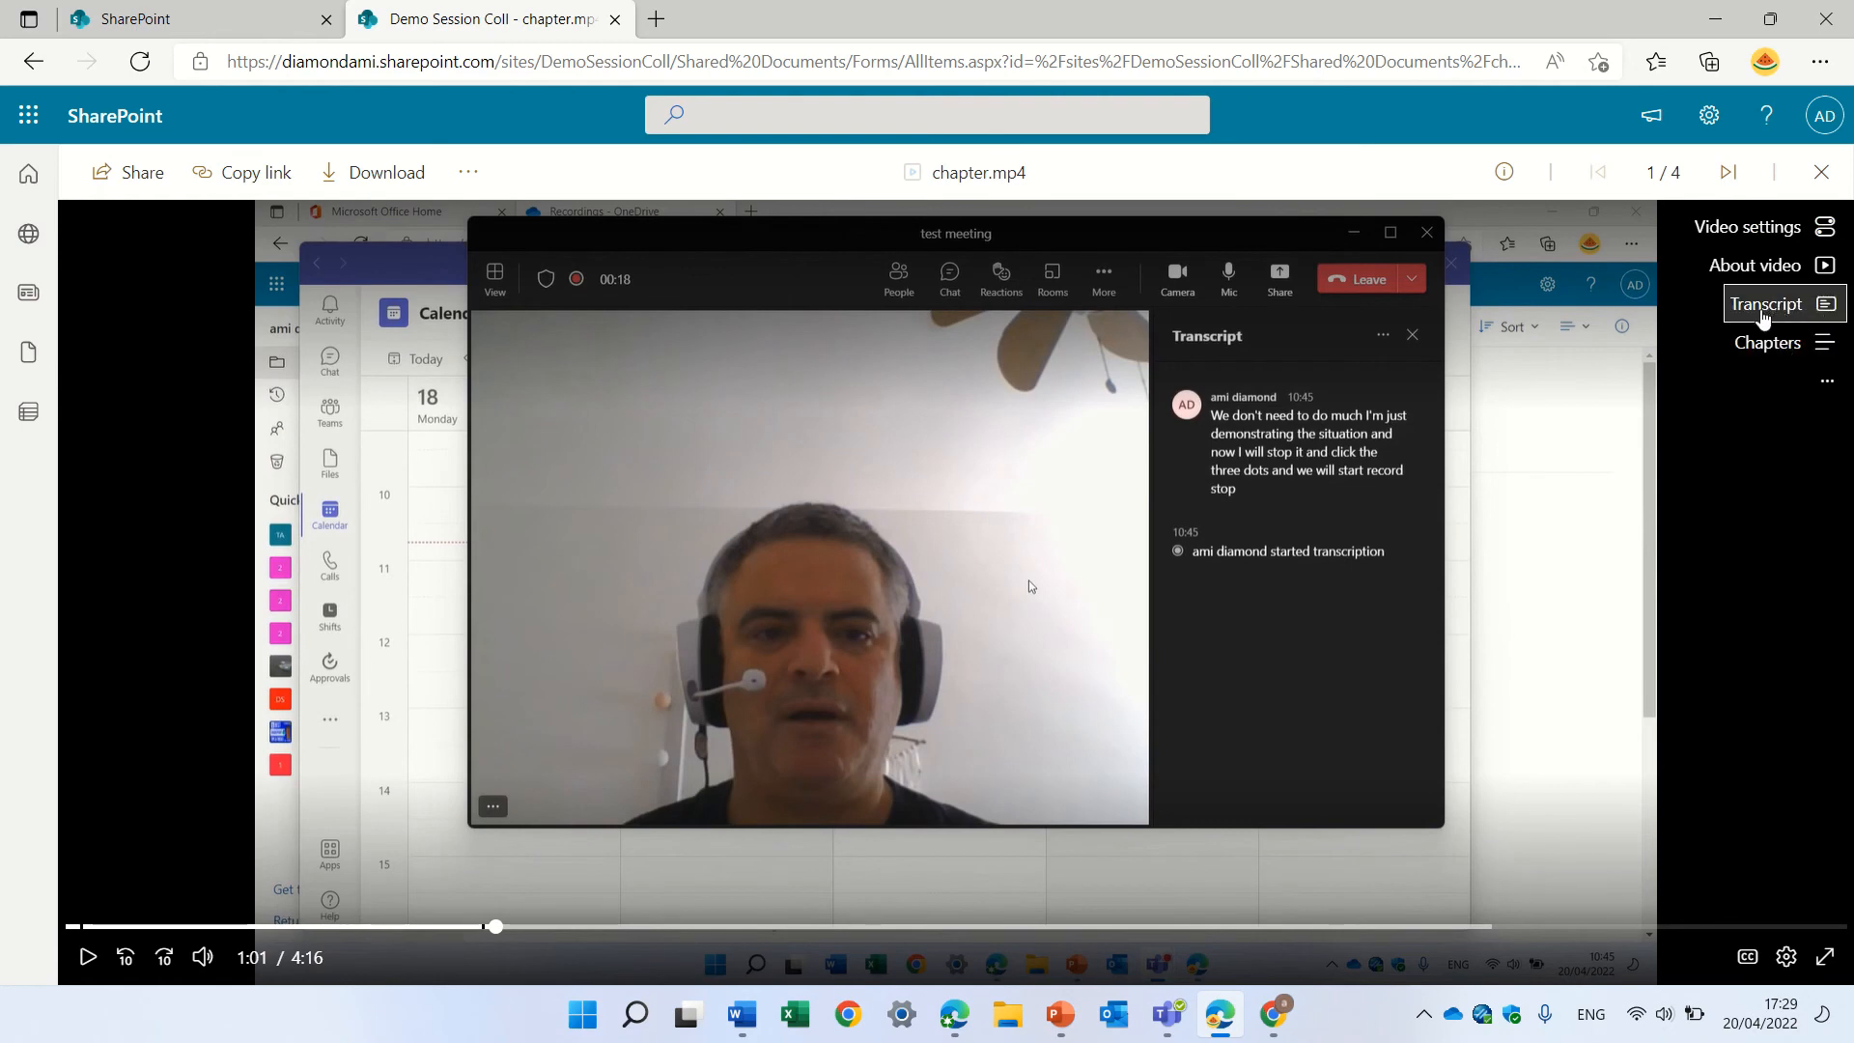
Copy the test1 and test2 chapter list to the clipboard from the Chapters pane
left_click(1766, 304)
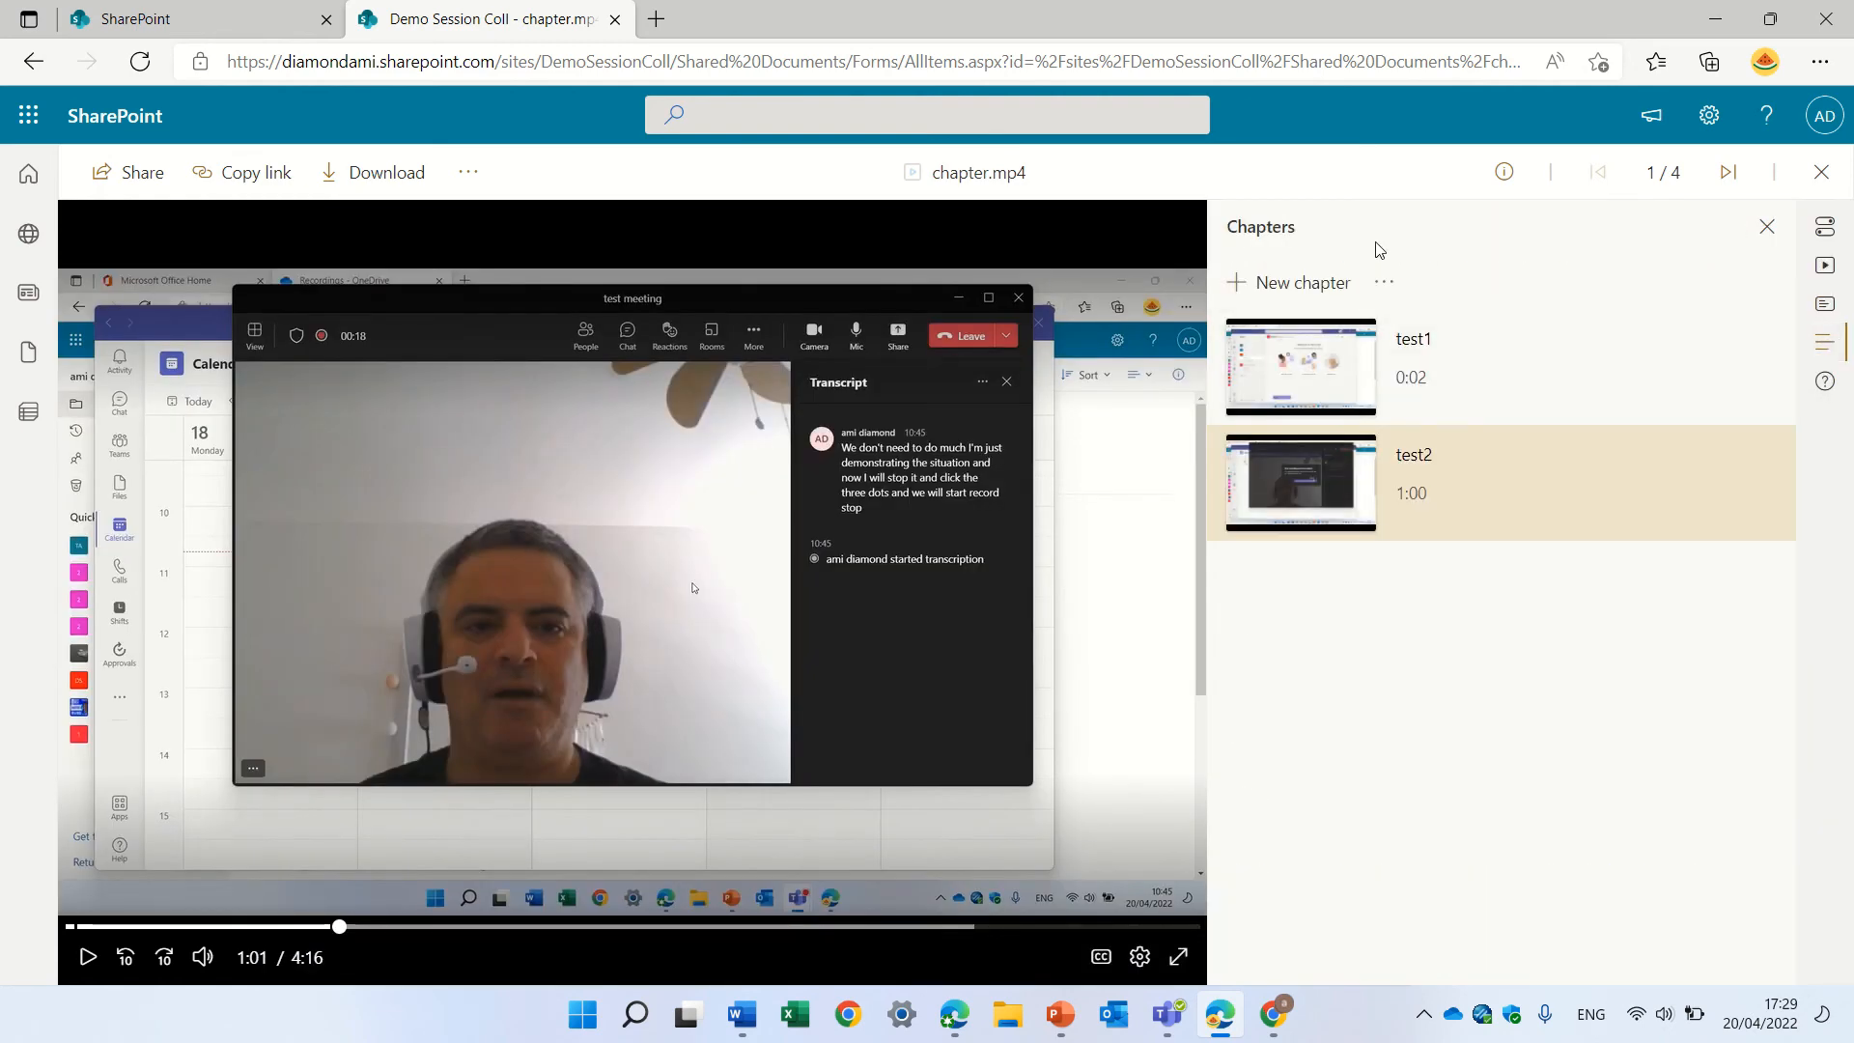
left_click(1384, 283)
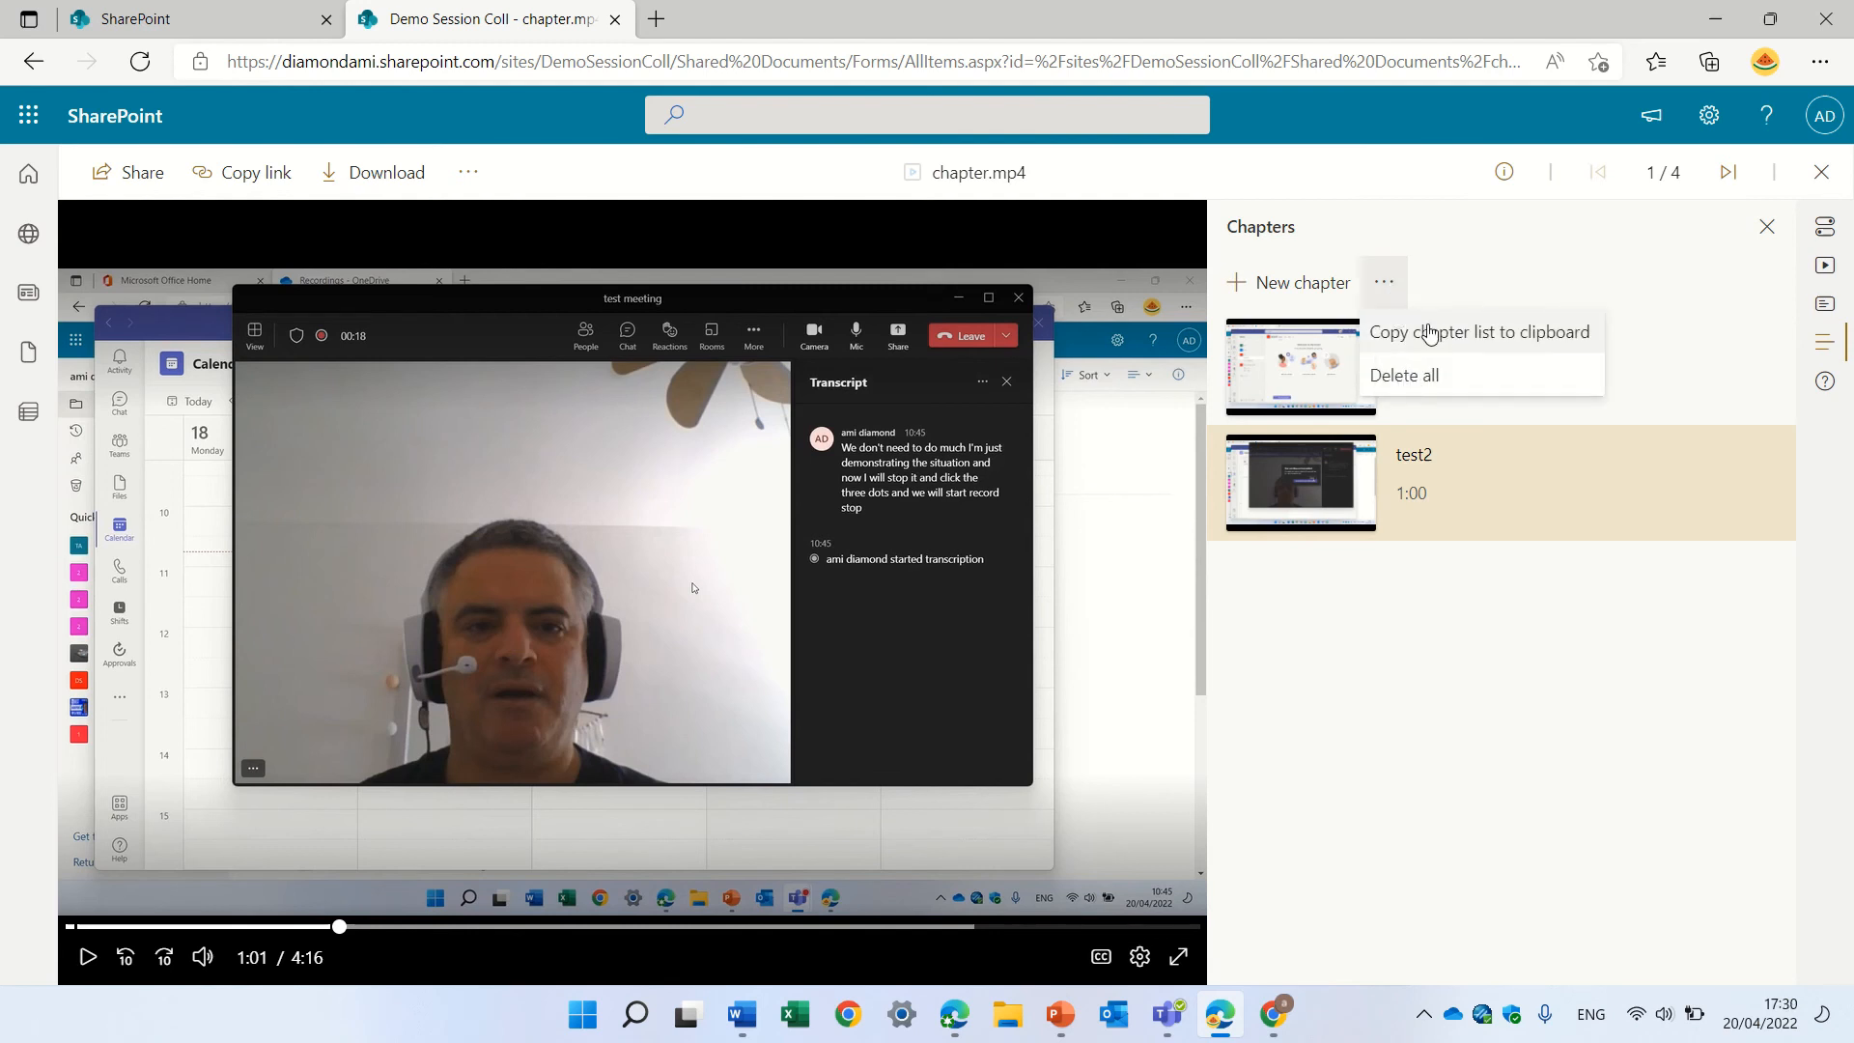
mouse_move(1568, 357)
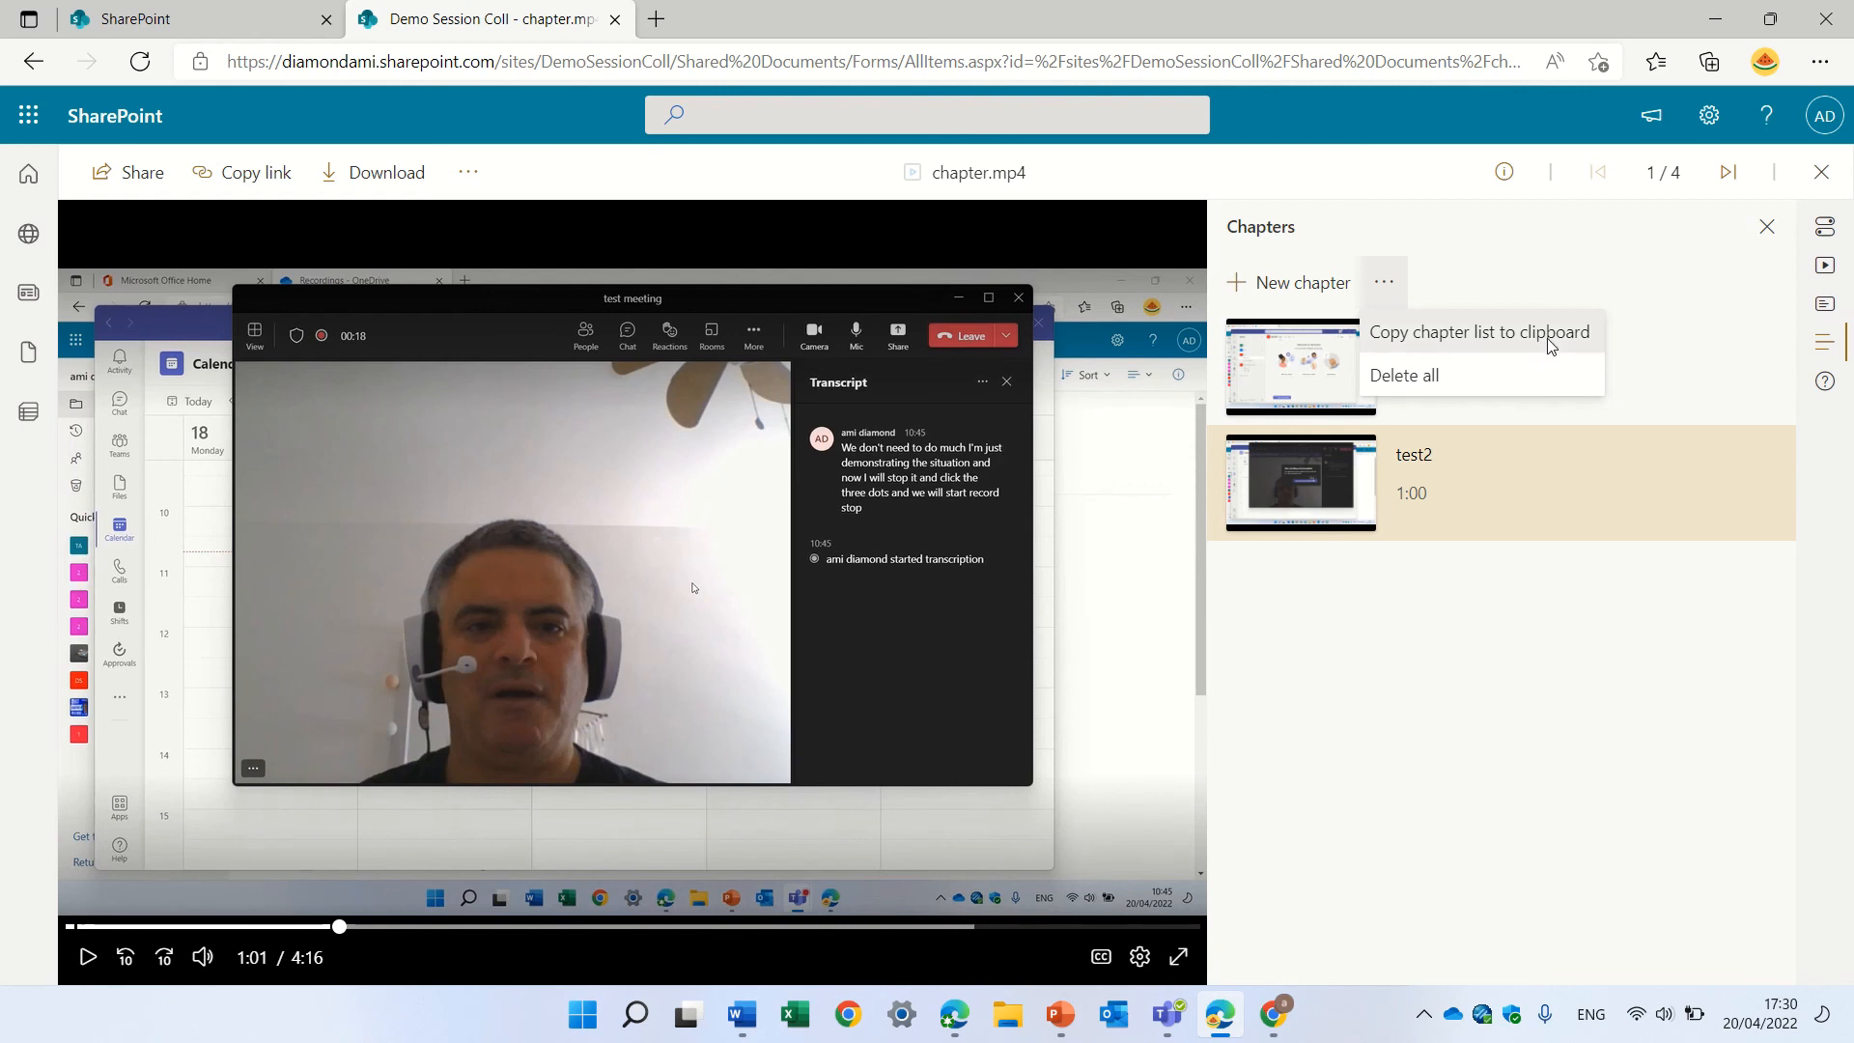
left_click(1478, 333)
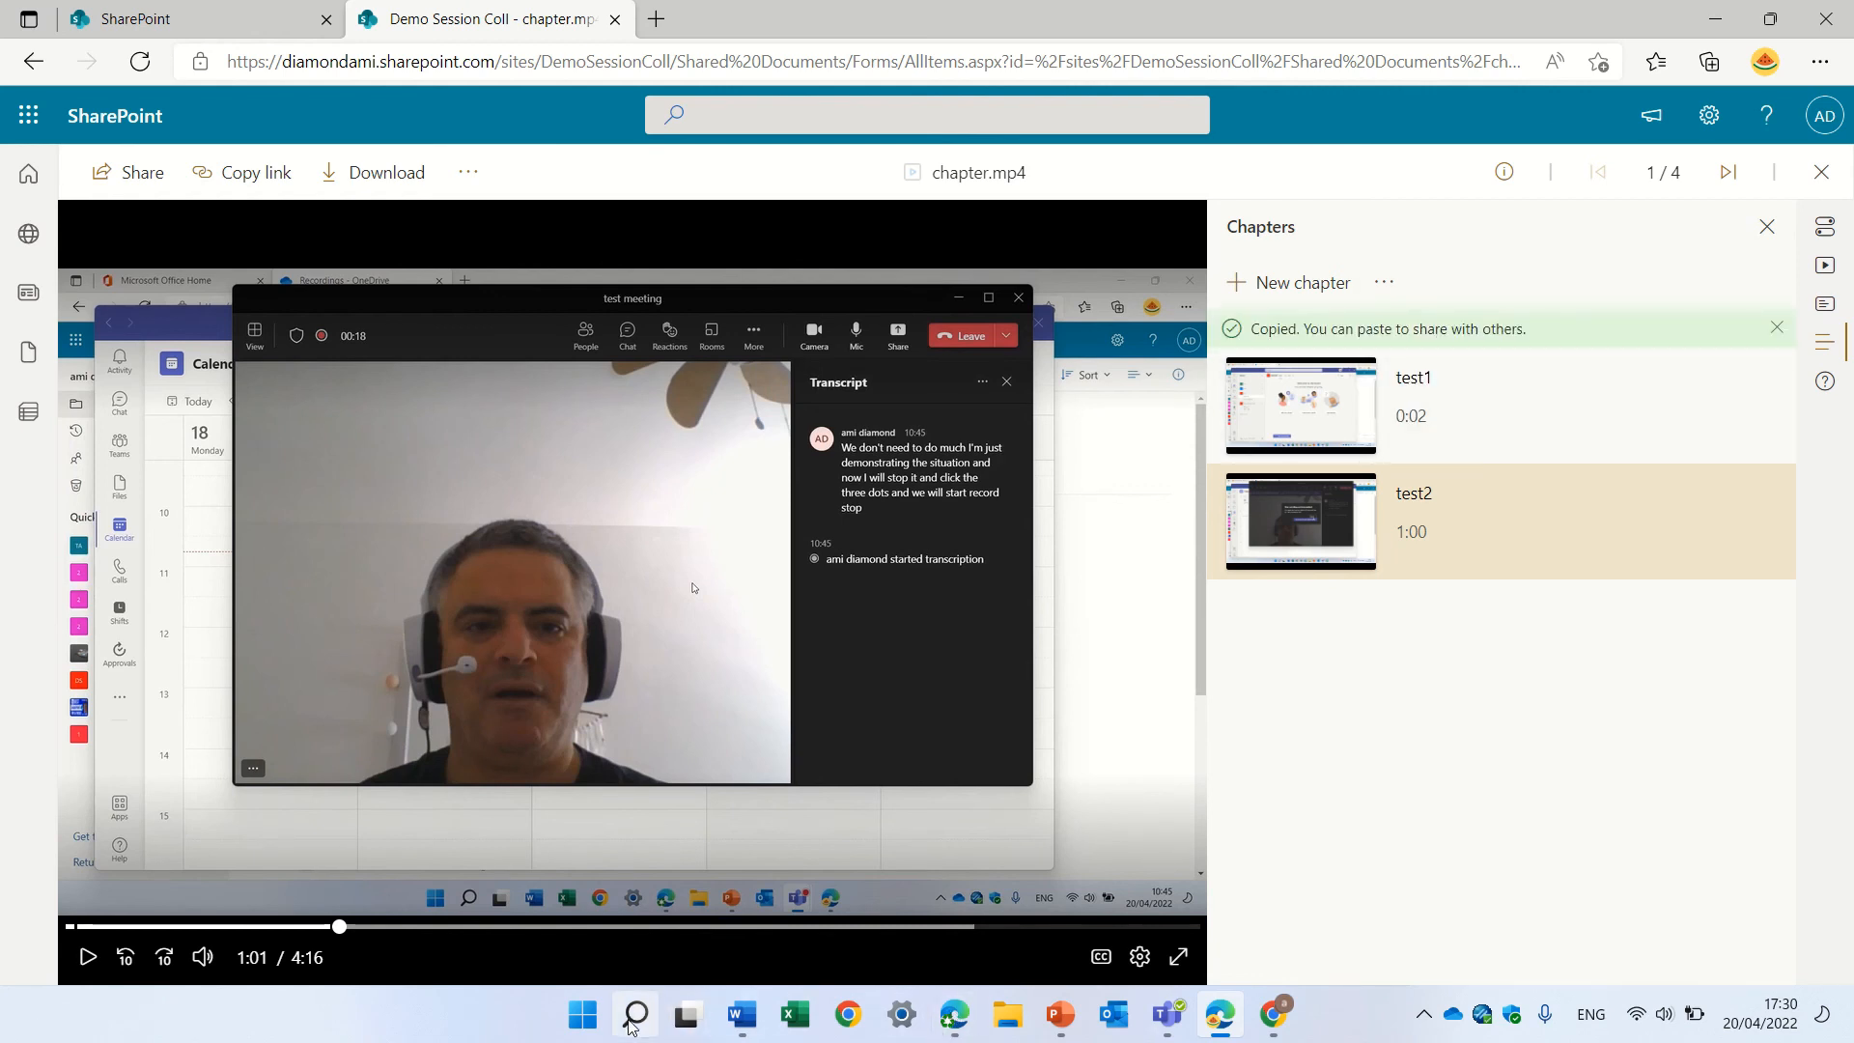
Open Notepad with the pasted chapter list, select all, and cancel closing the note
type("note")
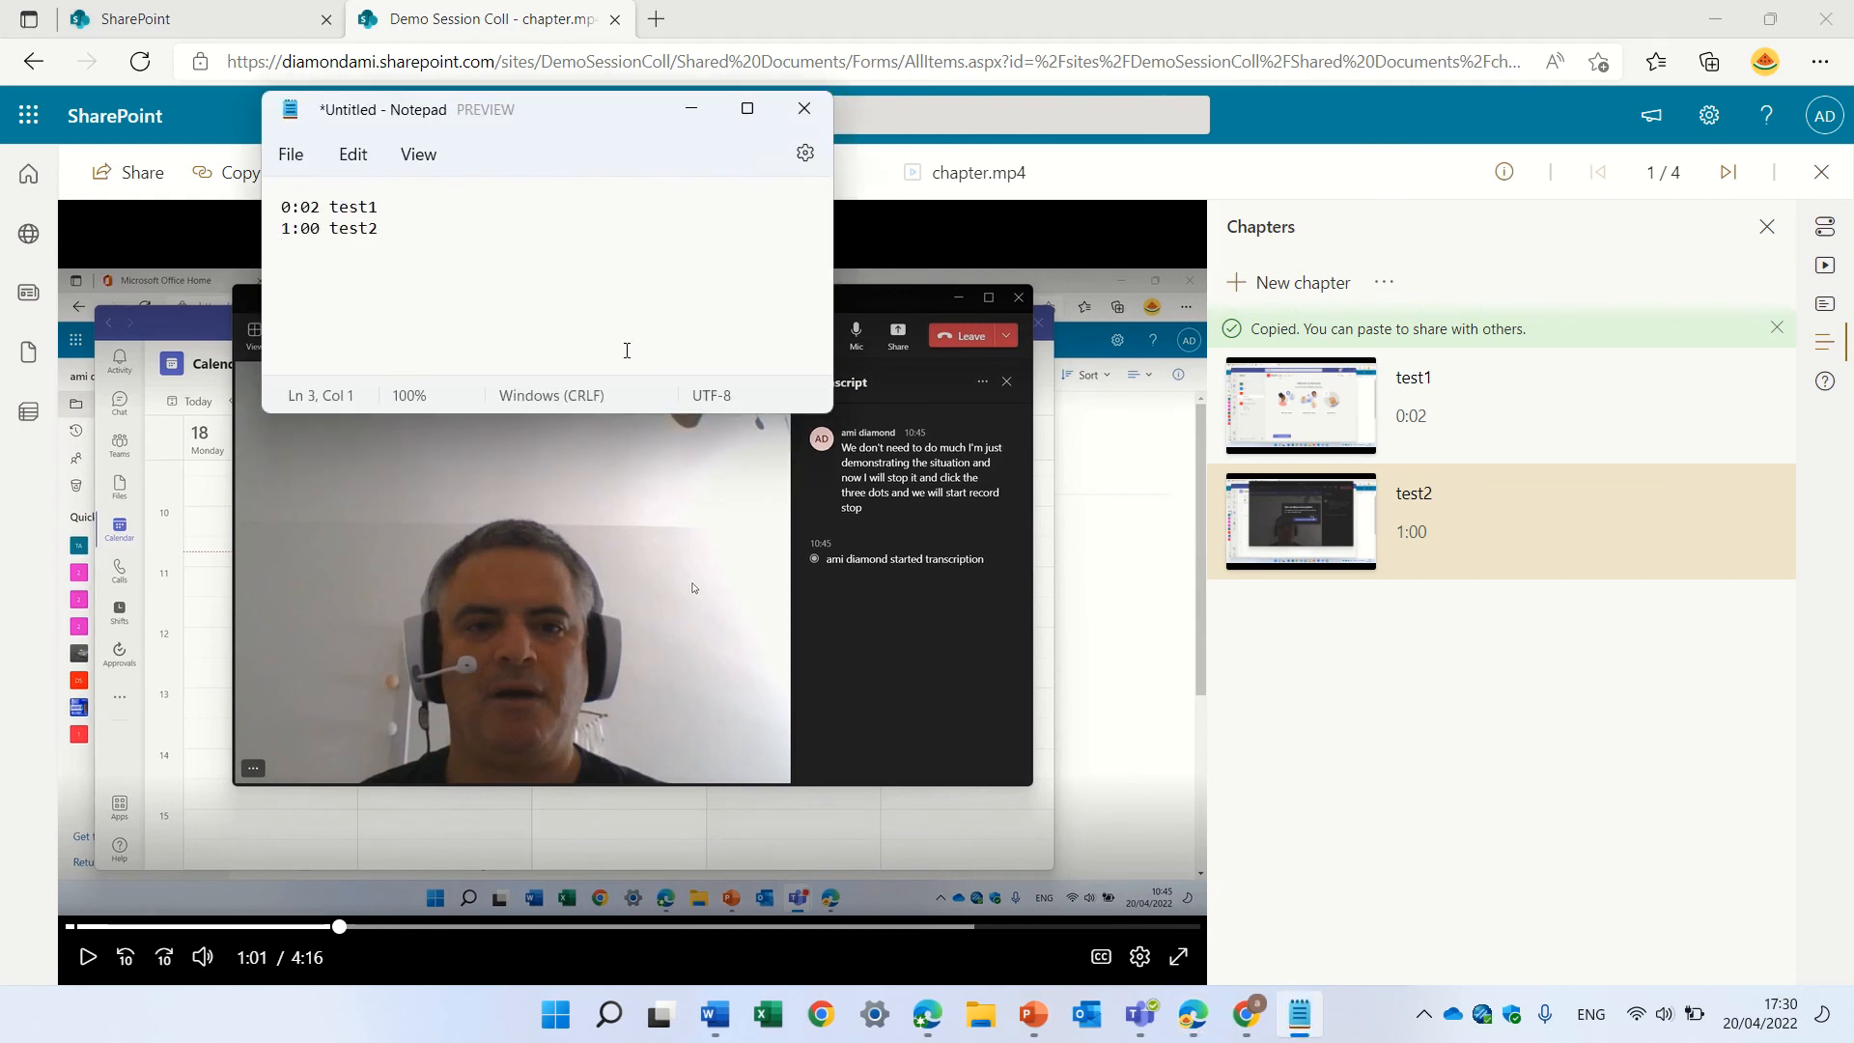
key("ctrl+a")
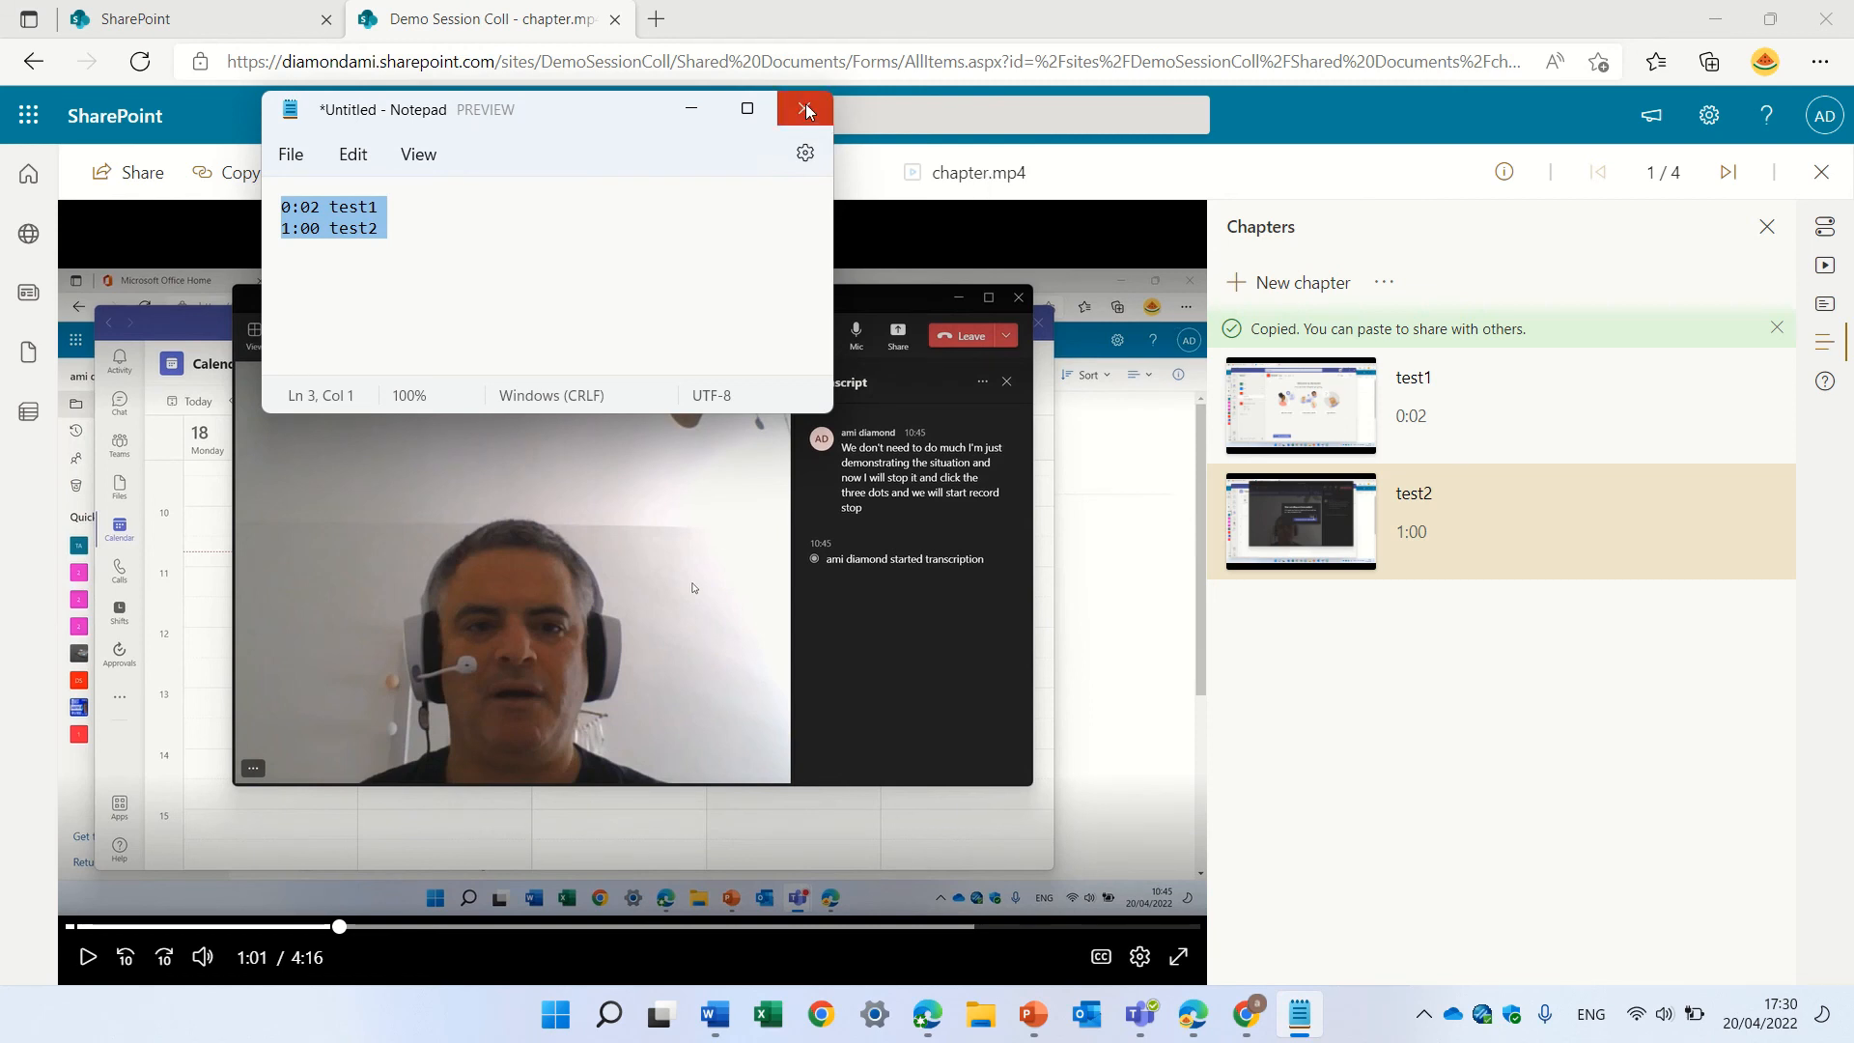
left_click(805, 109)
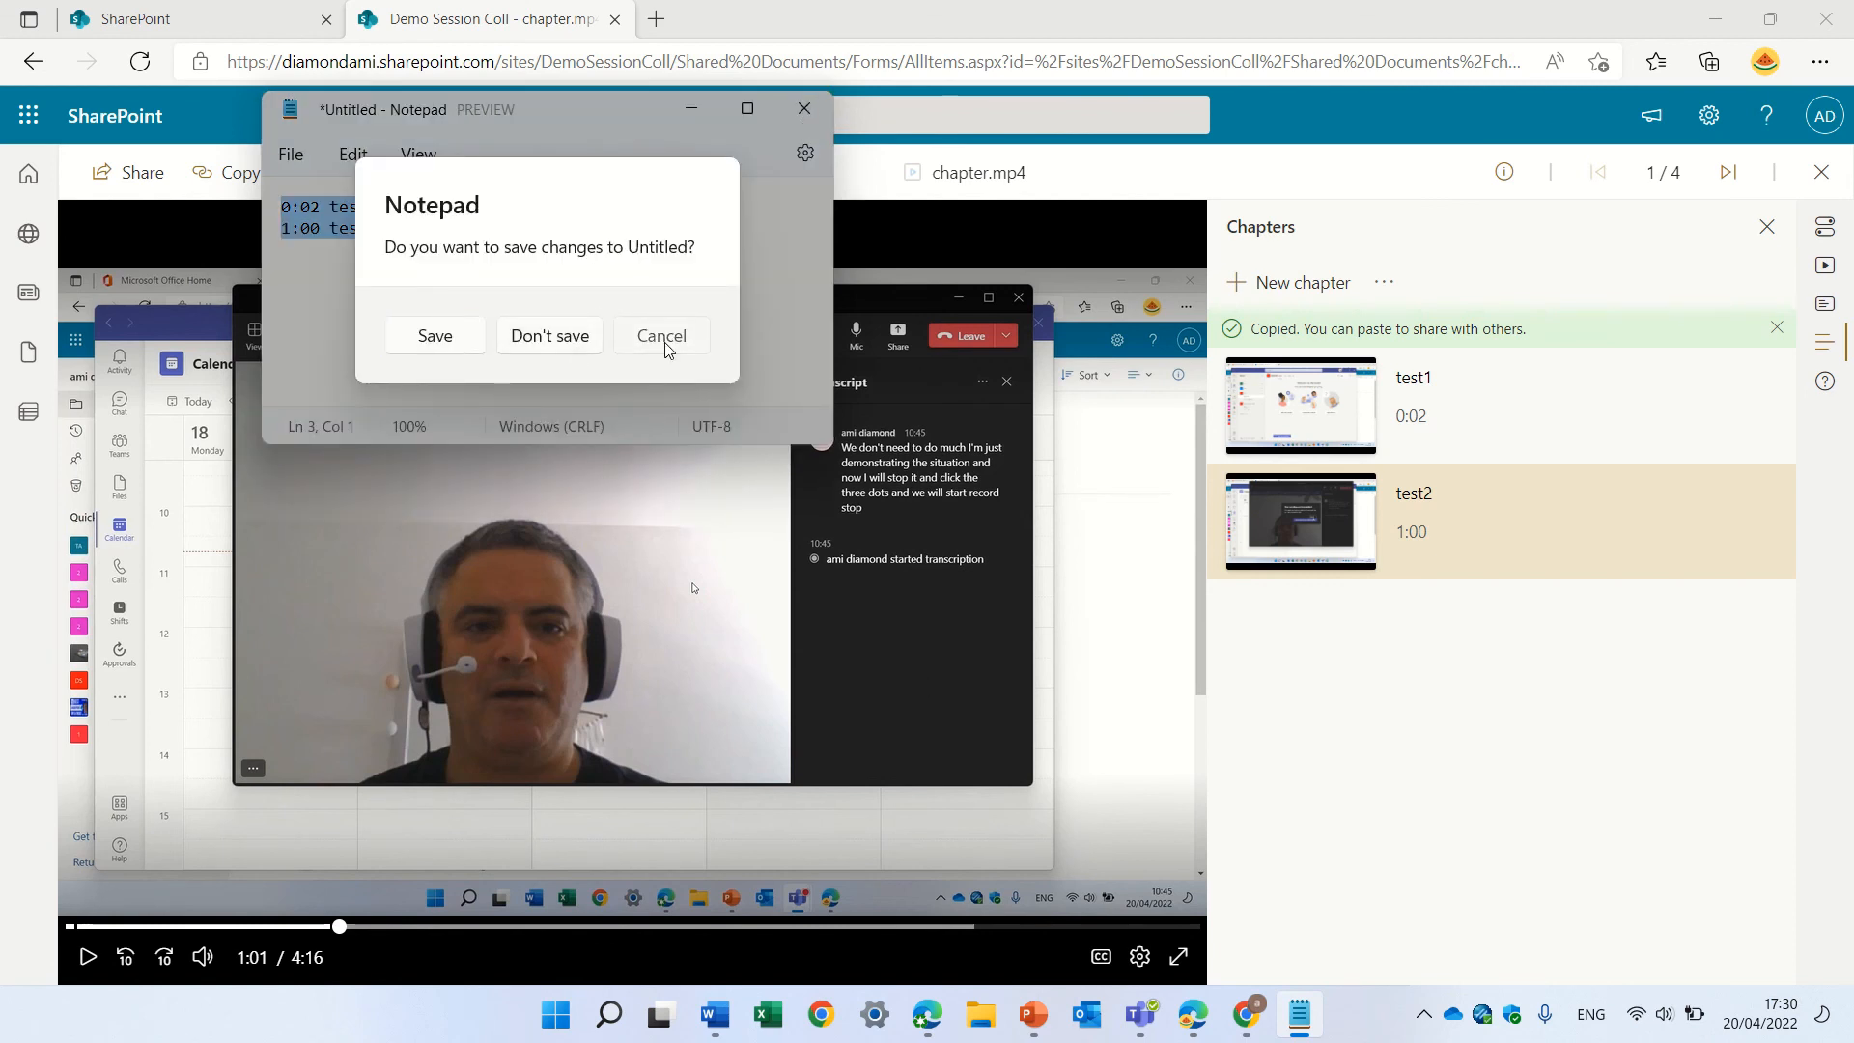
left_click(661, 336)
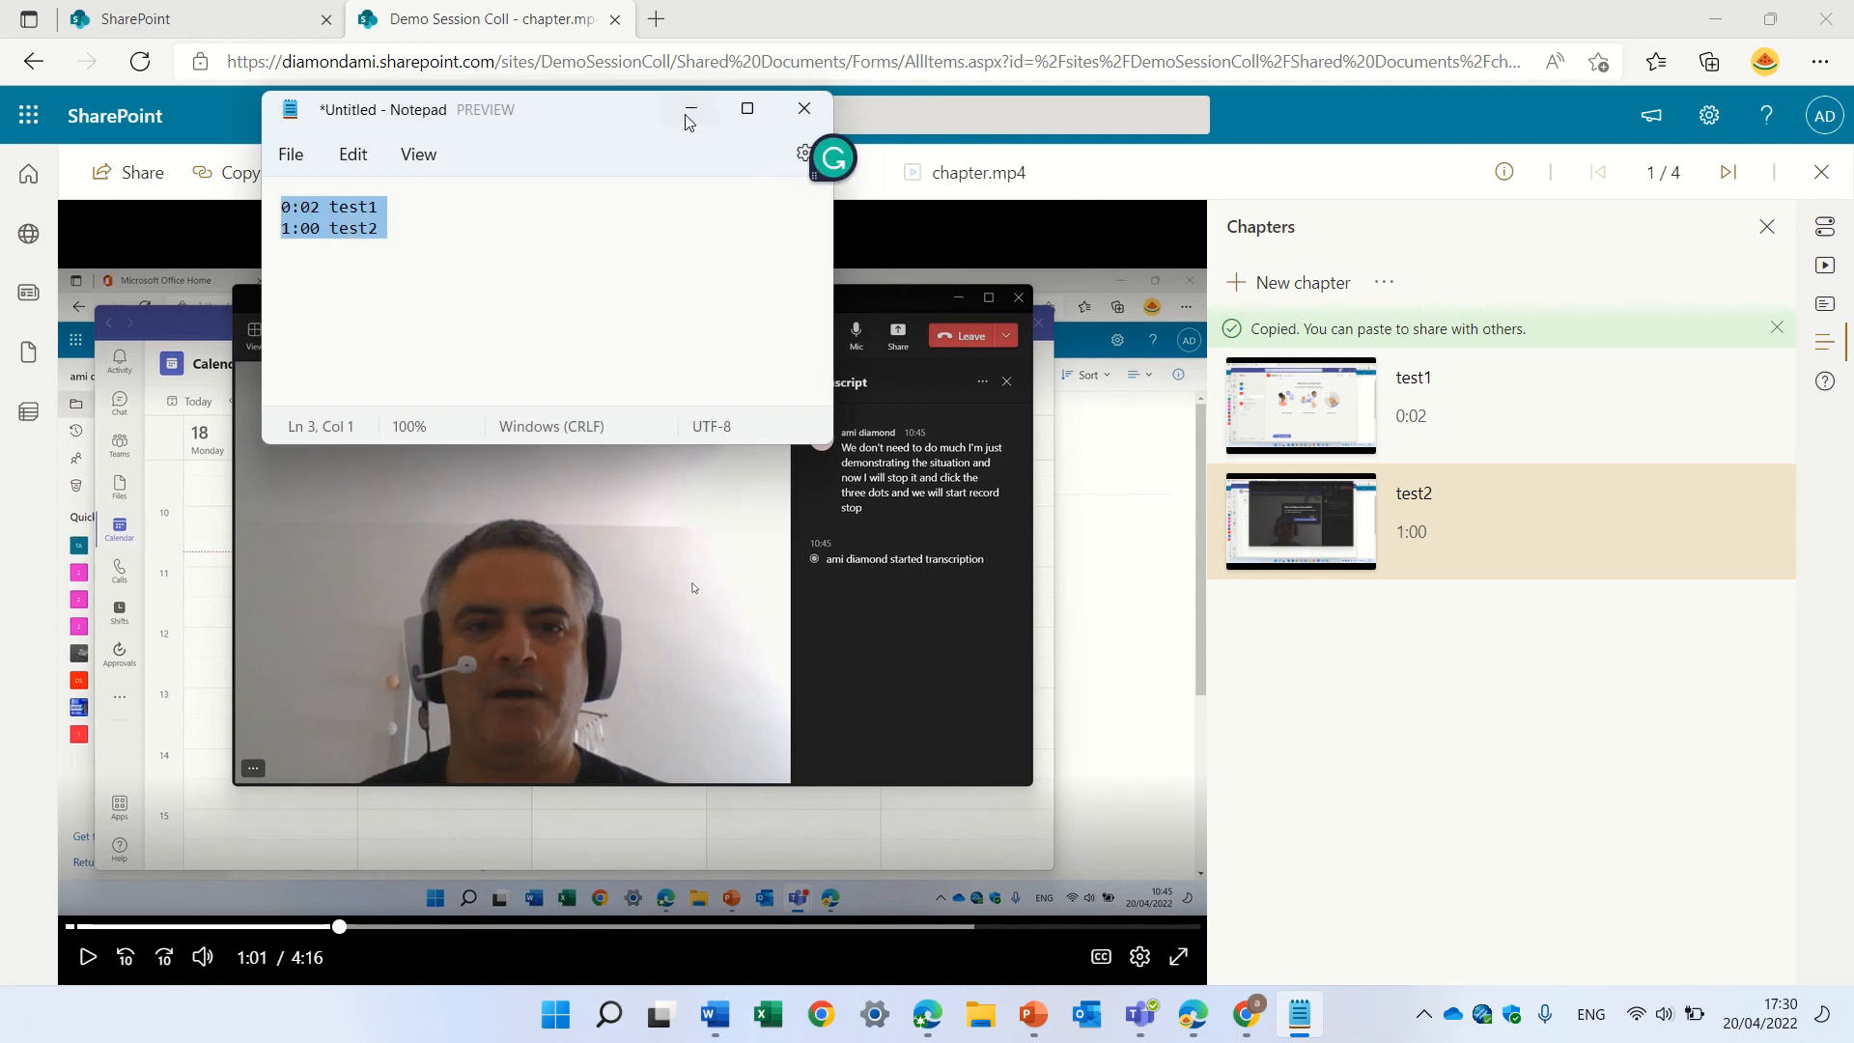